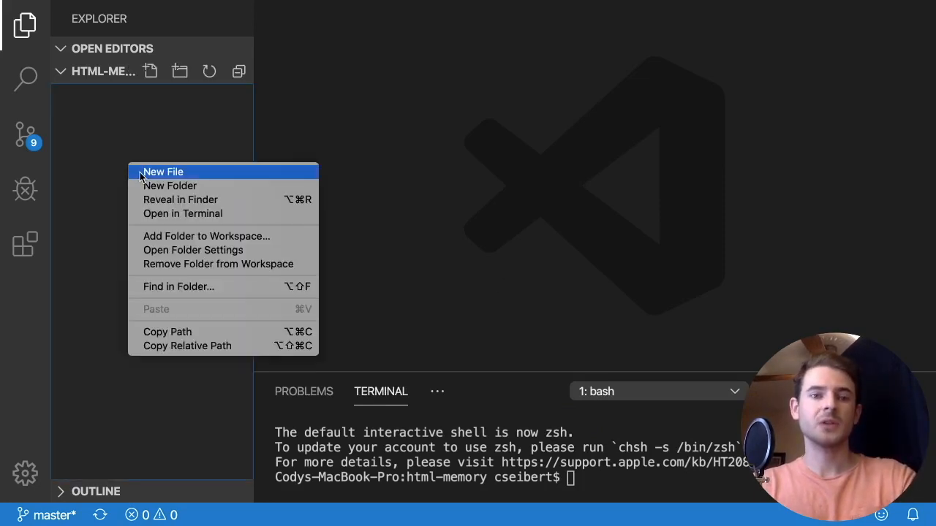
# Create index.html in the project and expand the standard HTML boilerplate.
pyautogui.click(163, 173)
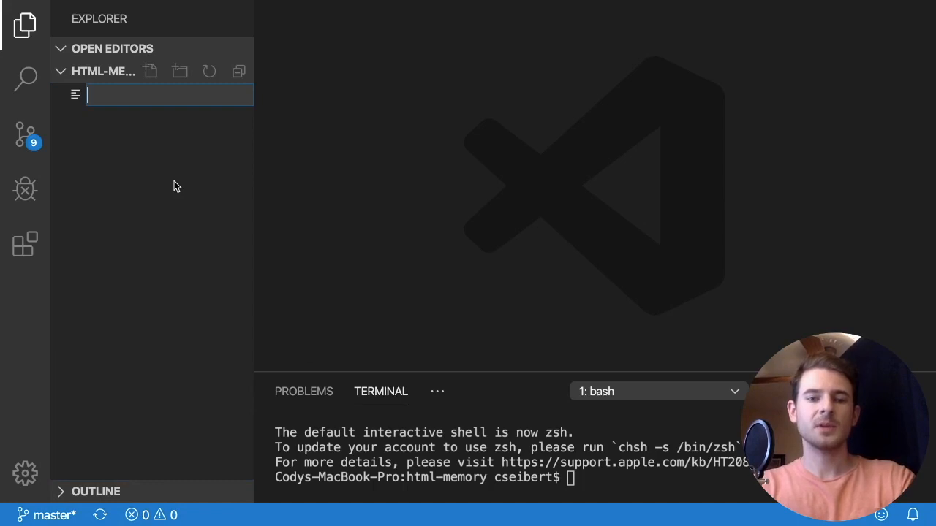
pyautogui.write('index.html')
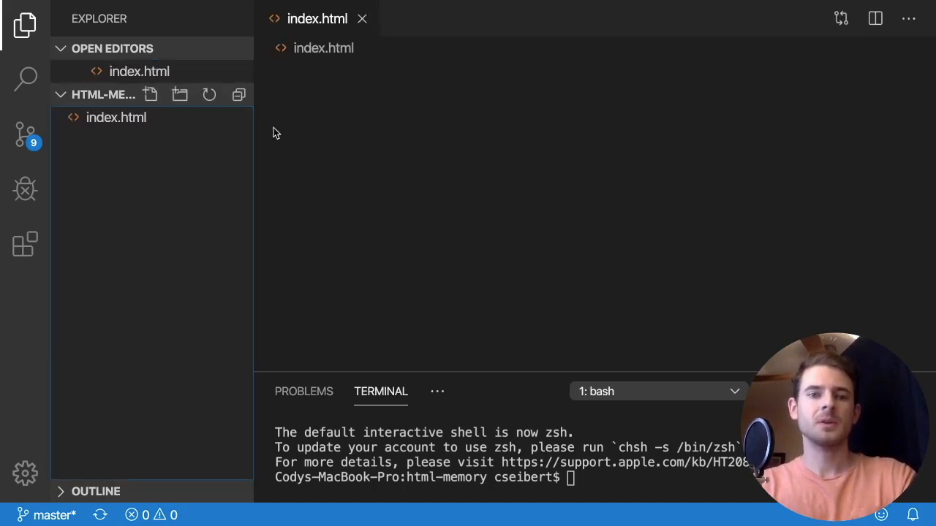
pyautogui.write('!DOCTYPE html>')
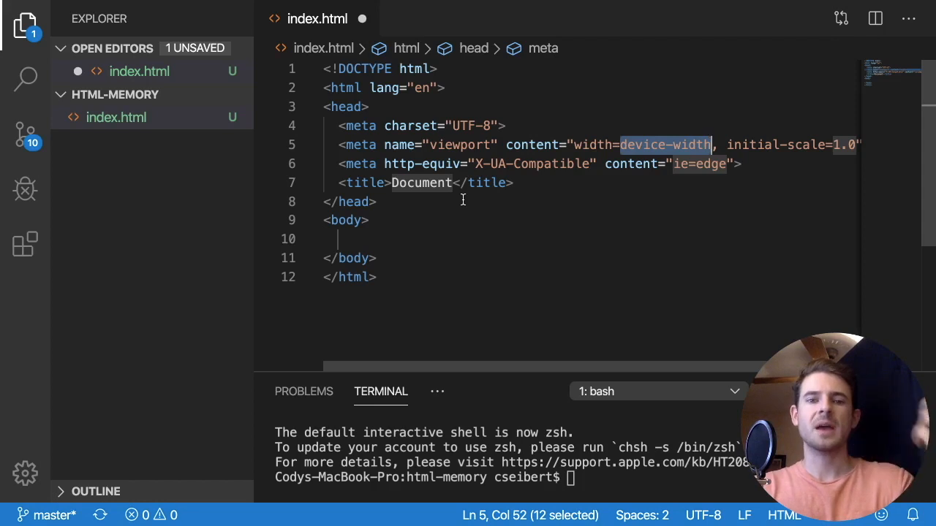
# Replace the default page title Document with Memory Games.
pyautogui.click(378, 202)
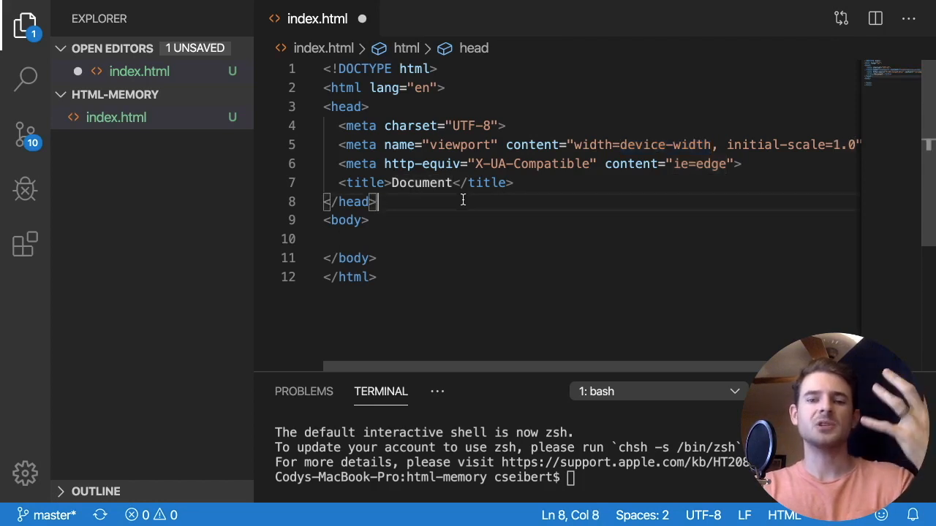
pyautogui.doubleClick(421, 183)
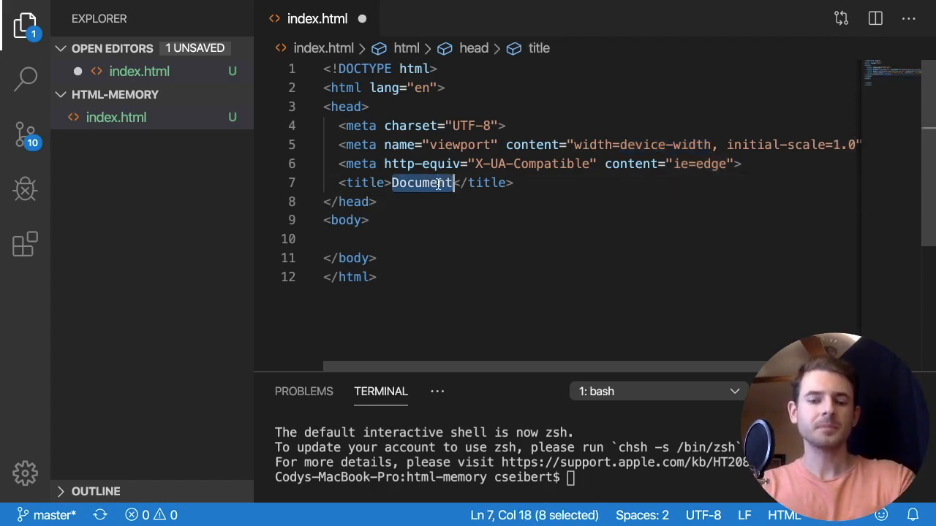
pyautogui.write('Memory GAmes')
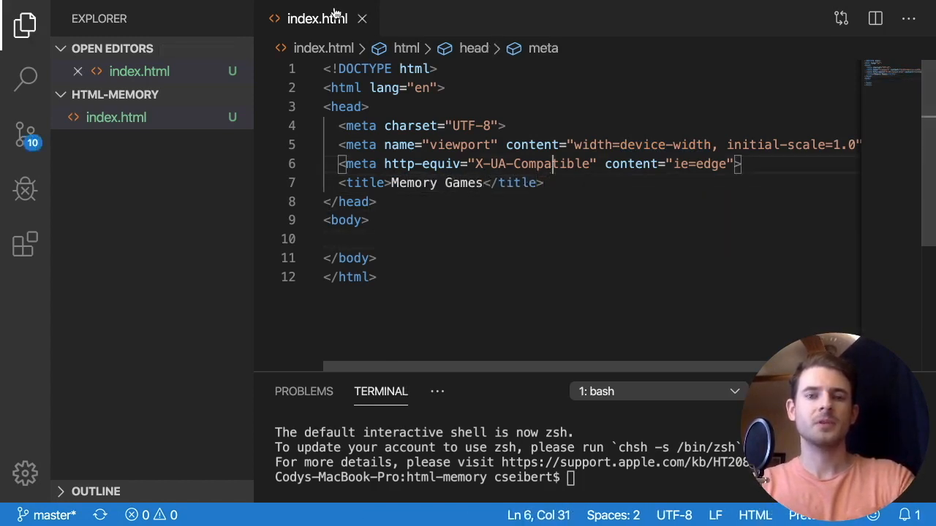
# Run npx http-server, add styles.css and index.js, and return to index.html.
pyautogui.write('npx')
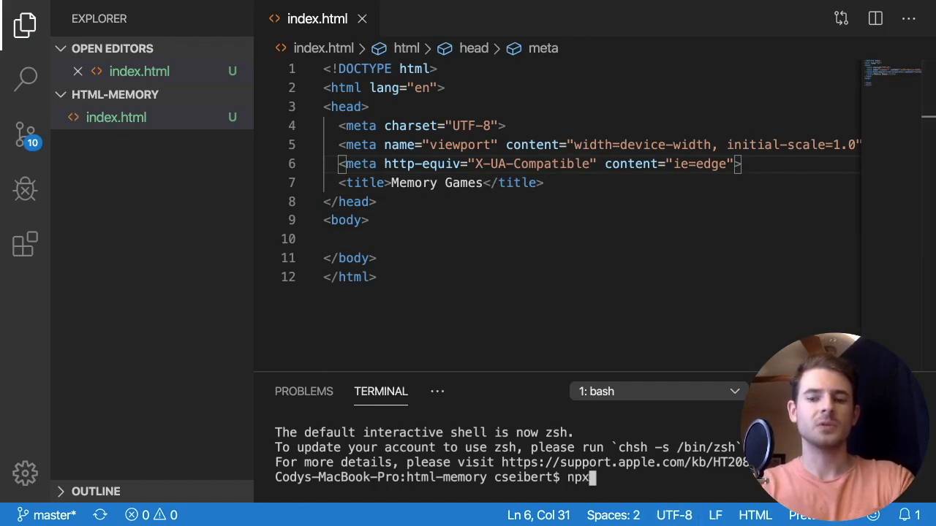
pyautogui.write('http-s')
pyautogui.write('mai')
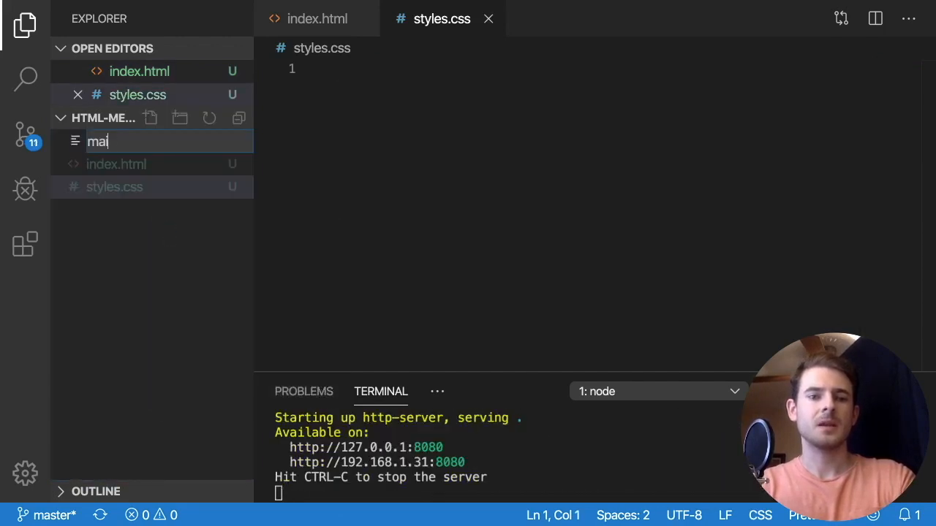
pyautogui.rightClick(105, 187)
pyautogui.write('index.js')
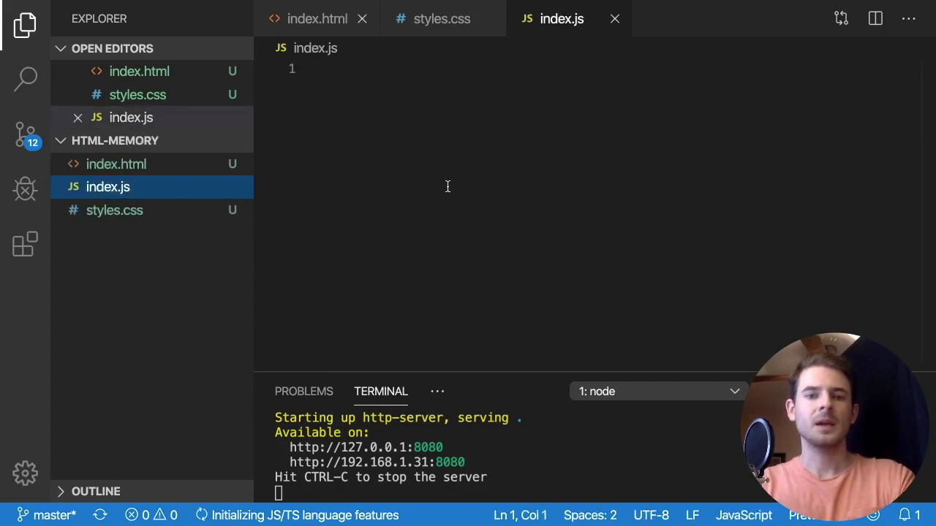
pyautogui.click(317, 18)
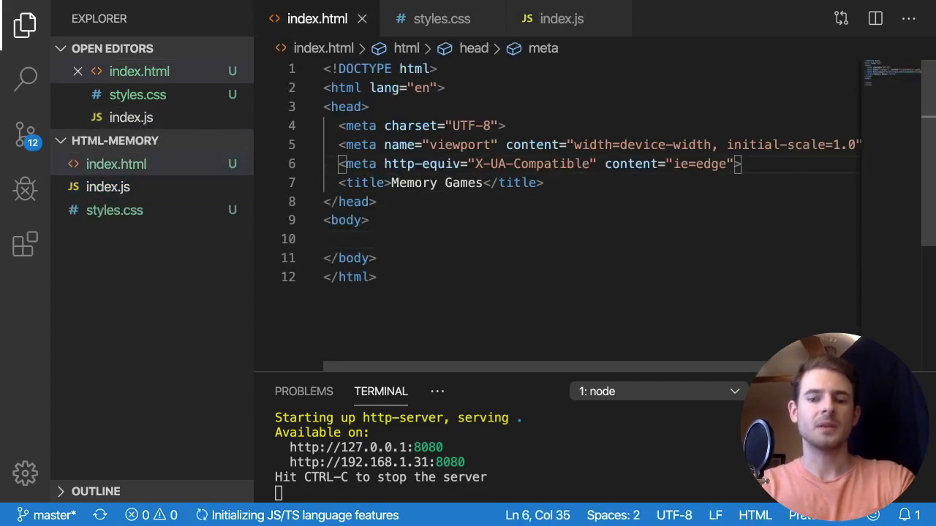
# Link styles.css in the head and load index.js at the end of the body.
pyautogui.write('lin')
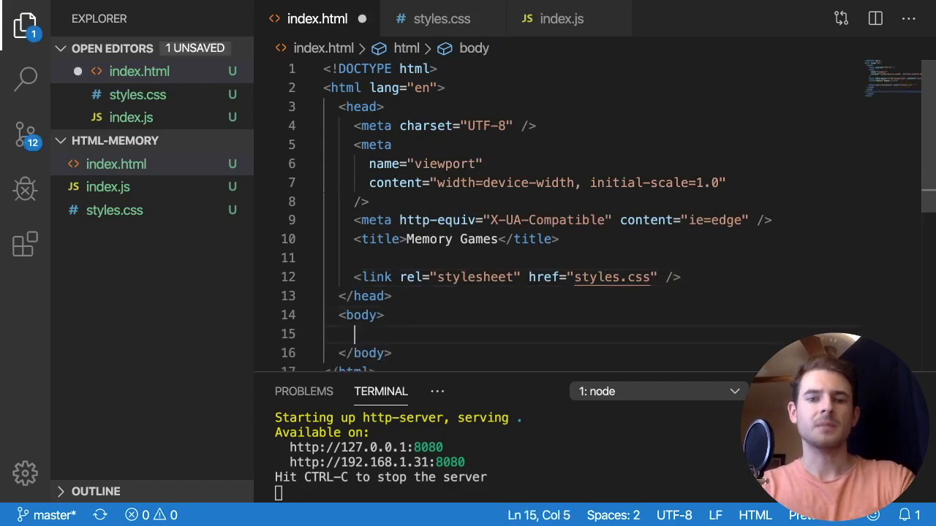
pyautogui.write('scrript src=""></script>')
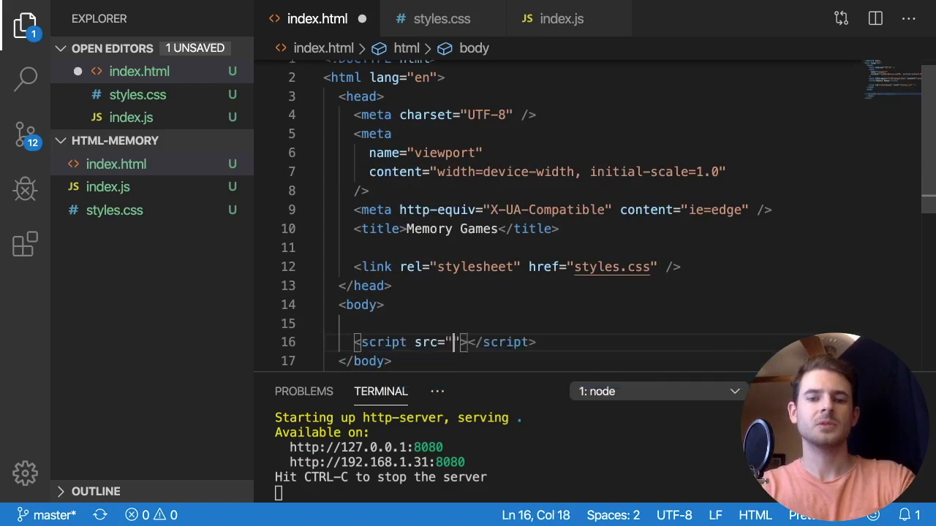
pyautogui.write('index.js')
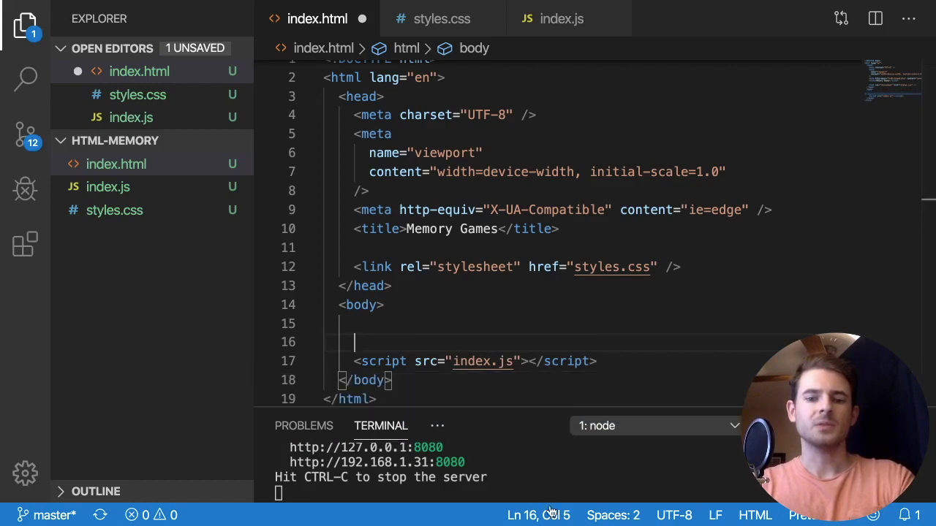
# Add then remove stray test text (HI) in the body.
pyautogui.write('HI')
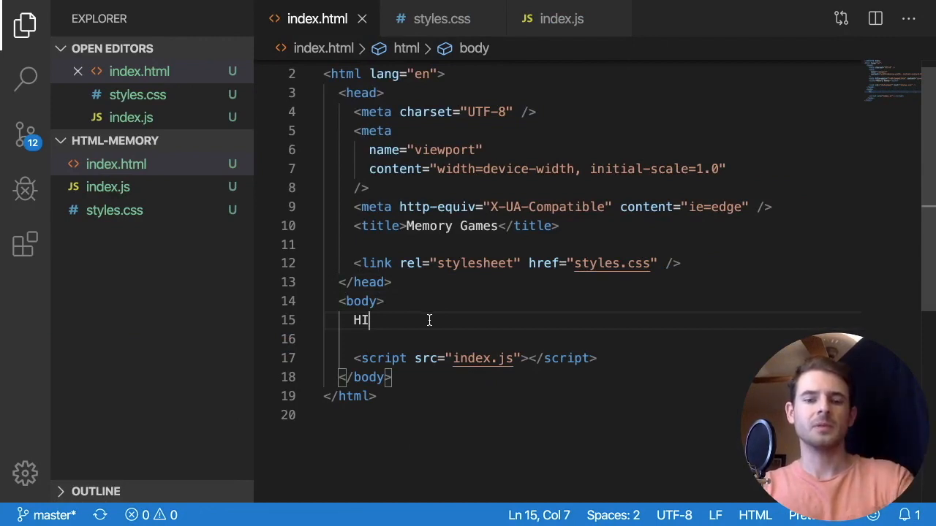
pyautogui.write('a')
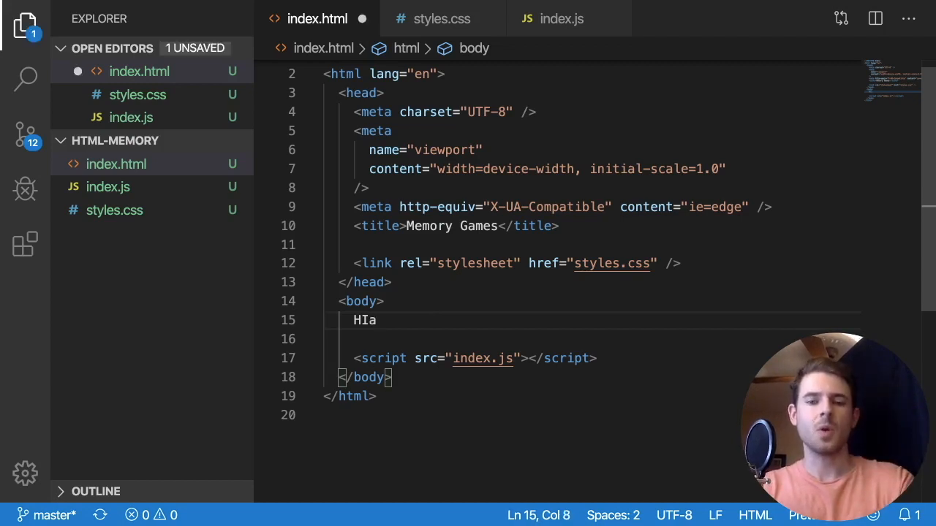
pyautogui.press('Backspace')
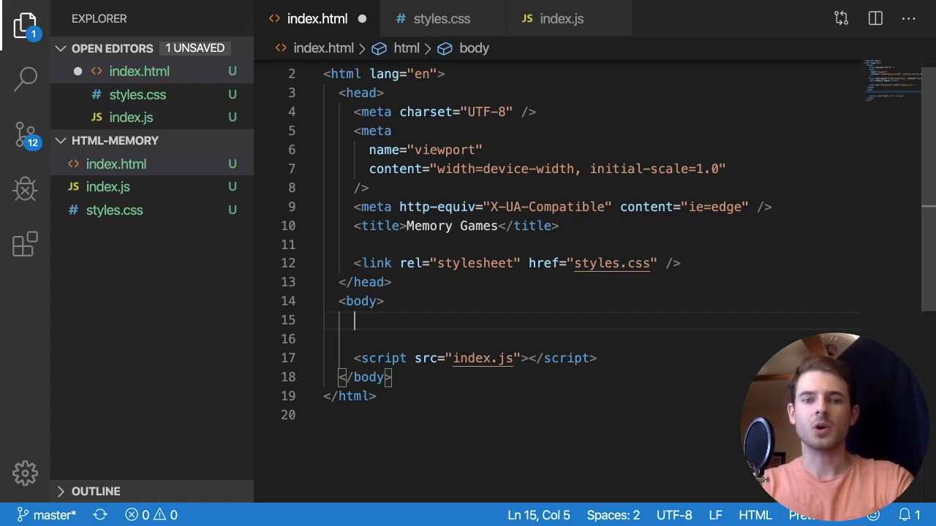
# Add four div.row elements to the body and start a nested div inside the first.
pyautogui.write('<')
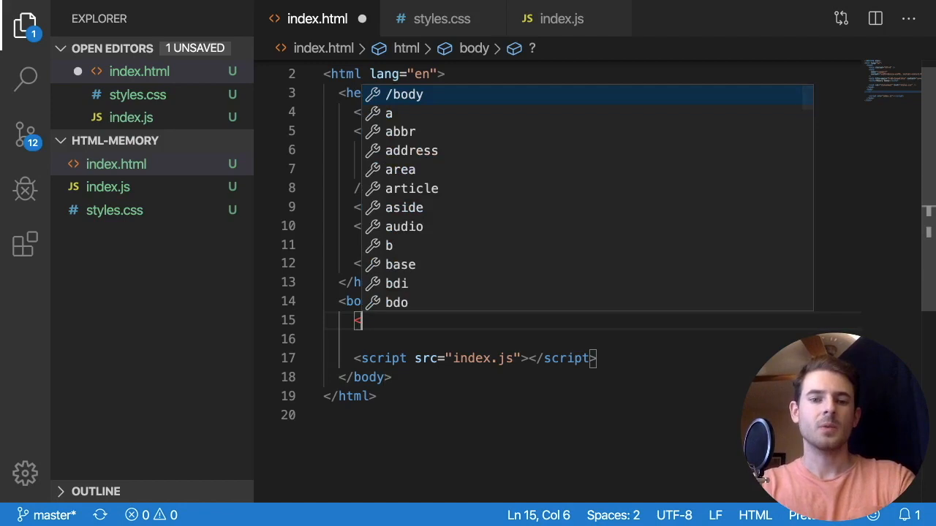
pyautogui.write('div row')
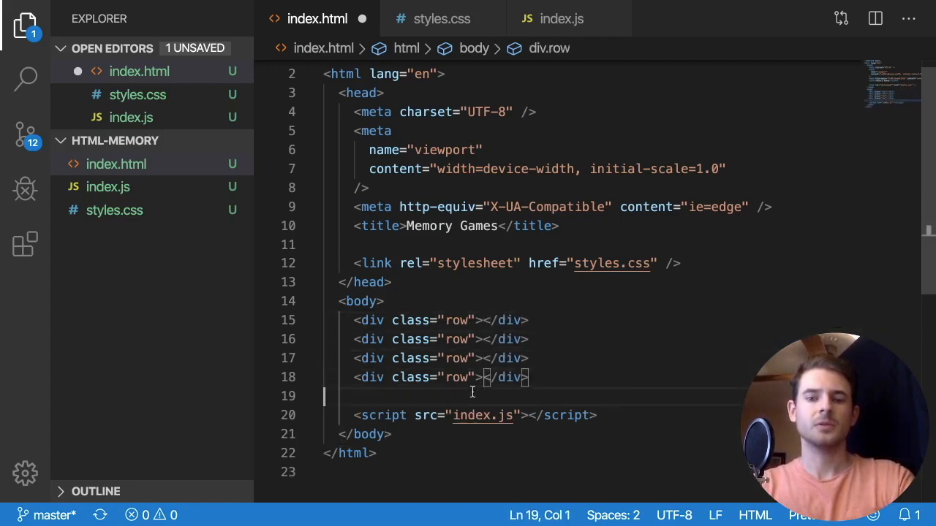
pyautogui.press('Enter')
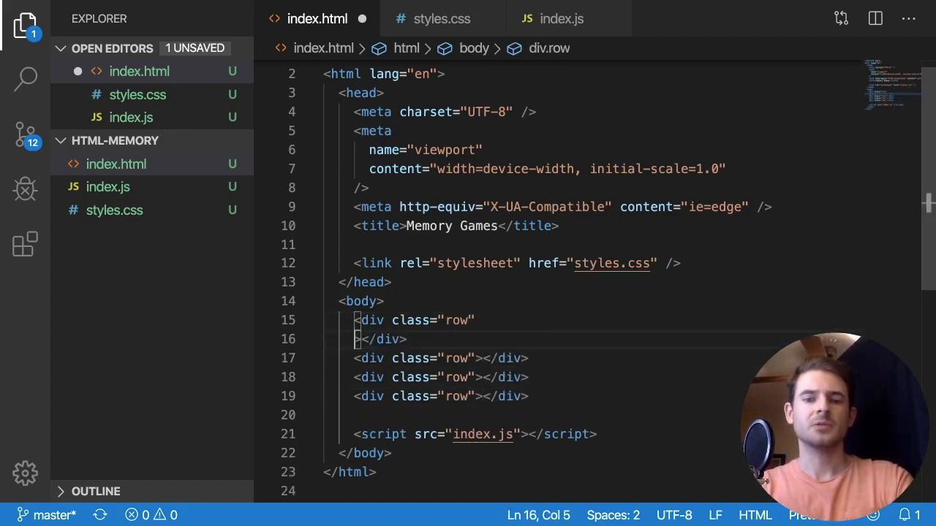
pyautogui.press('Enter')
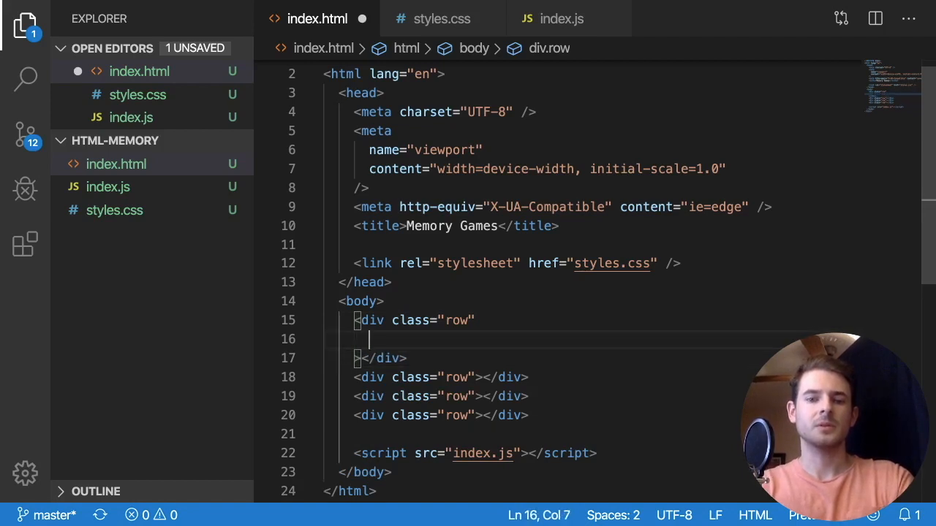
pyautogui.write('<div class="')
pyautogui.write('.ro')
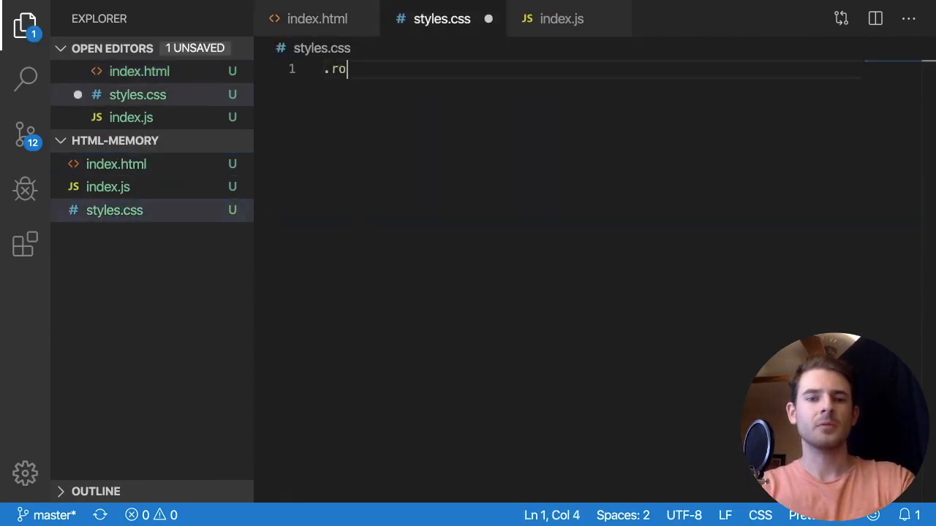
# Add a .row rule with text-align: center and start the .card rule.
pyautogui.write('w {')
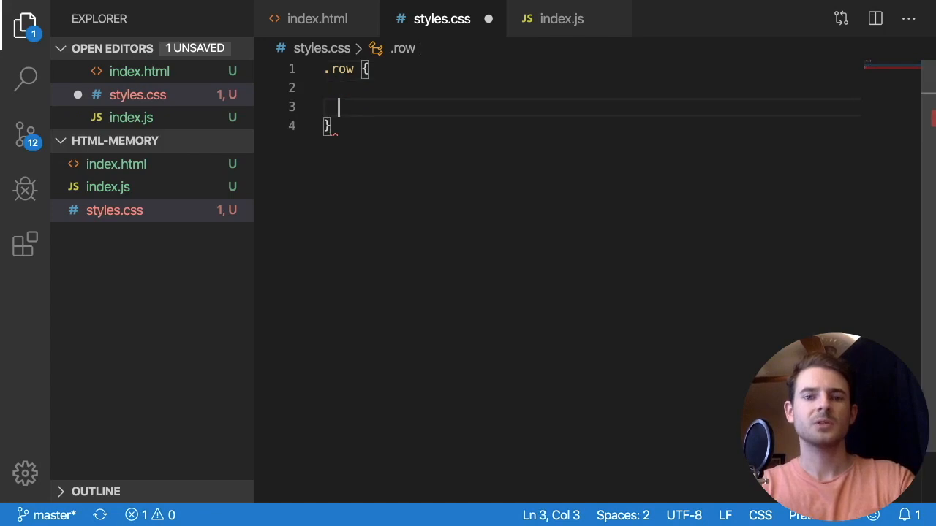
pyautogui.write('.cards')
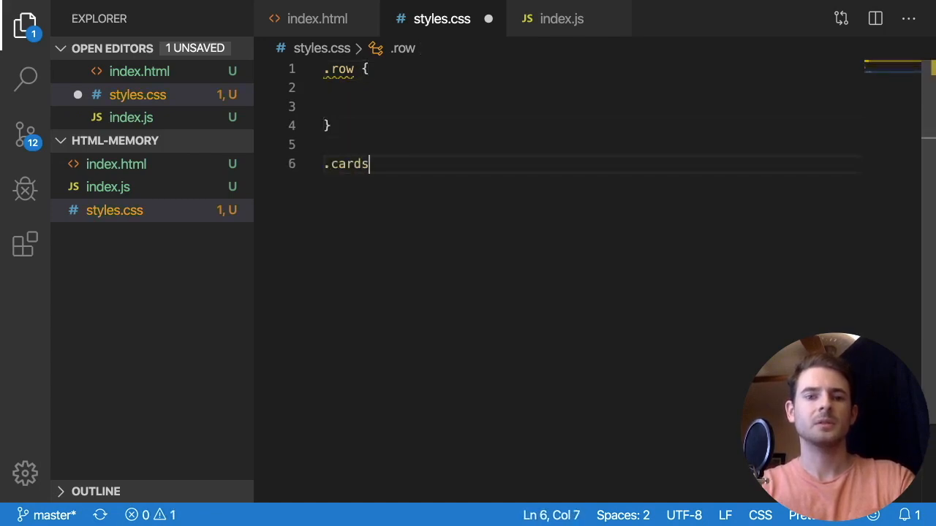
pyautogui.write('{')
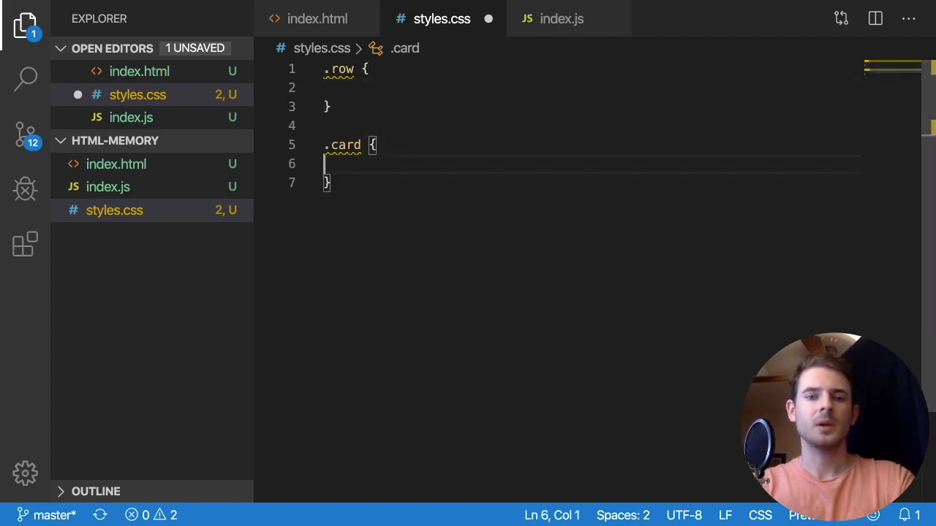
pyautogui.write('text-')
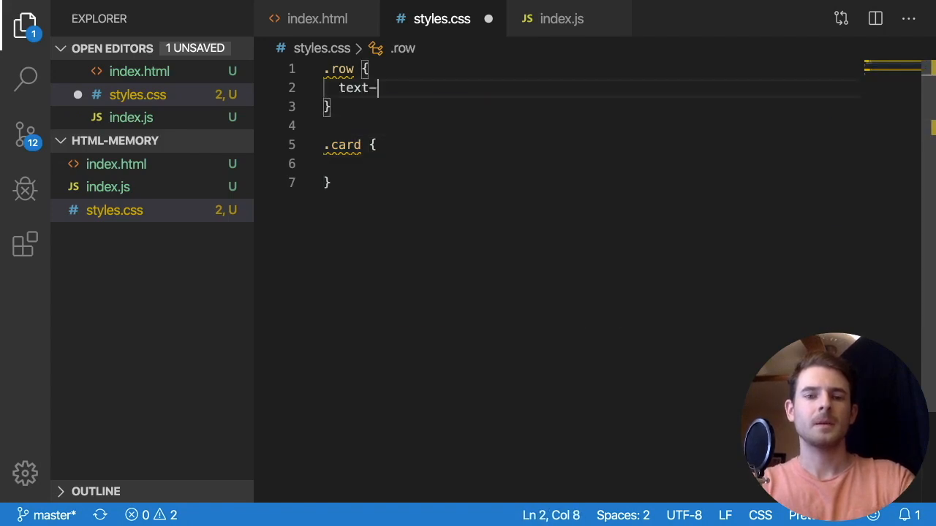
pyautogui.write('align: center;')
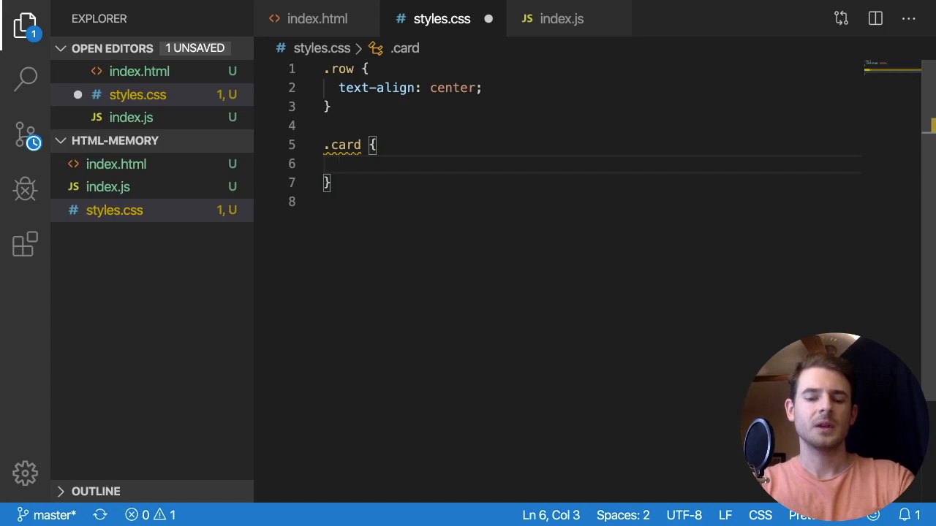
# Style .card as inline-block, 100px wide, with background-color #333.
pyautogui.write('display: inline-block;')
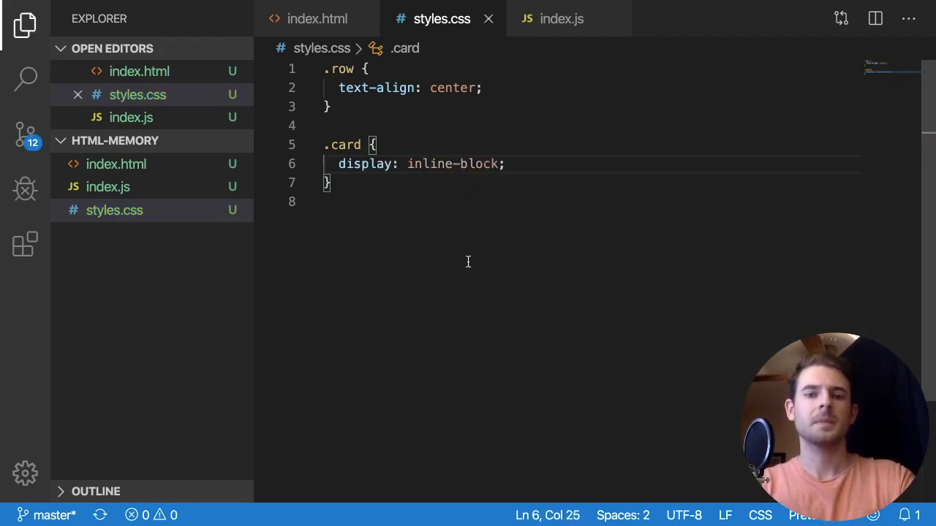
pyautogui.write('width:')
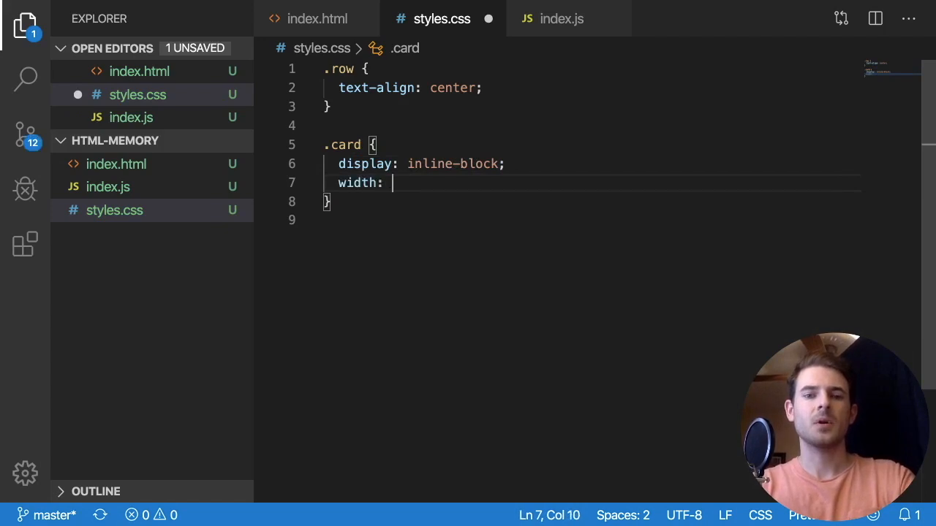
pyautogui.write('100px;')
pyautogui.write('backgroun')
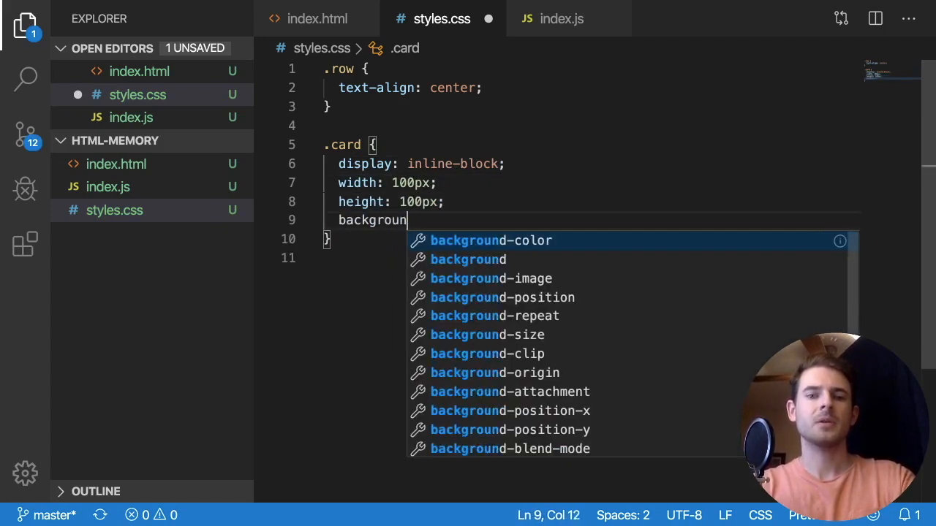
pyautogui.write('-color: #')
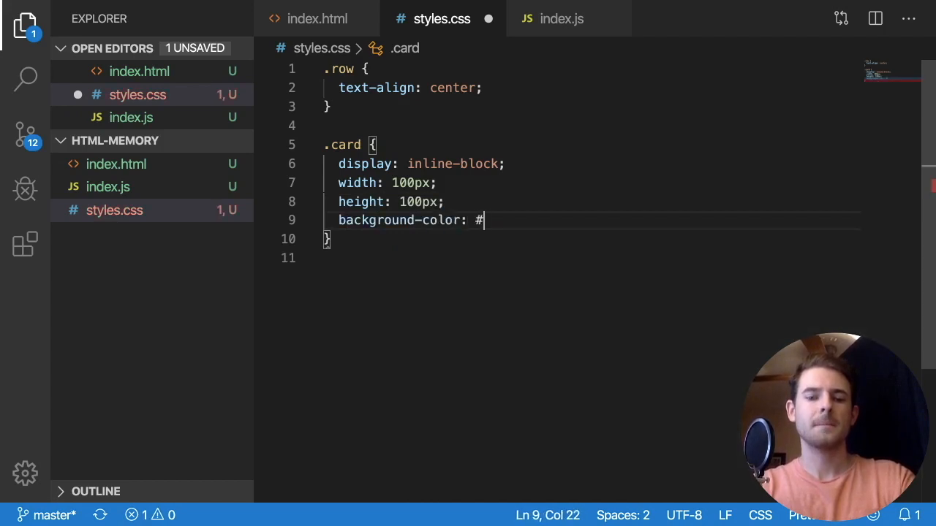
pyautogui.write('333;')
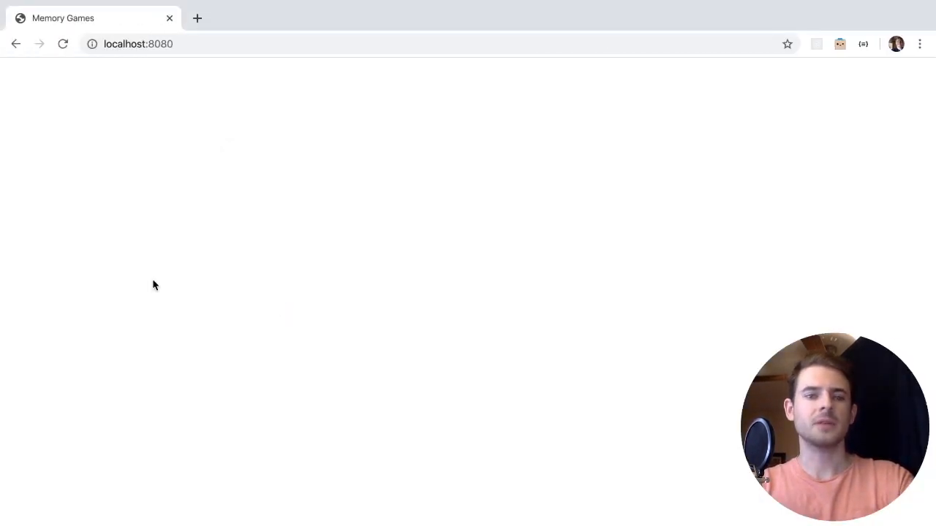
# Reload the Memory Games page to check the cards, then return to index.html.
pyautogui.press('F12')
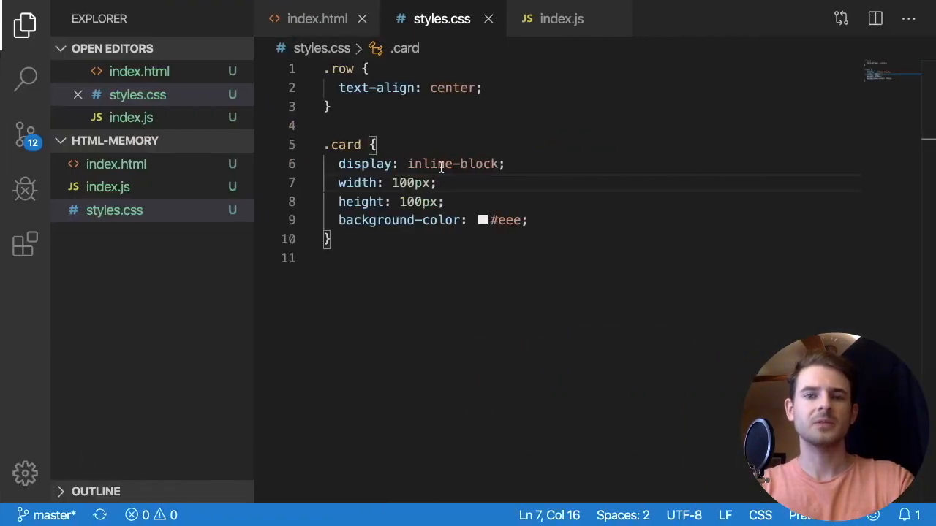
pyautogui.click(317, 18)
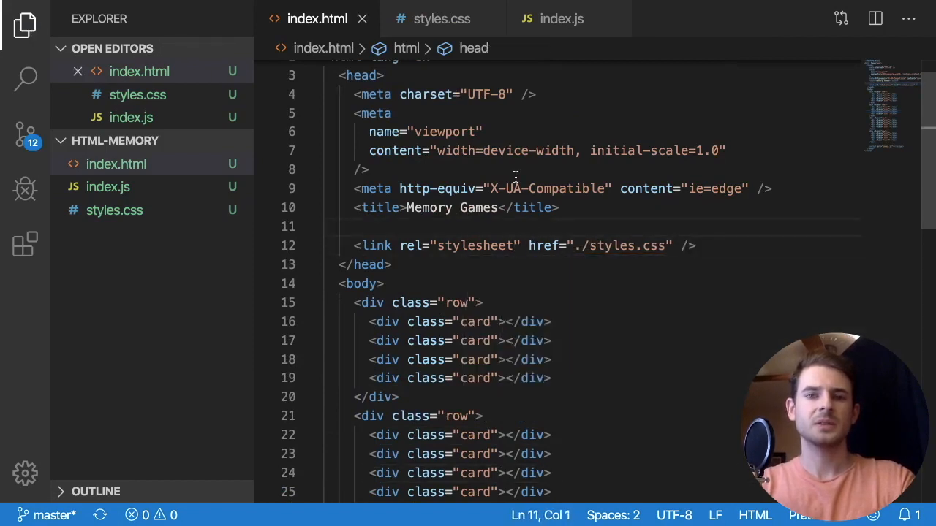
# Add console.log('here') to index.js to confirm the script loads.
pyautogui.click(562, 17)
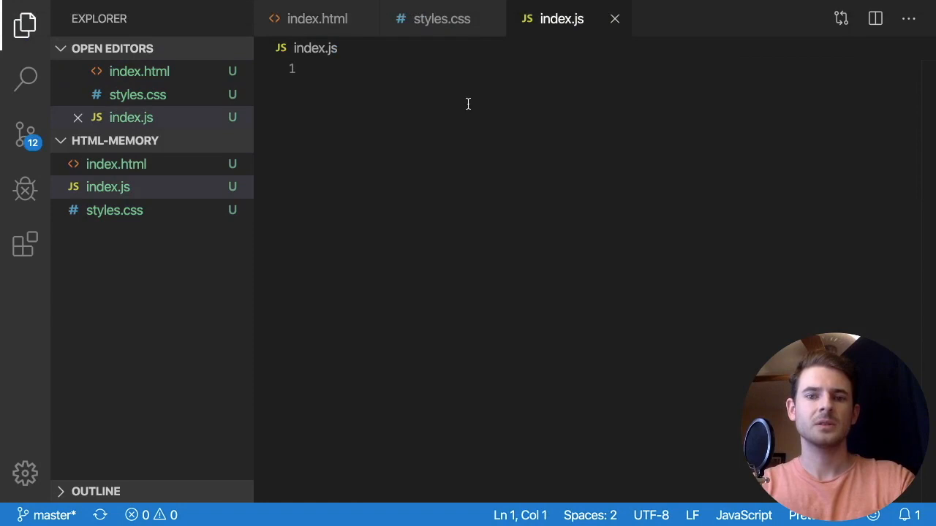
pyautogui.write("console.log('here');")
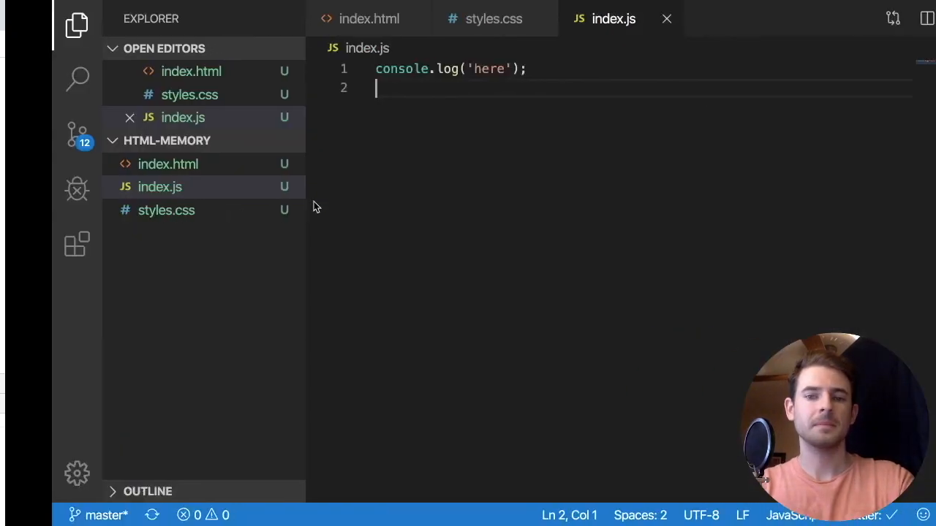
pyautogui.click(368, 17)
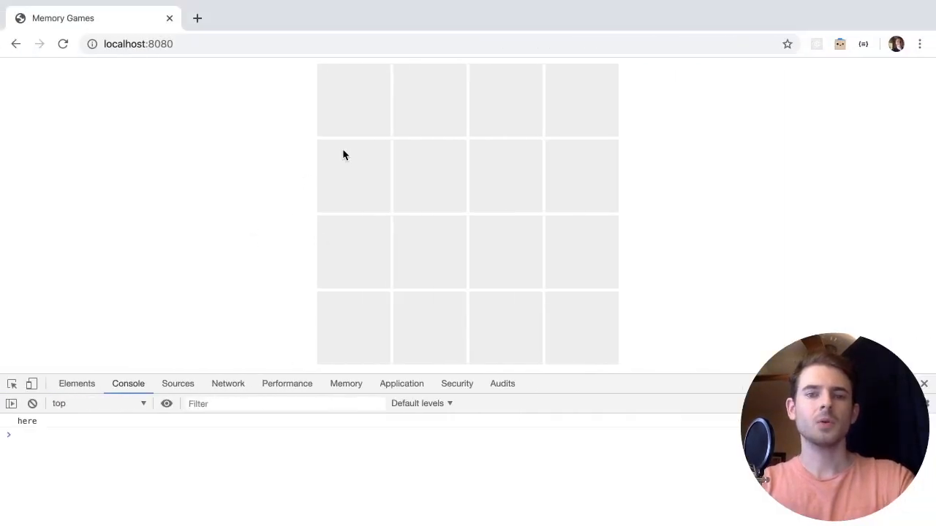
pyautogui.moveTo(394, 188)
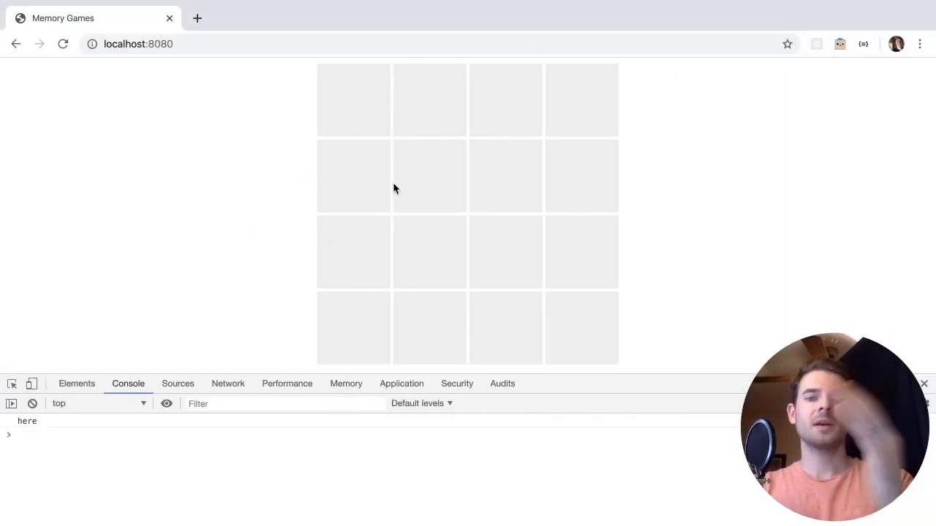
pyautogui.moveTo(574, 240)
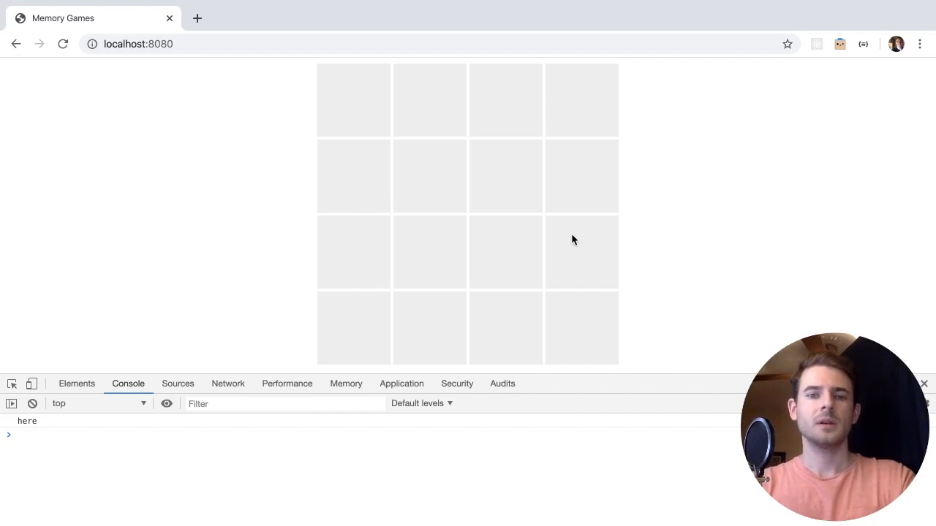
pyautogui.moveTo(387, 146)
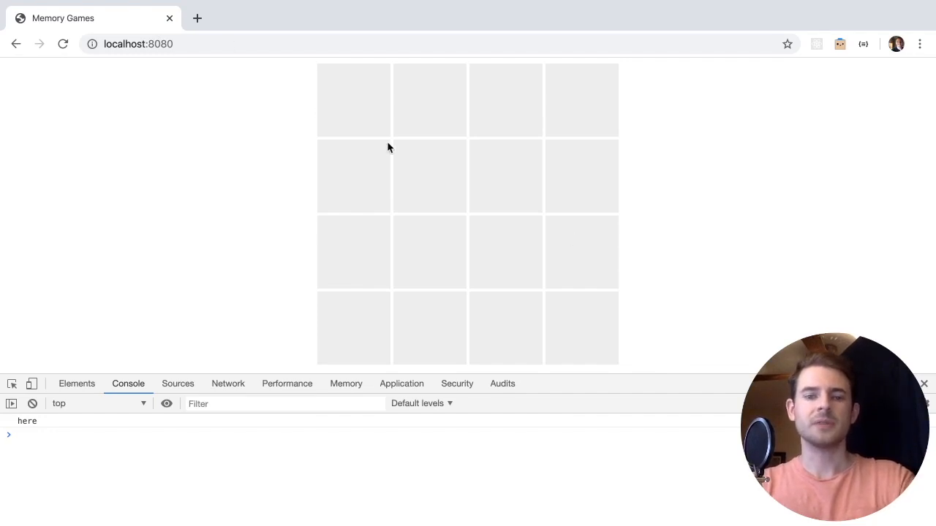
pyautogui.moveTo(507, 79)
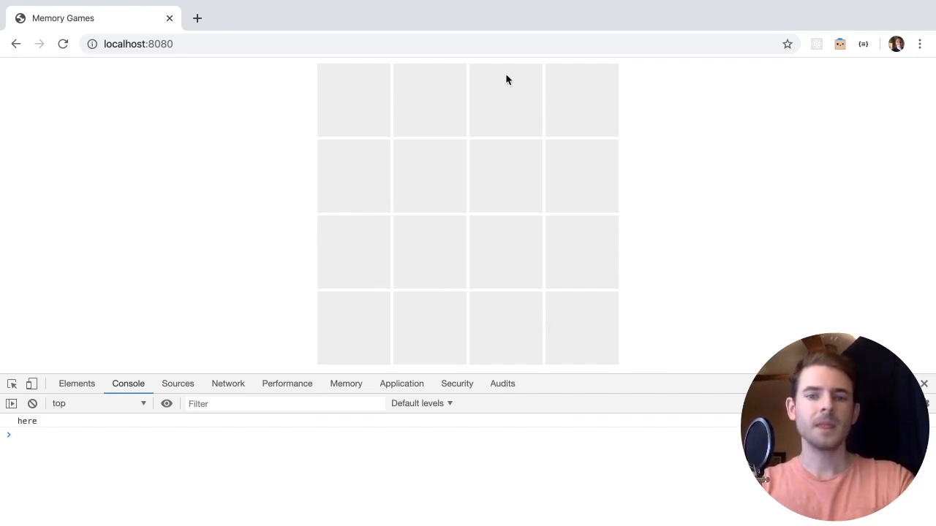
pyautogui.moveTo(556, 147)
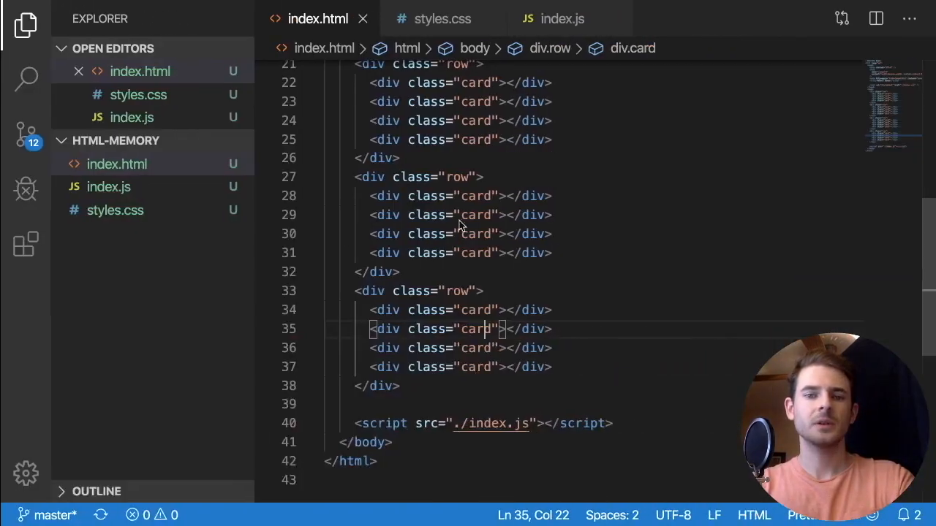
# Give .card cursor: pointer and add .card:hover with a 1px solid black border.
pyautogui.click(441, 18)
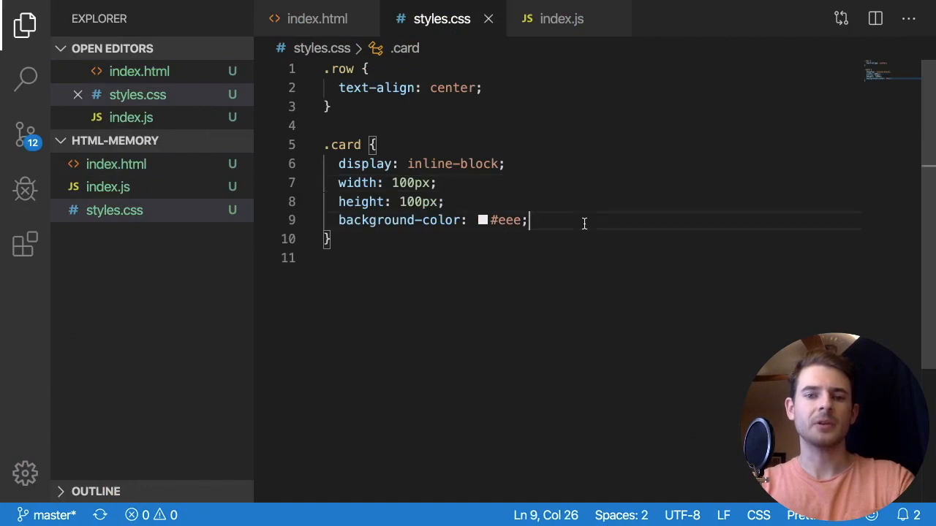
pyautogui.write('colo')
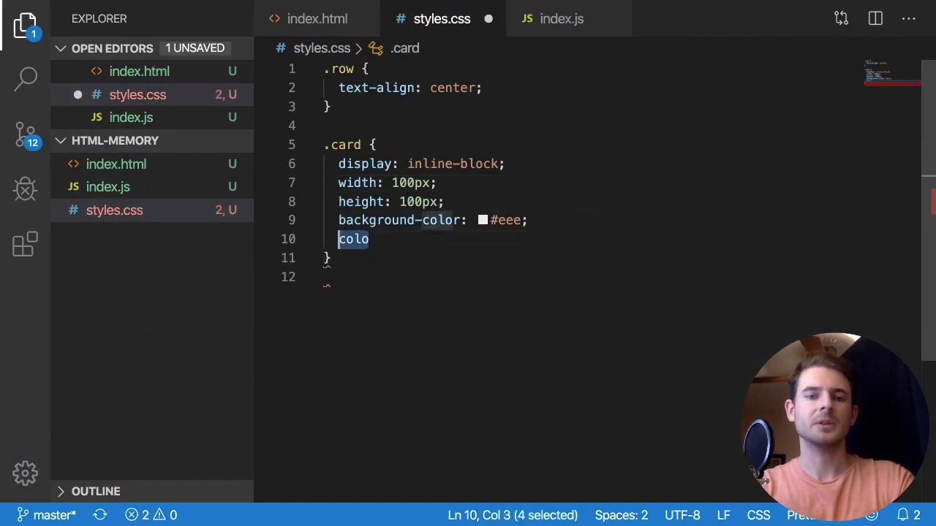
pyautogui.write('cursor: pointer;')
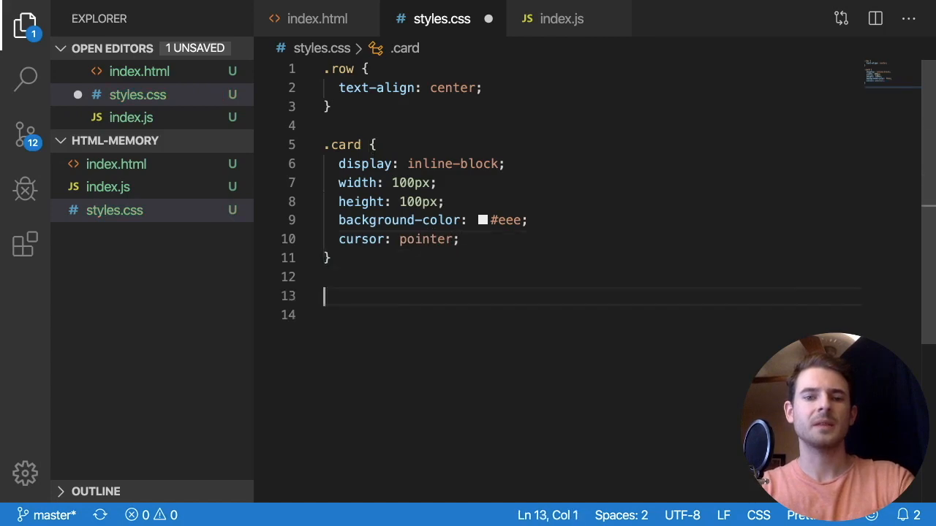
pyautogui.write('.card:hover {')
pyautogui.write('border:')
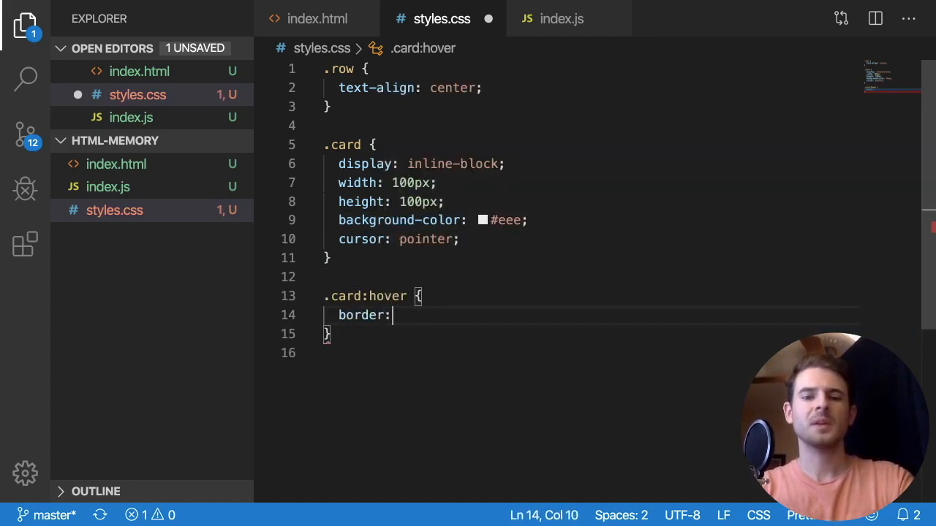
pyautogui.write('1px solid black;')
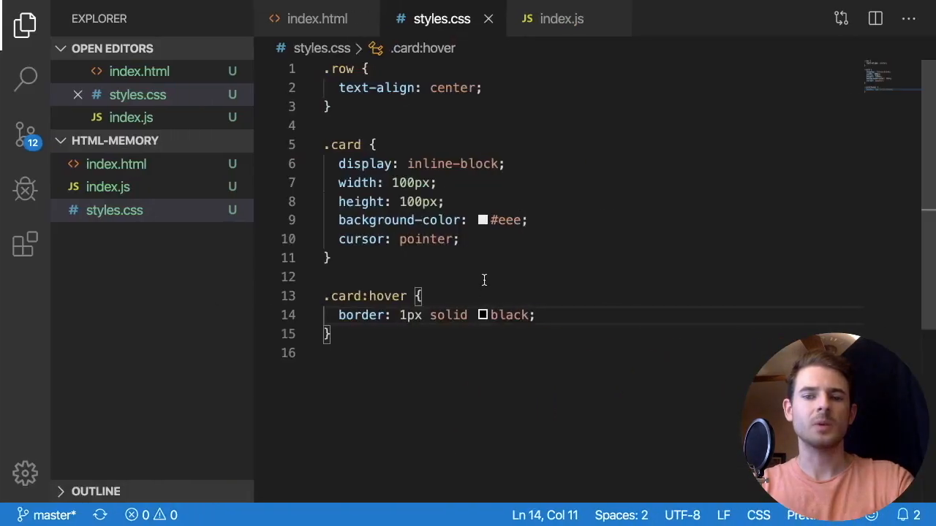
# Rework the hover rule's border declaration.
pyautogui.click(383, 315)
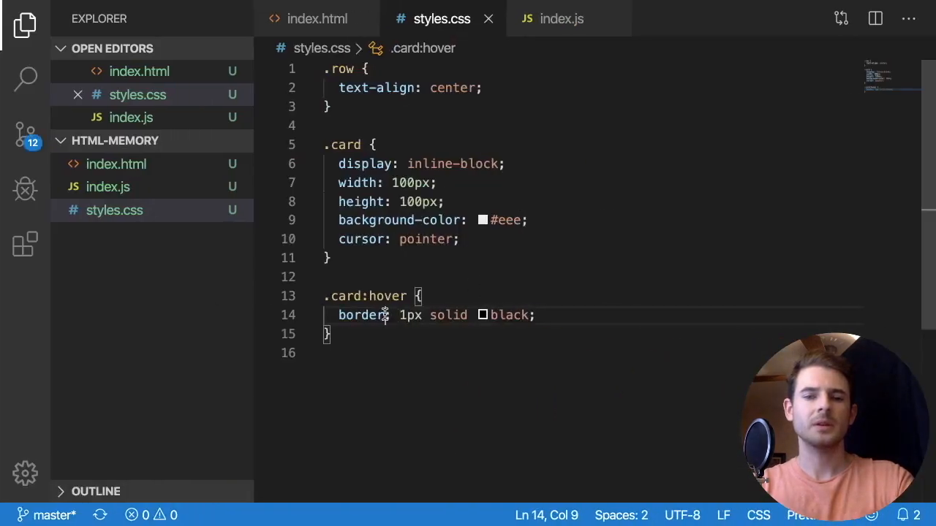
pyautogui.write('b')
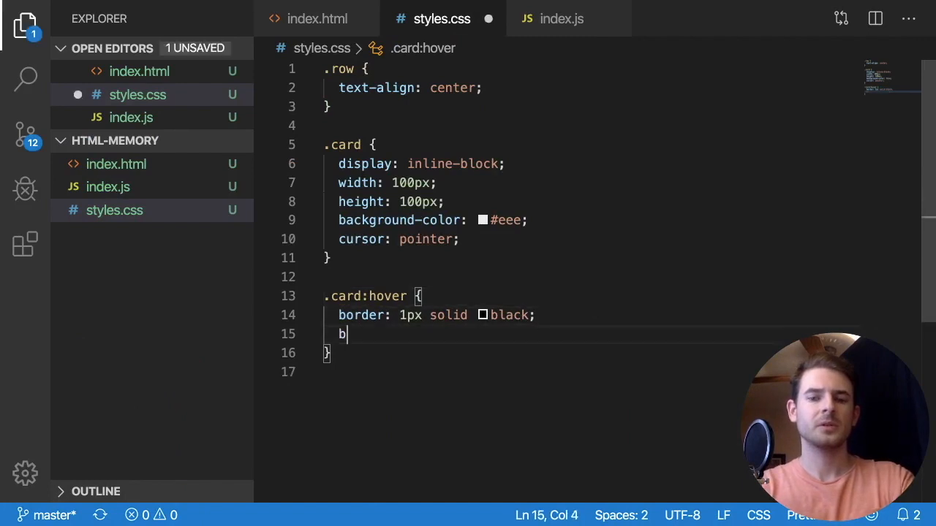
pyautogui.write('order-')
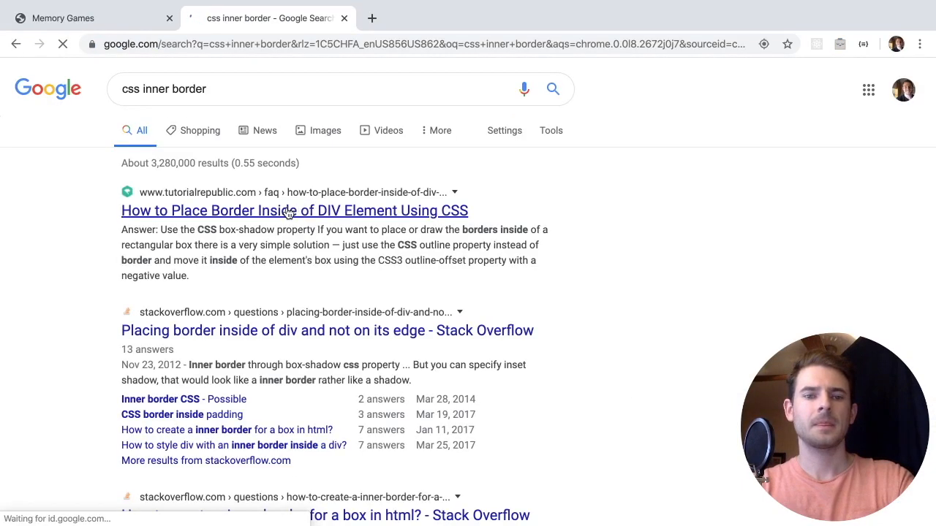
# Open the TutorialRepublic inner-border guide and scroll to its .inner-border example.
pyautogui.click(296, 210)
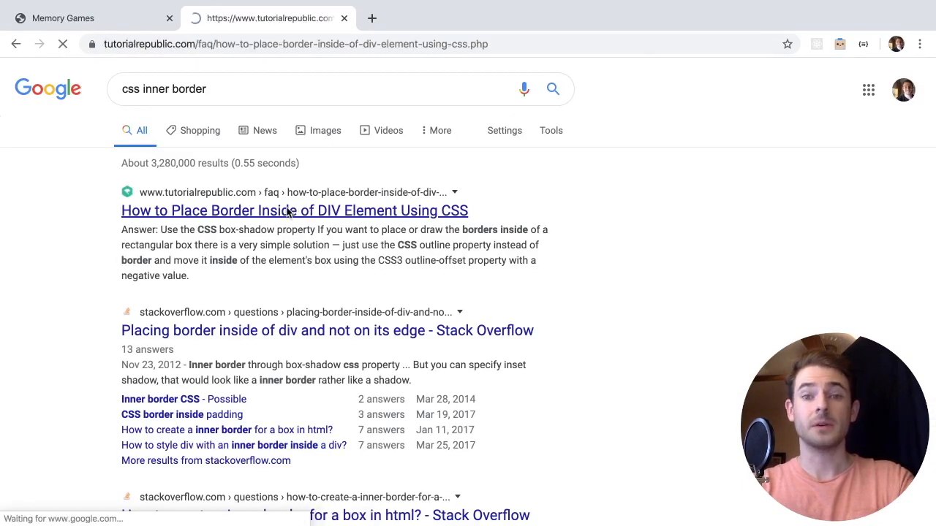
pyautogui.click(296, 211)
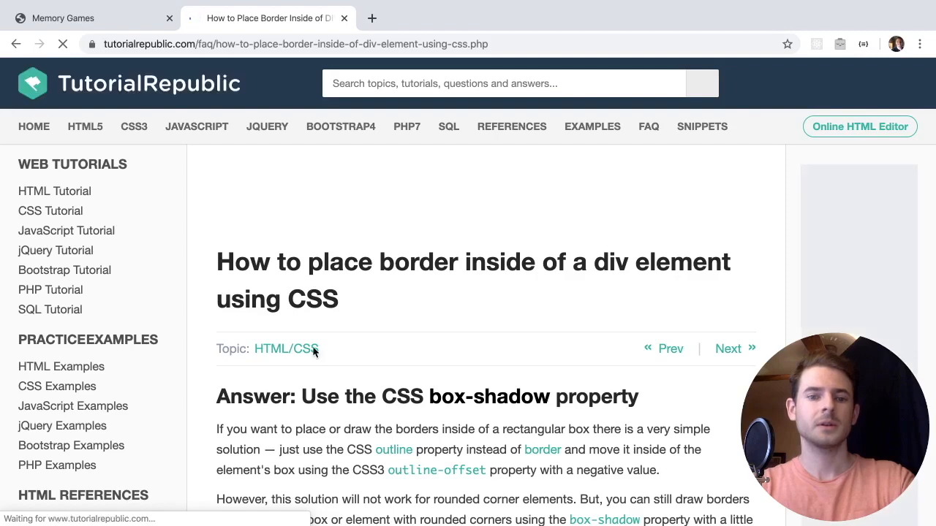
pyautogui.scroll(-3)
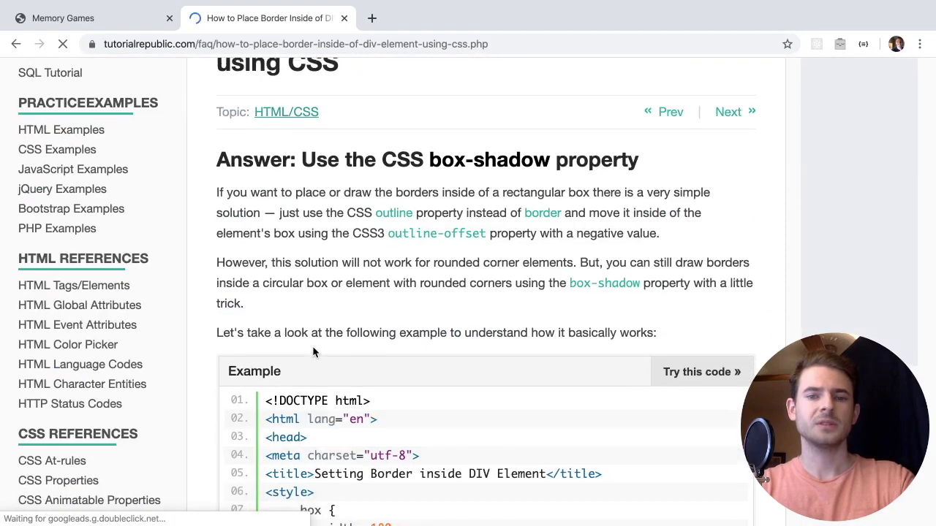
pyautogui.scroll(-3)
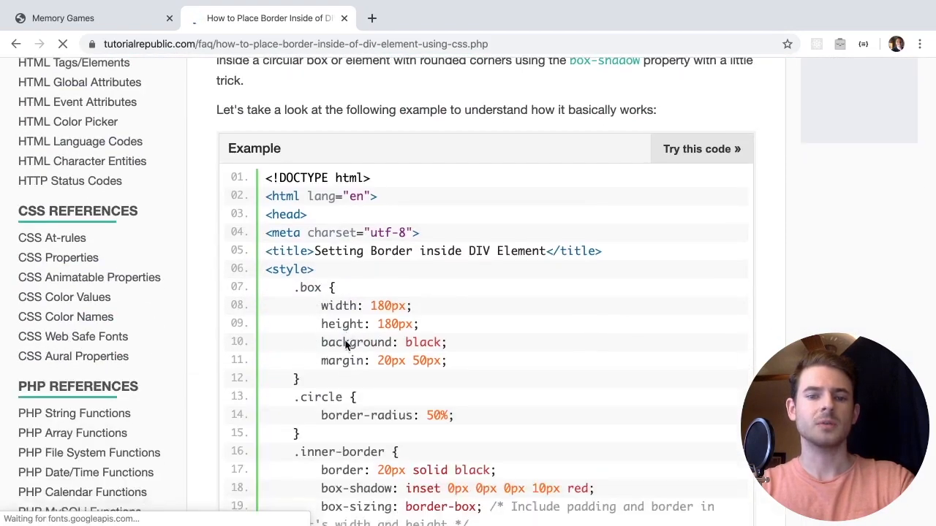
pyautogui.scroll(-3)
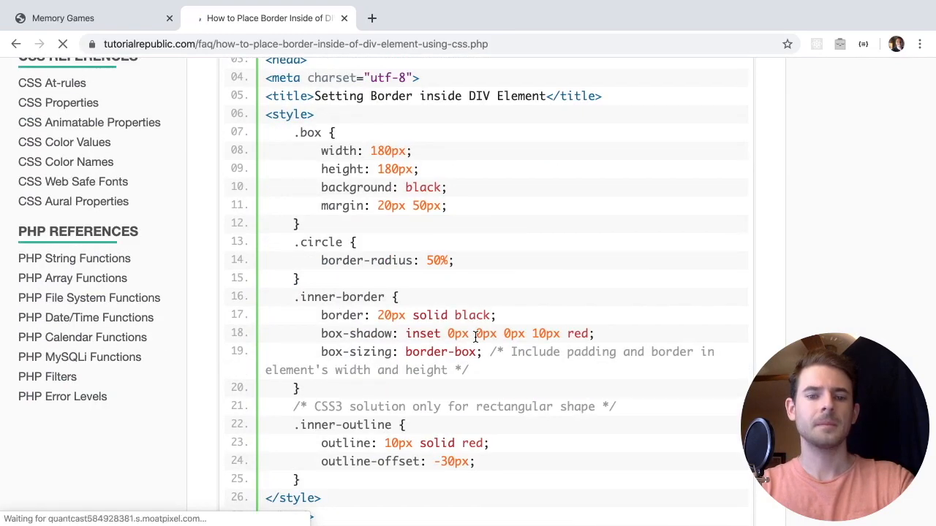
pyautogui.scroll(-3)
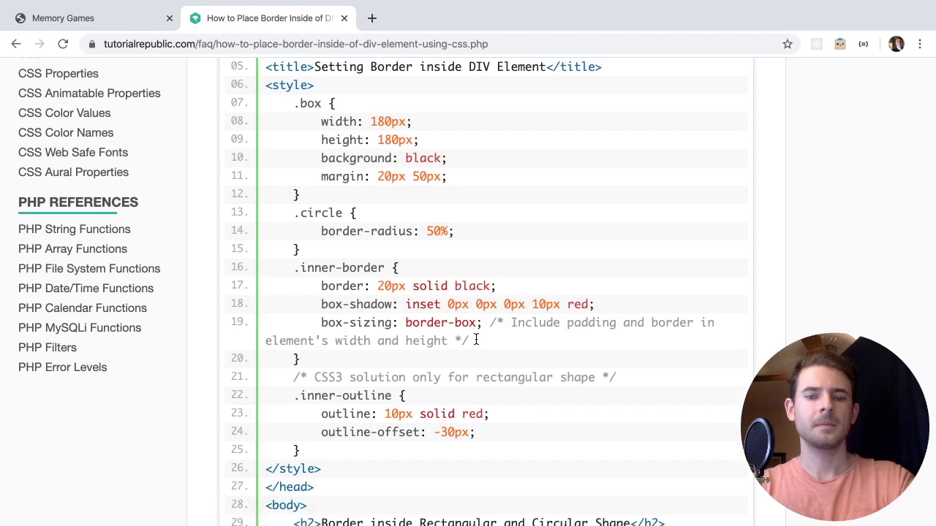
pyautogui.moveTo(319, 285)
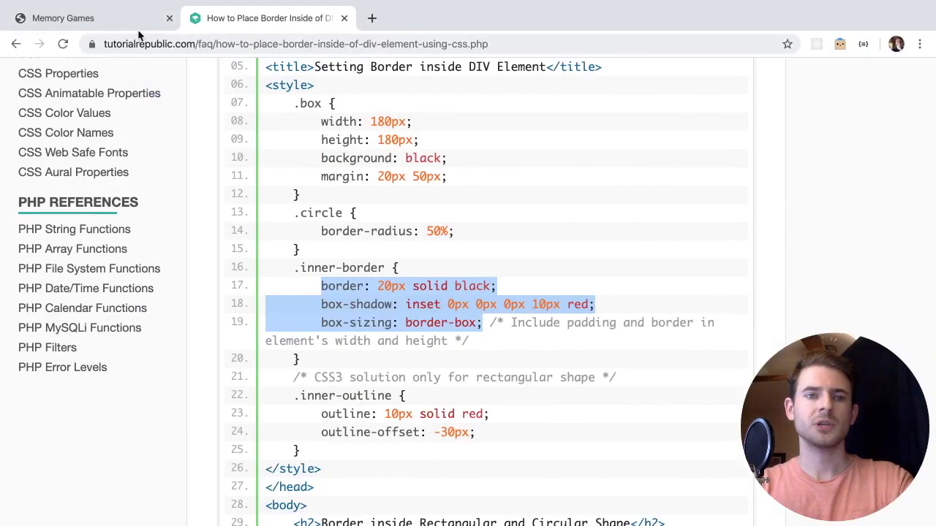
# Switch back to the Memory Games page to test the hover styling.
pyautogui.click(88, 17)
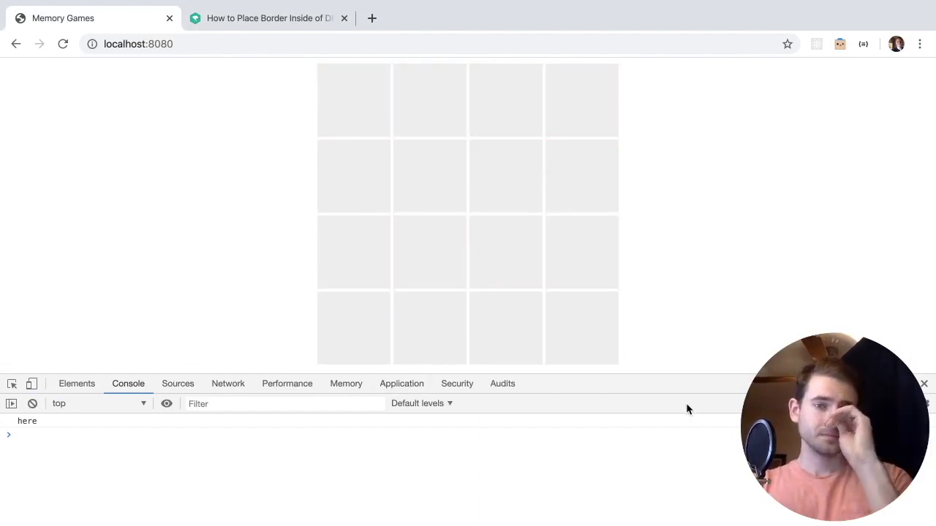
pyautogui.moveTo(645, 363)
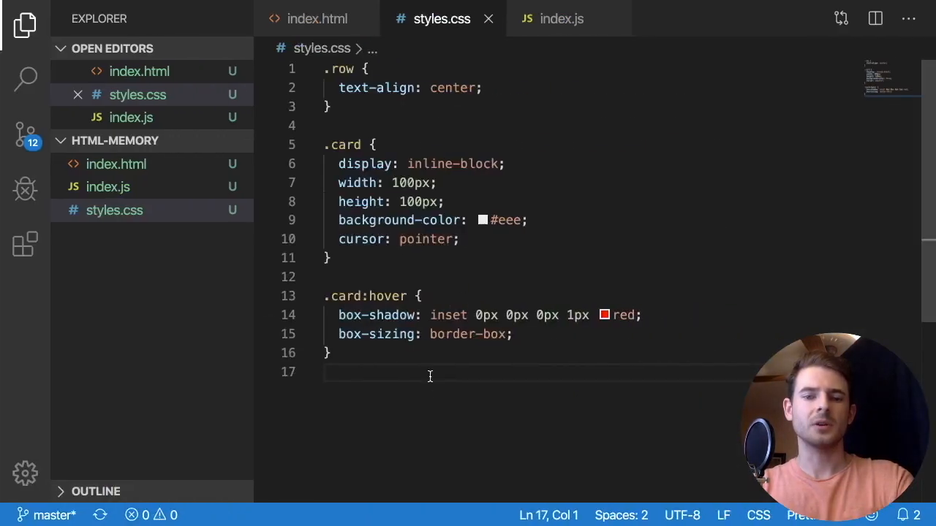
# Add a .red rule with a background-color below the hover rule in styles.css.
pyautogui.press('Enter')
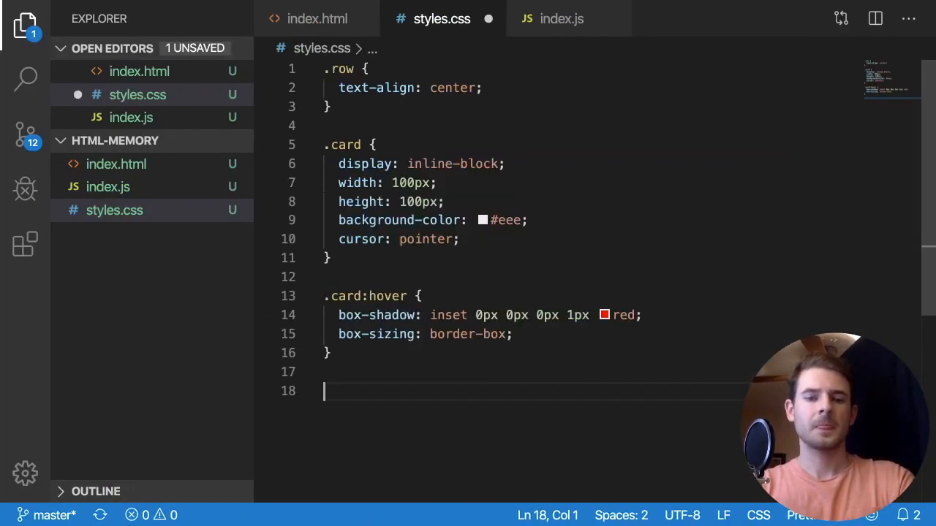
pyautogui.write('.red {')
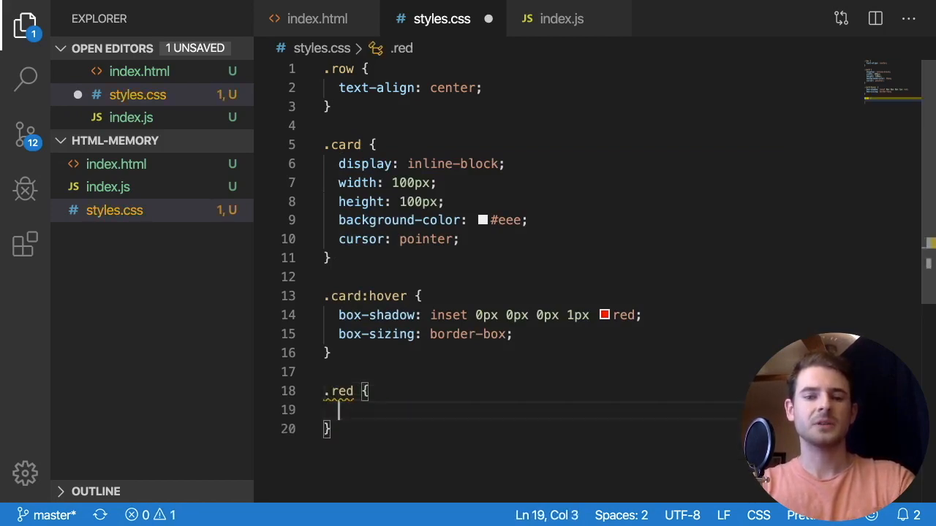
pyautogui.write('bac')
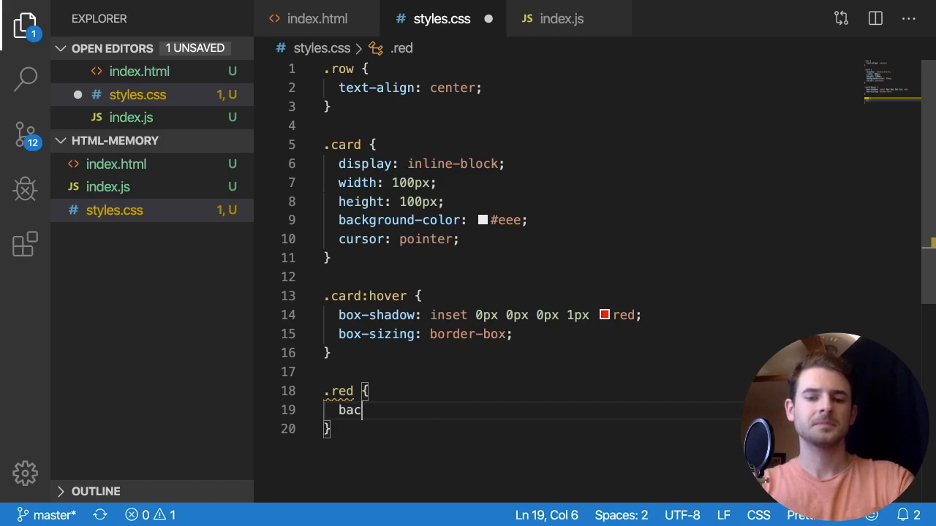
pyautogui.write('kground-olor: red;')
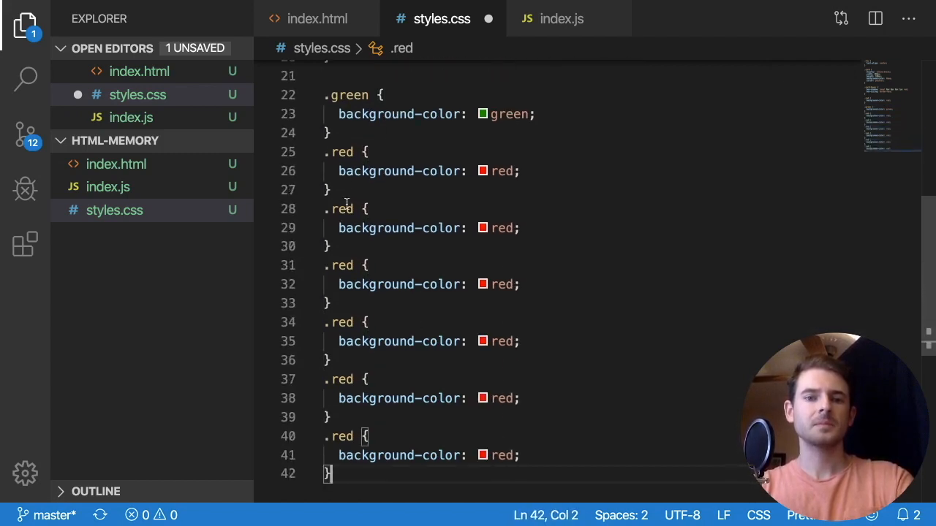
# Rename duplicated red rules to the other colours such as blue, green, orange, cyan, yellow.
pyautogui.doubleClick(342, 187)
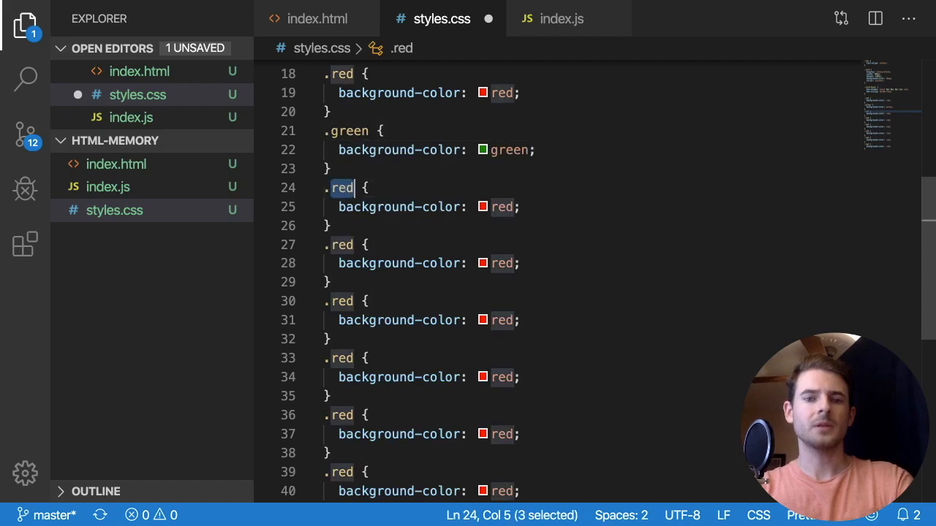
pyautogui.write('blue')
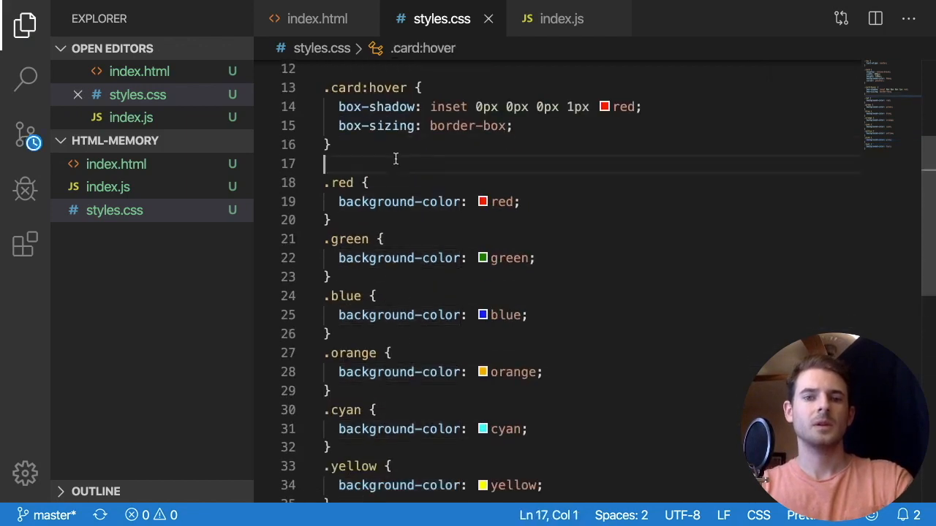
# Assign green, teal, yellow and pink classes to matching card pairs in index.html.
pyautogui.click(316, 18)
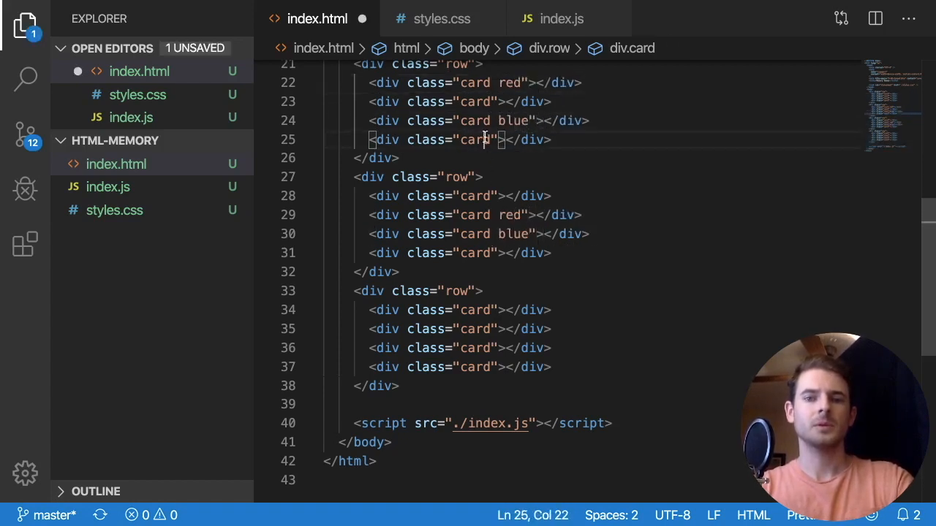
pyautogui.click(494, 348)
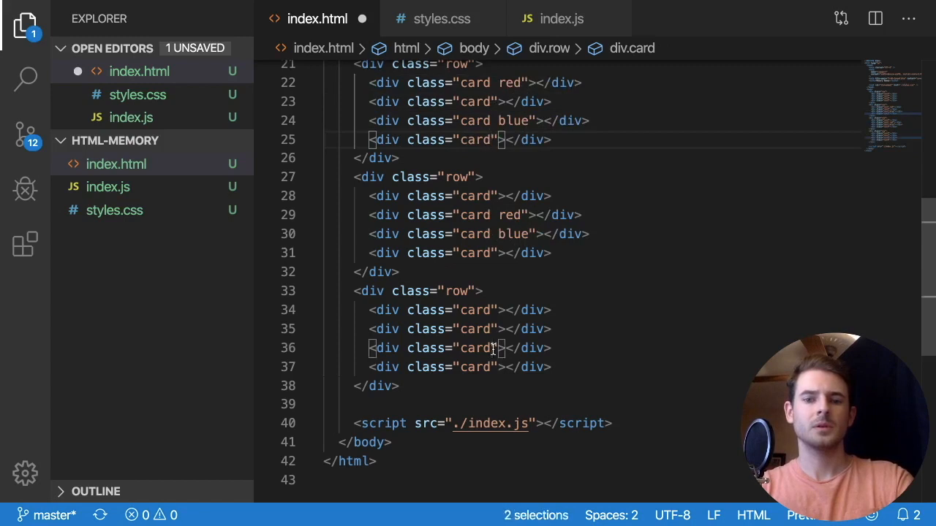
pyautogui.write('green')
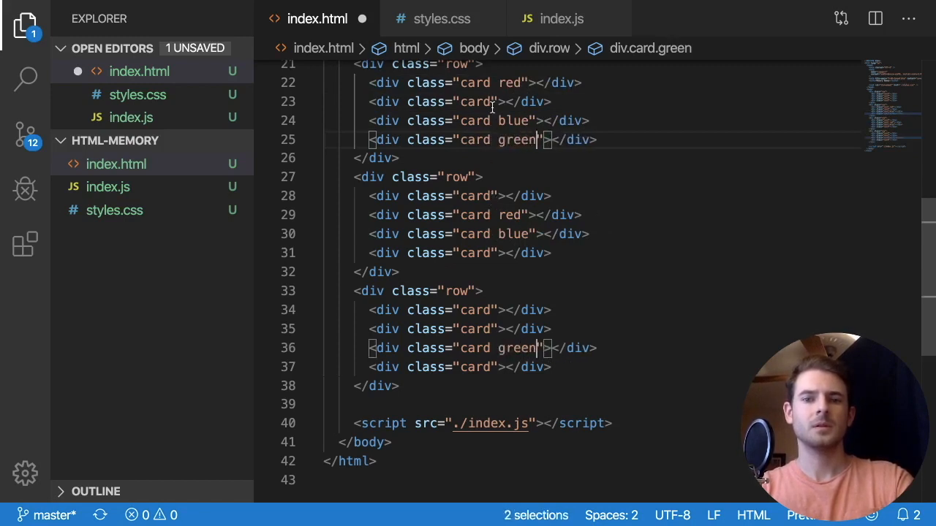
pyautogui.write('teal')
pyautogui.click(461, 310)
pyautogui.write(' cyan')
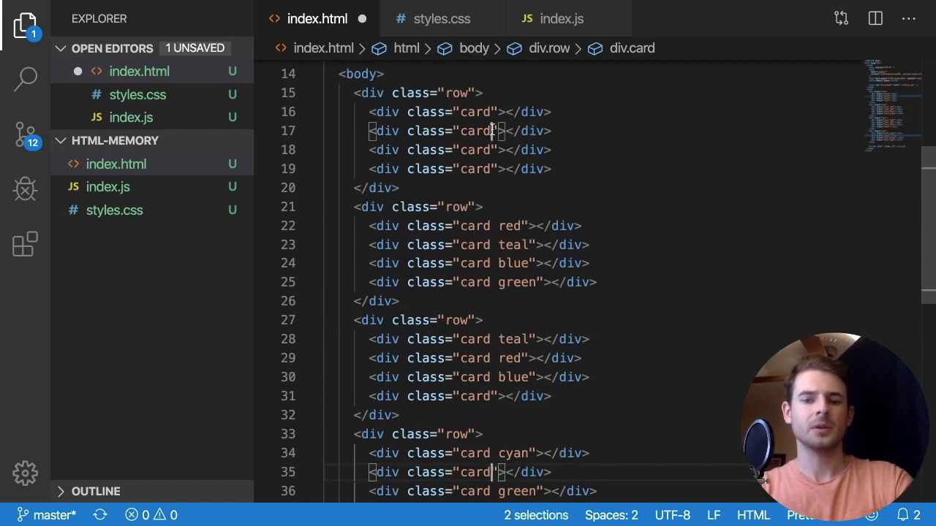
pyautogui.write('yellow')
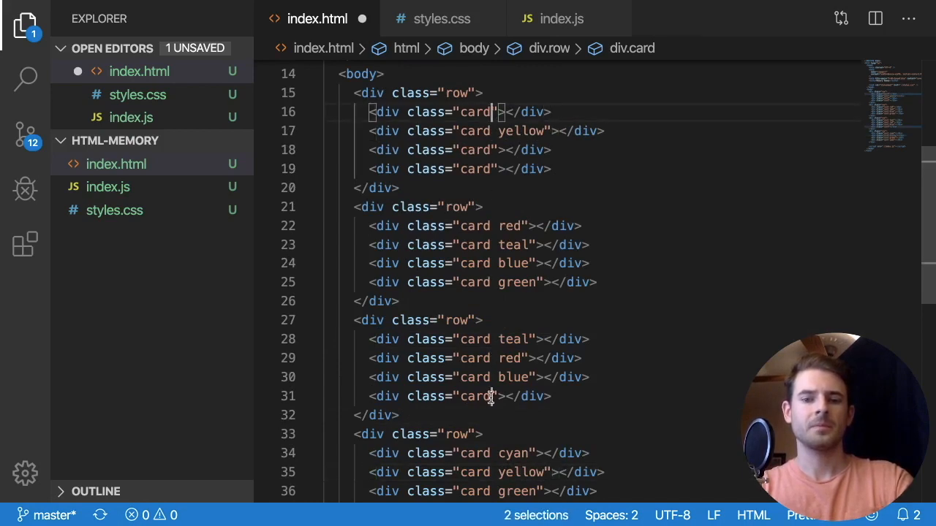
pyautogui.write('pink')
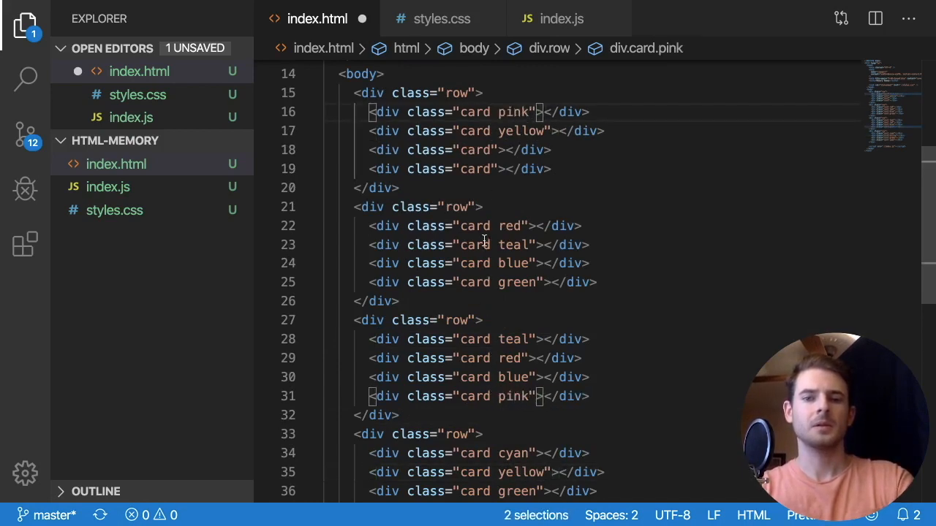
# Review the stylesheet's colour rules and the card markup for pink and teal.
pyautogui.click(442, 17)
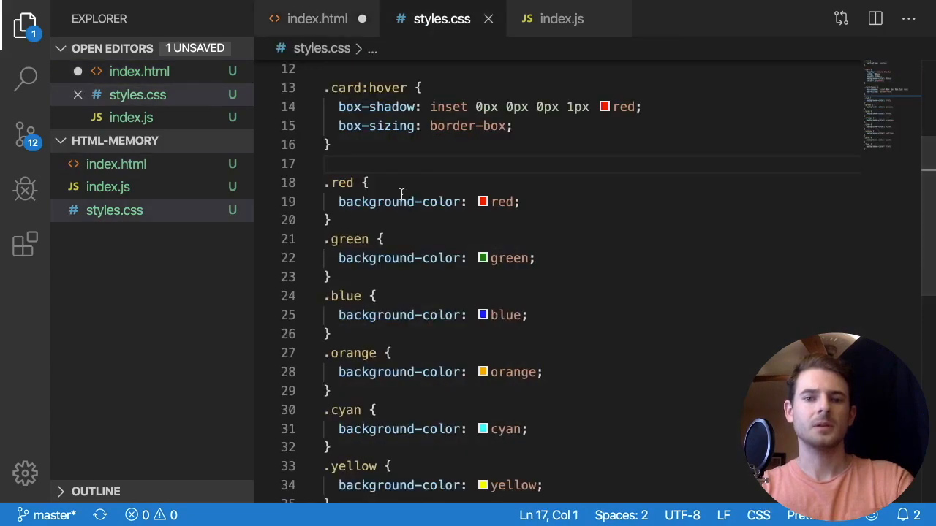
pyautogui.scroll(-3)
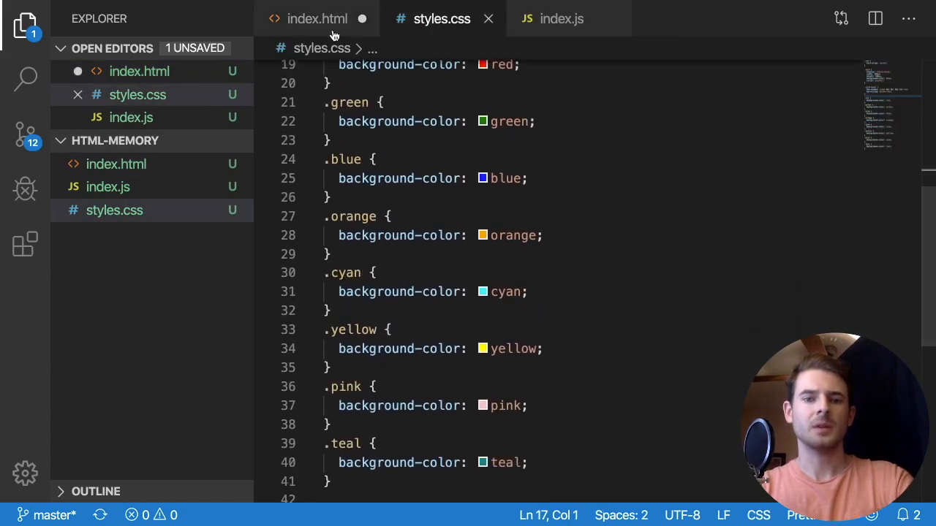
pyautogui.click(316, 18)
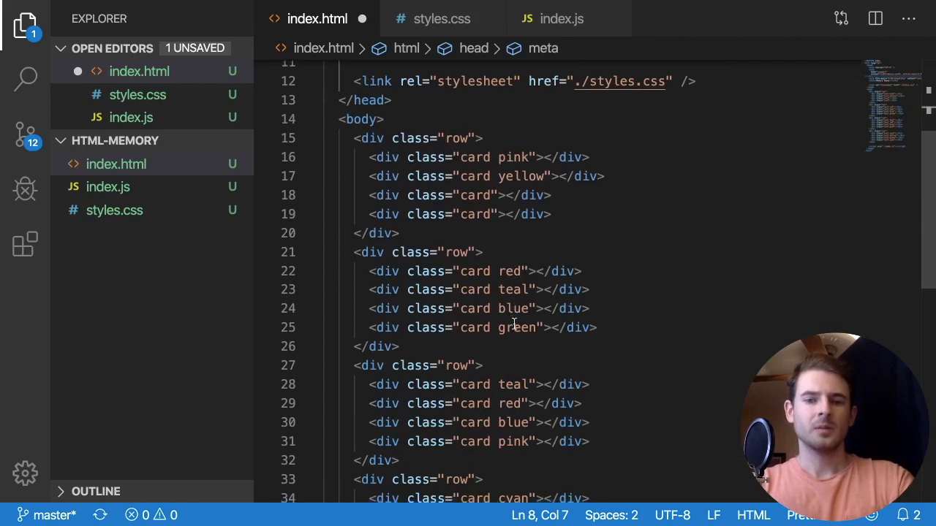
pyautogui.scroll(-3)
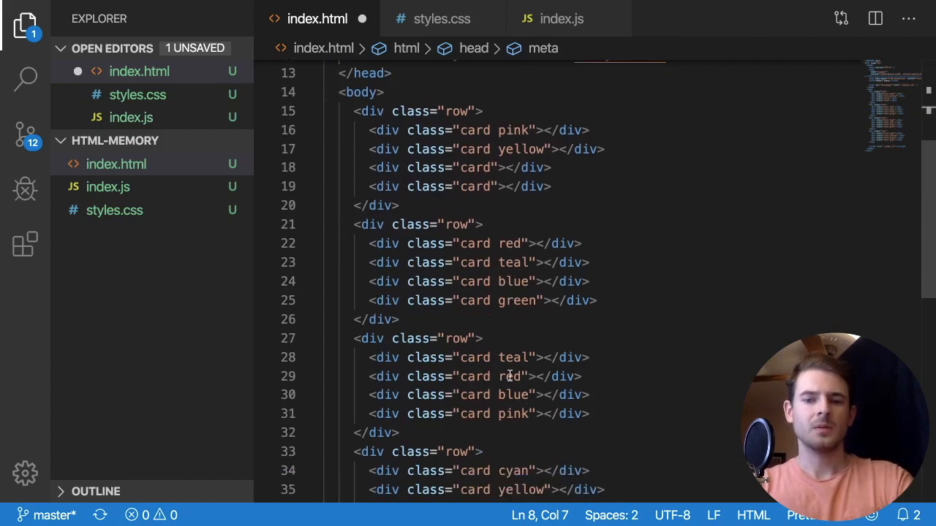
# Check the coloured 4×4 grid of paired cards on the Memory Games page.
pyautogui.scroll(-3)
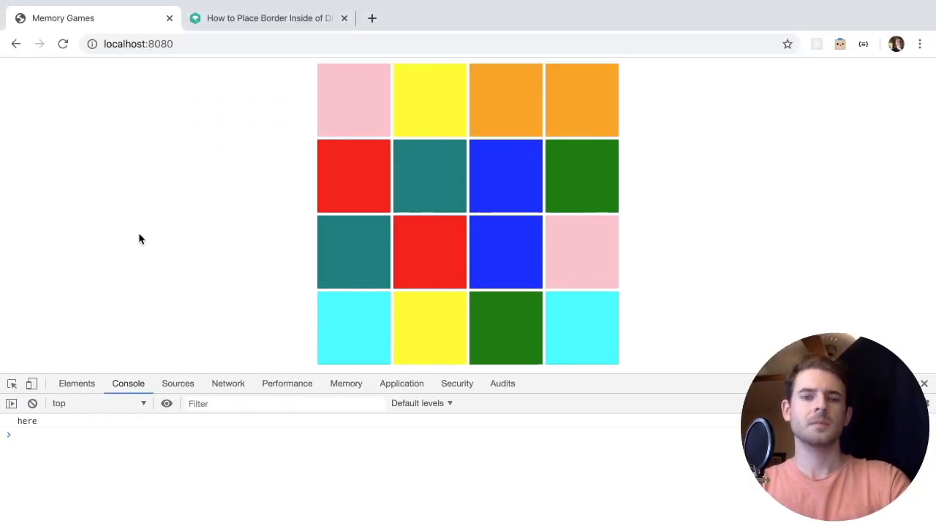
pyautogui.moveTo(272, 237)
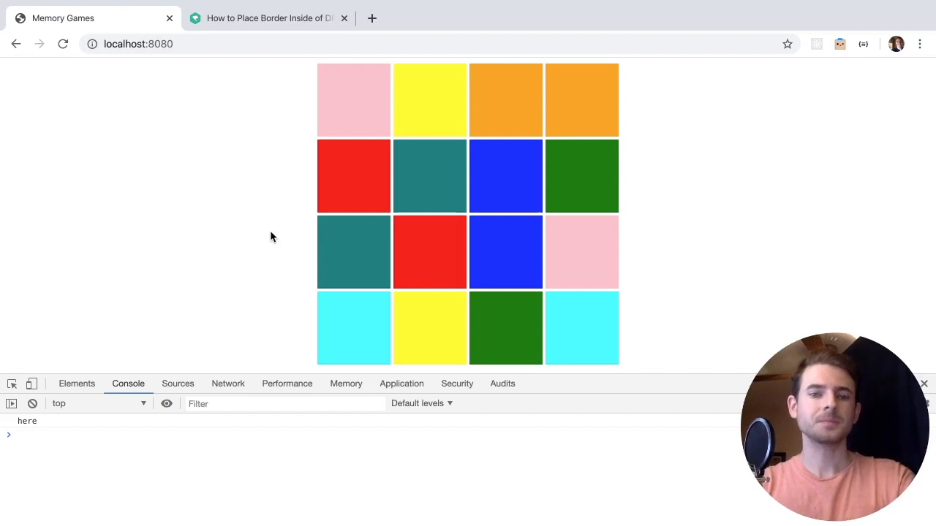
pyautogui.moveTo(430, 168)
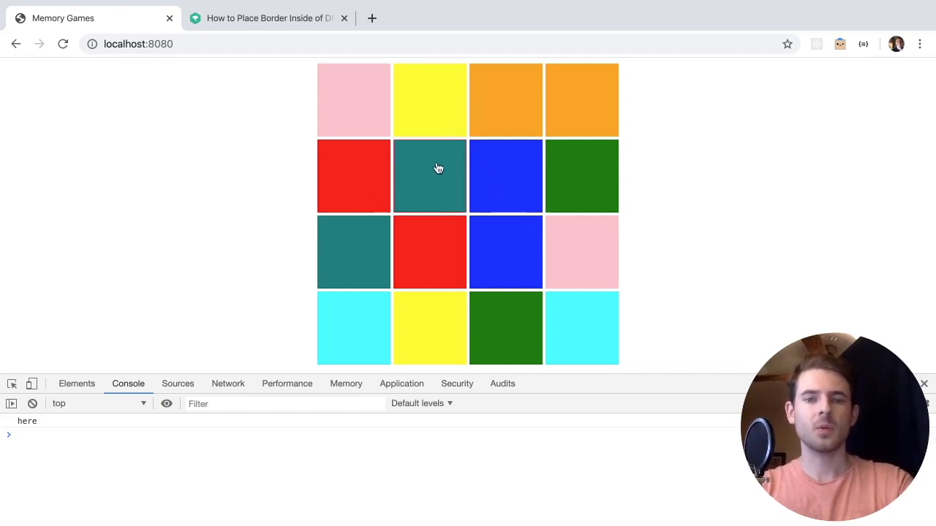
pyautogui.moveTo(421, 274)
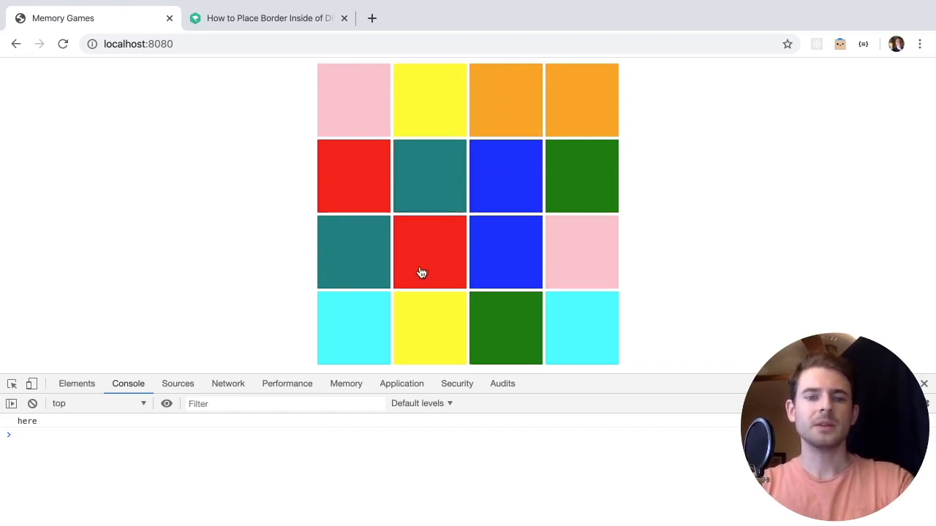
pyautogui.moveTo(465, 197)
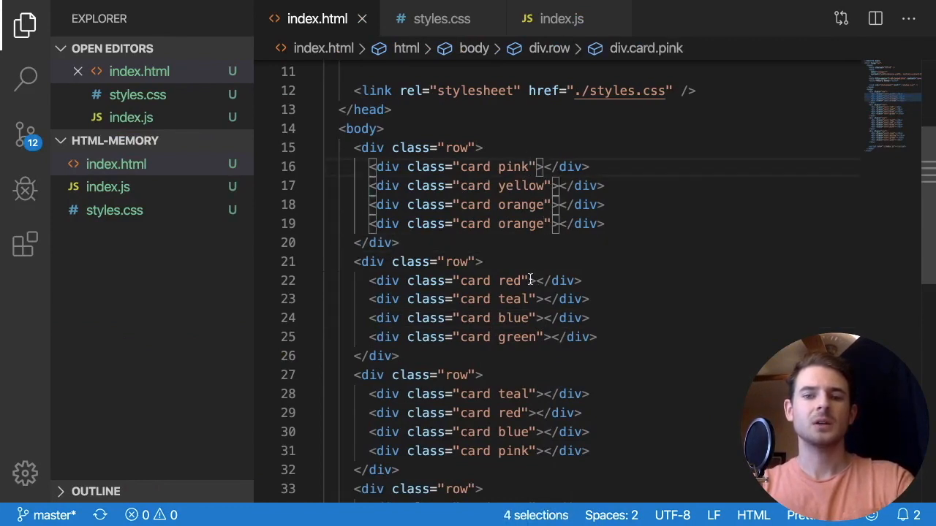
# Add a color-hidden class to every card div using multi-cursor editing.
pyautogui.click(526, 281)
pyautogui.write(' color-')
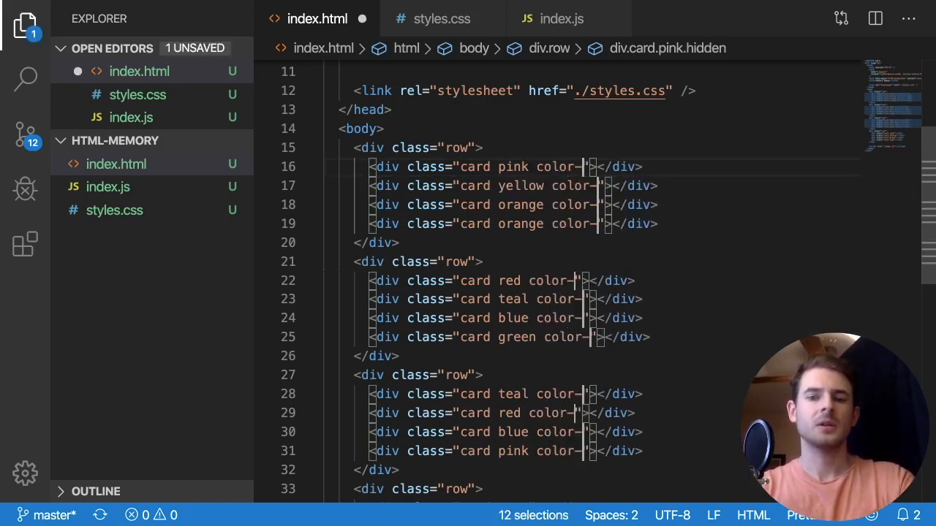
pyautogui.write('hidden {')
pyautogui.write('background-color: #eee;')
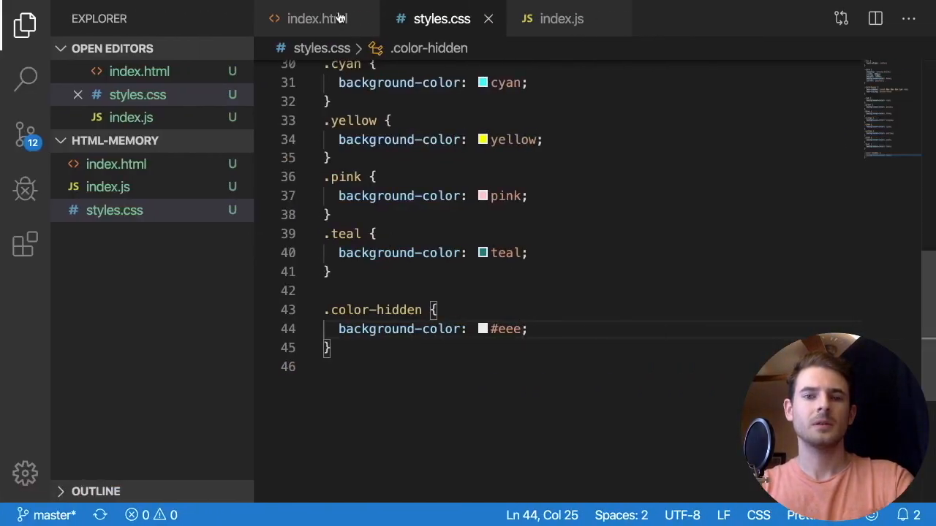
# Return to index.html after viewing the all-grey cards in Chrome.
pyautogui.click(316, 18)
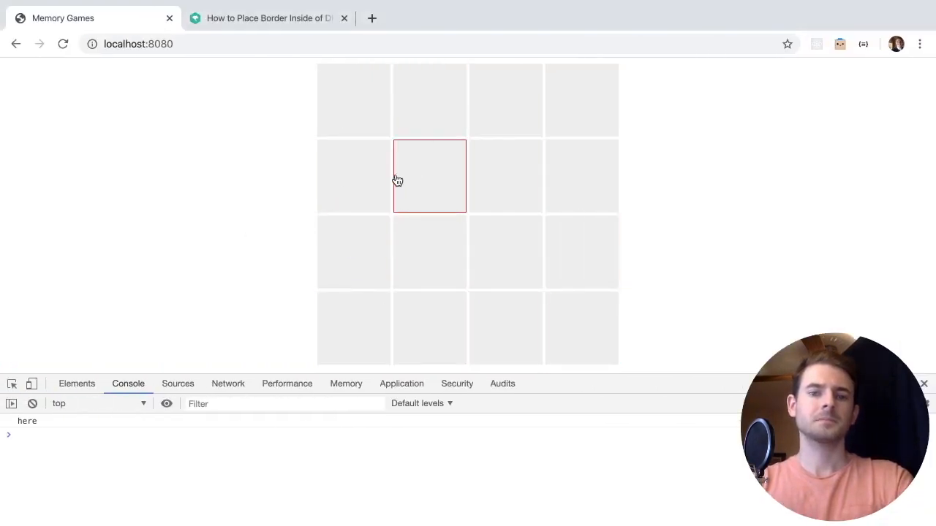
pyautogui.moveTo(430, 187)
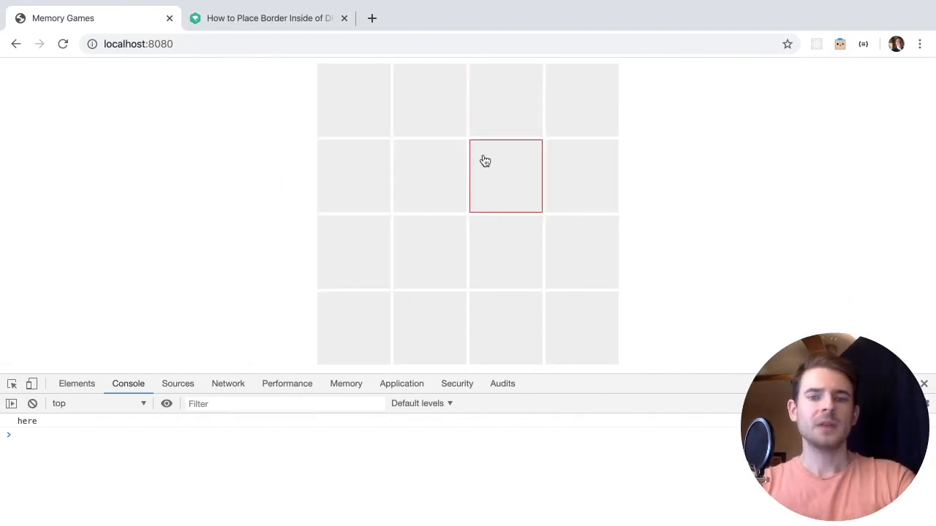
pyautogui.moveTo(345, 158)
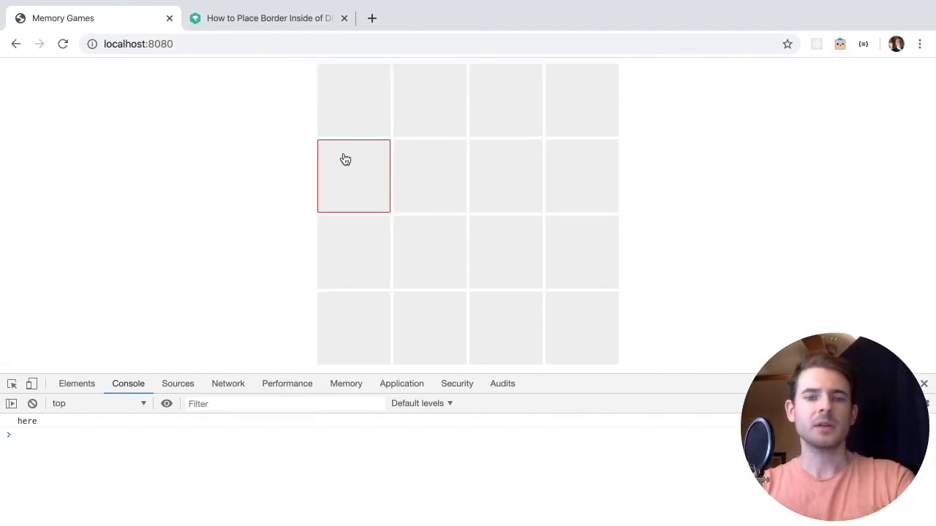
pyautogui.moveTo(445, 82)
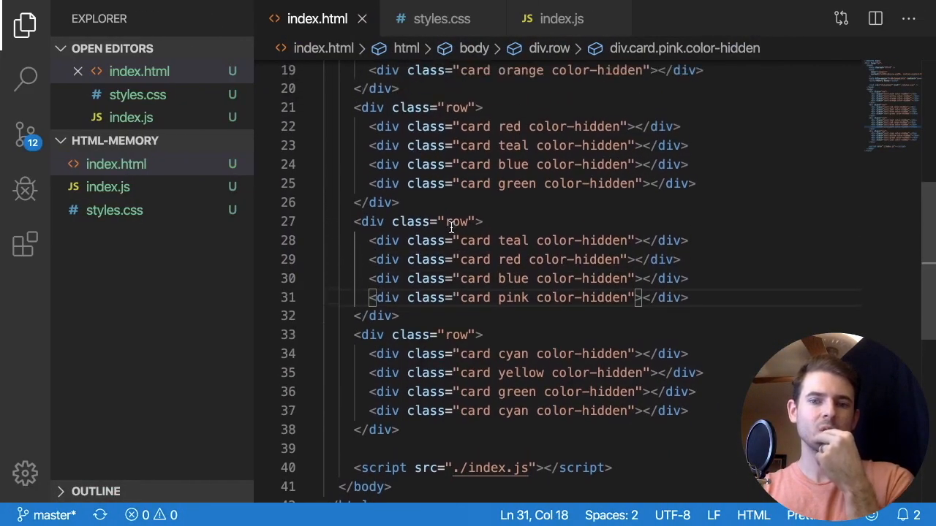
pyautogui.moveTo(636, 190)
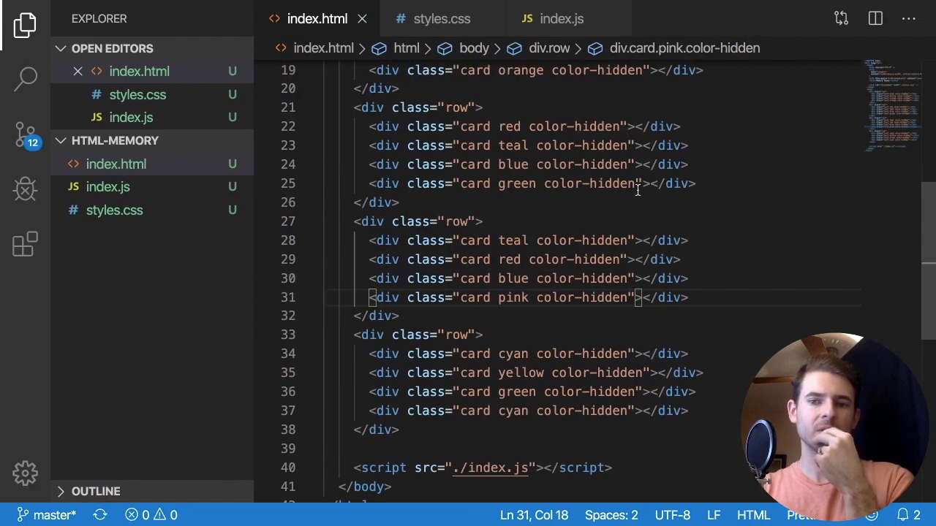
pyautogui.moveTo(630, 307)
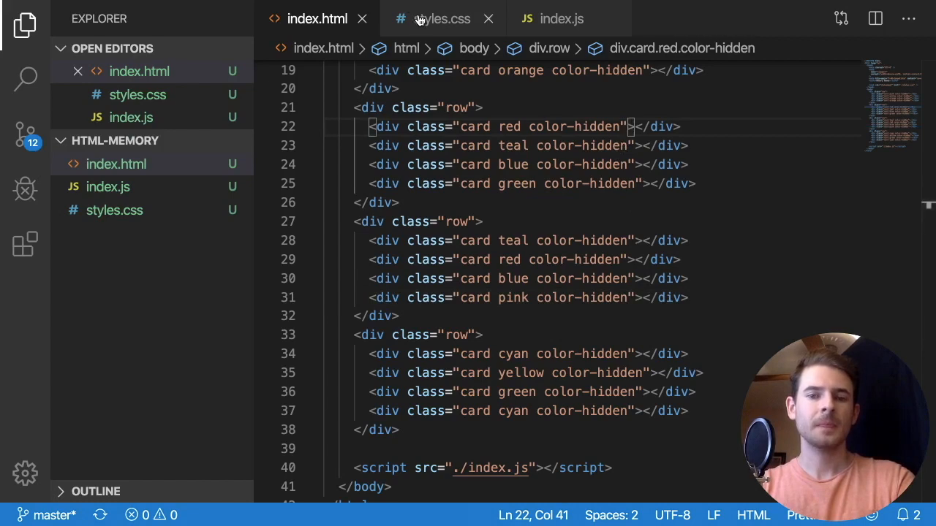
# Write function onCardClicked(e) logging 'clicked' with e.currentTarget in index.js.
pyautogui.click(442, 18)
pyautogui.write('function onCardCl')
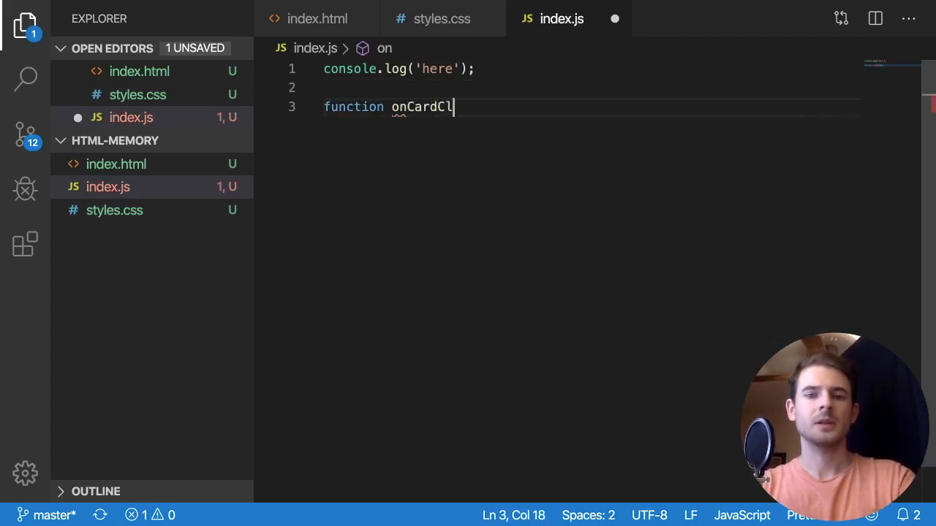
pyautogui.write('icked() {')
pyautogui.write('co')
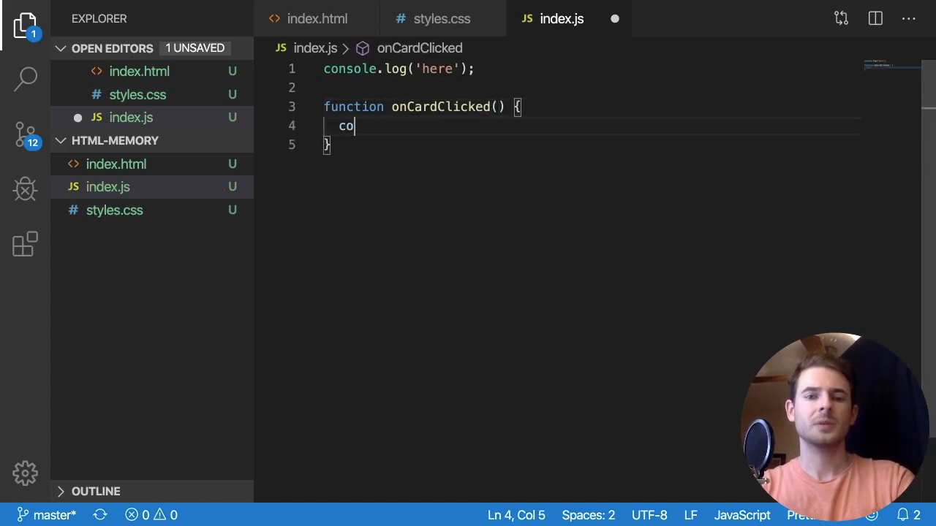
pyautogui.write("nsole.log('c'")
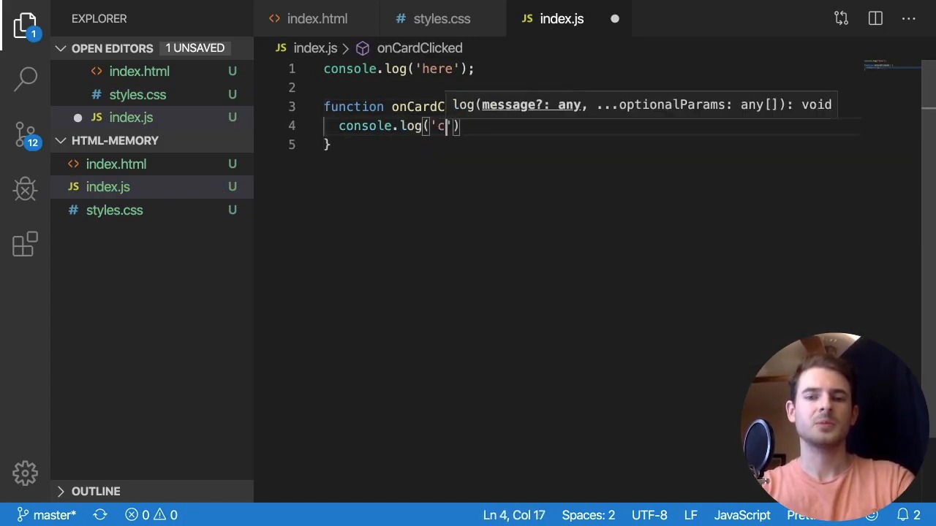
pyautogui.write('licked')
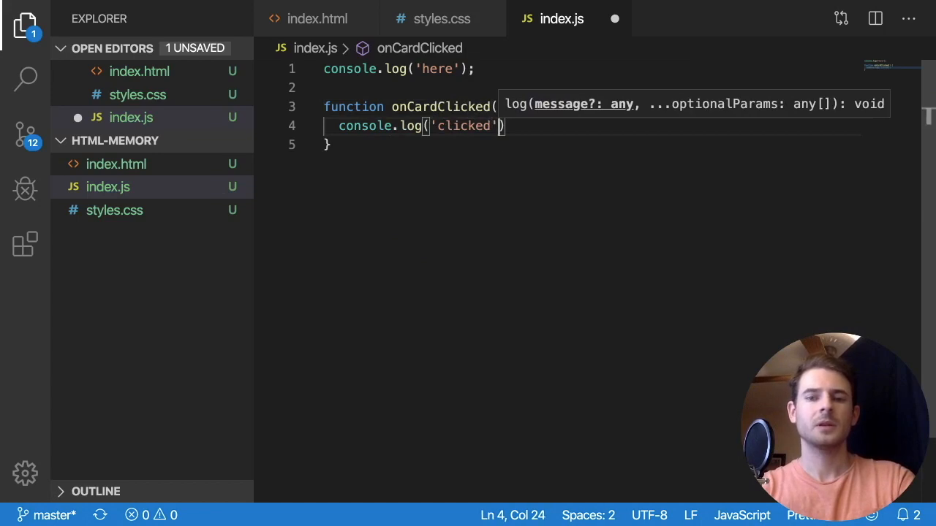
pyautogui.write(', e')
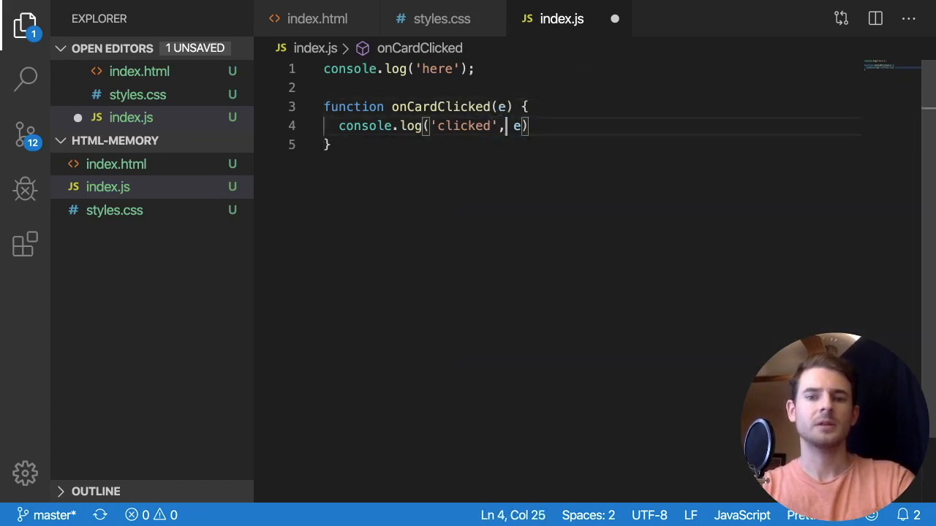
pyautogui.write('e.currentTarget')
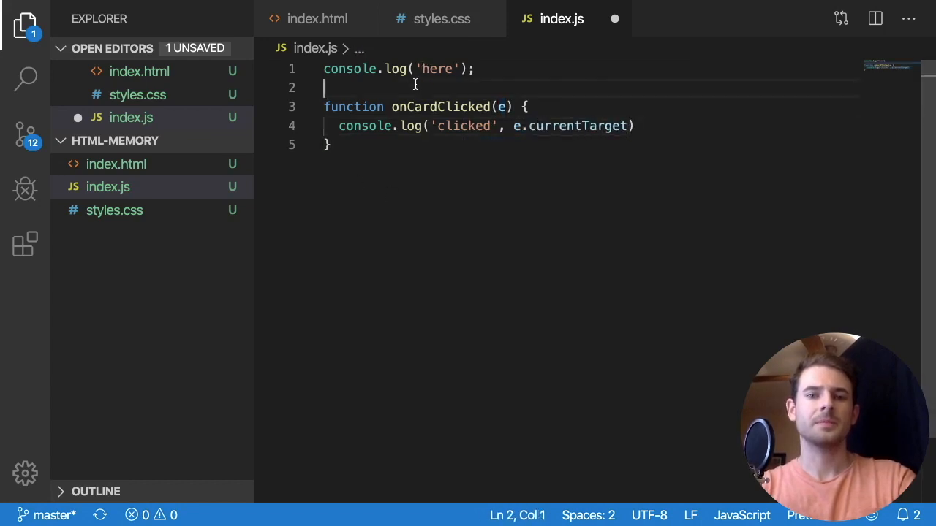
# Split index.js beside index.html and add onclick="onCardClicked(e)" to the pink card.
pyautogui.click(316, 18)
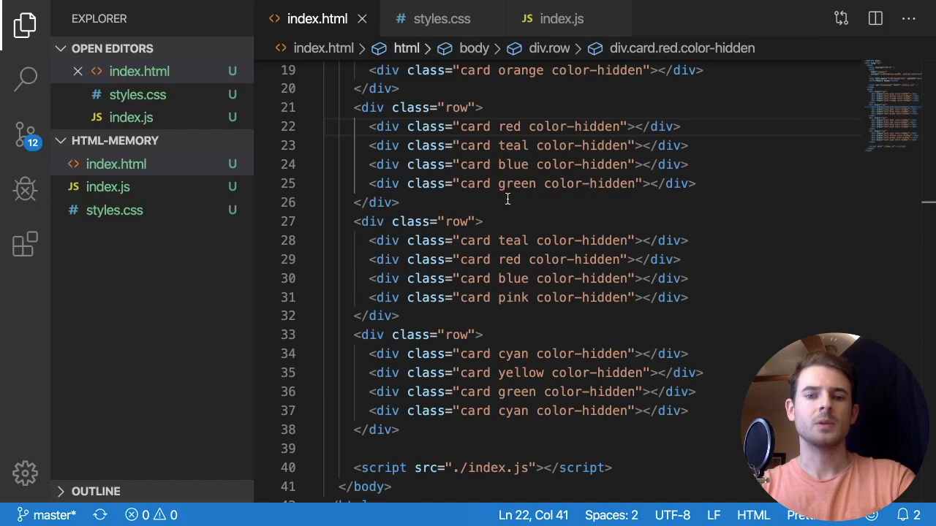
pyautogui.click(562, 17)
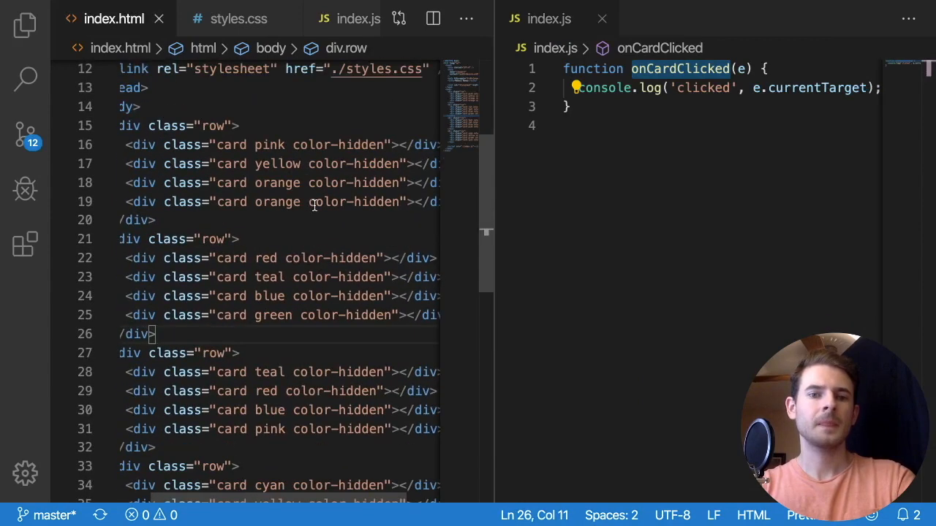
pyautogui.write('onclick="')
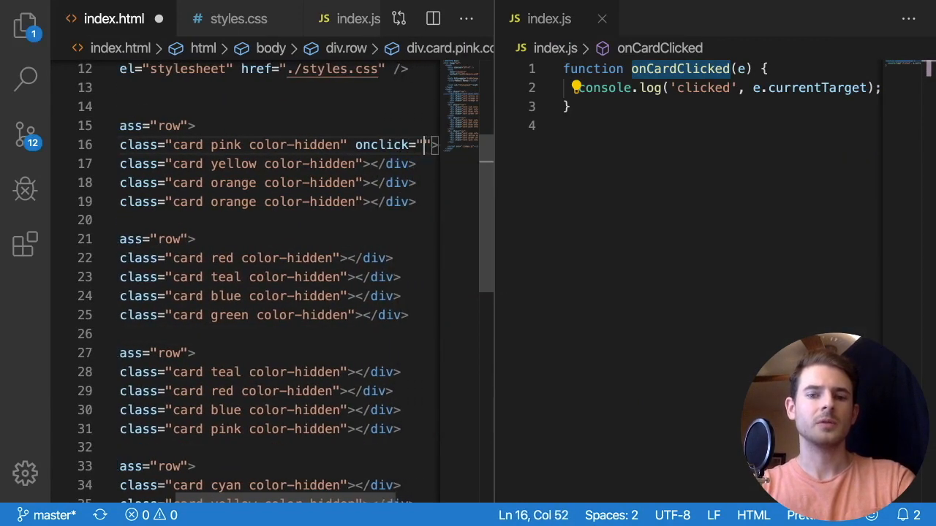
pyautogui.write('onCardClicked(e)')
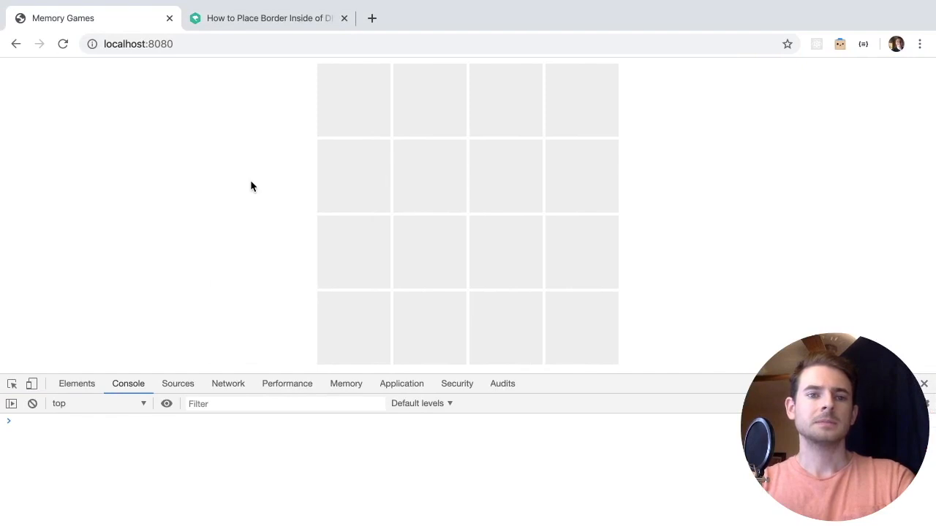
# Store e.currentTarget in const target and log target.className instead.
pyautogui.click(354, 99)
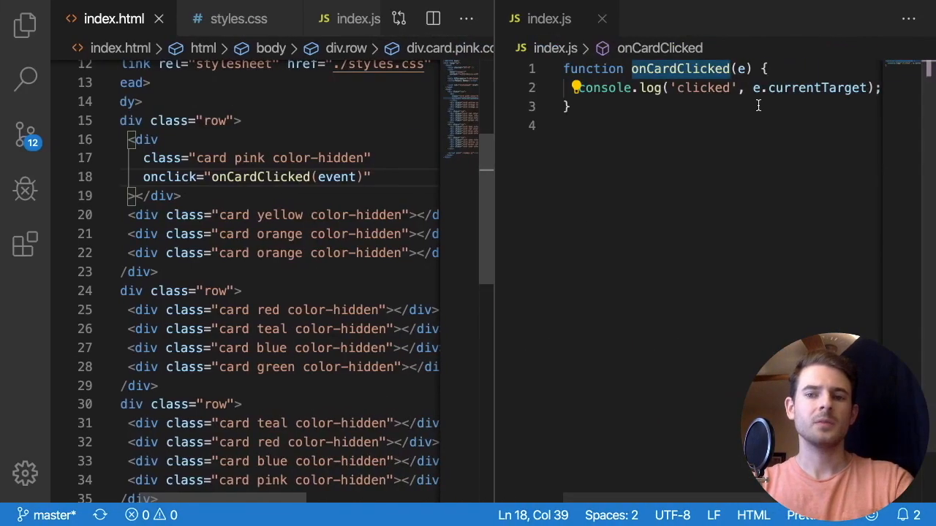
pyautogui.write("console.log('clicked', e.currentTarget);")
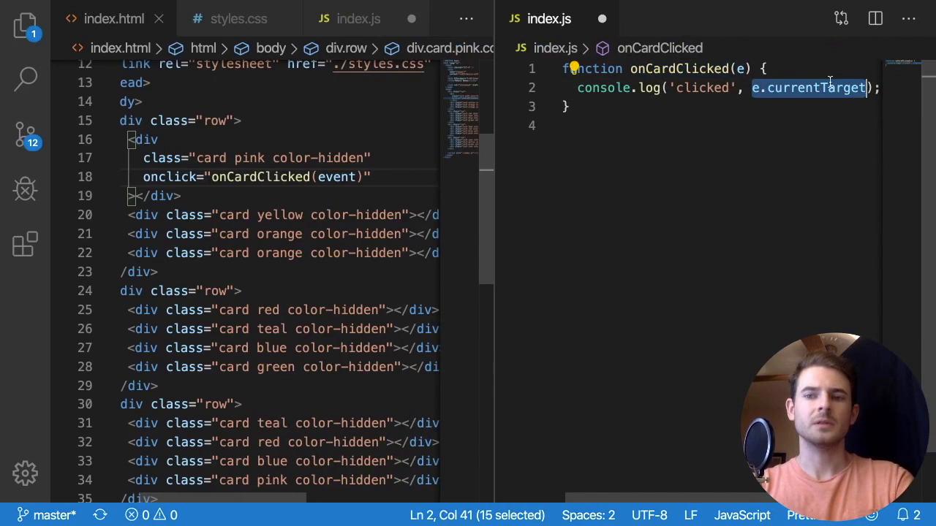
pyautogui.write('co')
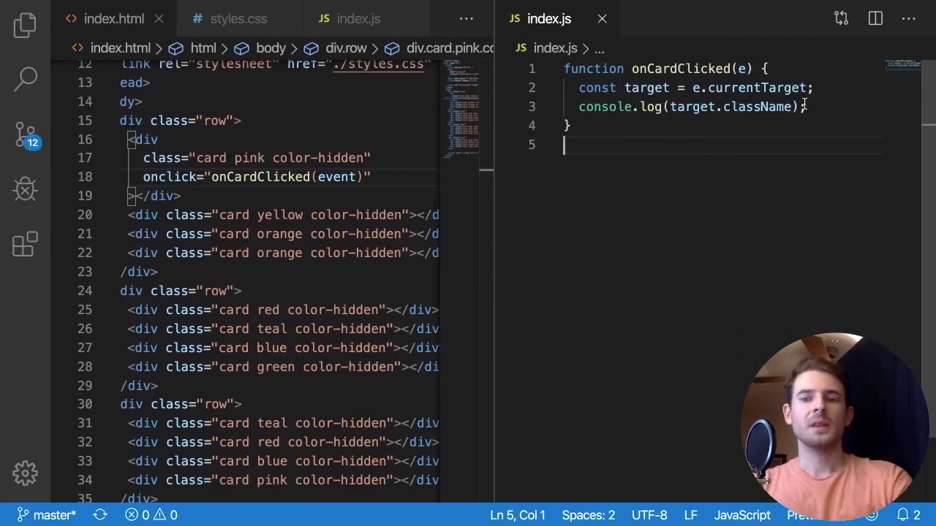
# Start a line reassigning target.className to target.className.replace(...) in onCardClicked.
pyautogui.click(804, 107)
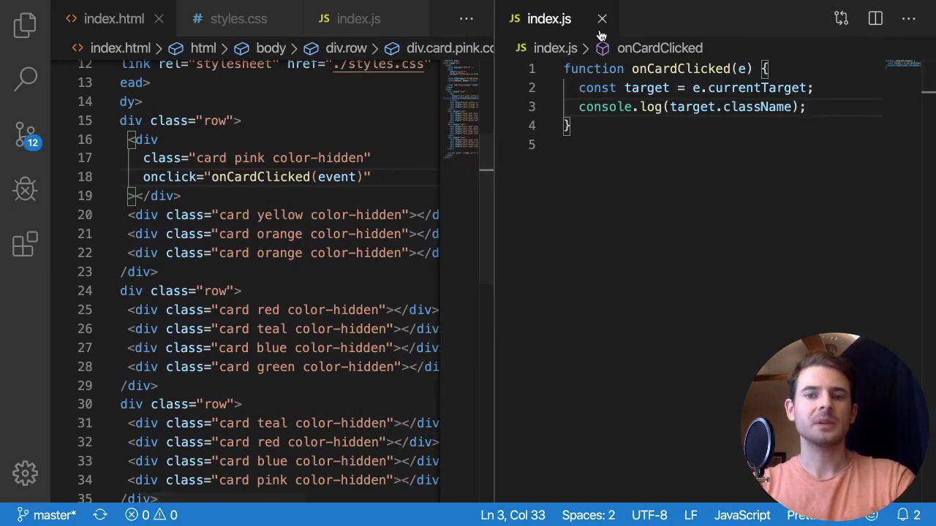
pyautogui.scroll(-3)
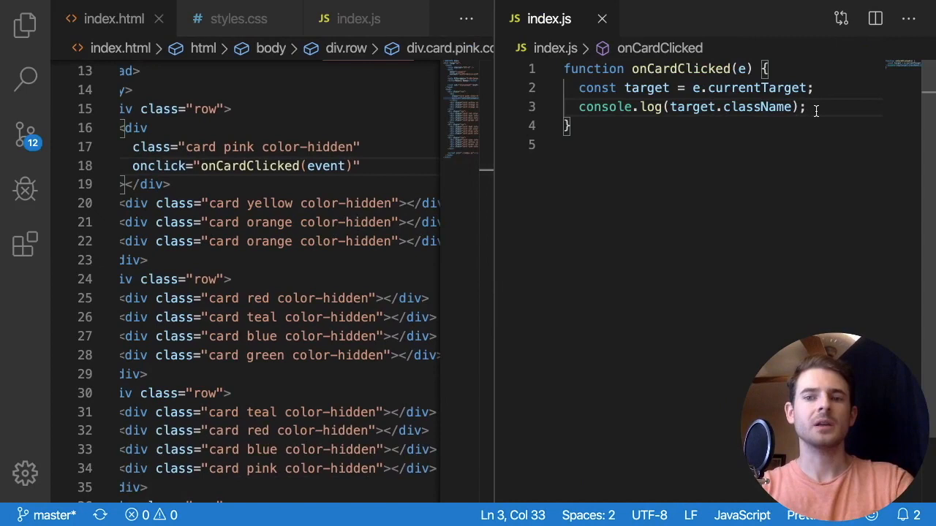
pyautogui.press('Enter')
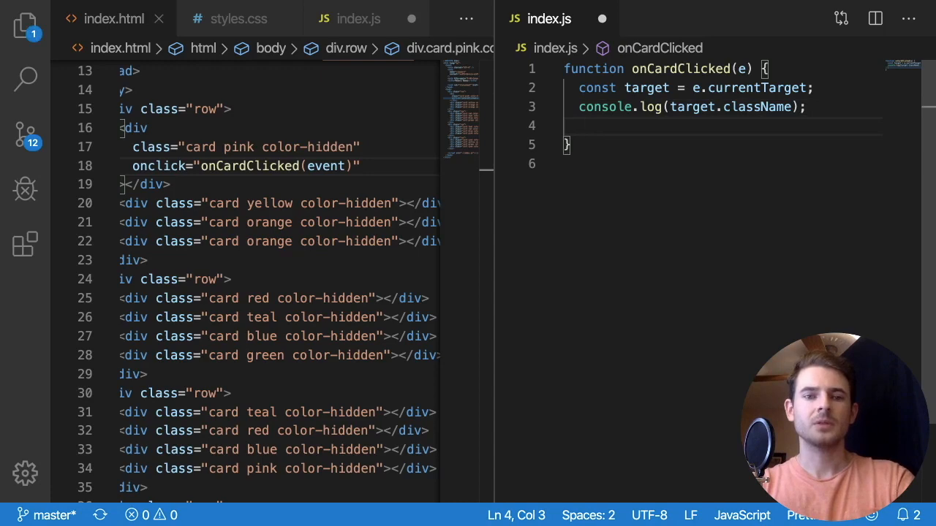
pyautogui.write('target.')
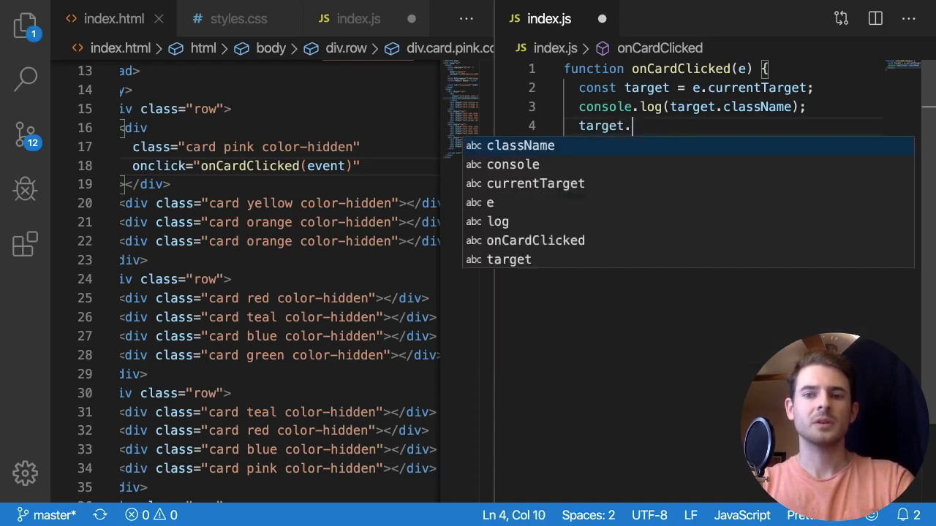
pyautogui.write('className =')
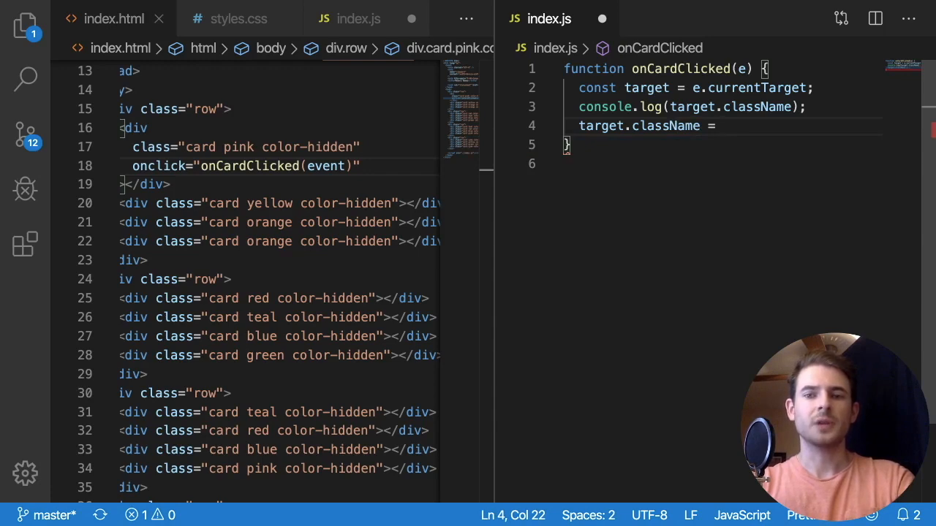
pyautogui.write('target.classNam')
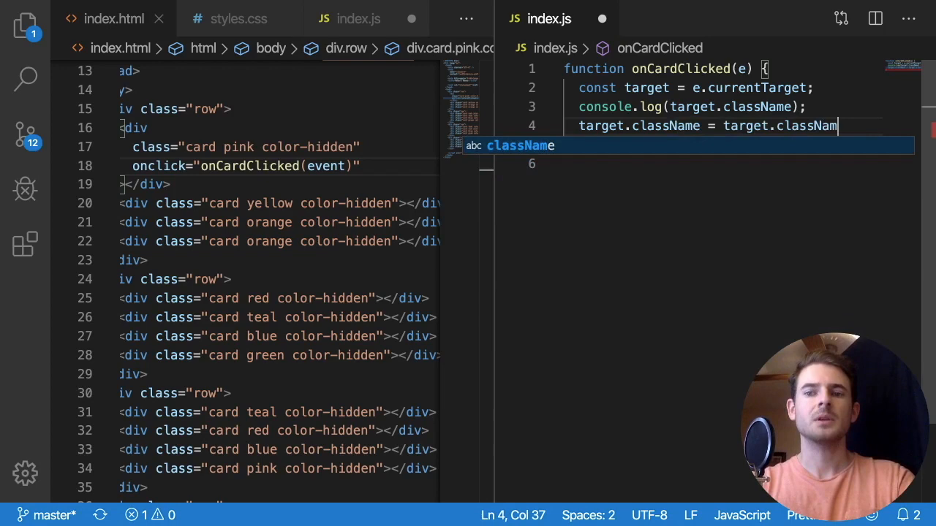
pyautogui.write('.replace')
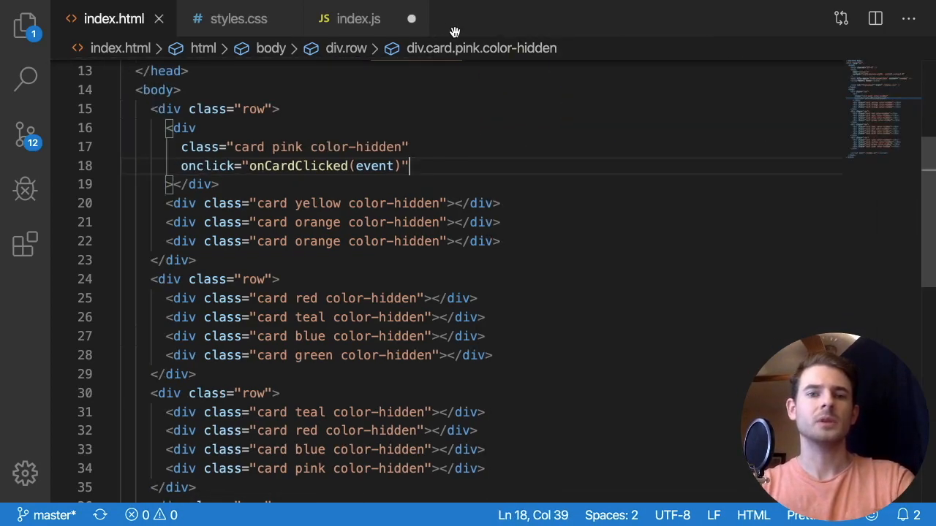
# Complete the replace call with 'color-hidden' and '' so the card's colour shows.
pyautogui.click(358, 18)
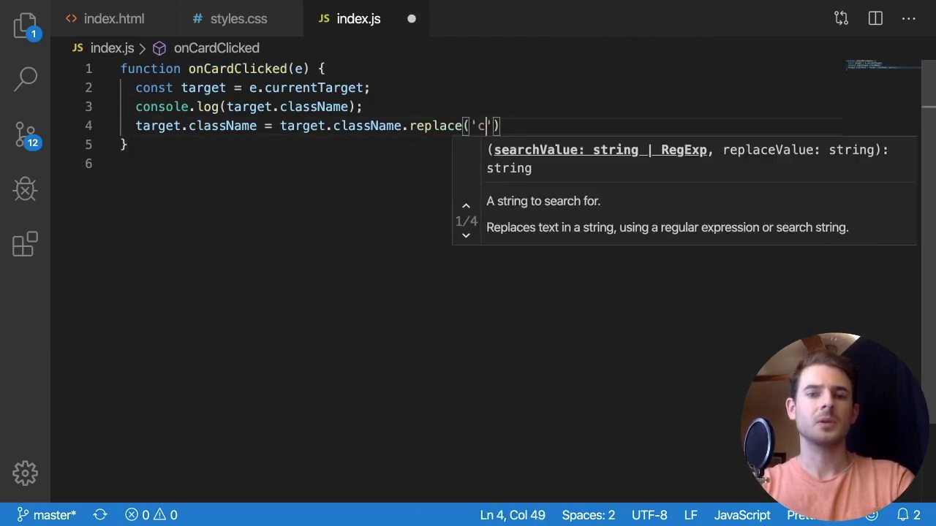
pyautogui.write('olor-hid')
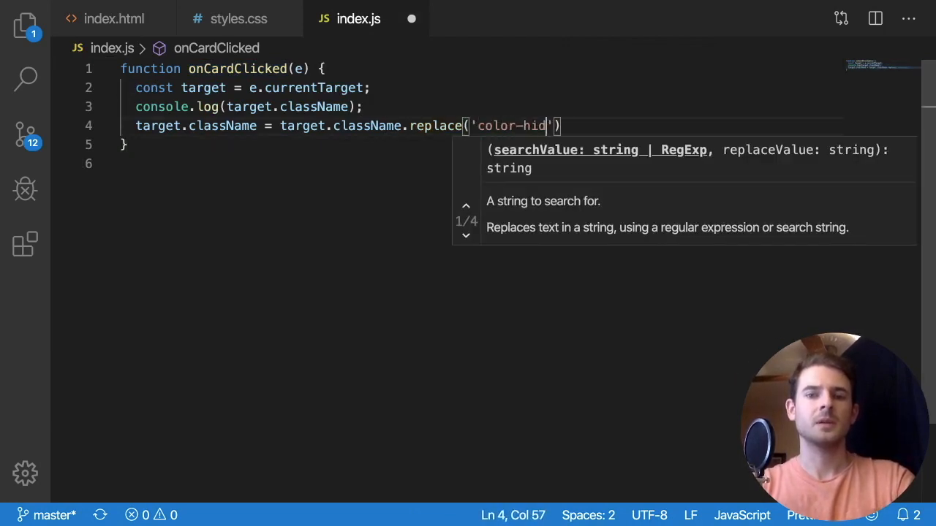
pyautogui.write('den')
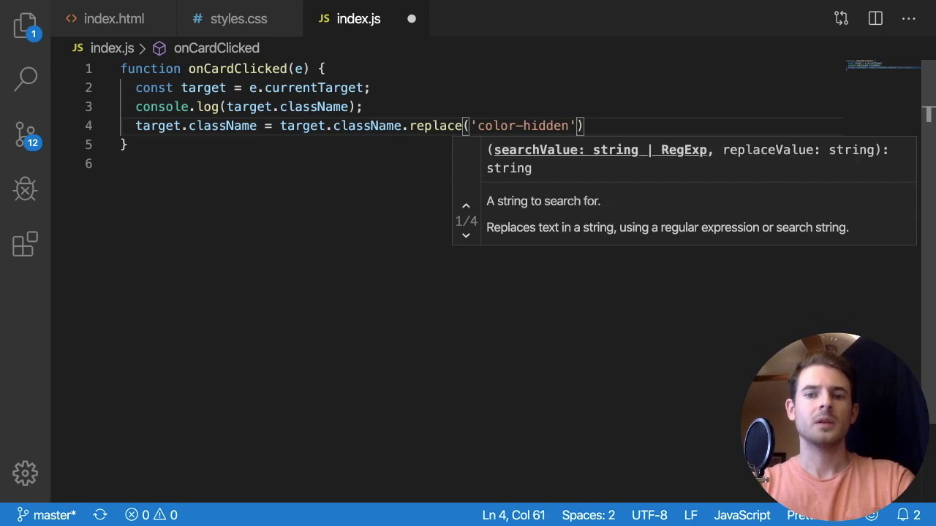
pyautogui.write(", ''")
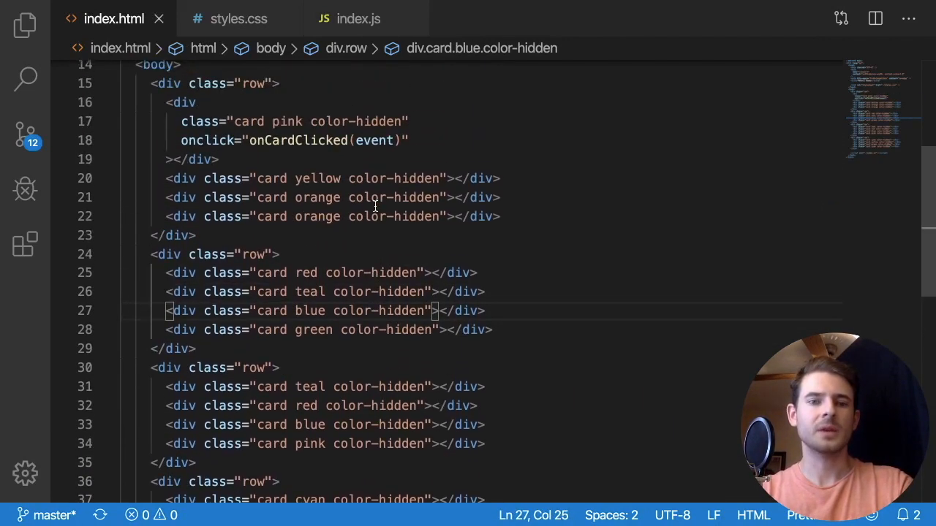
# Search the web for 'javascript on click anything' and open the Stack Overflow question.
pyautogui.moveTo(181, 140); pyautogui.dragTo(409, 140)
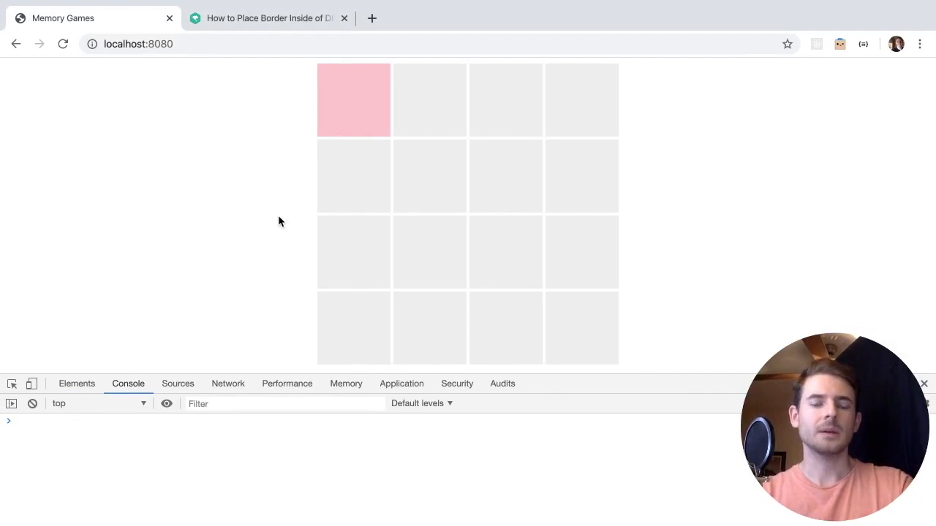
pyautogui.click(372, 18)
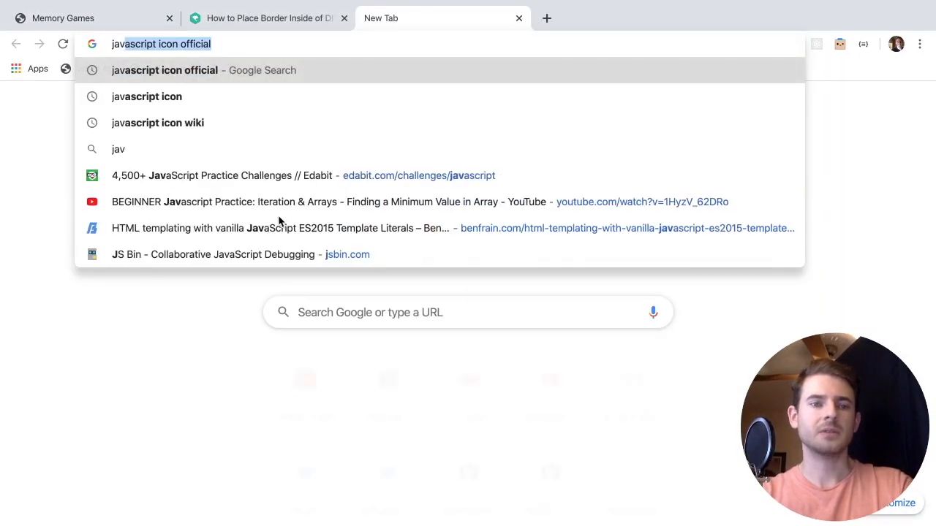
pyautogui.write('javascript on click anythin')
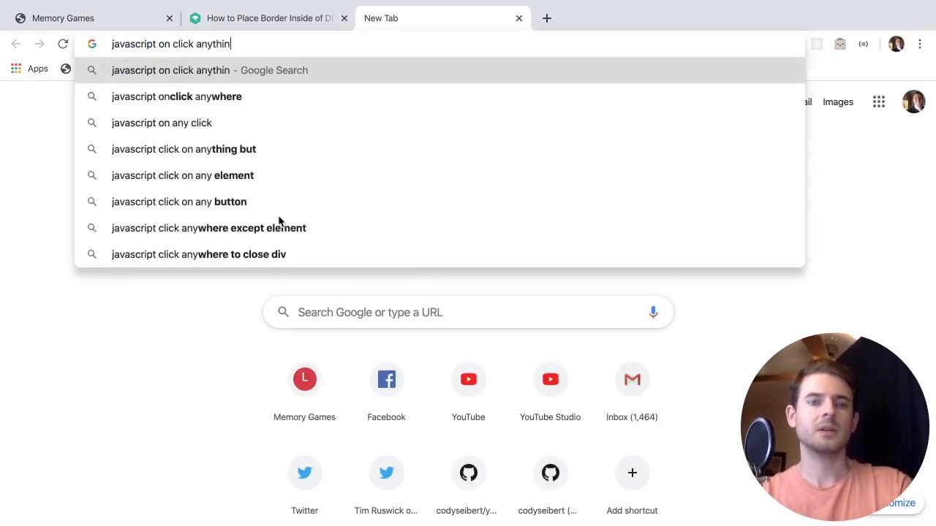
pyautogui.press('Enter')
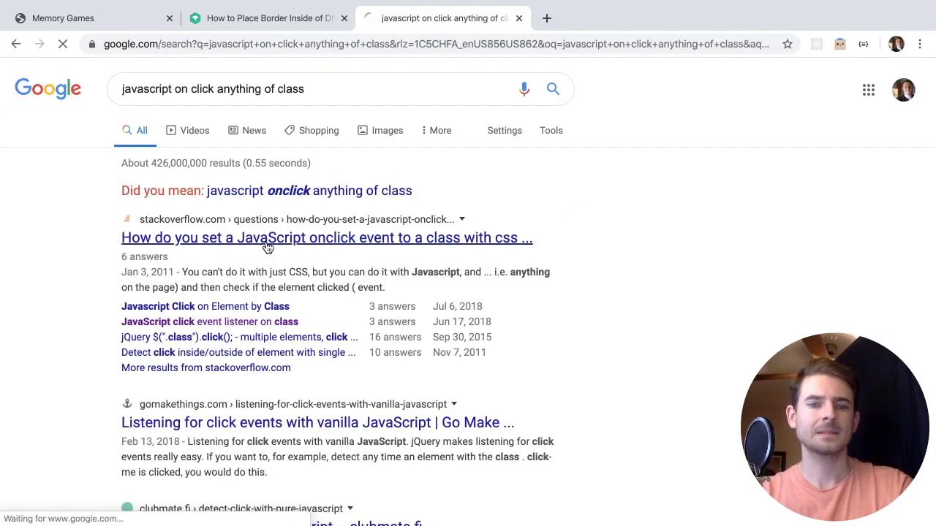
pyautogui.click(327, 237)
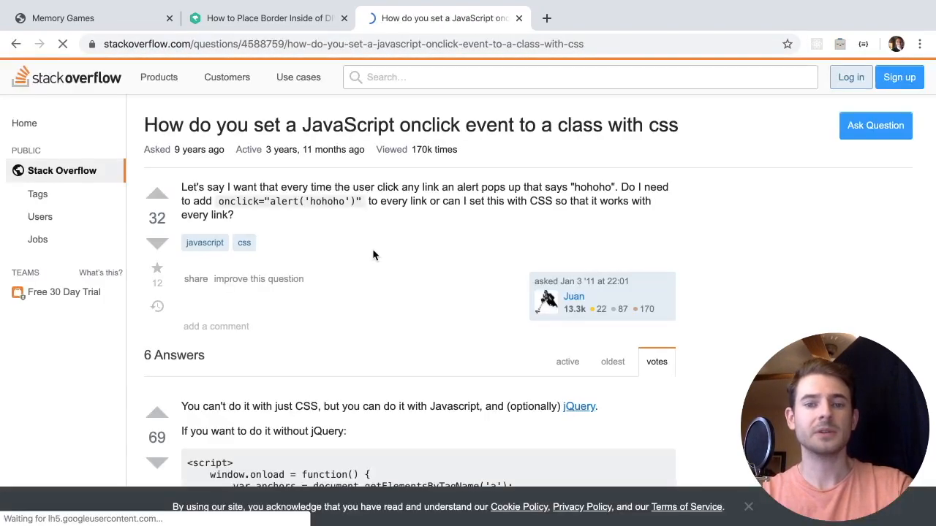
# Read the top answer's loop code for attaching onclick to elements with a class.
pyautogui.scroll(-3)
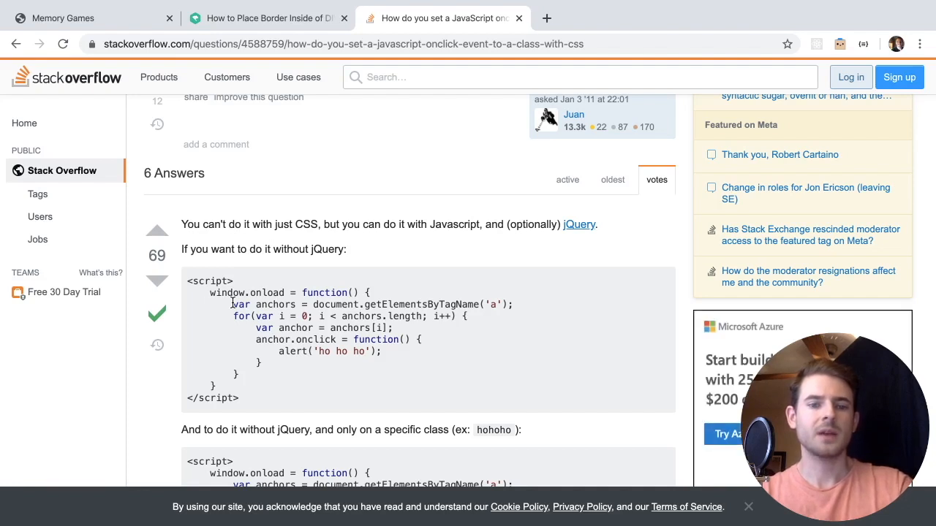
pyautogui.moveTo(232, 305); pyautogui.dragTo(246, 328)
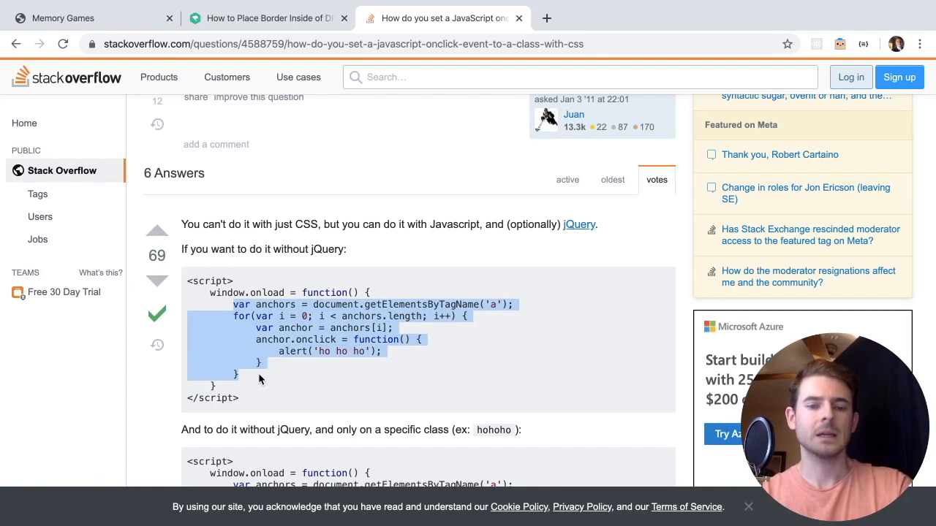
pyautogui.scroll(-3)
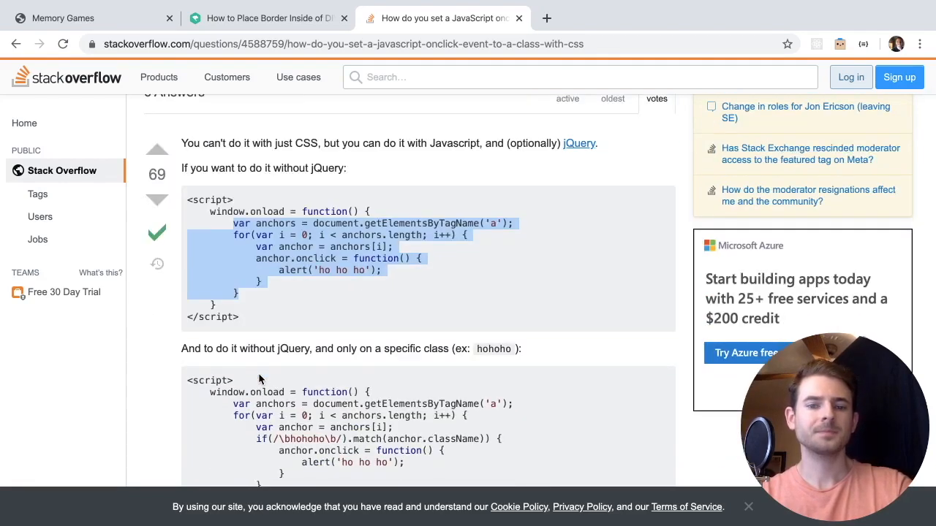
pyautogui.scroll(-3)
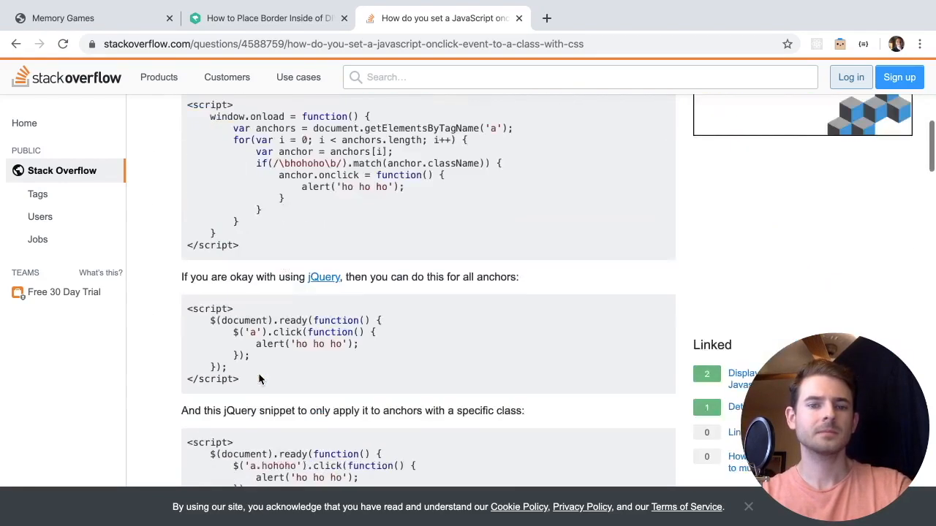
pyautogui.scroll(-3)
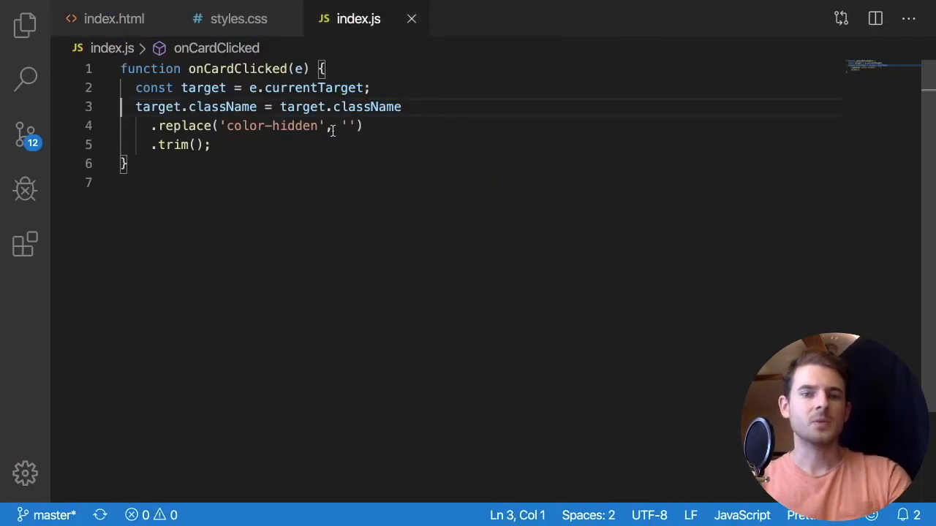
# Give every card div in index.html onclick="onCardClicked(event)" via multi-cursor editing.
pyautogui.click(114, 17)
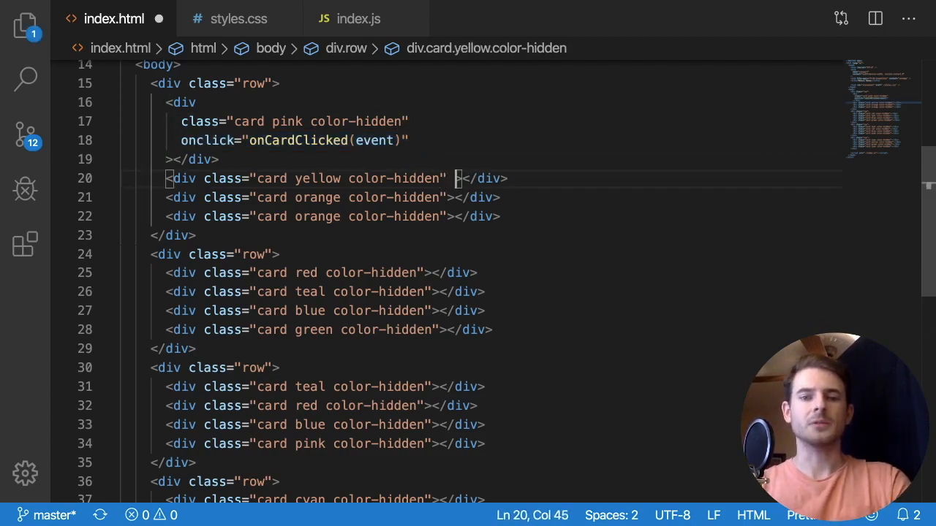
pyautogui.write('onclick="onCardClicked(event)"')
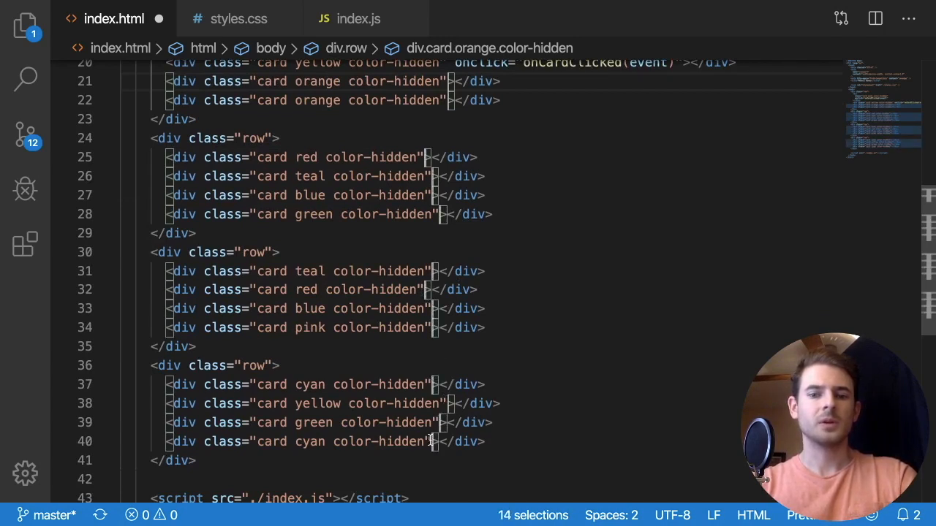
pyautogui.write('onclick="onCardClicked(event)"')
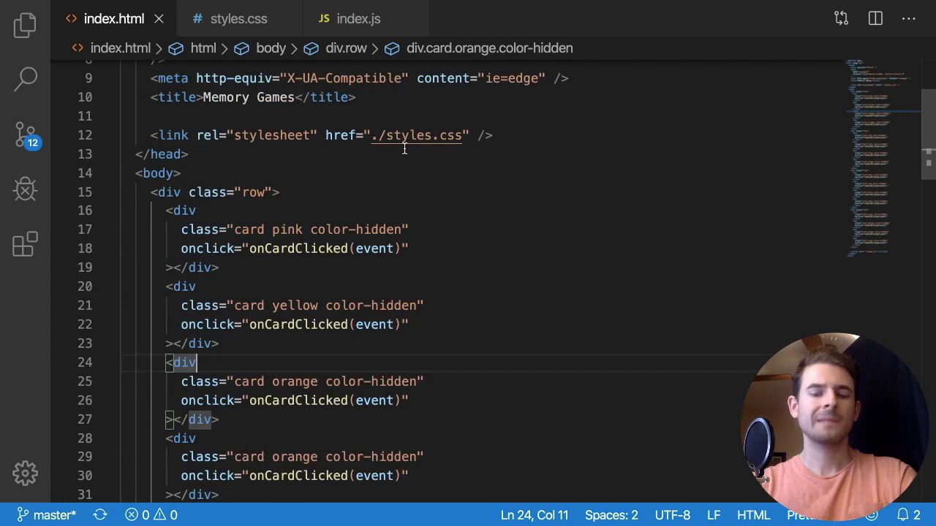
# Return to index.js and place the cursor inside the onCardClicked function.
pyautogui.click(238, 18)
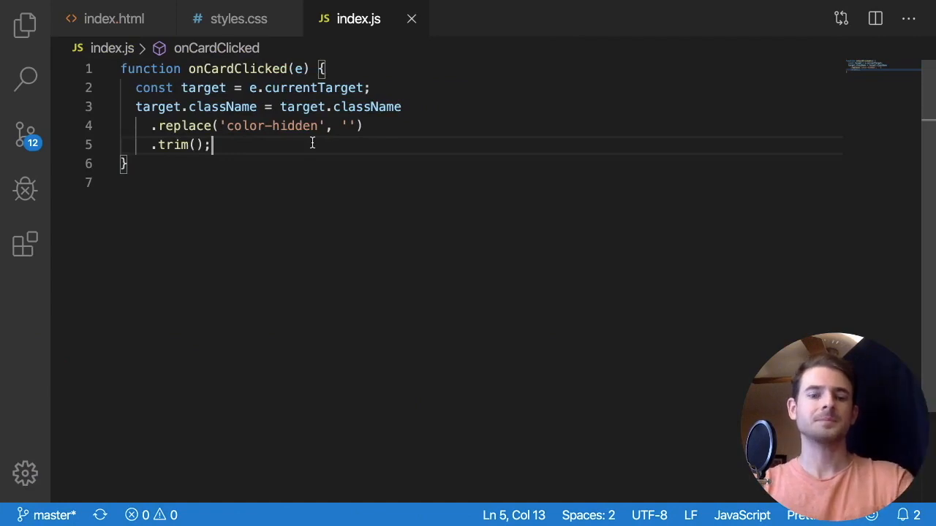
pyautogui.moveTo(307, 146)
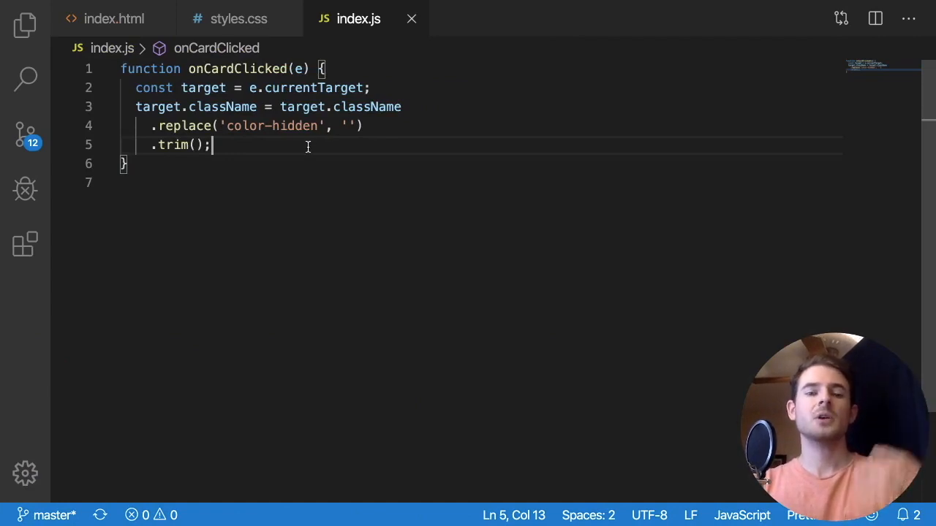
pyautogui.doubleClick(269, 126)
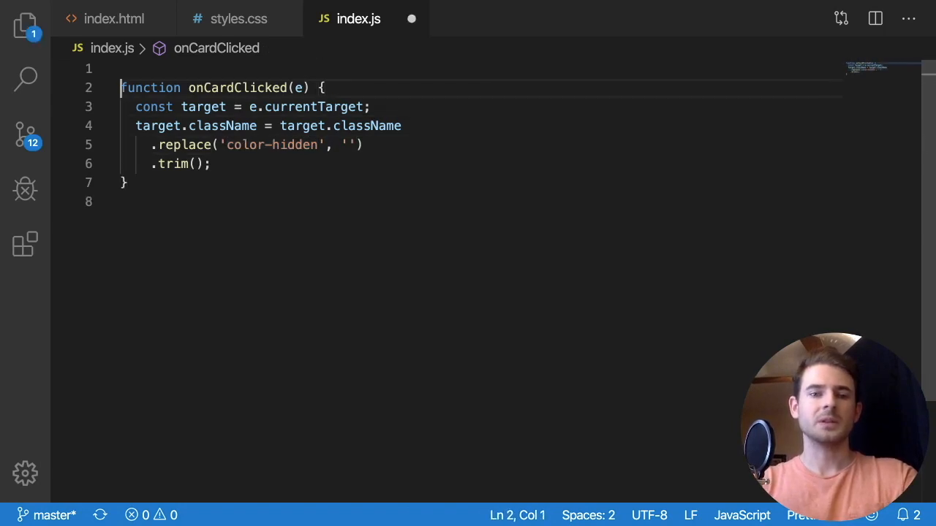
# Comment that on a second card, check if the new card matches the old card.
pyautogui.press('Backspace')
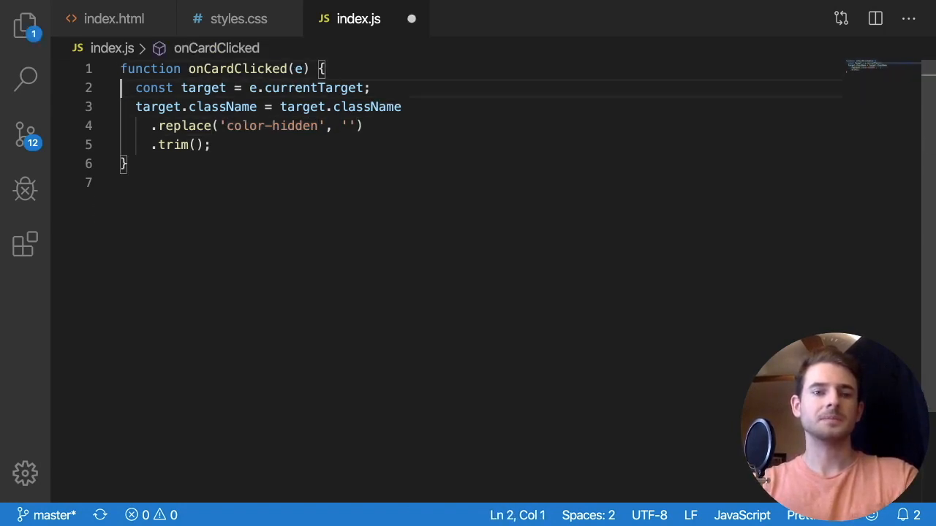
pyautogui.write('//')
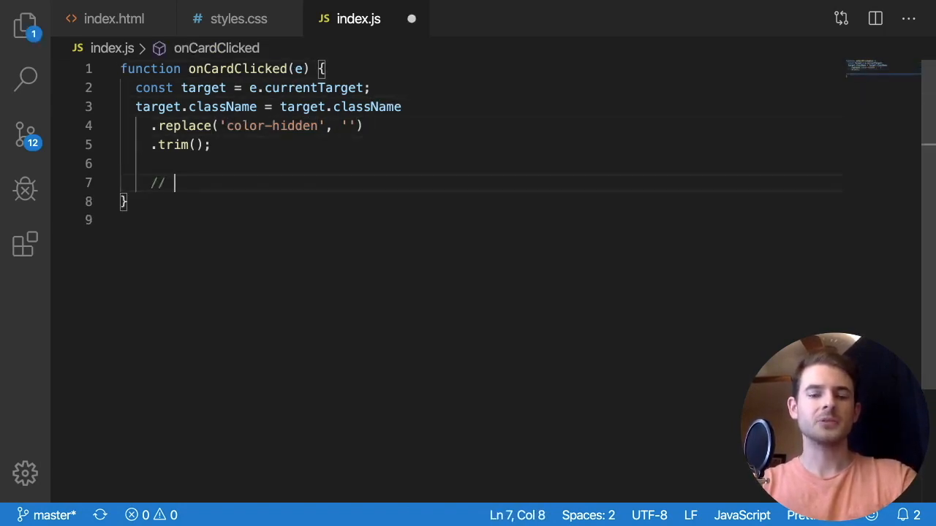
pyautogui.write('if we have already clicked a c')
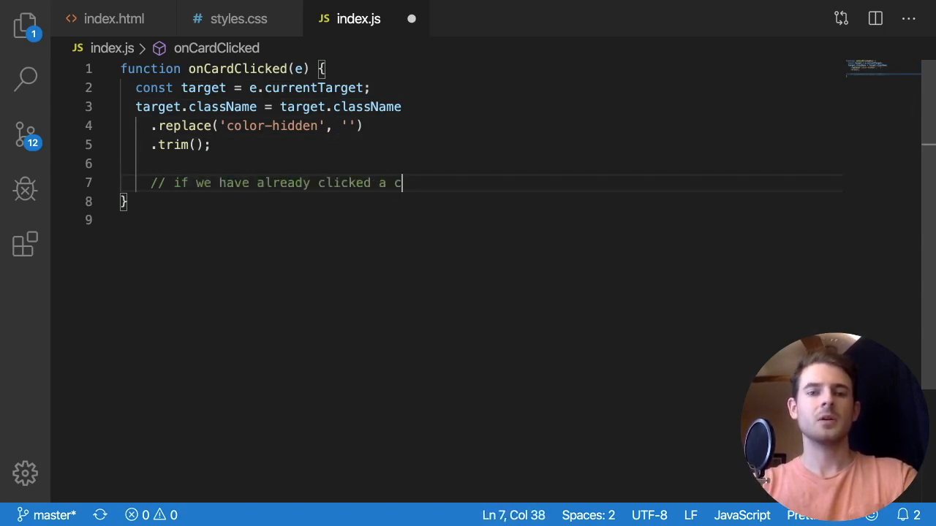
pyautogui.write('ard,')
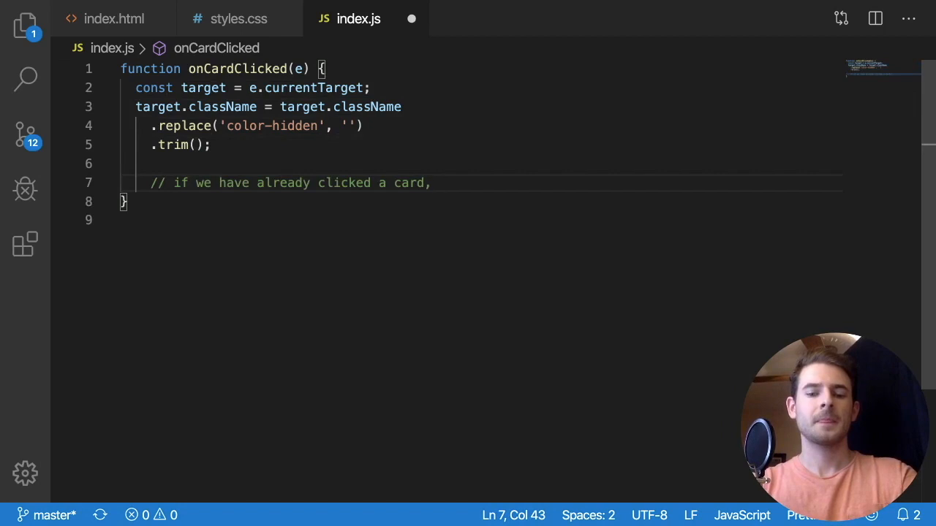
pyautogui.write('check if the new card m')
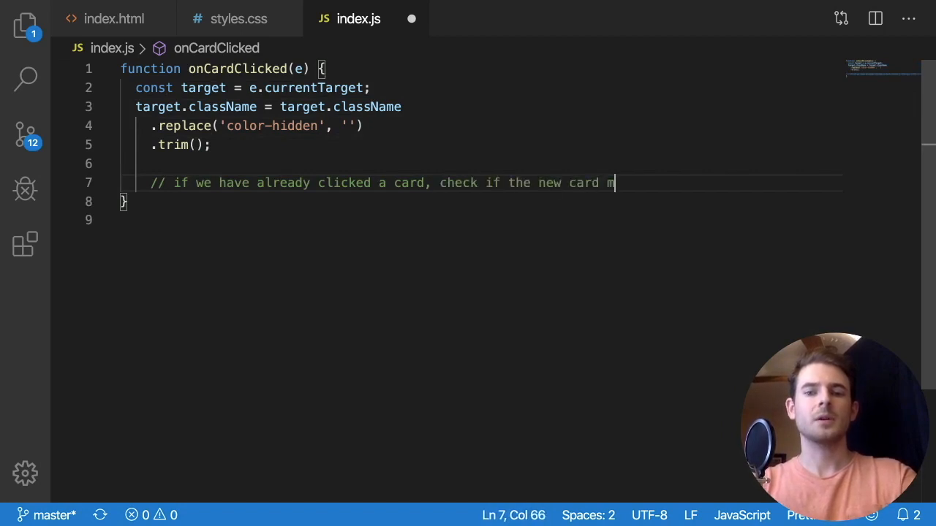
pyautogui.write('atches the old card color')
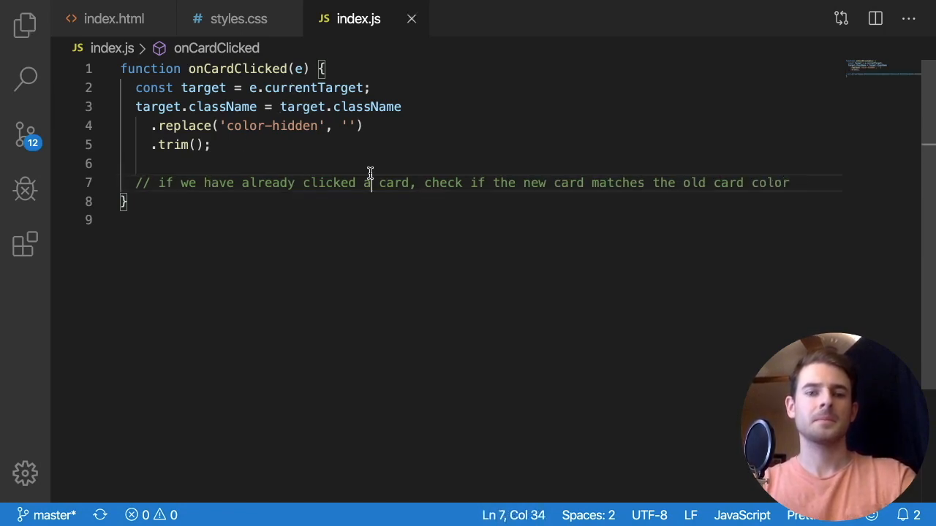
# Comment that on a first card, keep track of it and display it.
pyautogui.write('/')
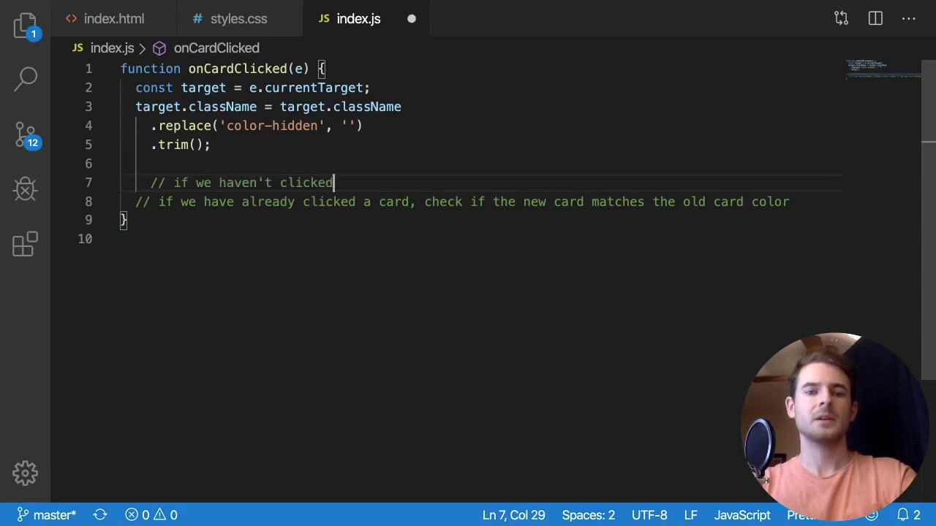
pyautogui.write('a card, keep track of the card, displa')
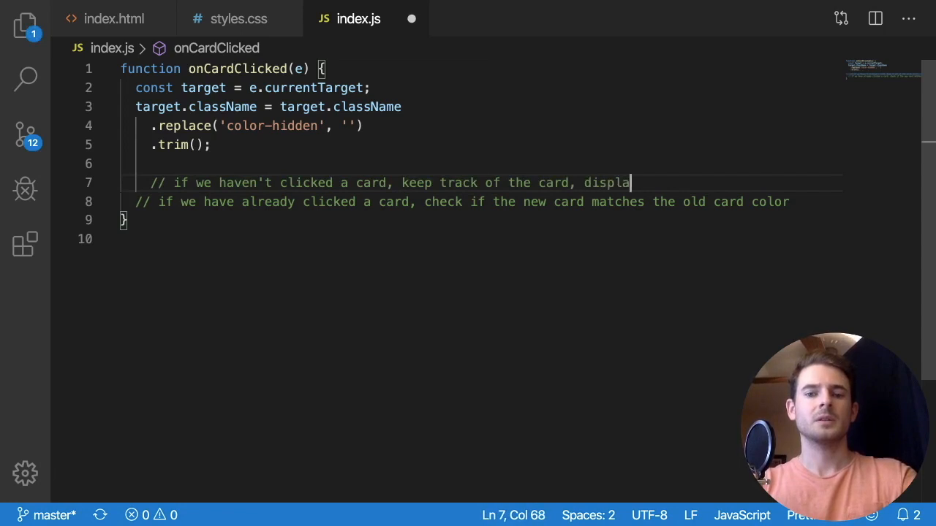
pyautogui.write("y it's color")
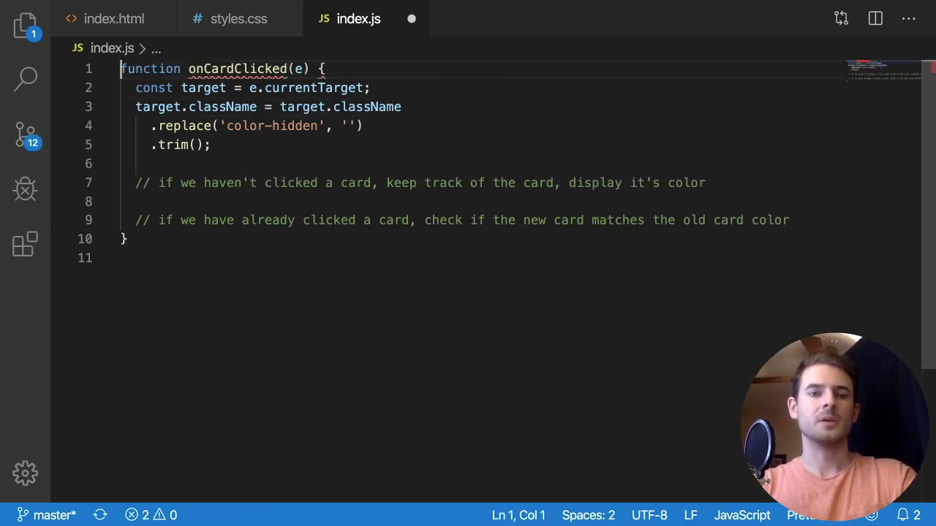
# Declare let clickedCard = null and an if (!clickedCard) branch storing clickedCard = target.
pyautogui.write('let')
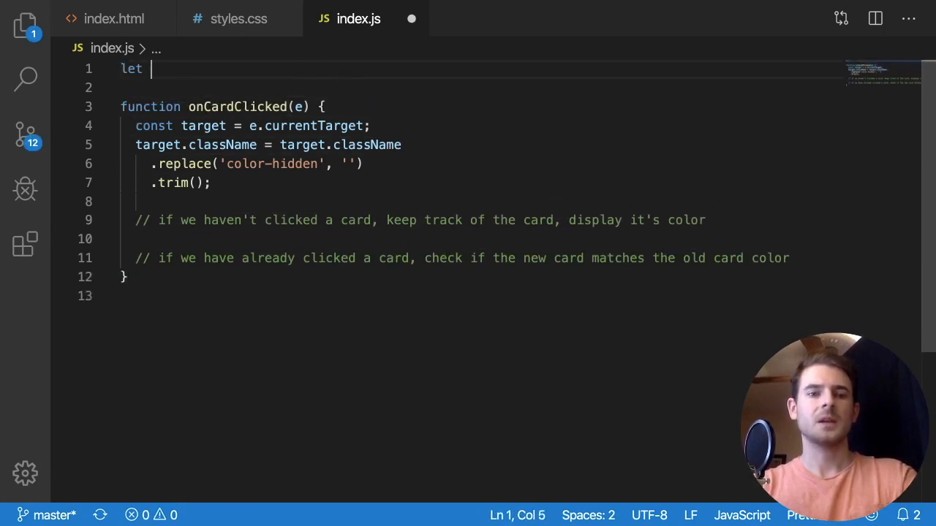
pyautogui.write('clickedCard = null;')
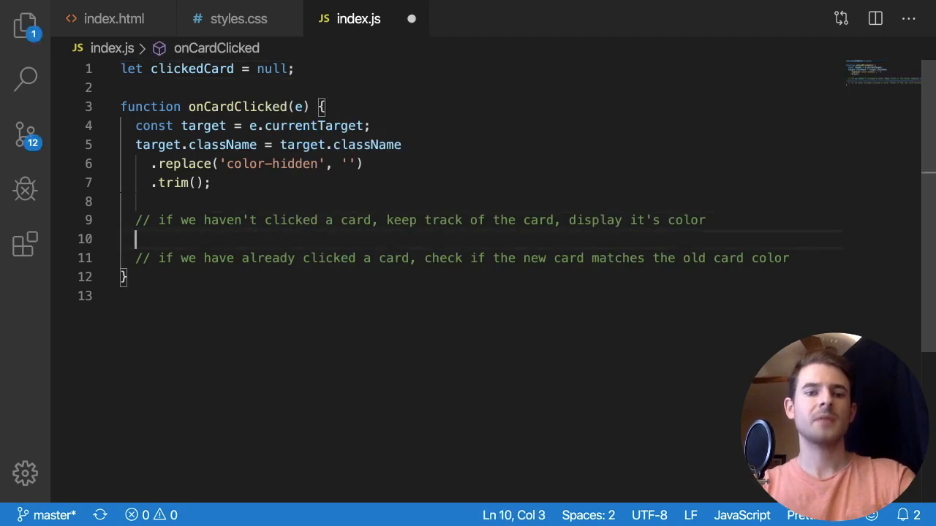
pyautogui.write('if (!clickedCard) {')
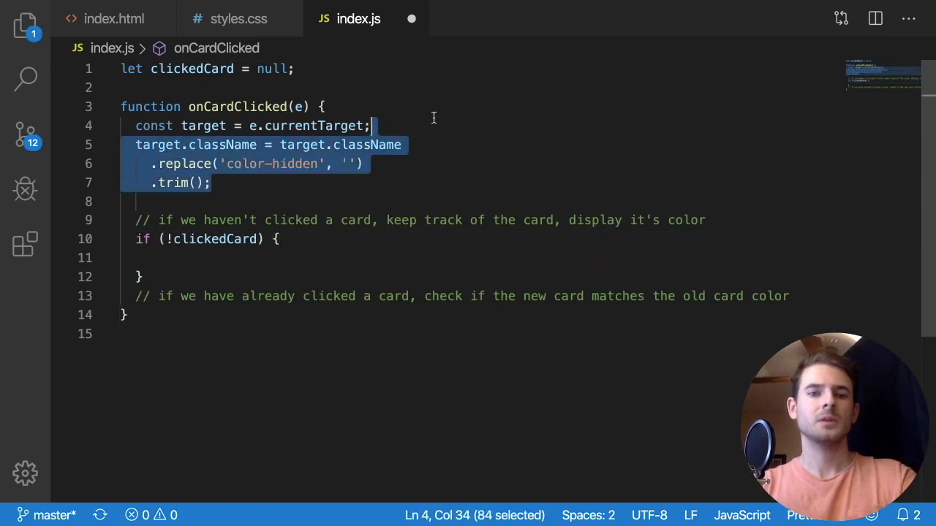
pyautogui.press('Delete')
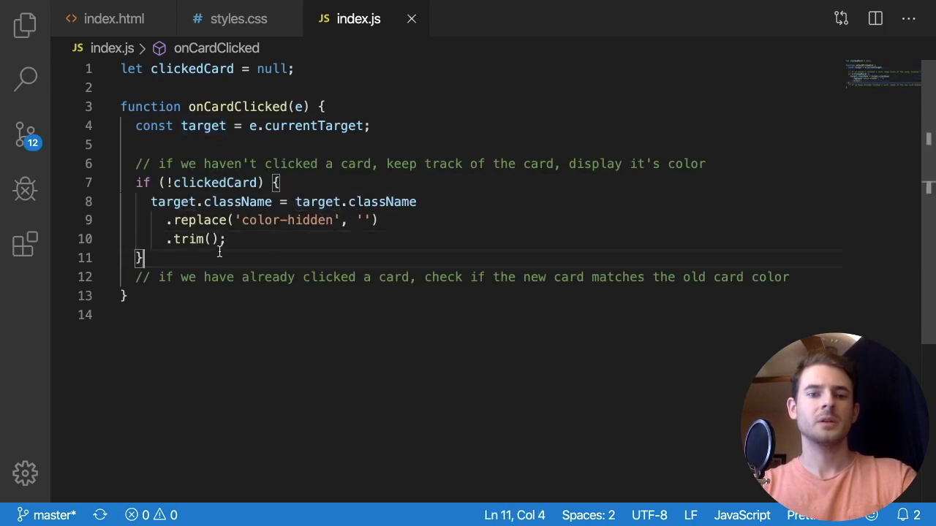
pyautogui.write('cl')
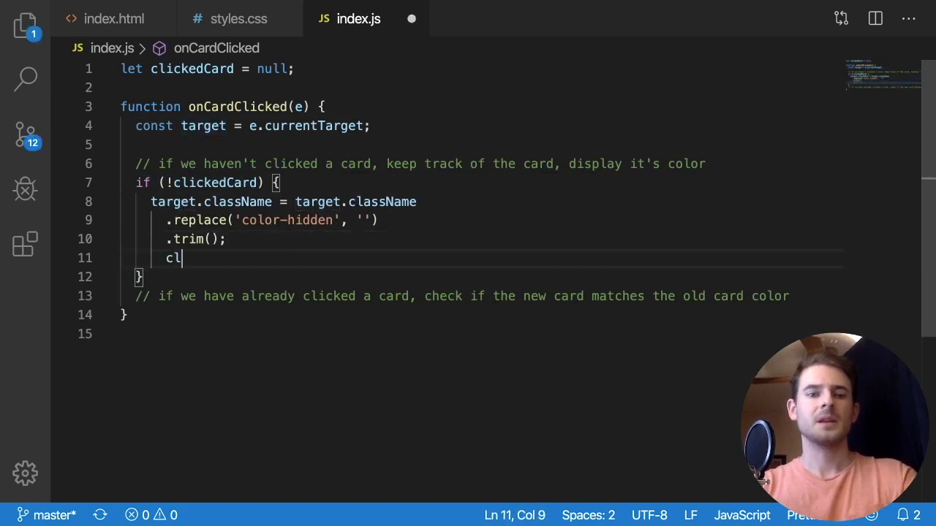
pyautogui.write('ickedCard =')
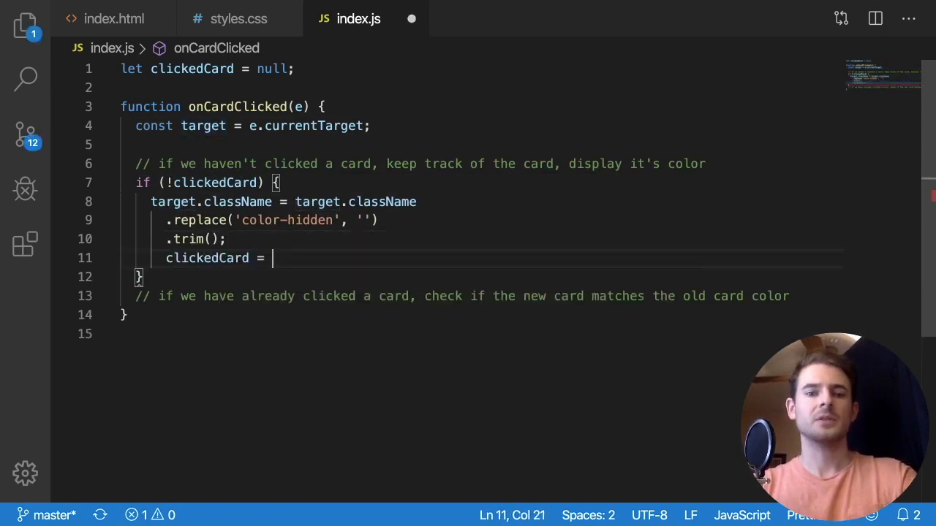
pyautogui.write('target;')
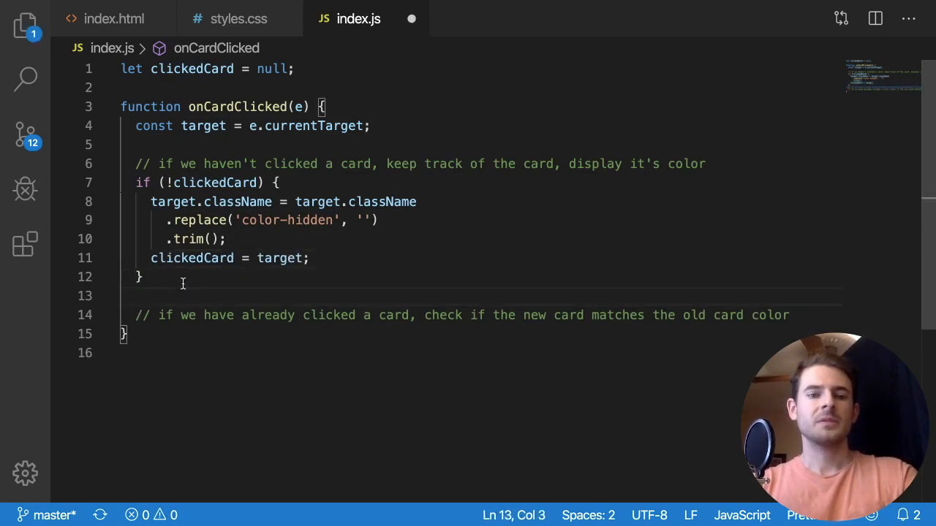
# Add an else if (clickedCard) branch, move the reveal code and comments into place, return to index.html.
pyautogui.write('else if (')
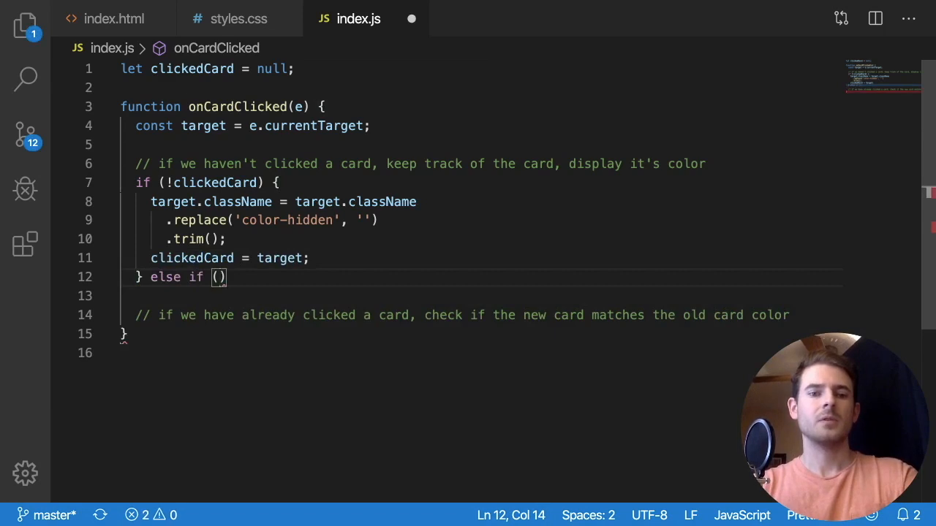
pyautogui.write('clickedCard')
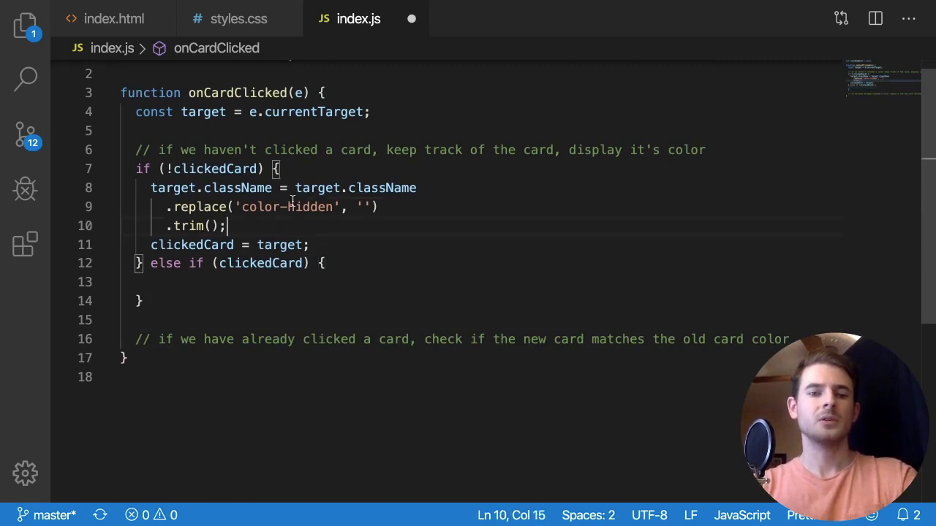
pyautogui.click(275, 130)
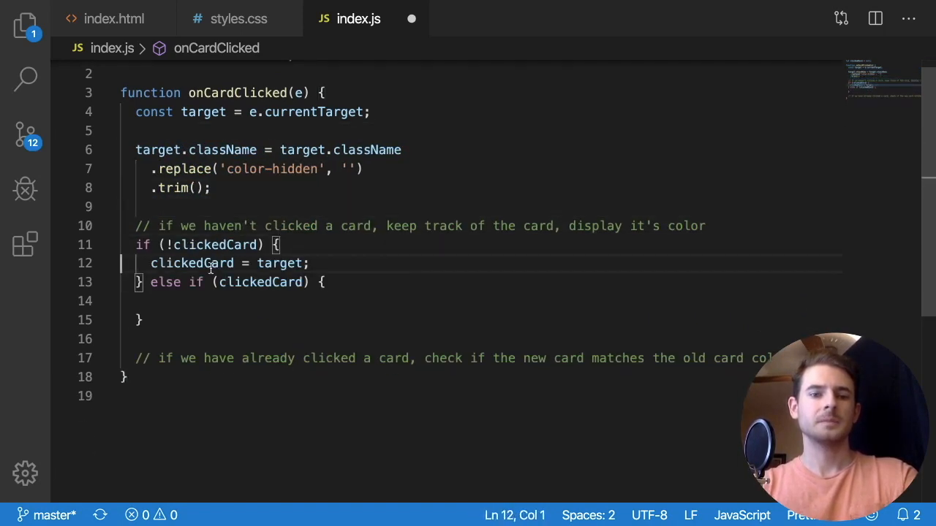
pyautogui.click(220, 225)
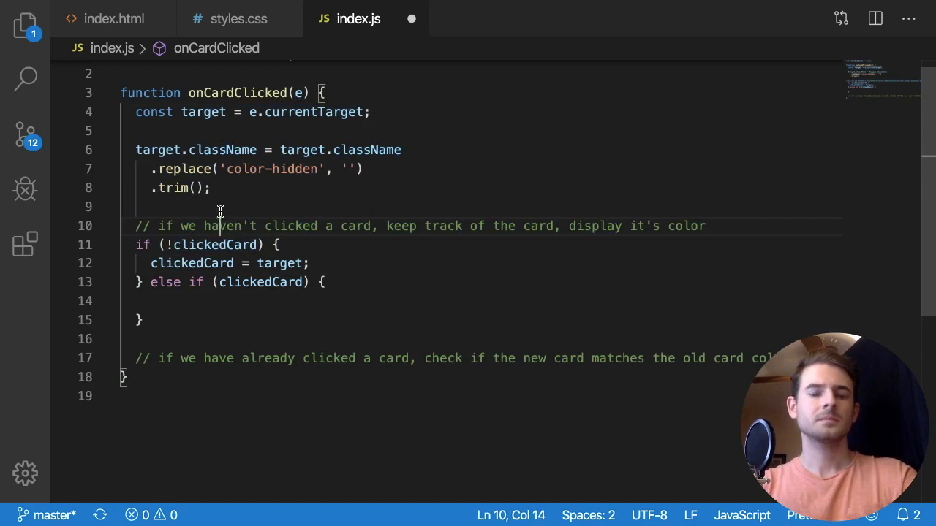
pyautogui.click(200, 301)
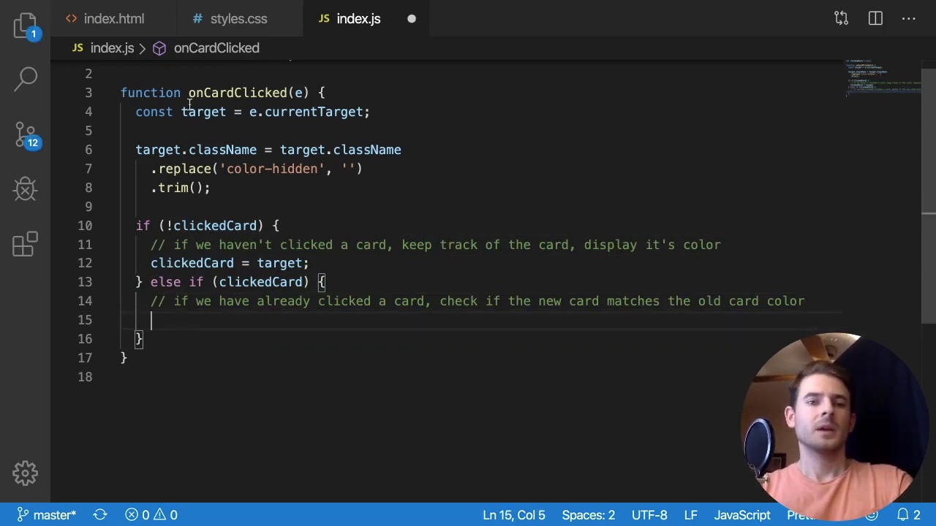
pyautogui.click(114, 18)
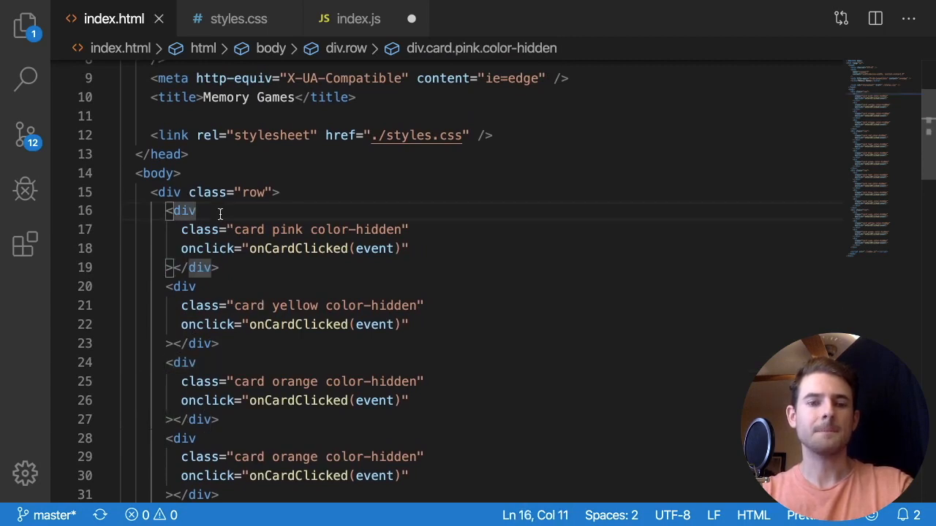
# Add a data-color attribute to the card divs with multi-cursor editing.
pyautogui.write('da')
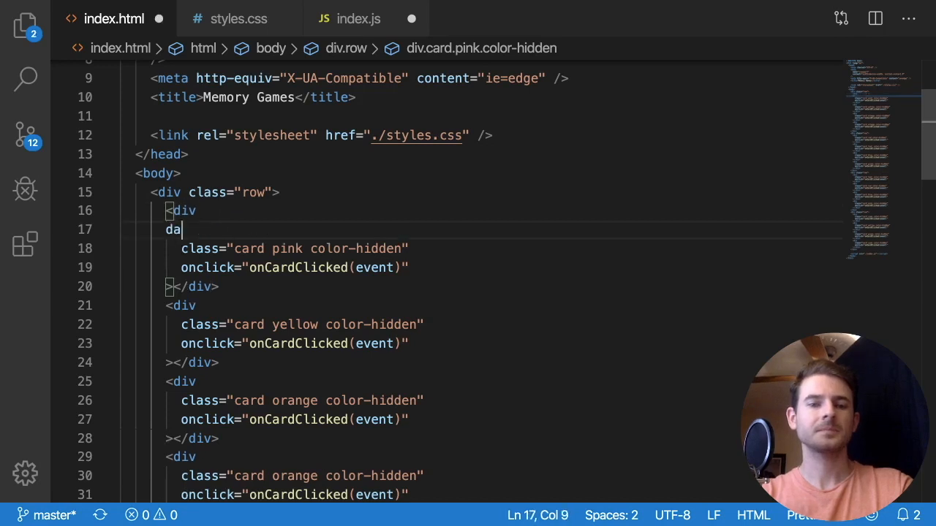
pyautogui.write('ta-color="pink')
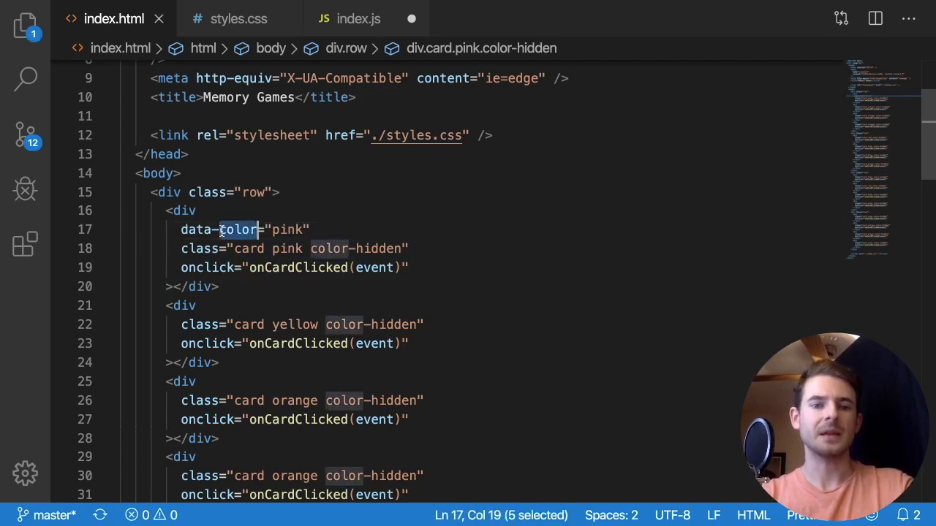
pyautogui.doubleClick(287, 228)
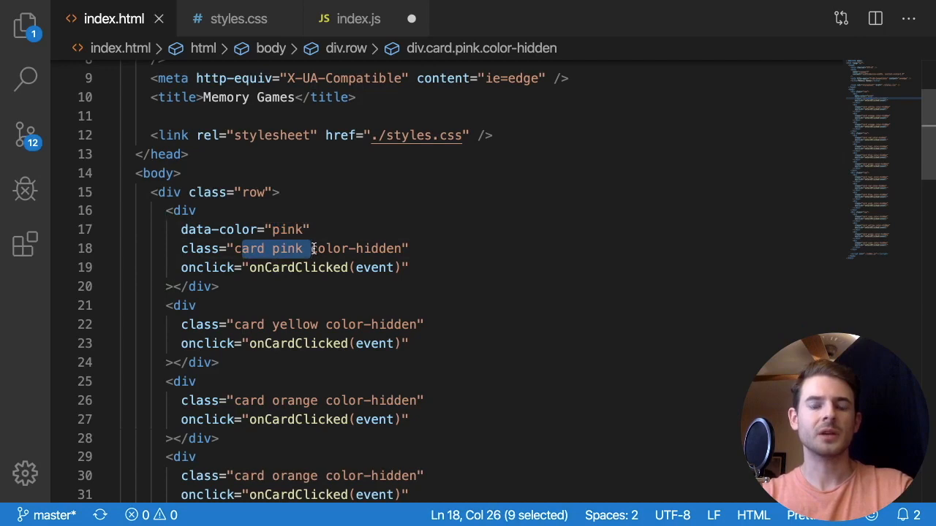
pyautogui.click(311, 248)
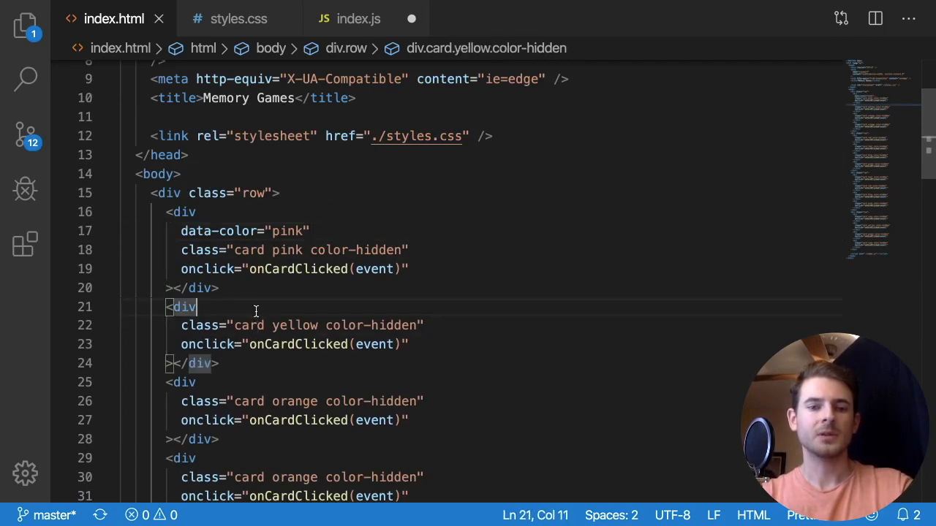
pyautogui.moveTo(182, 325); pyautogui.dragTo(304, 324)
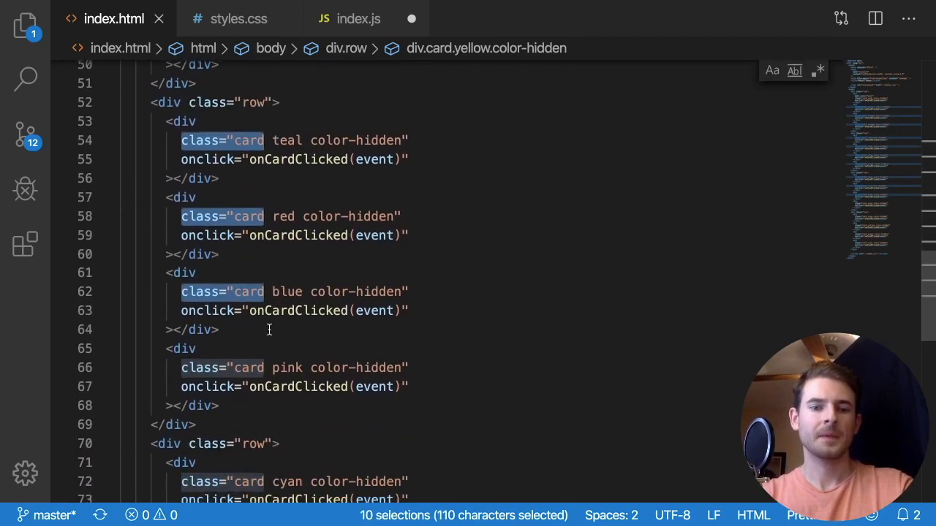
# Correct mismatched data-color values such as the last card's pink, then return to index.js.
pyautogui.scroll(-3)
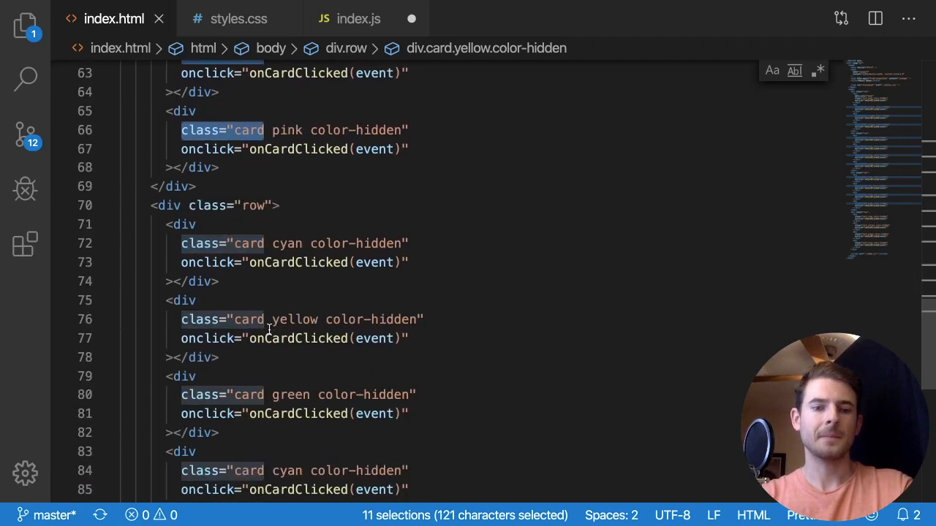
pyautogui.scroll(-3)
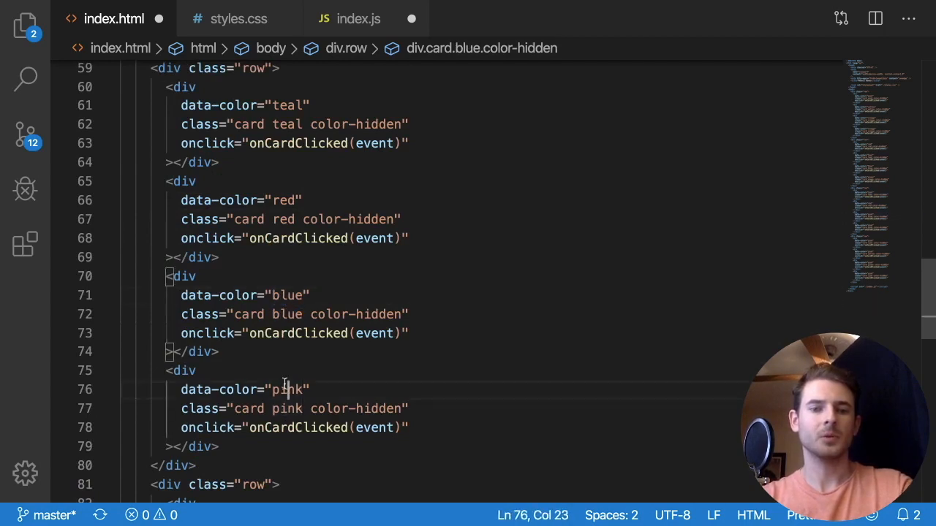
pyautogui.scroll(-3)
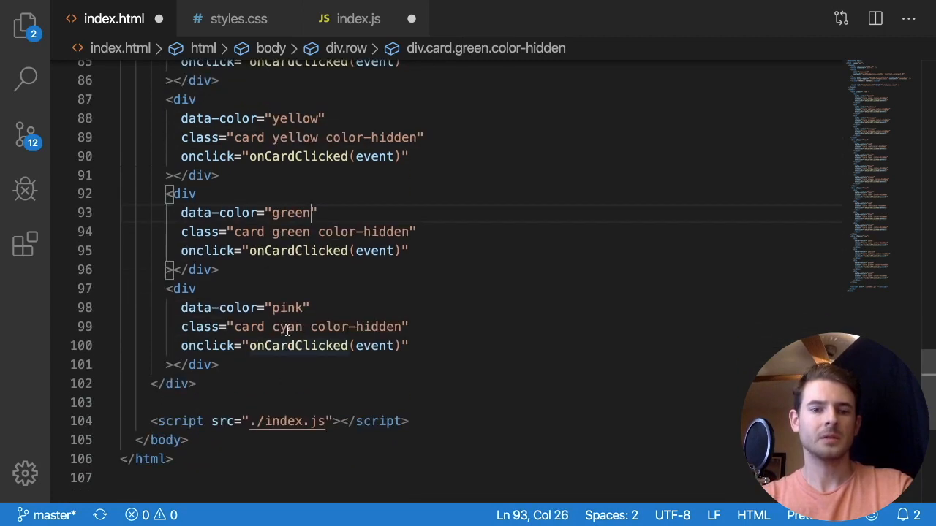
pyautogui.doubleClick(287, 307)
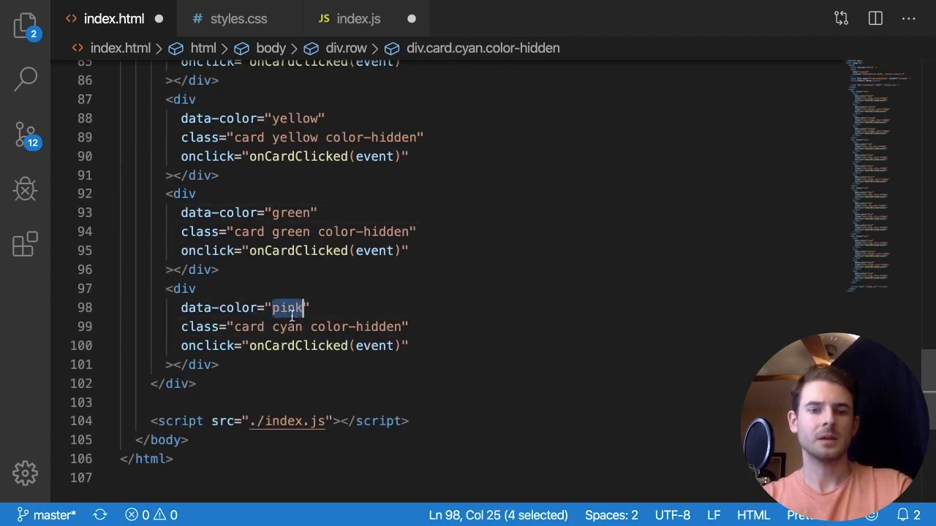
pyautogui.click(357, 18)
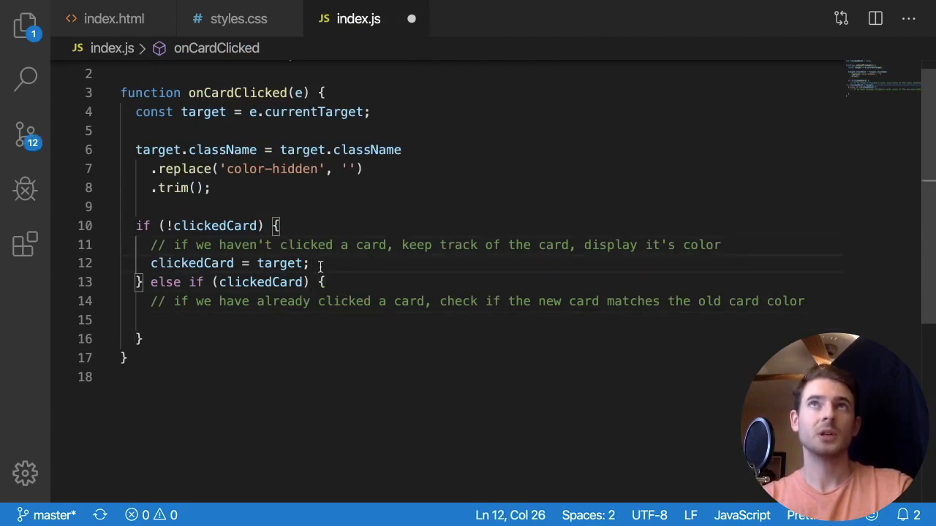
# Add console.log(target.attr('data-color')) after the trim line in onCardClicked.
pyautogui.click(211, 187)
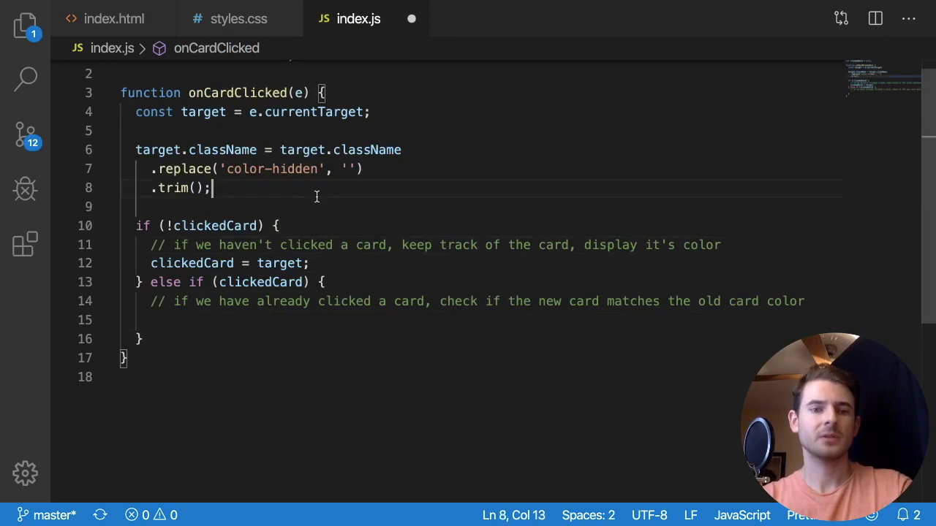
pyautogui.write('console.lo')
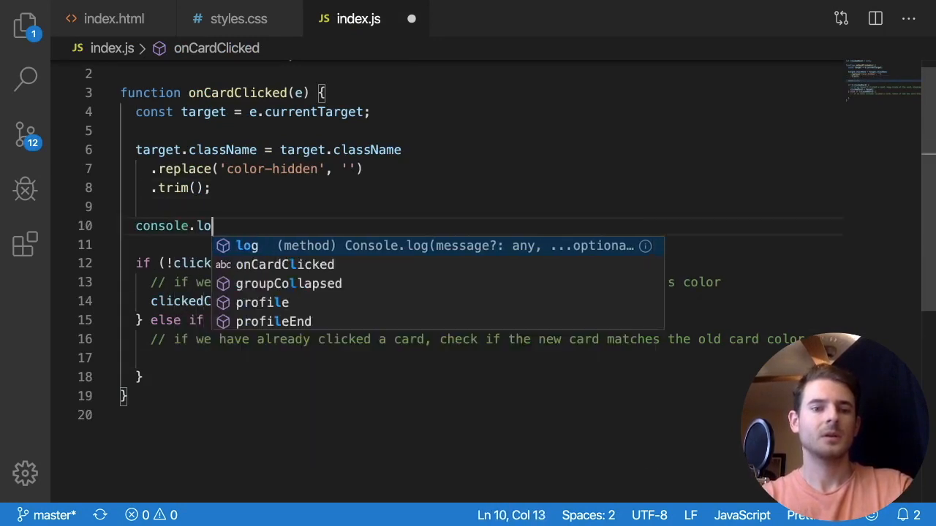
pyautogui.write('g(target.g')
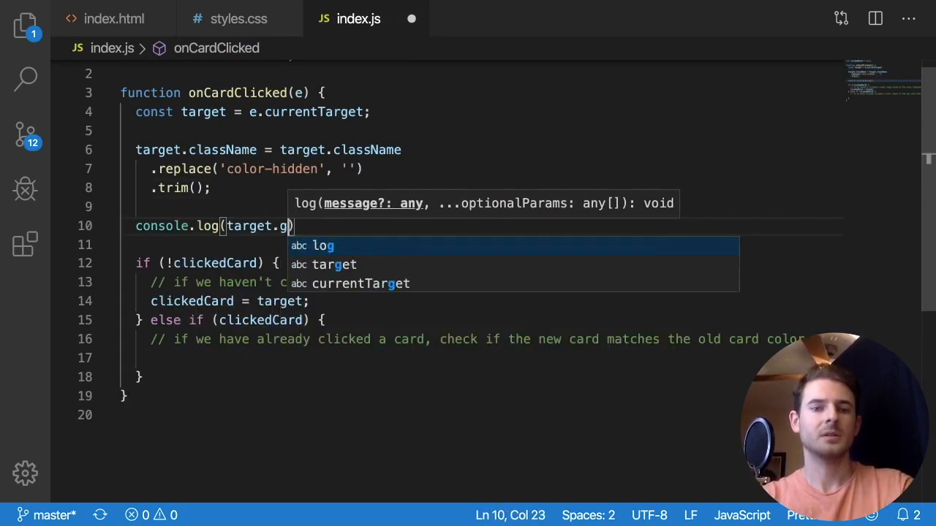
pyautogui.write('attr')
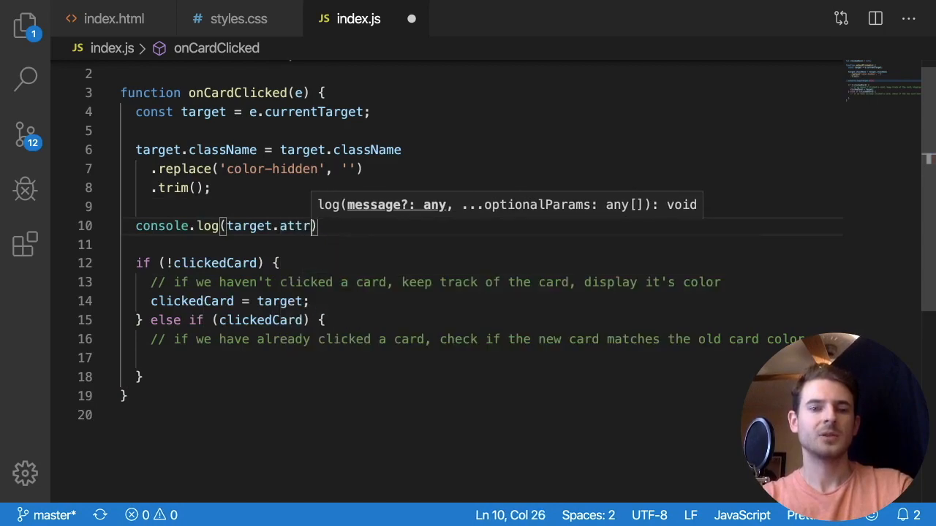
pyautogui.write("('data-colo")
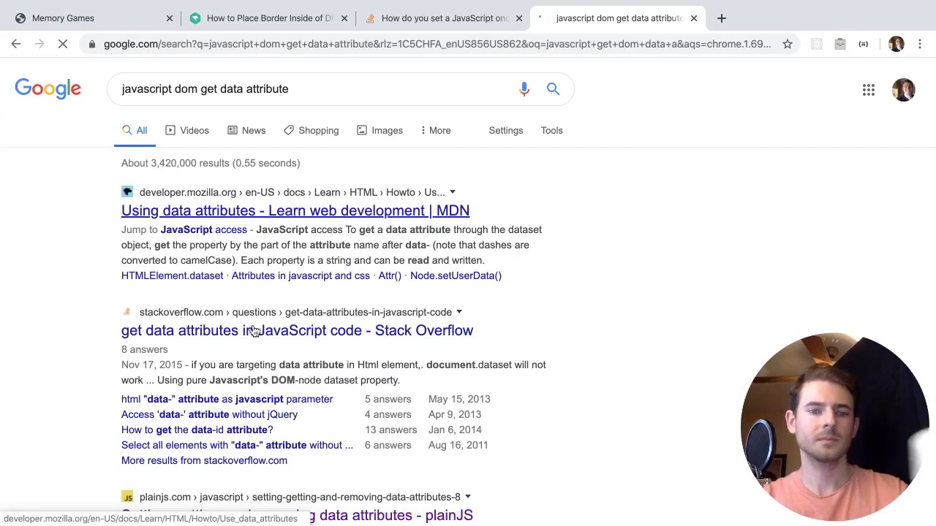
# Read the Stack Overflow answer on reading data attributes with getAttribute.
pyautogui.click(297, 330)
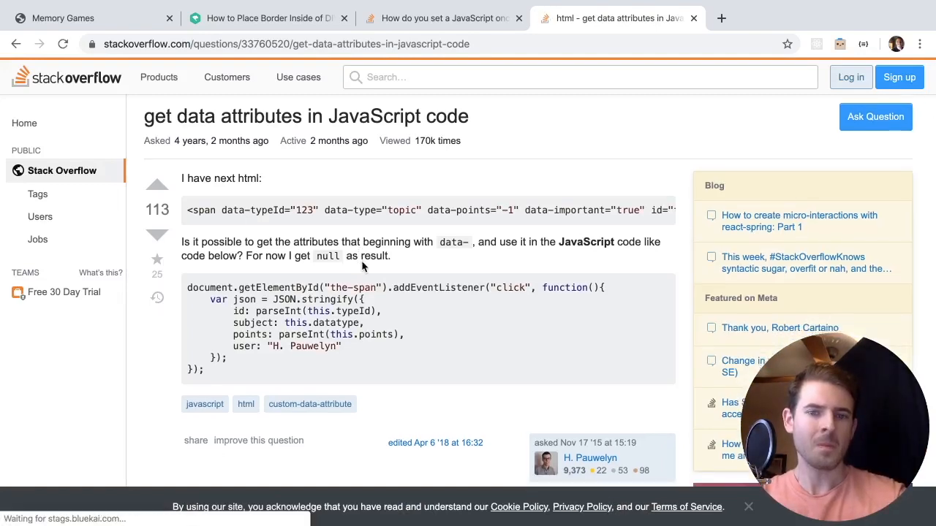
pyautogui.scroll(-3)
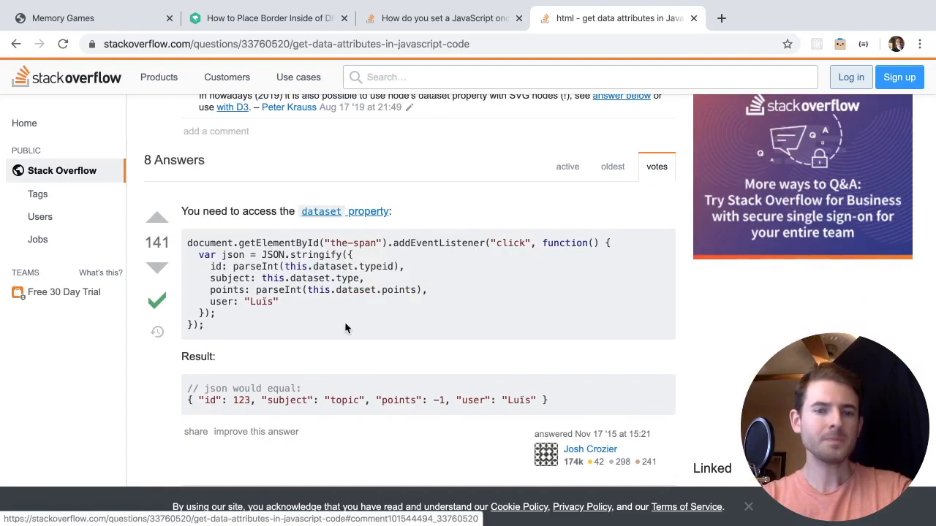
pyautogui.scroll(-3)
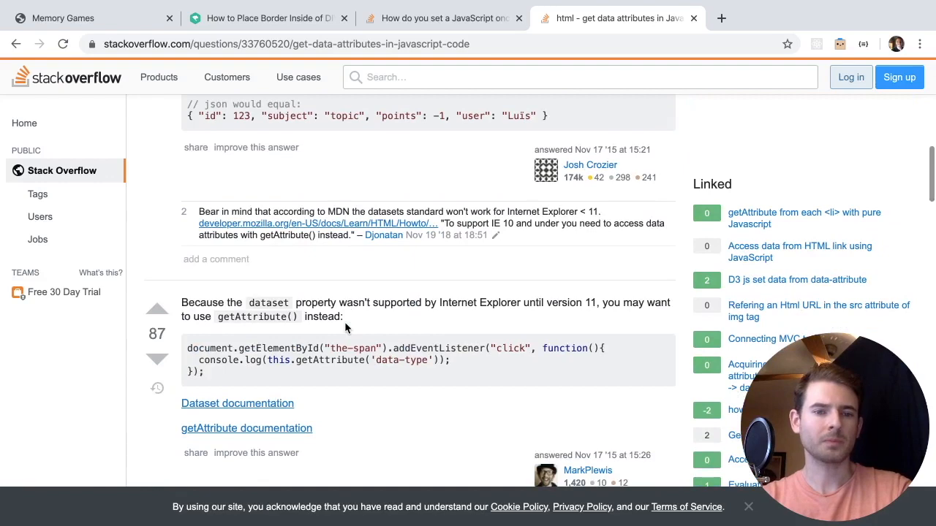
pyautogui.moveTo(291, 371)
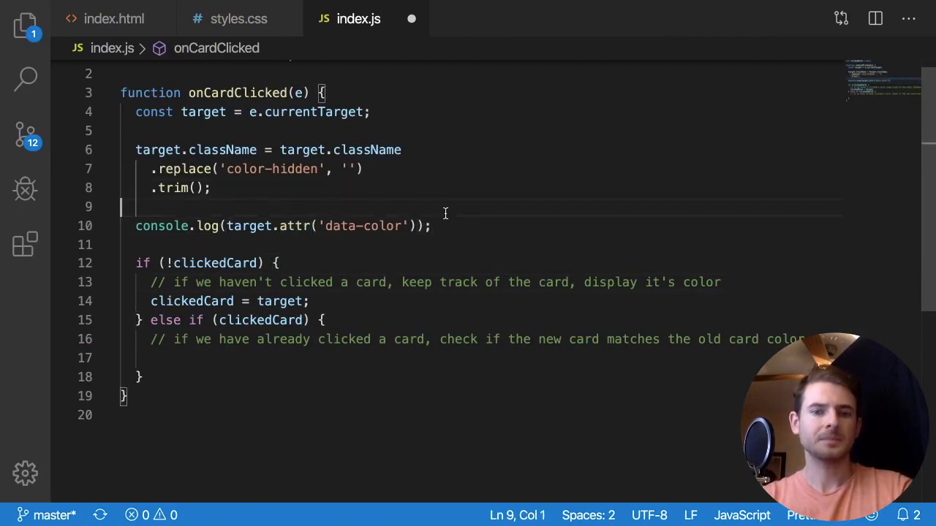
# Change the logging call to target.getAttribute and reopen the Memory Games page.
pyautogui.write(".getAttribute('data-type')")
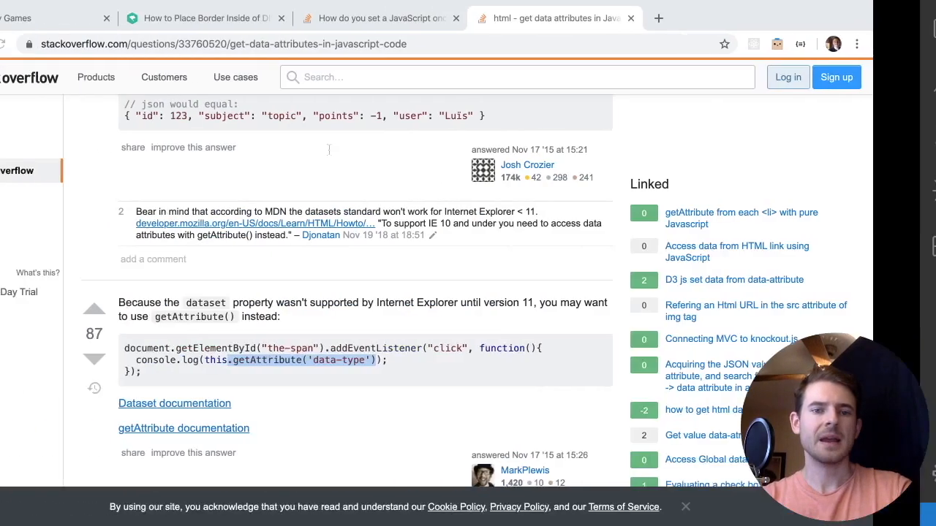
pyautogui.click(59, 17)
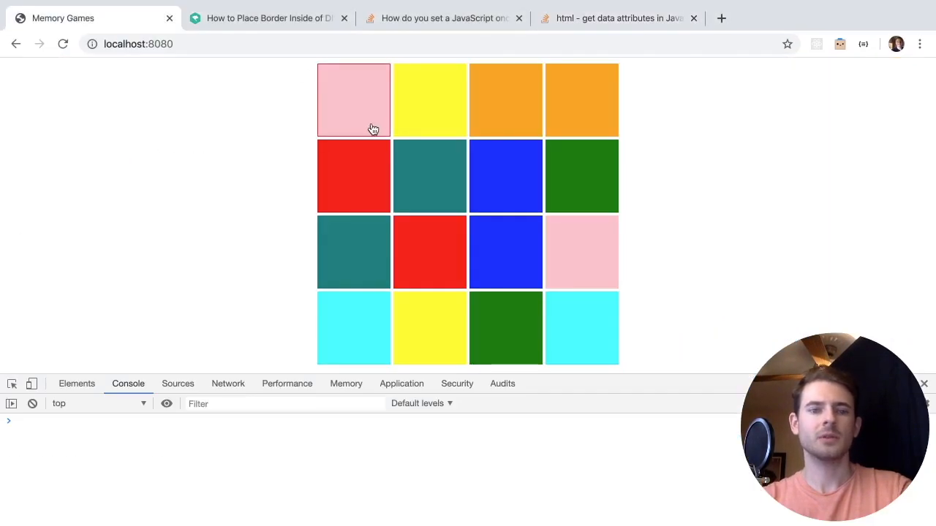
# Click several cards to confirm colour names log in the Console, then close the reference tab.
pyautogui.click(353, 100)
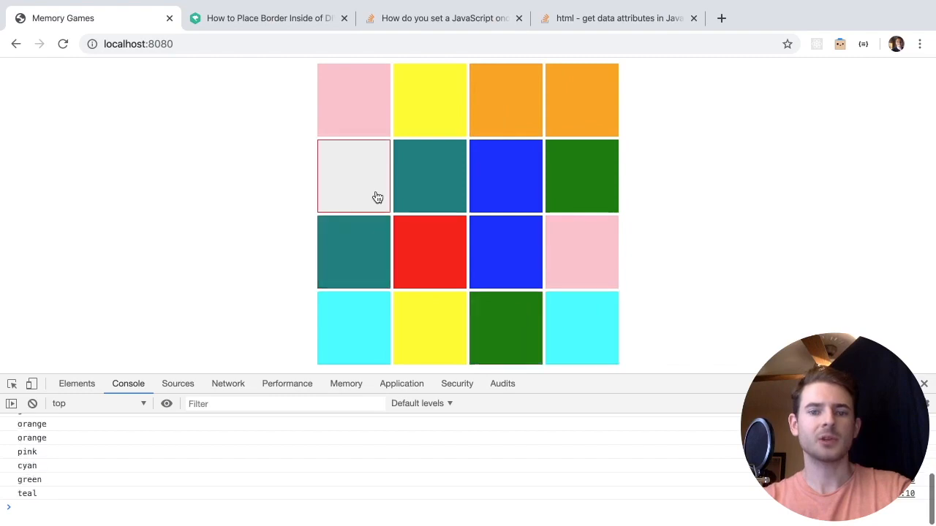
pyautogui.click(353, 176)
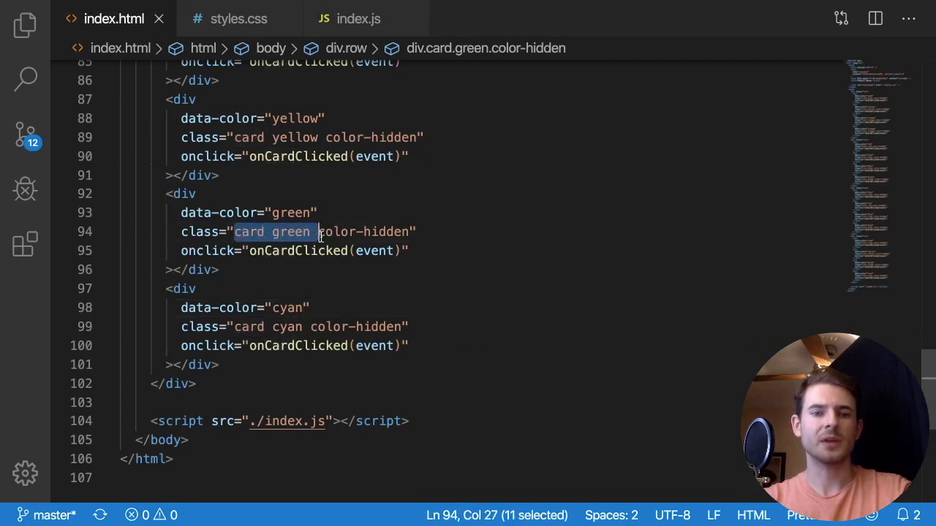
pyautogui.click(285, 231)
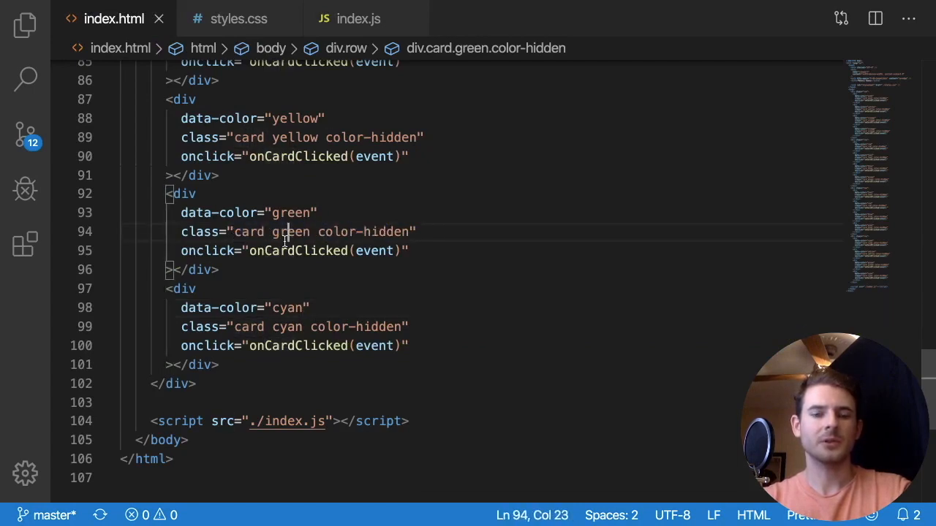
pyautogui.click(310, 307)
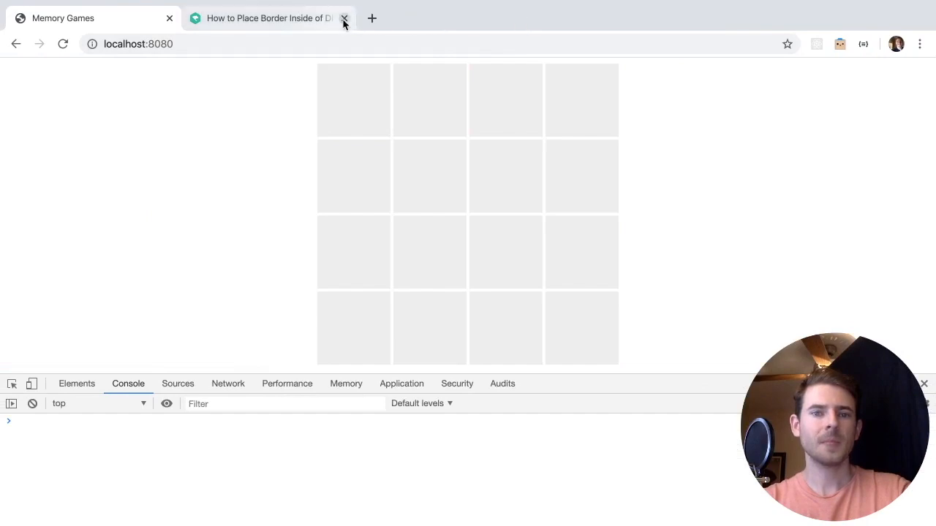
pyautogui.click(344, 17)
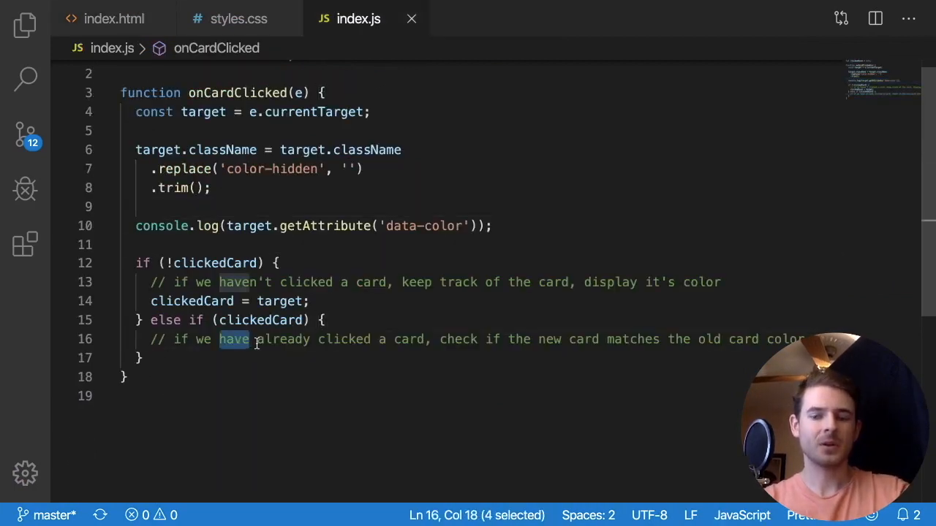
# Compare clickedCard's and target's getAttribute('data-color') in an if inside the else-if branch.
pyautogui.write('if')
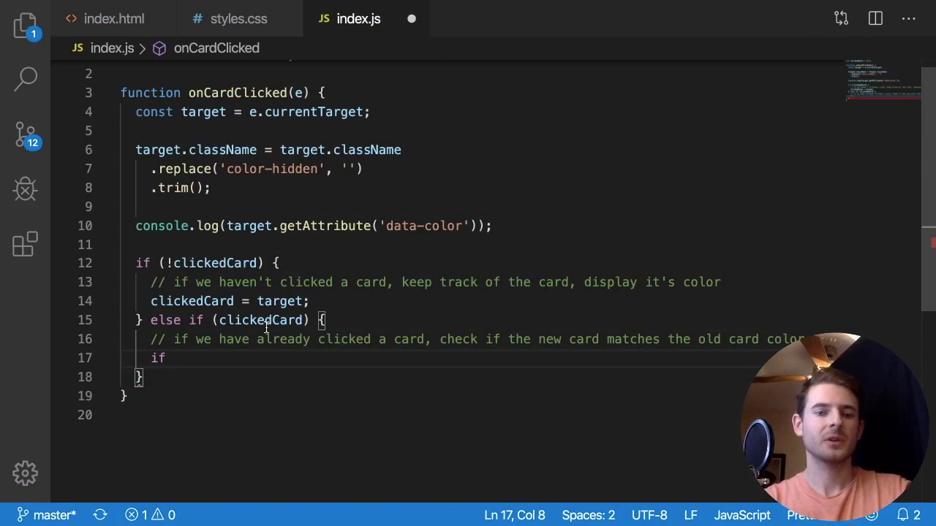
pyautogui.write("(clickedCard.getAttribute('data-color")
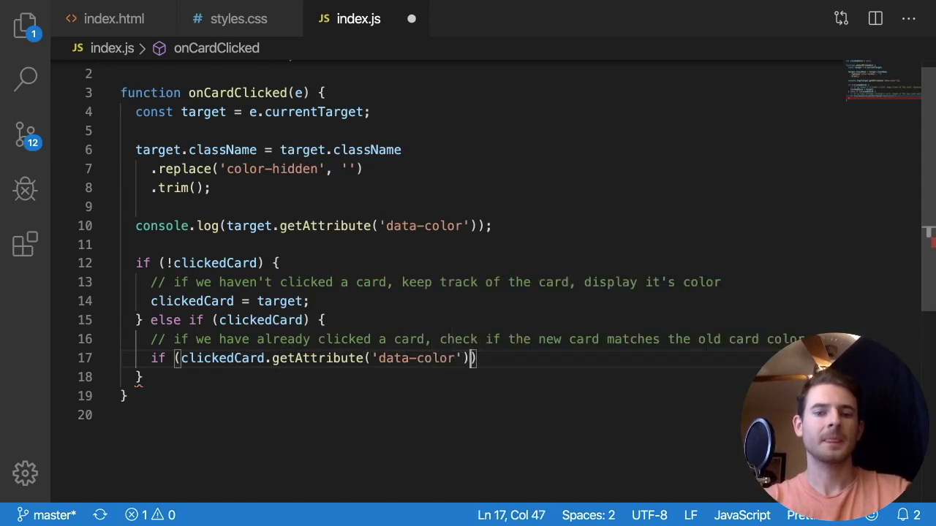
pyautogui.write('=== tar')
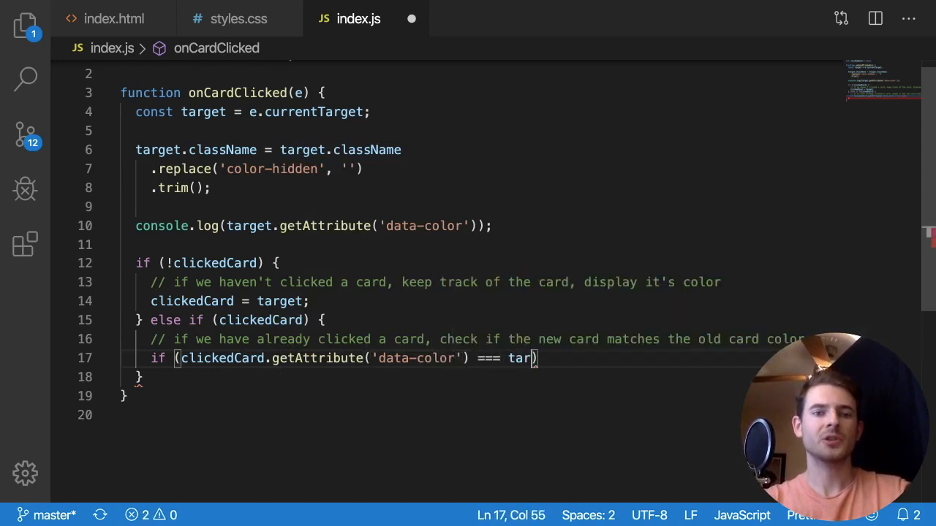
pyautogui.write('get.getAttribute')
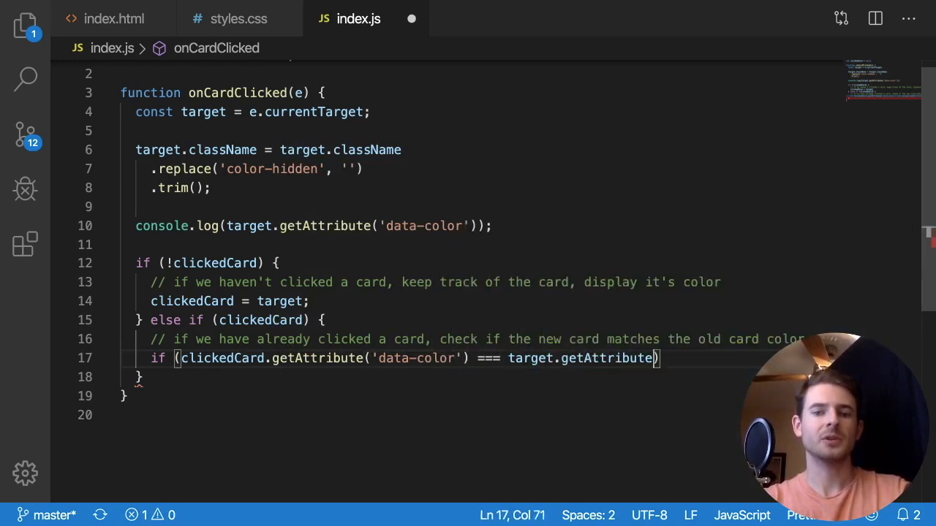
pyautogui.write("('data-color')")
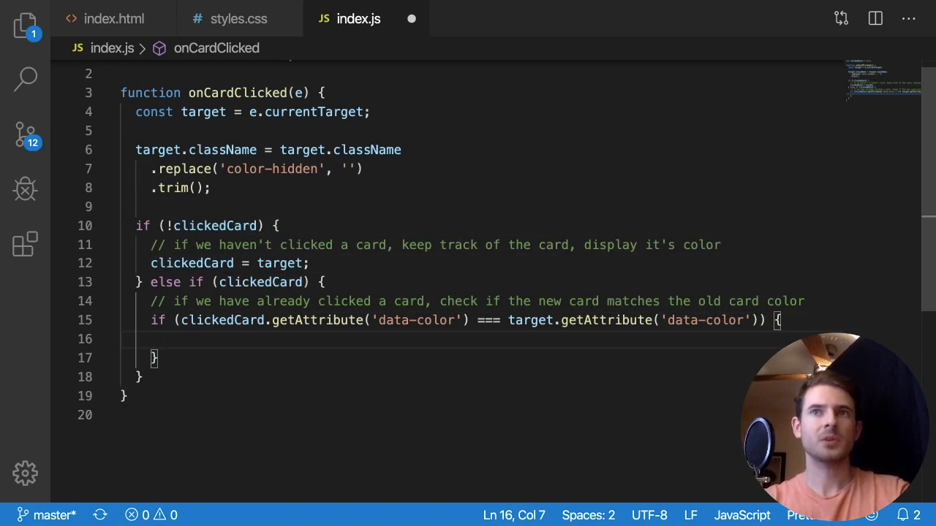
# Start marking the matched clickedCard done, replacing setAttribute with className += '.
pyautogui.write('c')
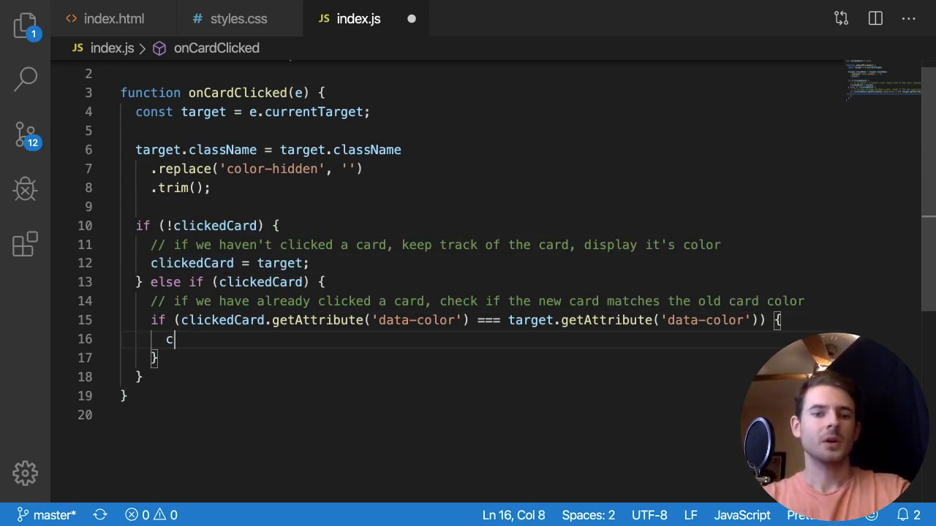
pyautogui.write('lickedCard.s')
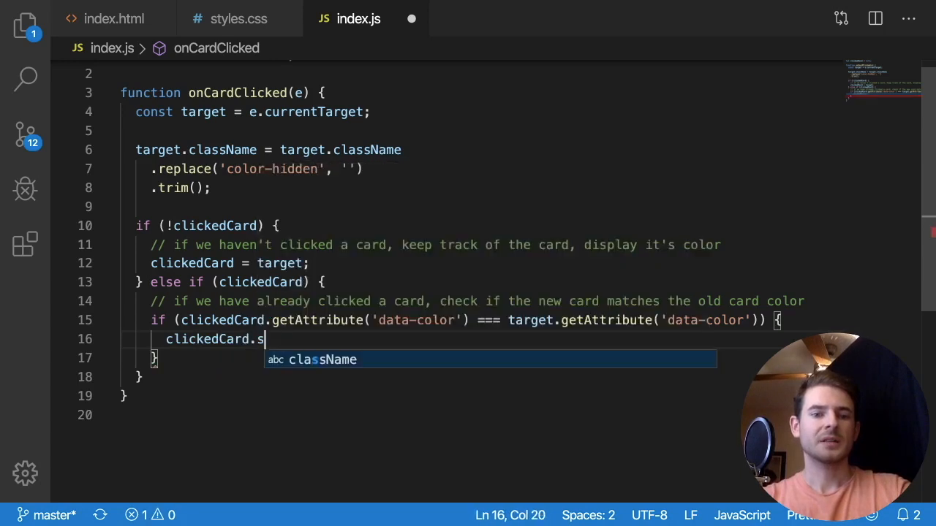
pyautogui.write('etAttribute(')
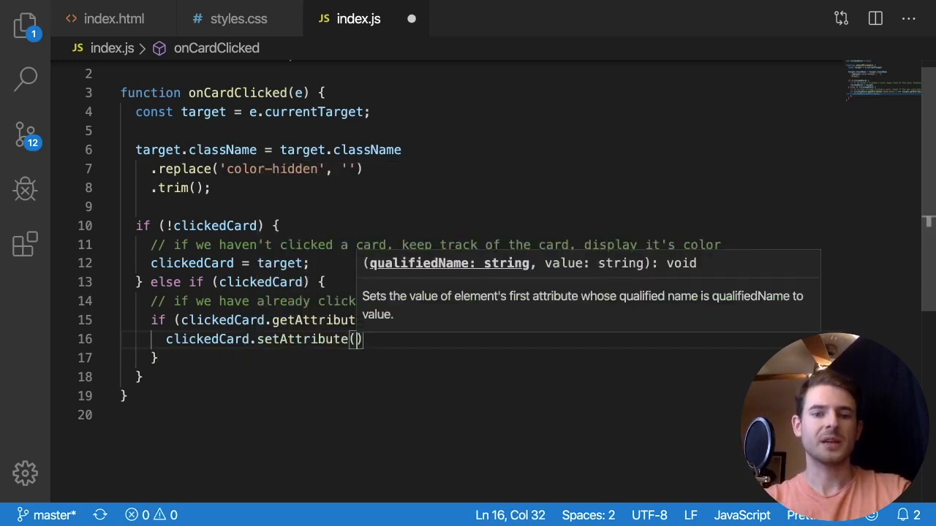
pyautogui.write("'data-done',")
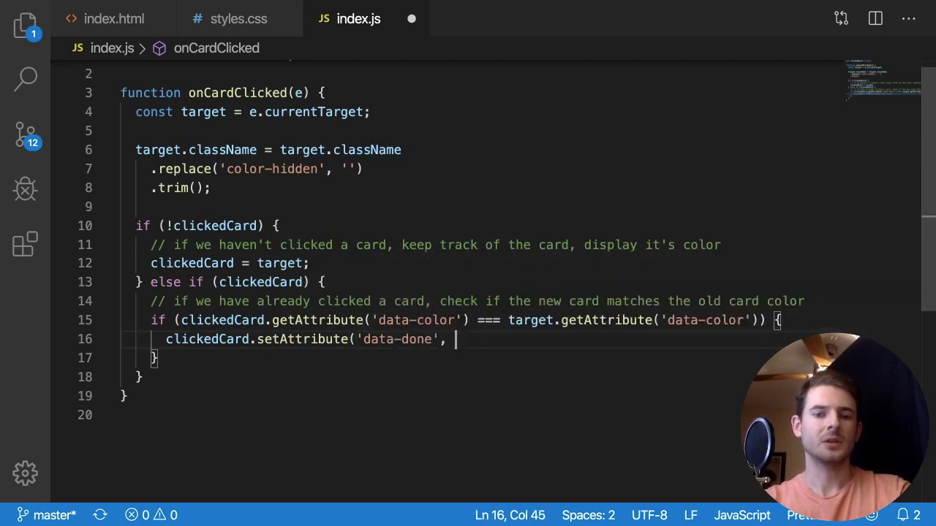
pyautogui.write('true);')
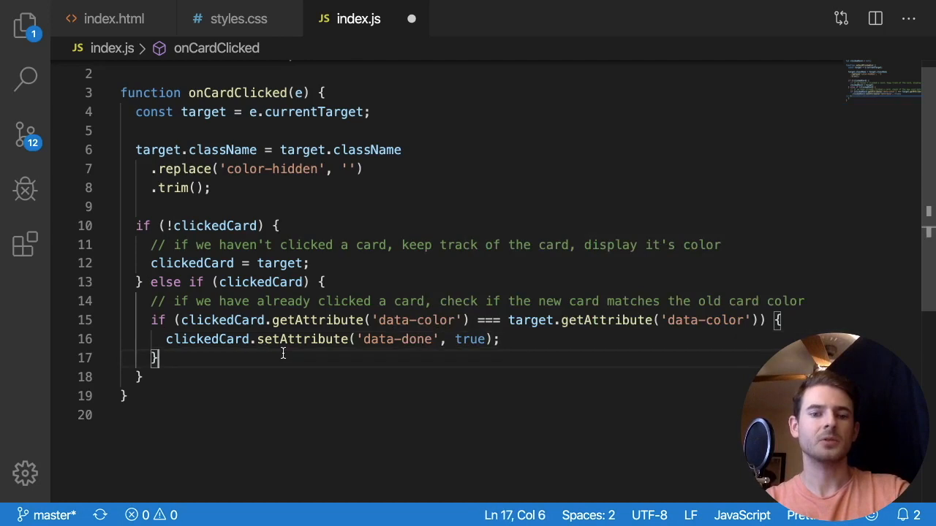
pyautogui.doubleClick(303, 339)
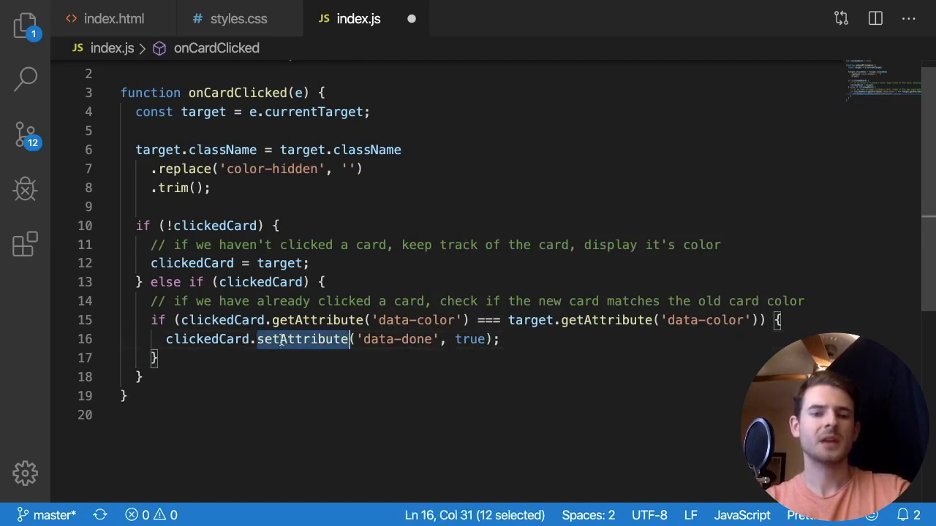
pyautogui.write('className')
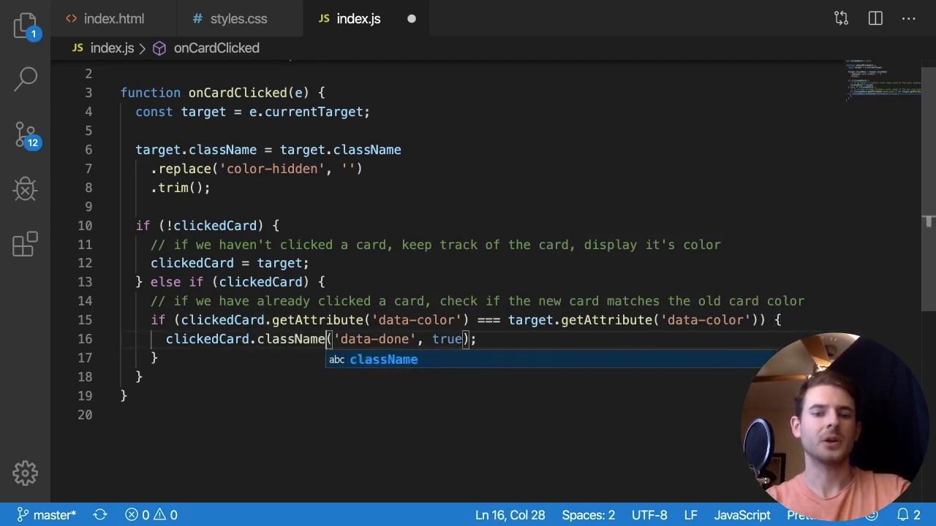
pyautogui.write("+= '")
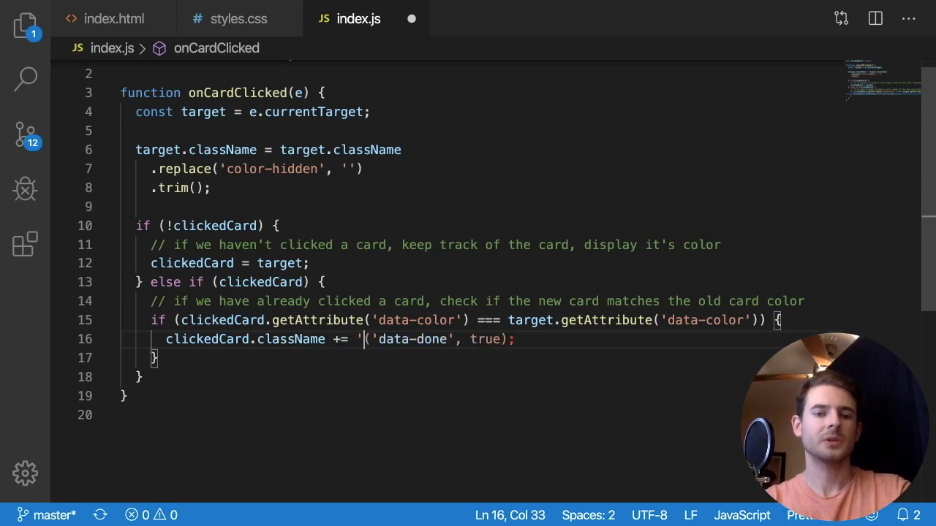
# Append ' done' to both matching cards and return early if target.className.includes('done').
pyautogui.write("done';")
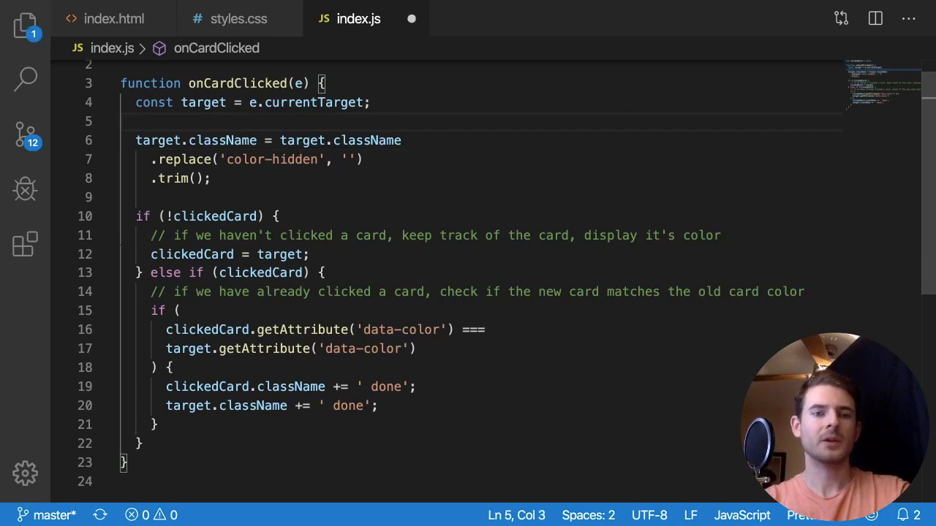
pyautogui.write('if (target')
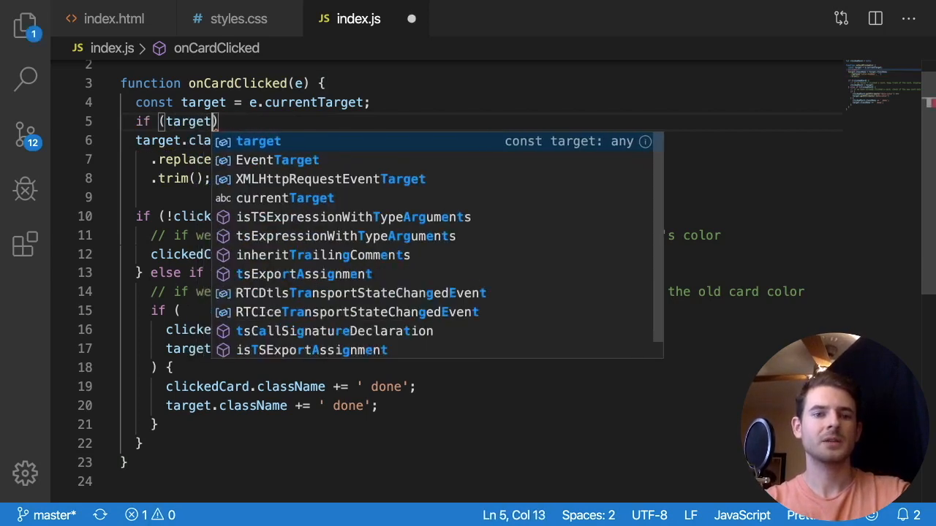
pyautogui.write('.className')
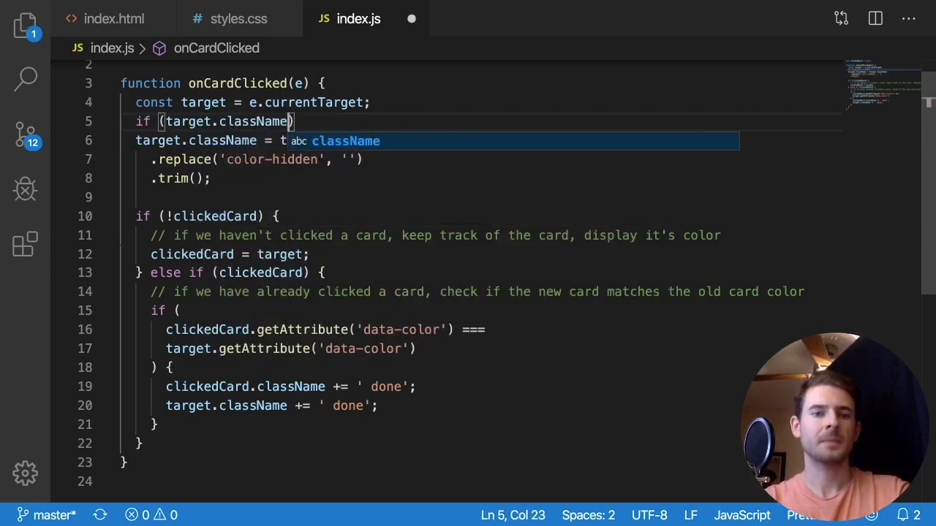
pyautogui.write('.')
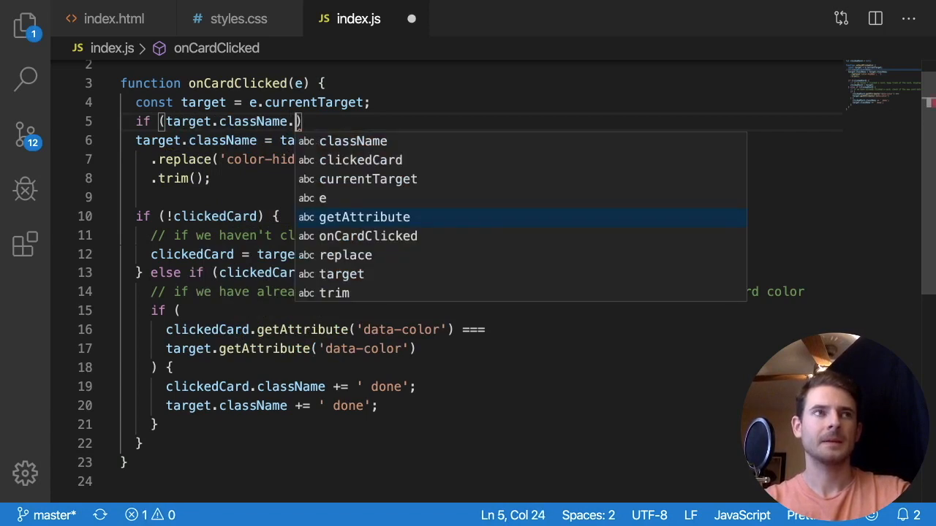
pyautogui.write("includes('')")
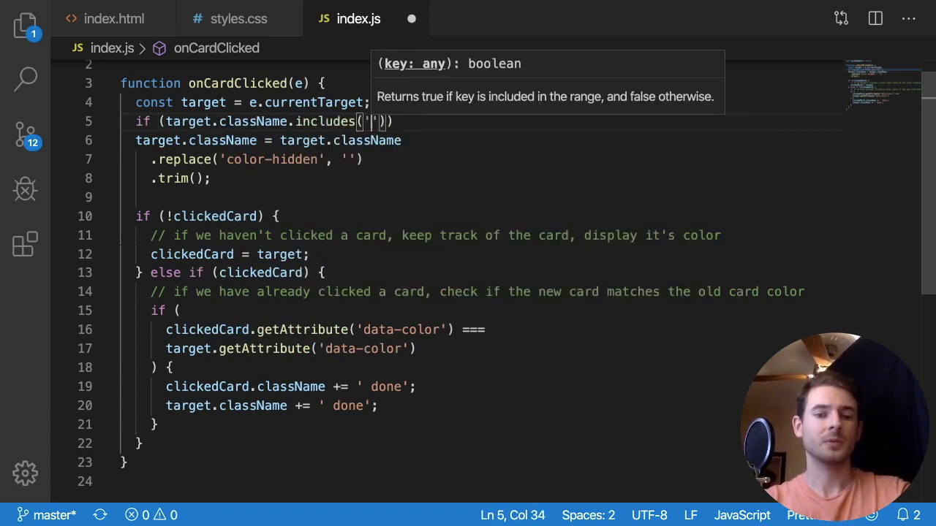
pyautogui.write('done')
pyautogui.write('return;')
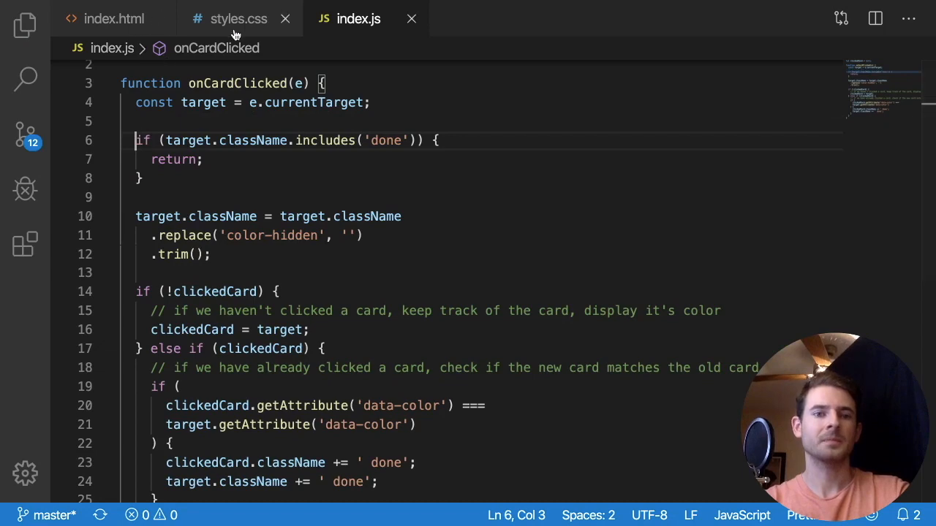
# Add a .card.done rule in styles.css with cursor: default.
pyautogui.click(239, 18)
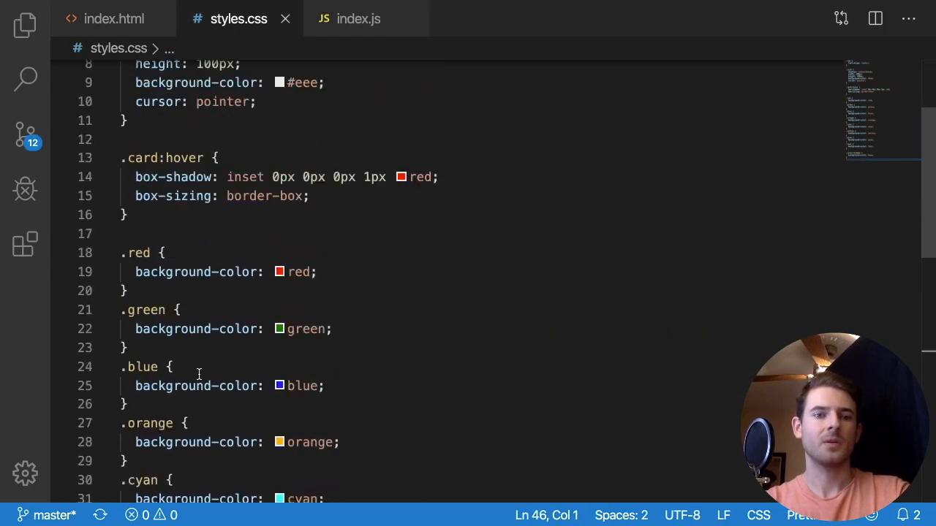
pyautogui.write('.card.done {')
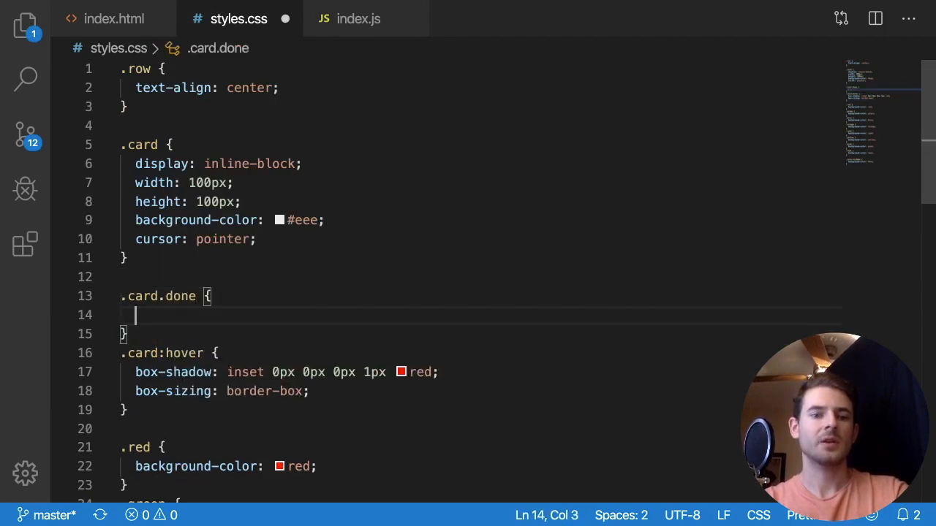
pyautogui.write('cursor:')
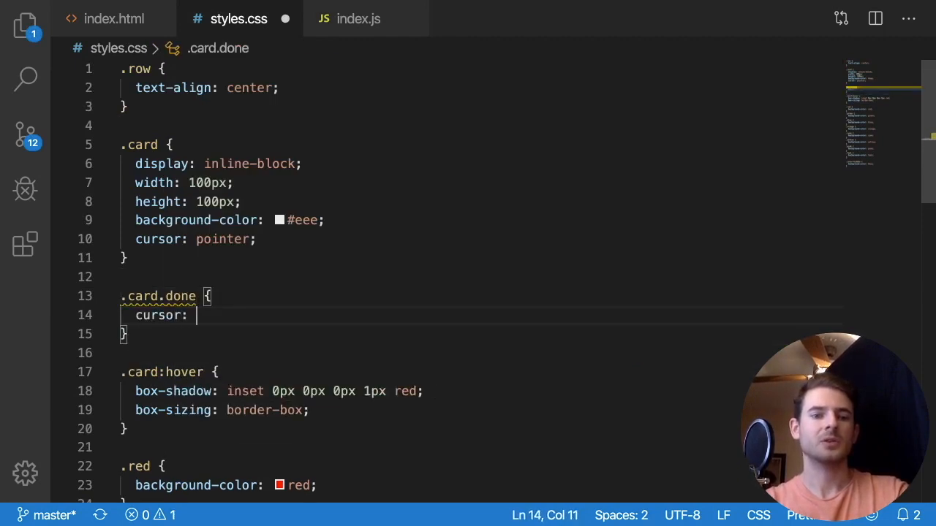
pyautogui.write('default;')
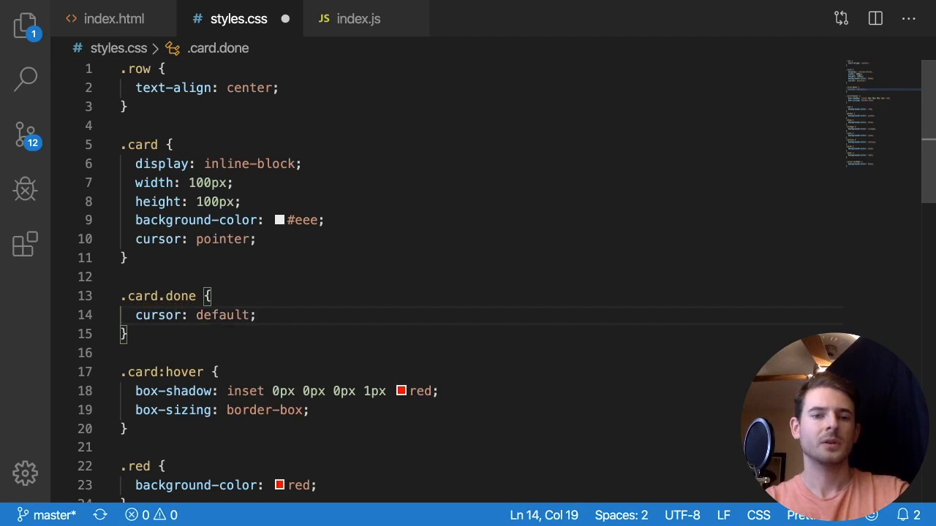
# Add a .card.done:hover rule with cursor: default and box-shadow: none.
pyautogui.click(124, 334)
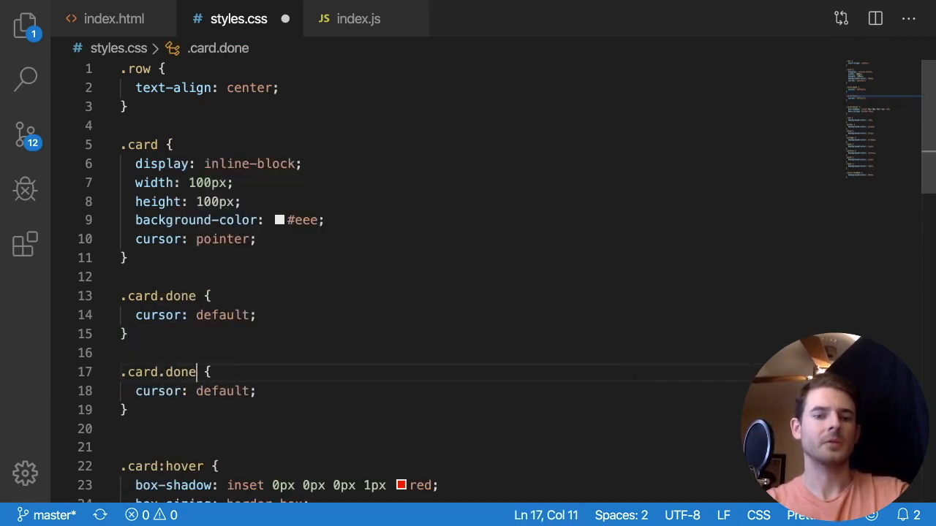
pyautogui.write(':hover')
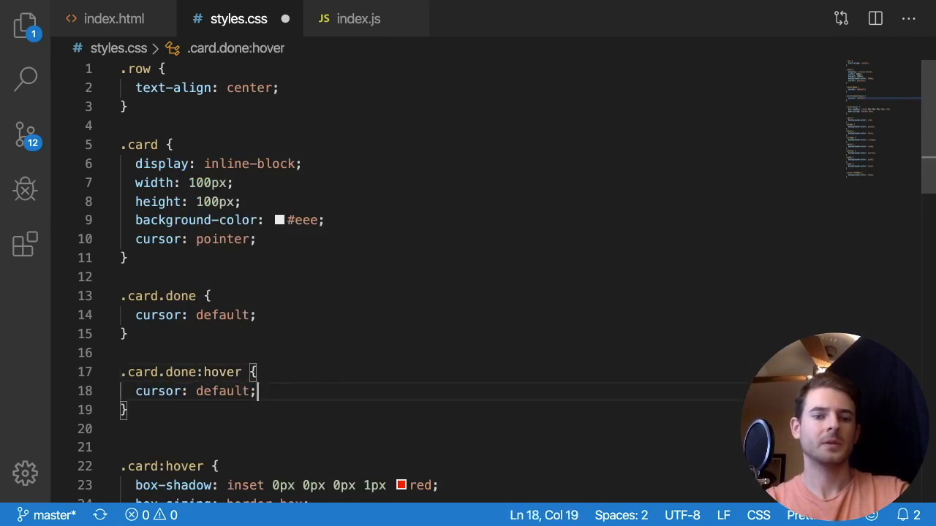
pyautogui.write('box-shadow: ;')
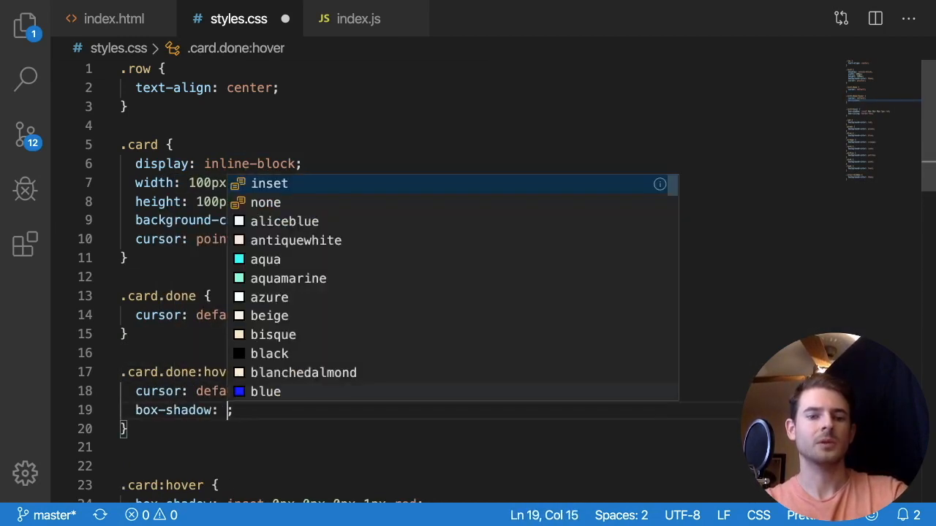
pyautogui.write('none')
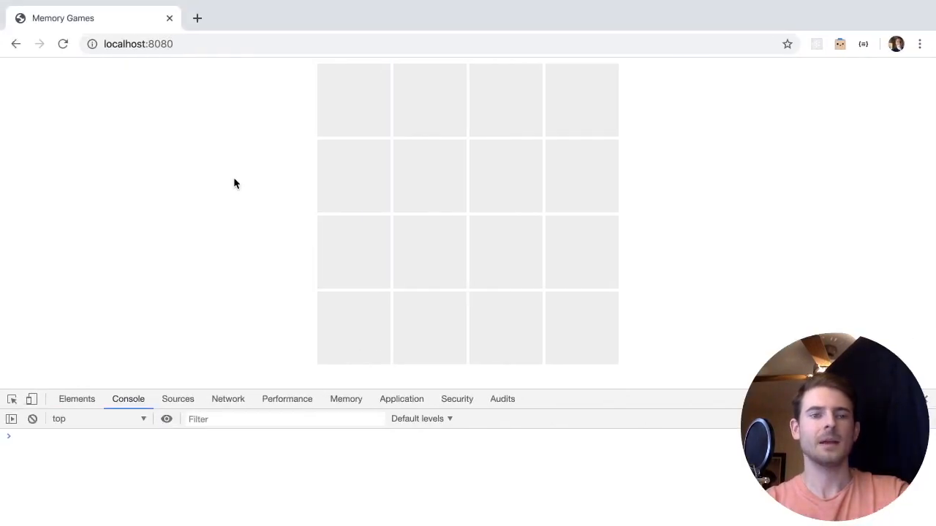
# Reveal the top-left pink card in Chrome and click it a second time.
pyautogui.click(354, 100)
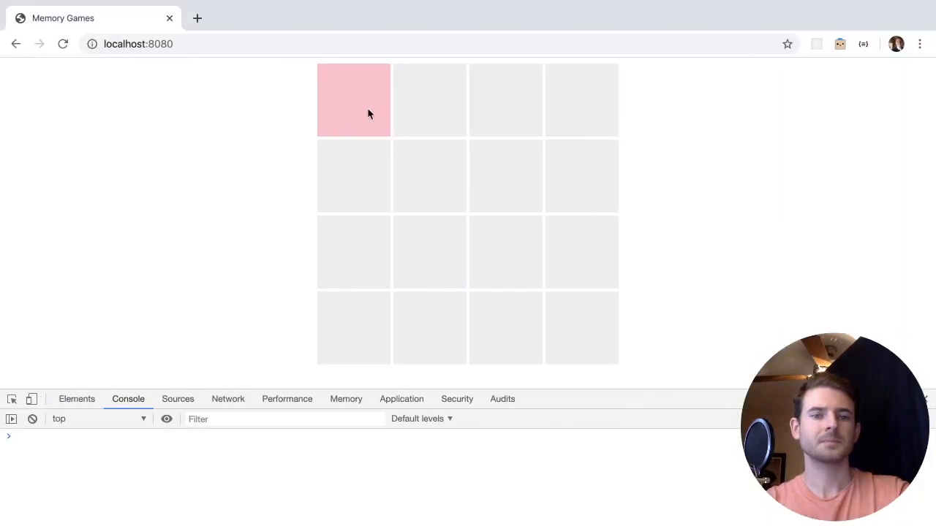
pyautogui.click(354, 99)
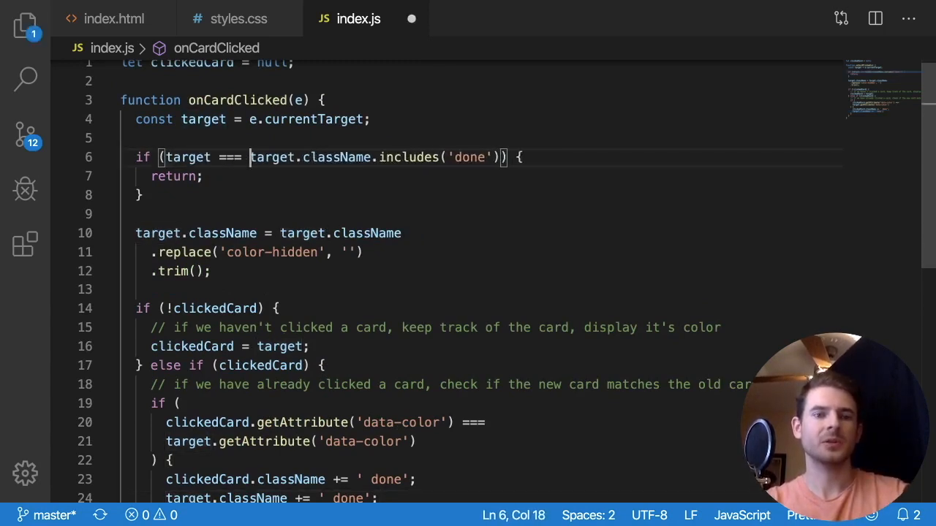
# Return early when target === clickedCard, mark revealed cards ' done', and reveal a second card to test.
pyautogui.write('clickedCard ||')
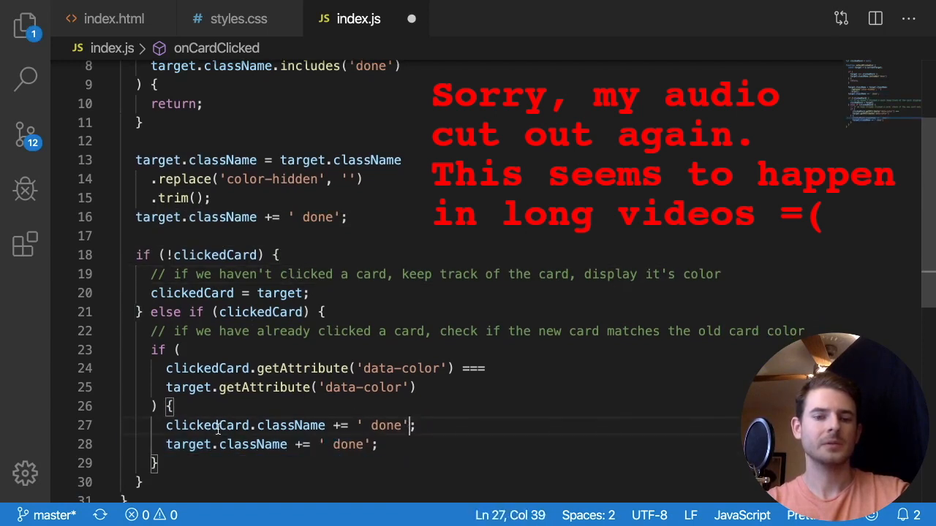
pyautogui.click(377, 445)
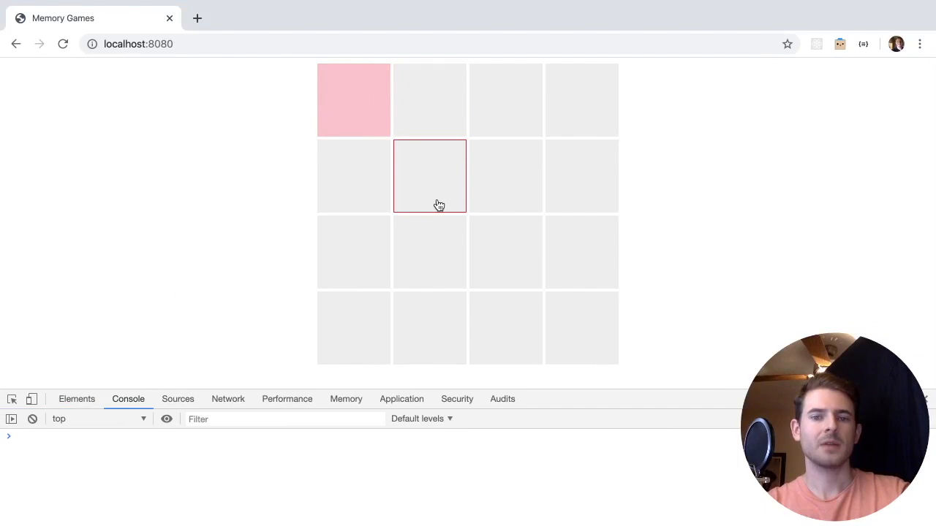
pyautogui.click(430, 176)
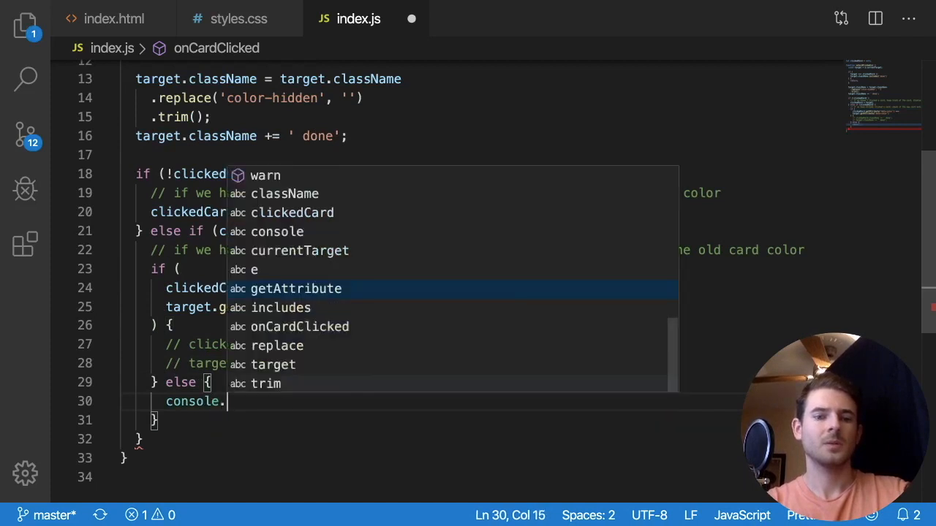
# Add console.log('cards not equal') in the else branch and reveal a card to see 'cards ARE equal' logged.
pyautogui.write("log('cards not equal'")
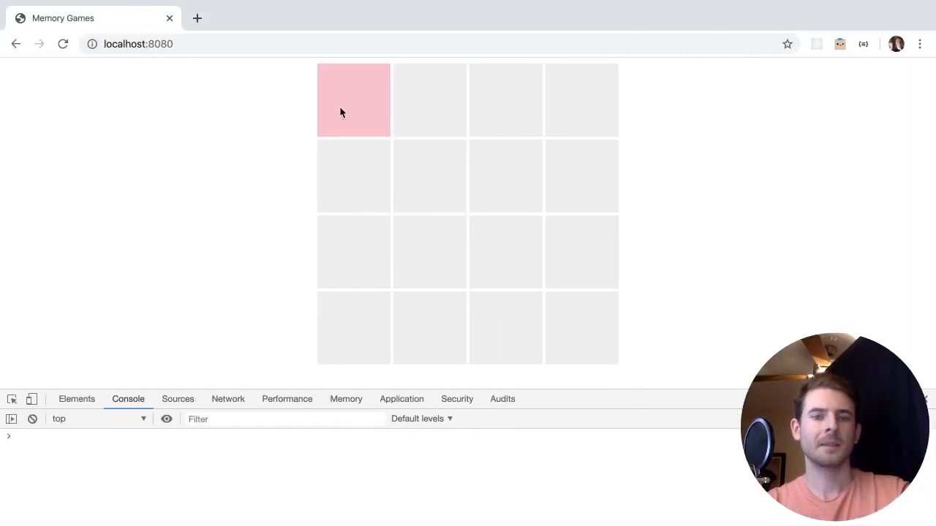
pyautogui.click(354, 176)
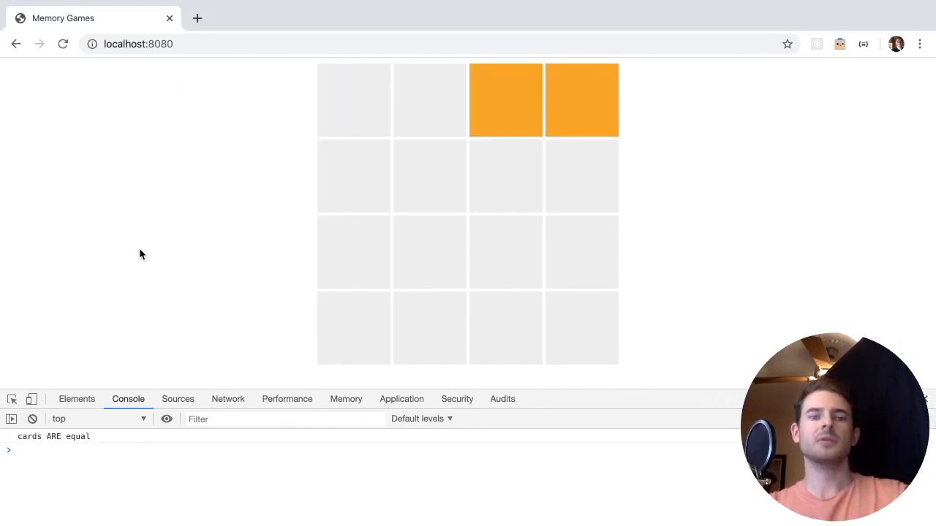
pyautogui.moveTo(548, 135)
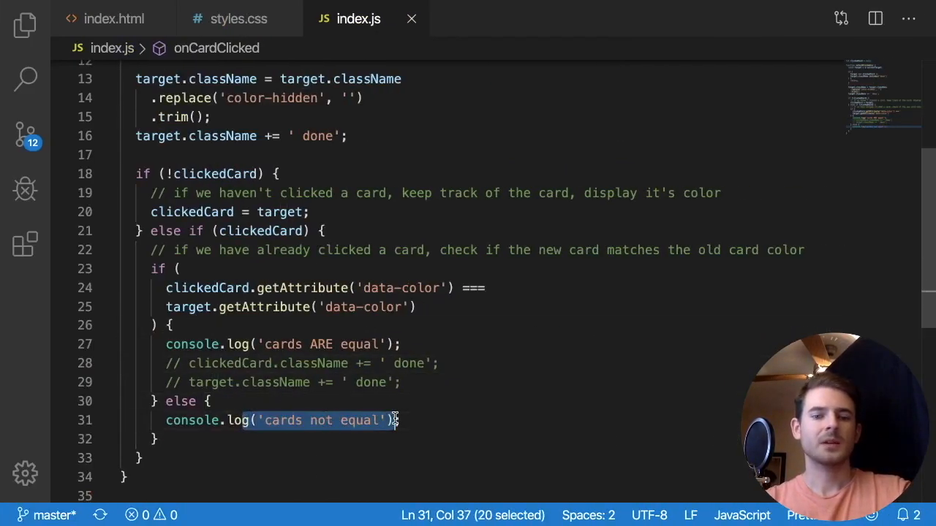
# Add setTimeout(() => {...}, 500) stripping 'done' from clickedCard and target class names with replace and trim.
pyautogui.write('setTimeout(() => {')
pyautogui.write('}, 500);')
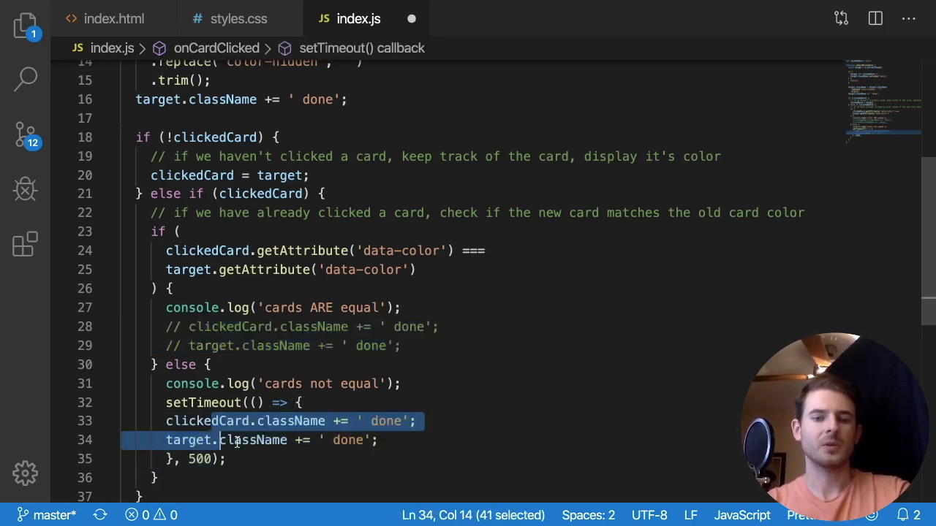
pyautogui.click(327, 421)
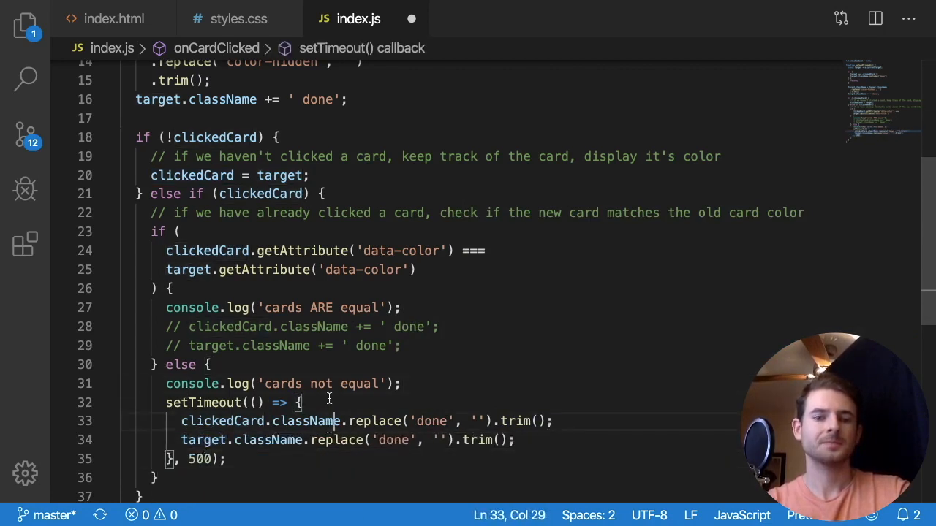
pyautogui.click(532, 421)
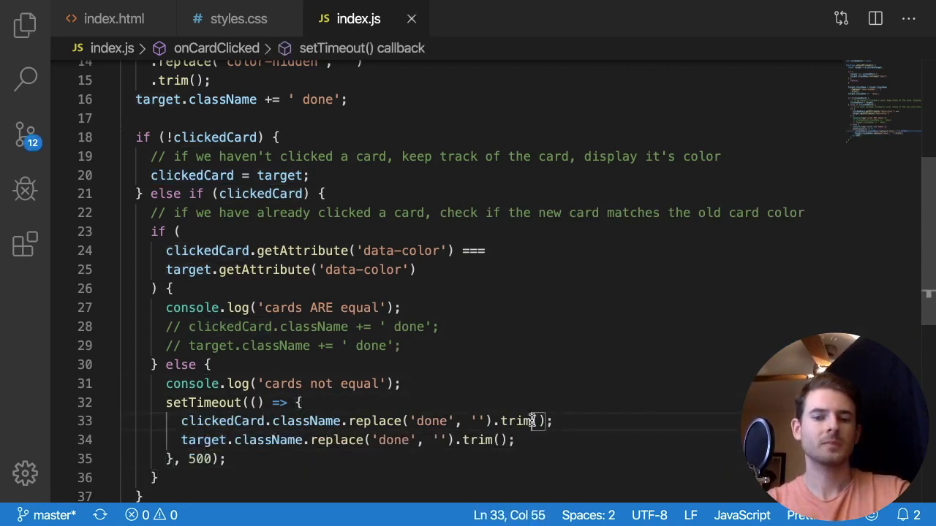
pyautogui.click(430, 327)
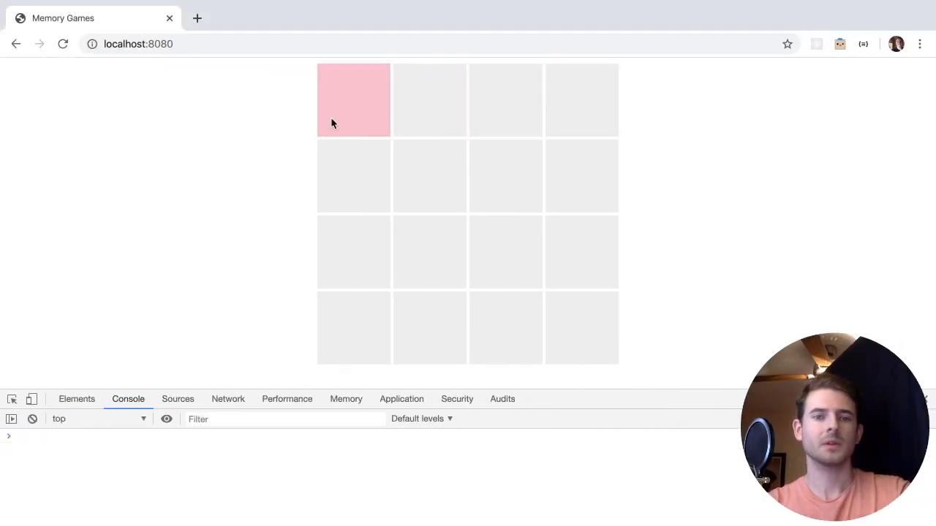
# Reveal a mismatched pink/yellow pair and inspect the card divs' class attributes in DevTools Elements.
pyautogui.click(429, 100)
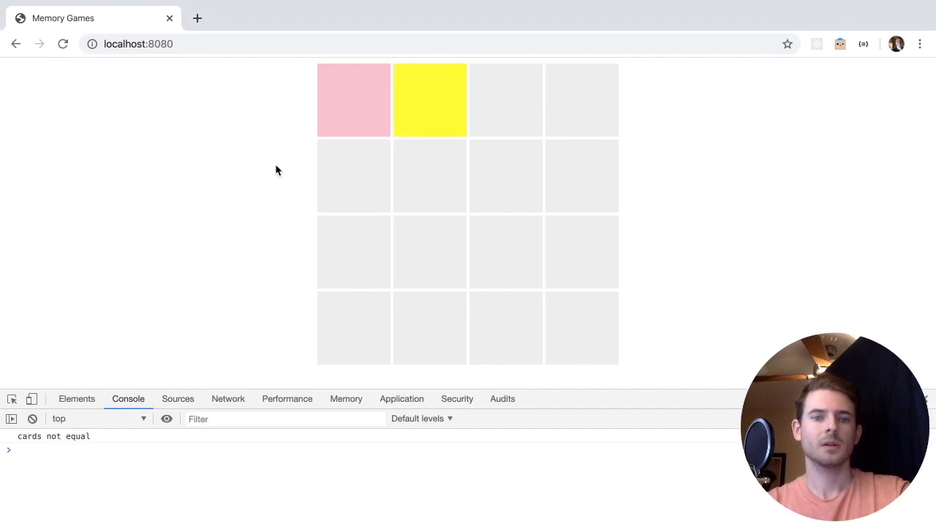
pyautogui.moveTo(367, 105)
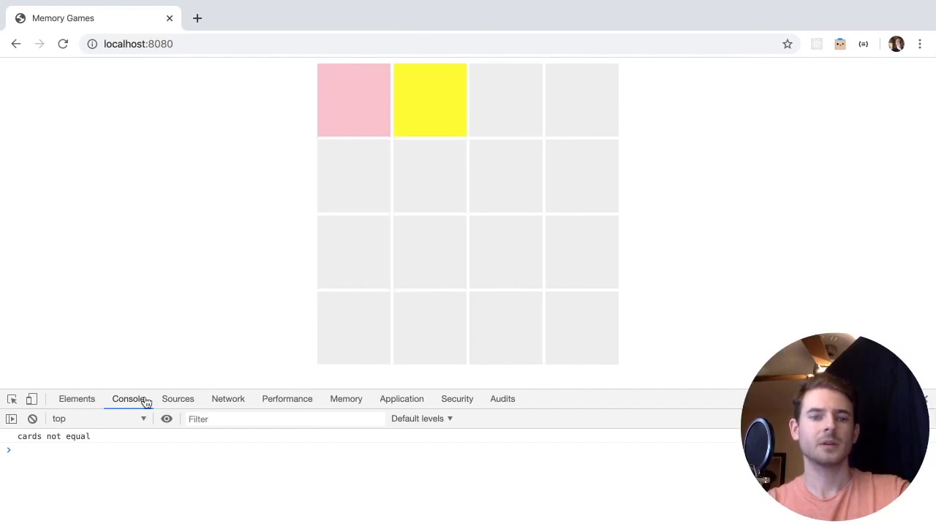
pyautogui.click(76, 397)
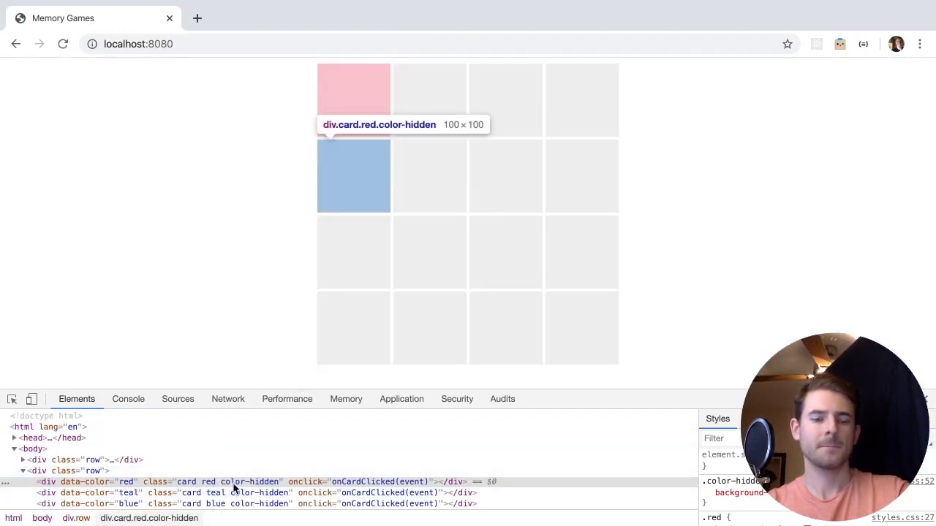
pyautogui.click(430, 100)
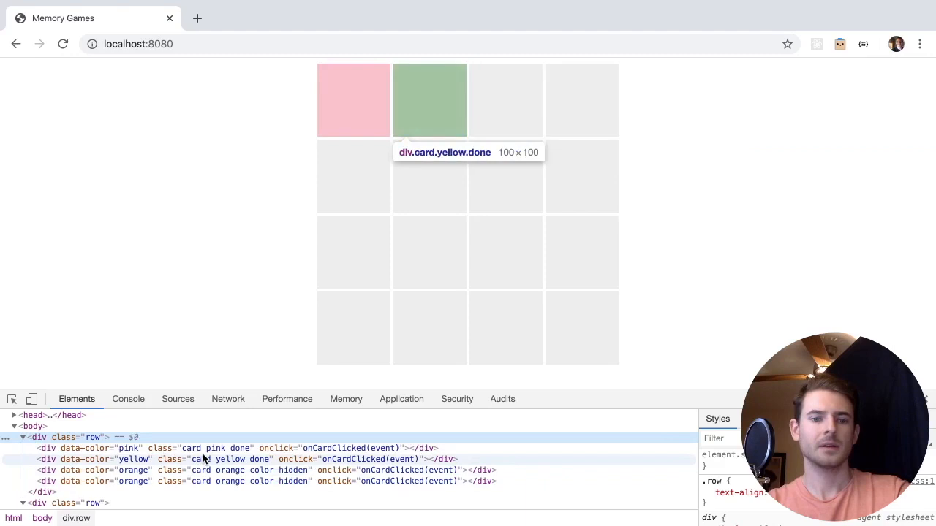
pyautogui.click(129, 398)
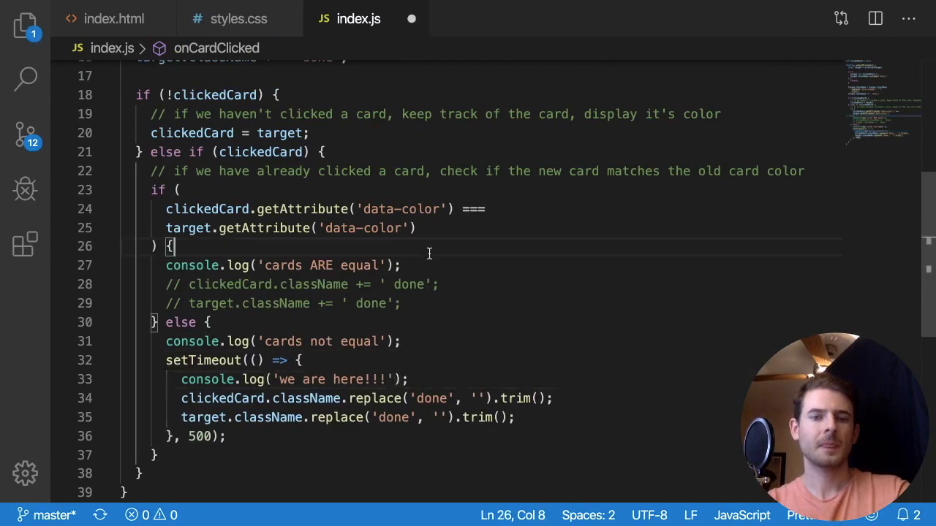
# Append + ' color-hidden' after the first .trim() call inside the timeout.
pyautogui.click(554, 398)
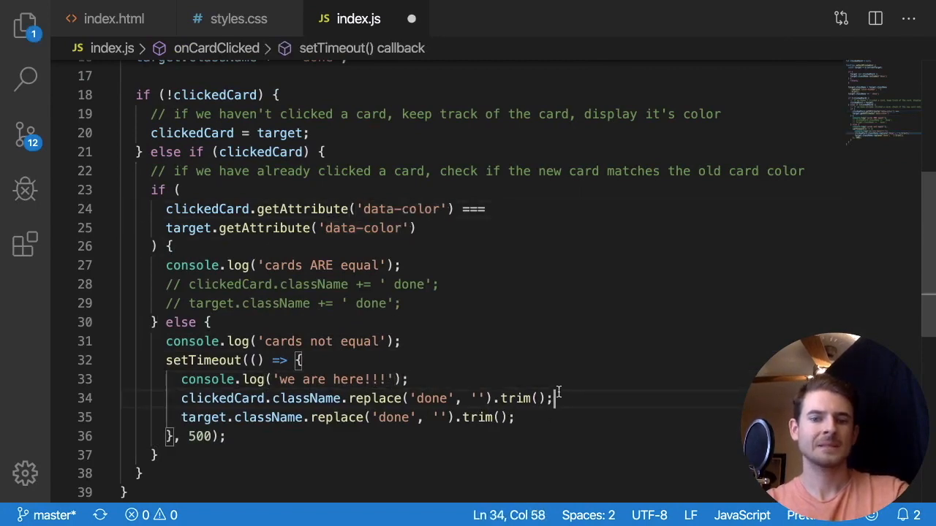
pyautogui.write("+ ''")
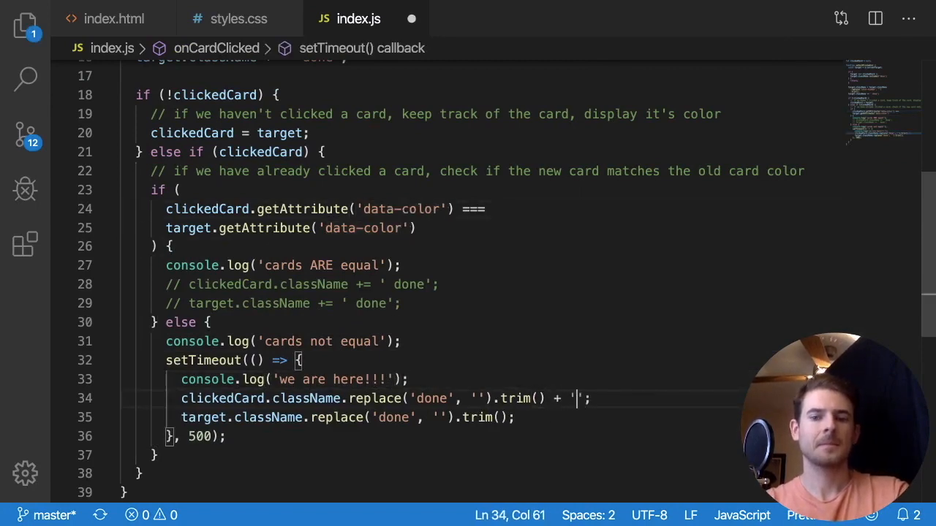
pyautogui.write('color-hidden')
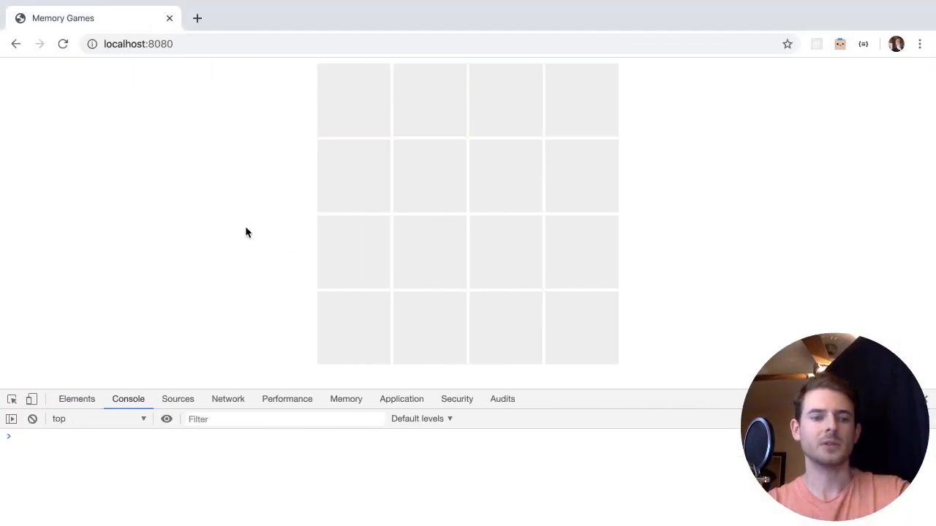
# Reveal two non-matching cards, retry the card that stayed shown, and open DevTools via Inspect.
pyautogui.click(430, 100)
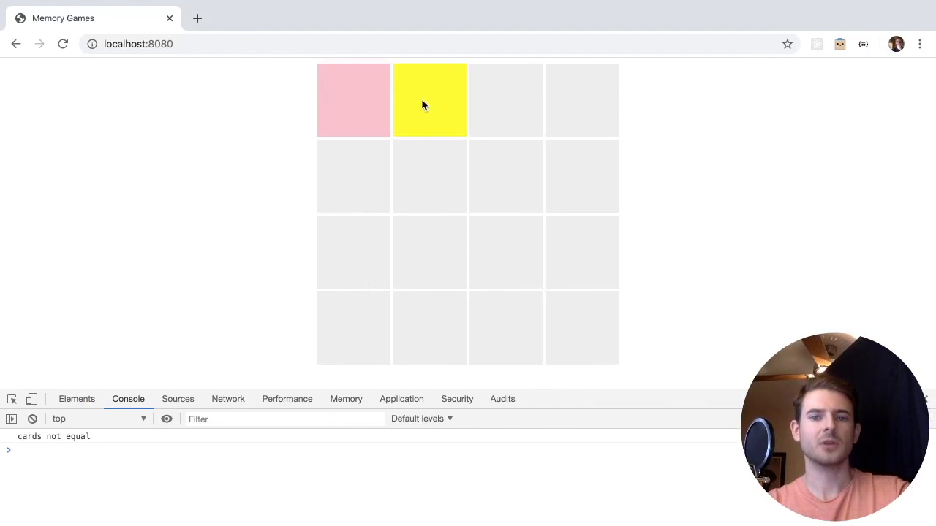
pyautogui.click(353, 99)
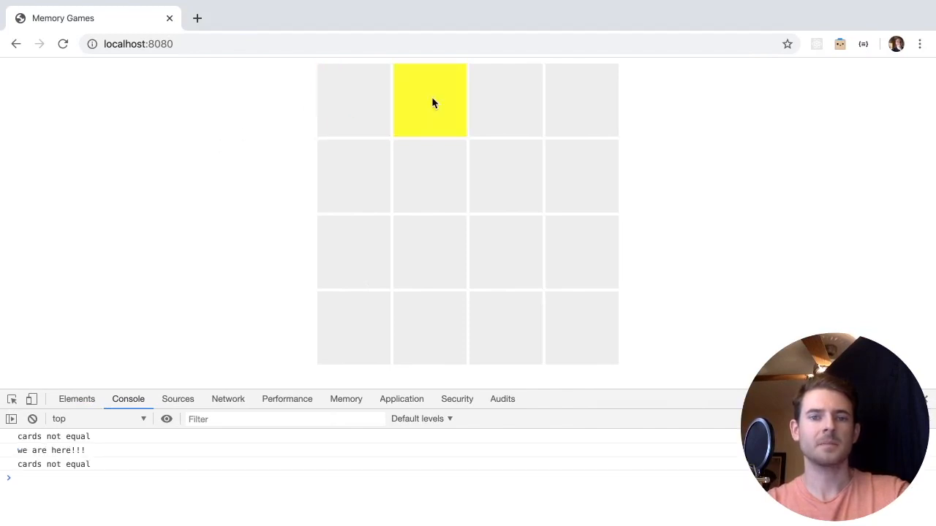
pyautogui.click(430, 100)
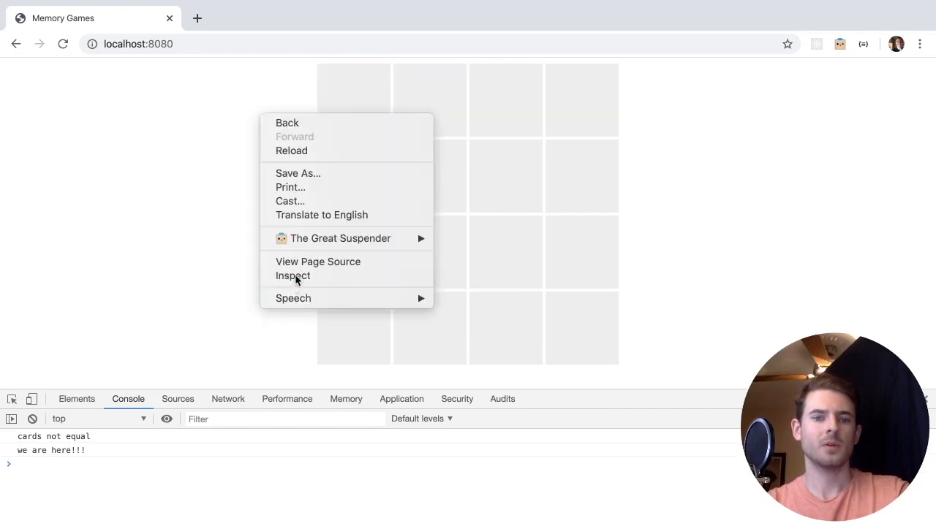
pyautogui.click(292, 275)
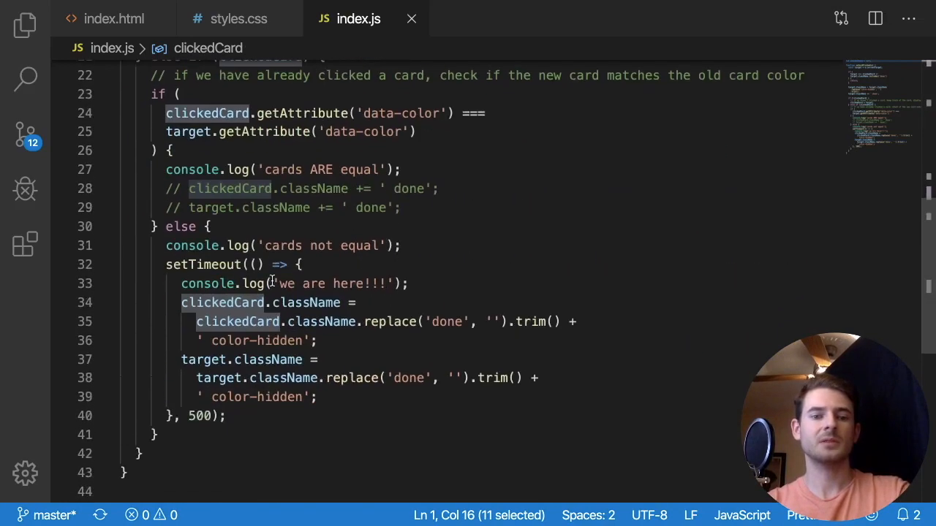
# Test for !== colours first, swap the branches, and add clickedCard = null in both branches.
pyautogui.write('clickedCard = null;')
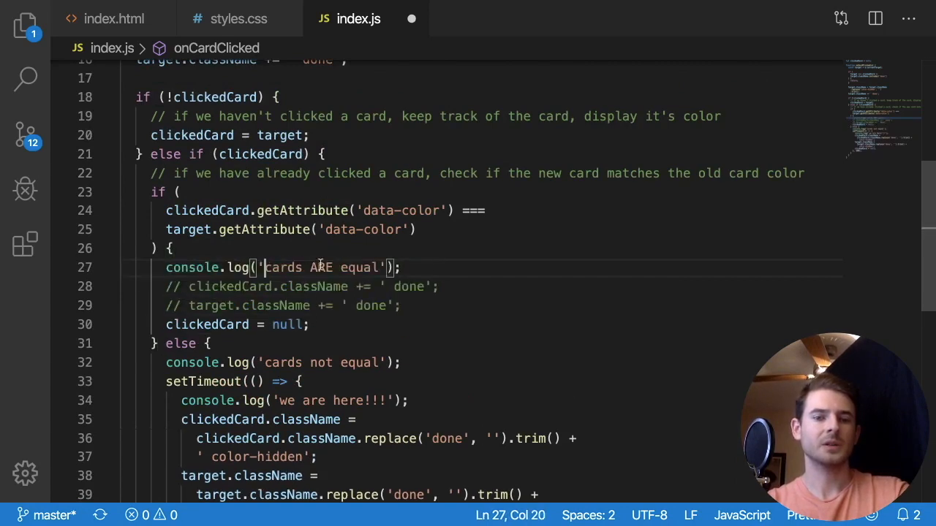
pyautogui.scroll(-3)
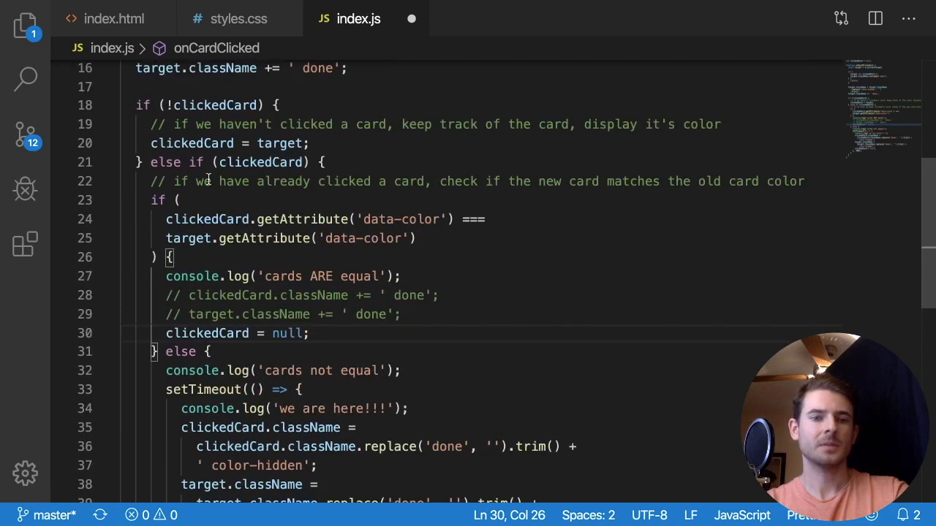
pyautogui.moveTo(196, 228)
pyautogui.write('!')
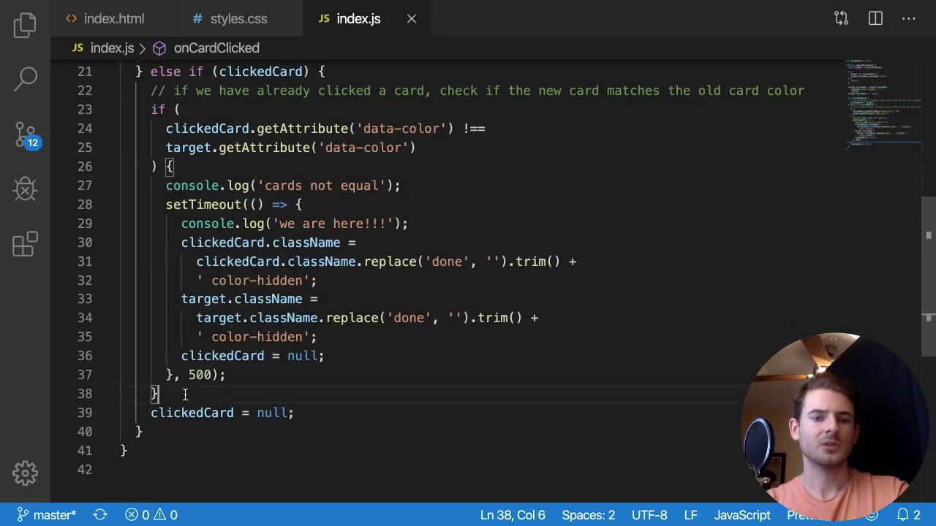
pyautogui.click(178, 108)
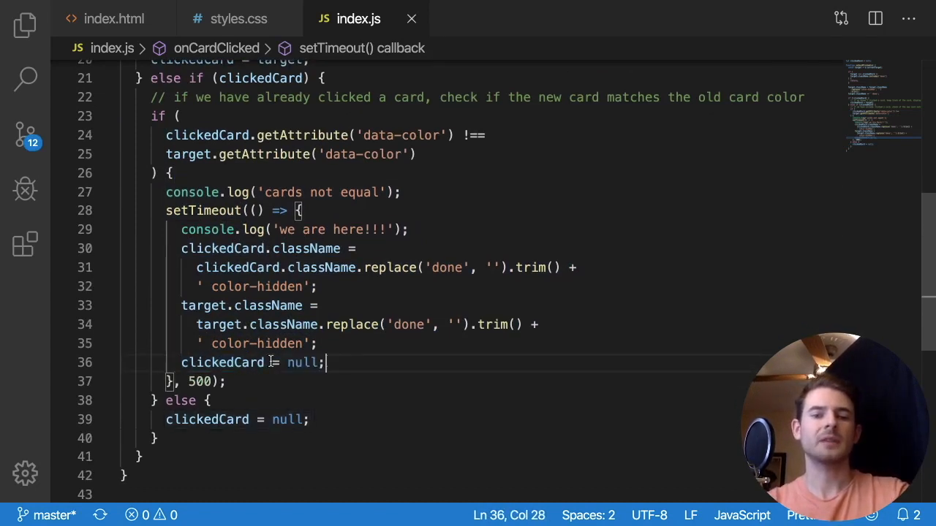
pyautogui.click(216, 363)
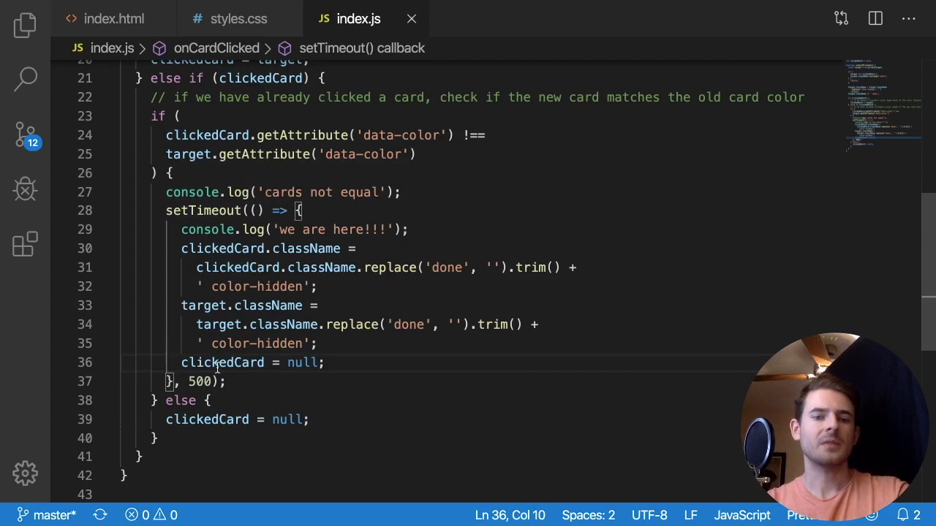
pyautogui.click(232, 266)
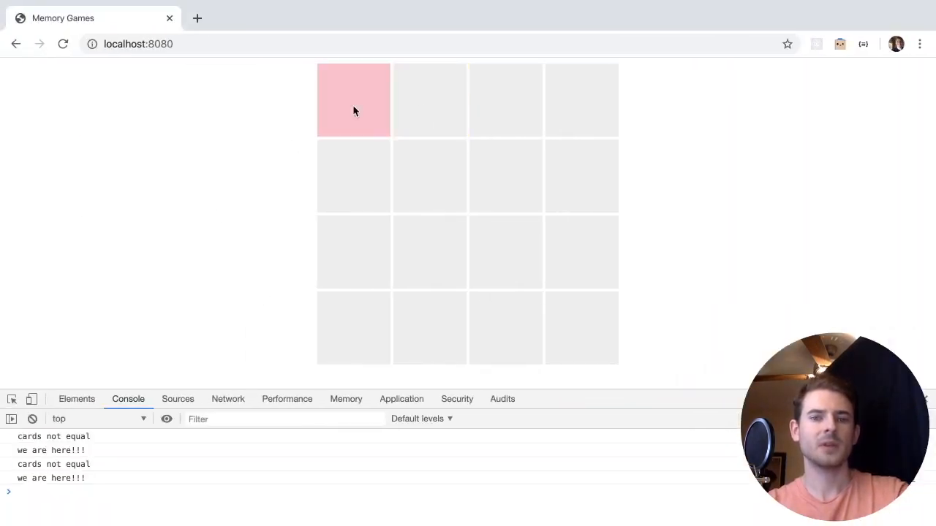
# Click several cards to confirm mismatched pairs flip back and log 'cards not equal' and 'we are here!!!'.
pyautogui.click(354, 99)
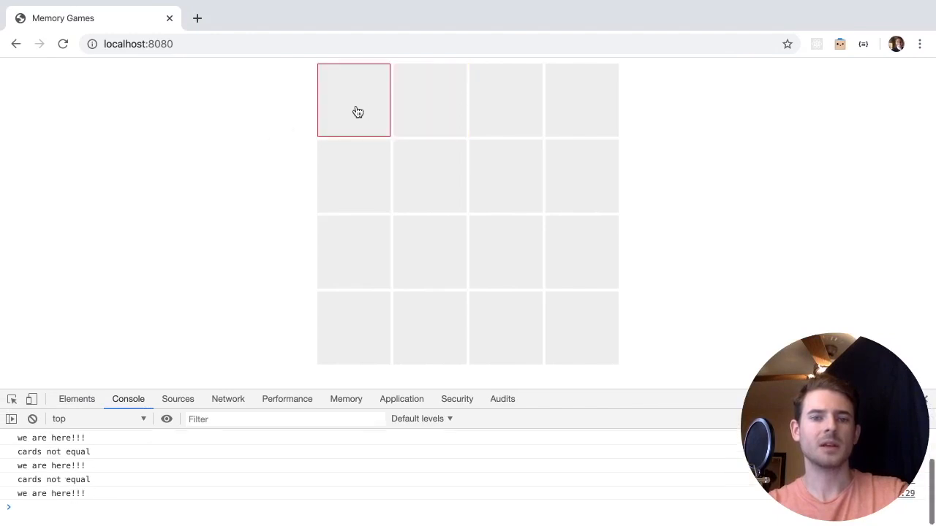
pyautogui.moveTo(359, 131)
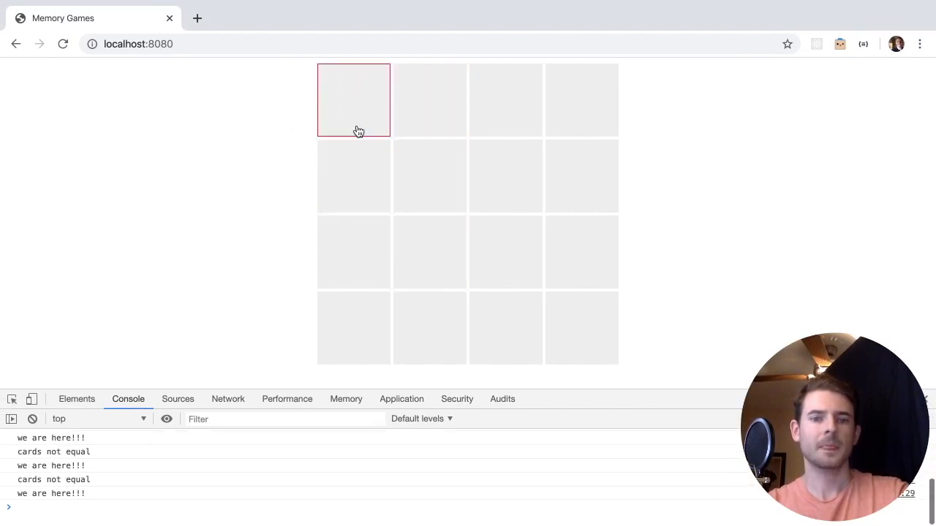
pyautogui.click(429, 176)
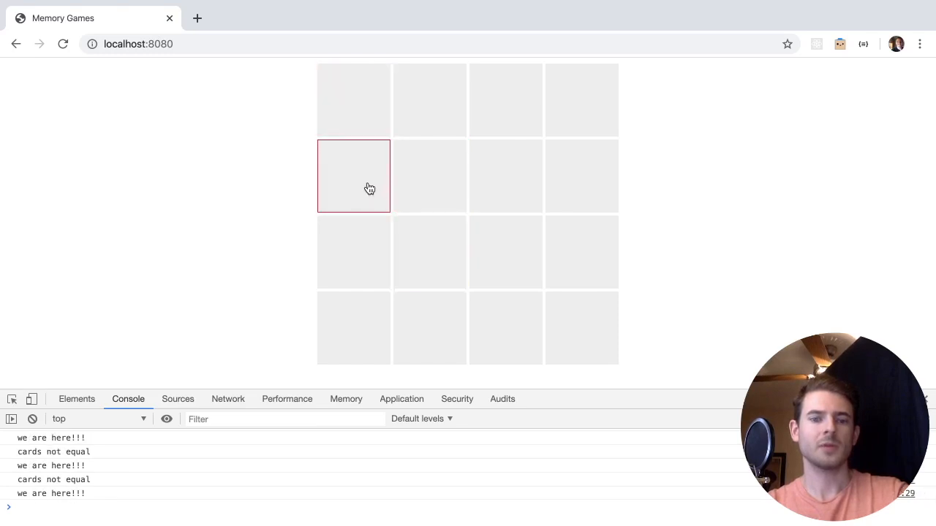
pyautogui.click(430, 252)
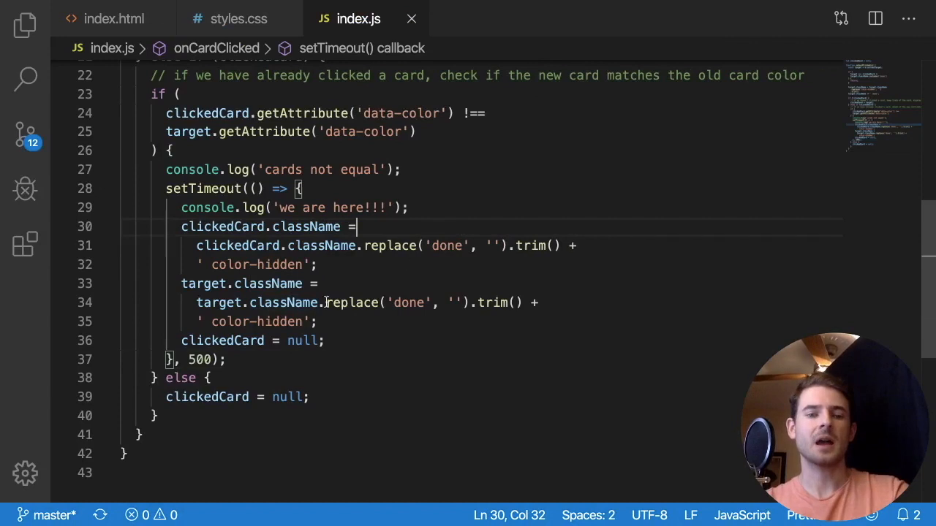
# Set preventClick = true before checking a pair and return early when preventClick is set.
pyautogui.doubleClick(199, 360)
pyautogui.write('let p')
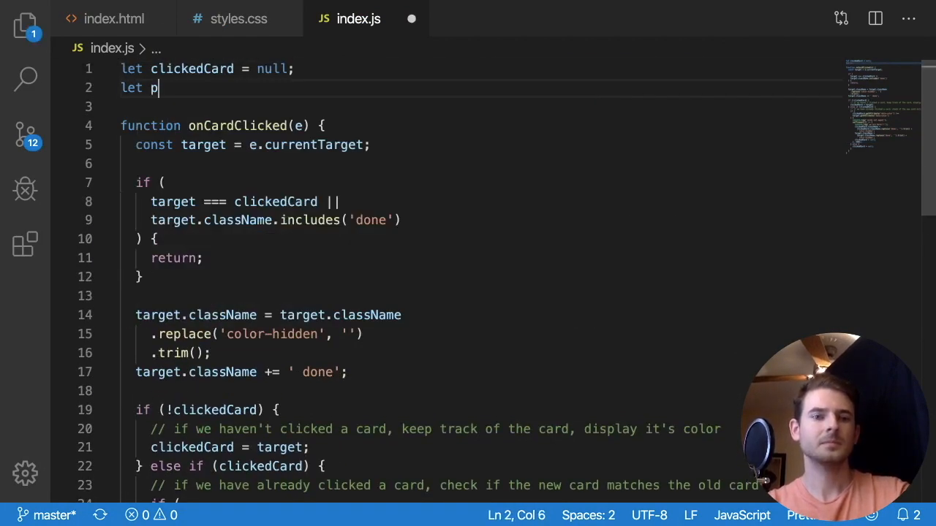
pyautogui.write('reventC')
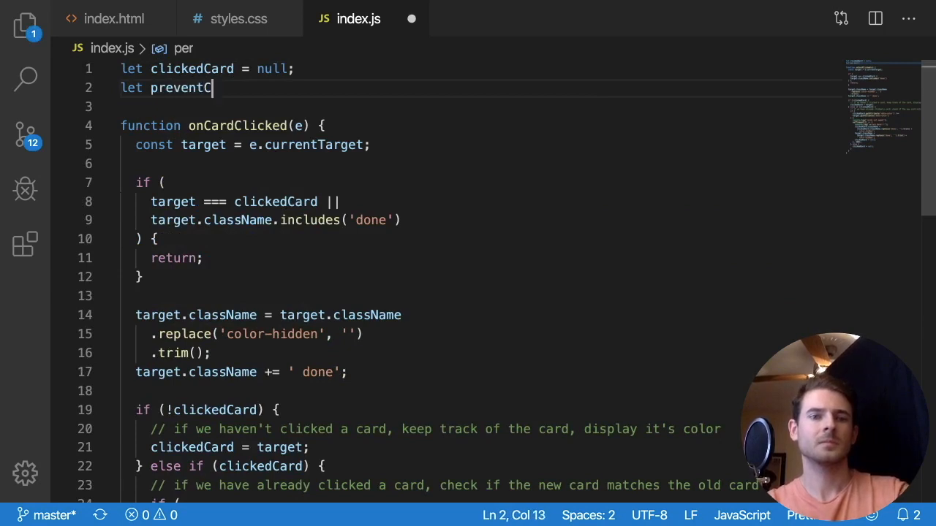
pyautogui.write('lick = t')
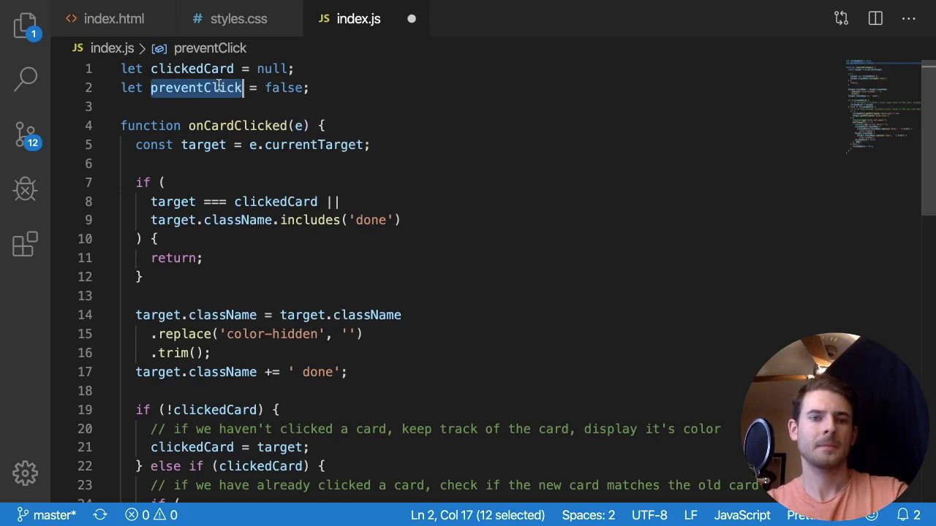
pyautogui.write('preventClick ||')
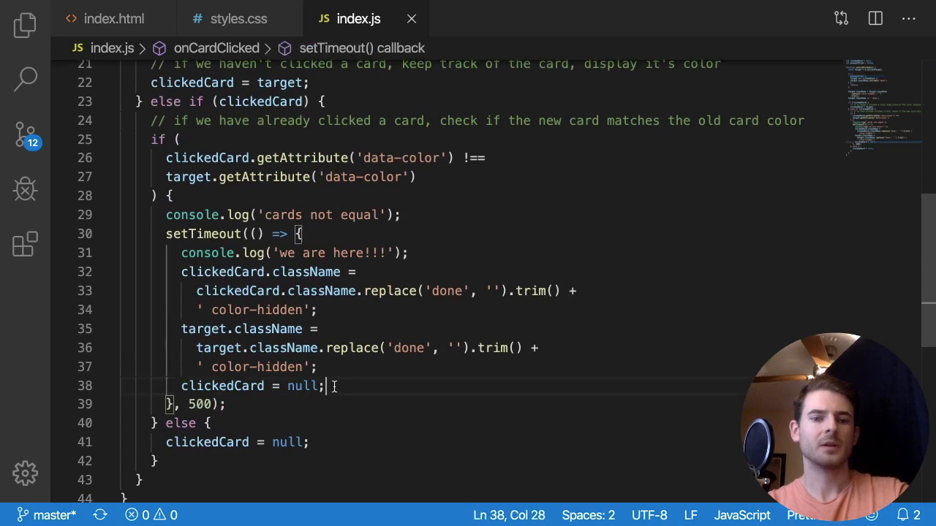
# Reset preventClick = false after clickedCard = null in both branches, then reveal a card to test.
pyautogui.write('preventClick = false;')
pyautogui.write('preventClick = true;')
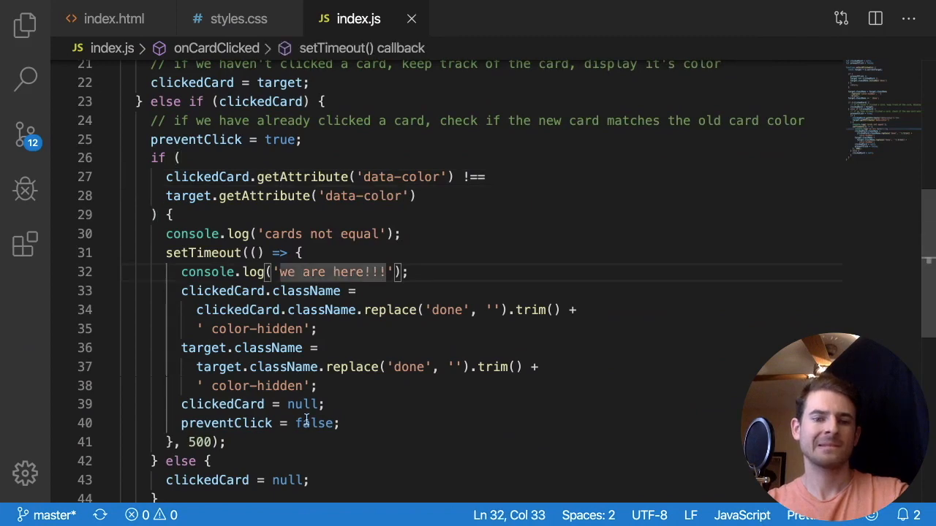
pyautogui.doubleClick(225, 423)
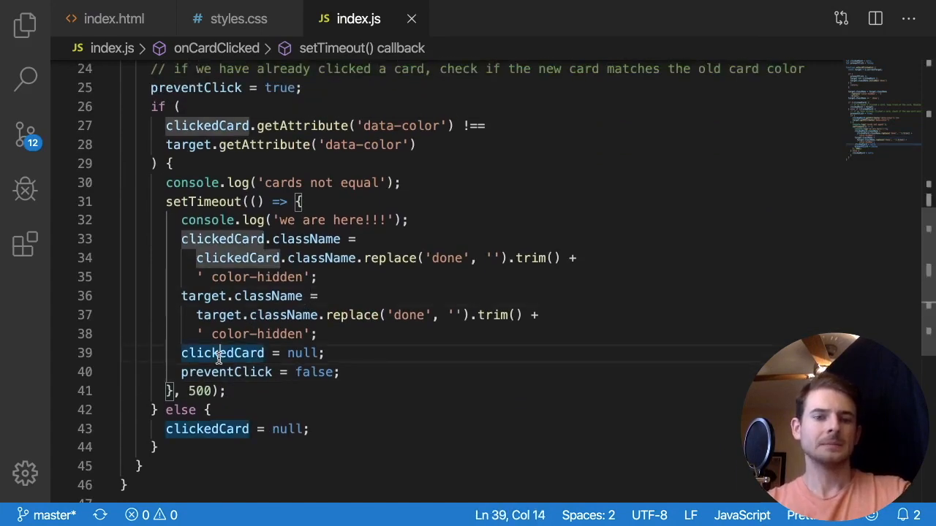
pyautogui.scroll(3)
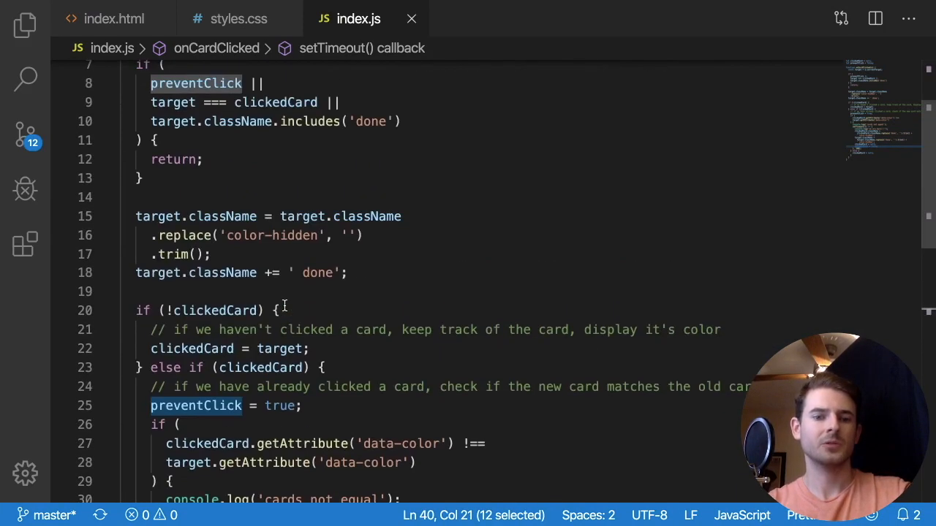
pyautogui.scroll(-3)
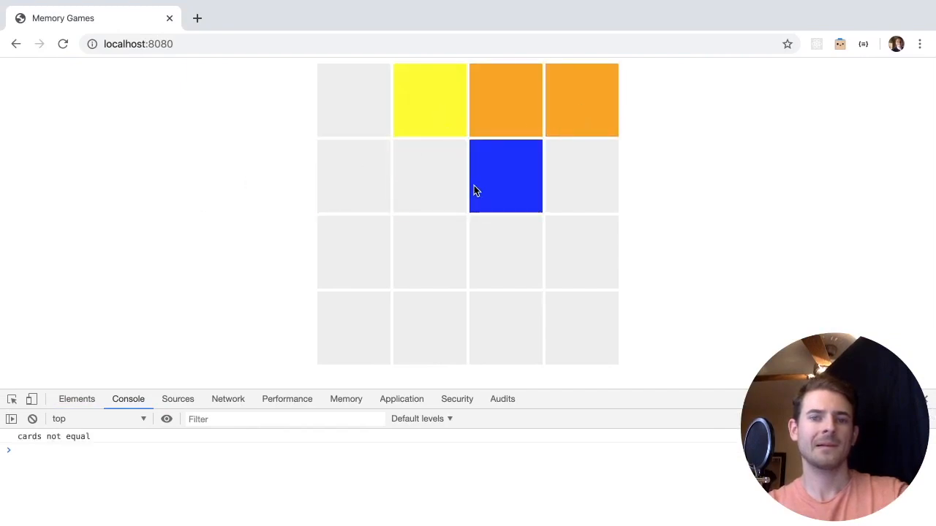
pyautogui.click(354, 175)
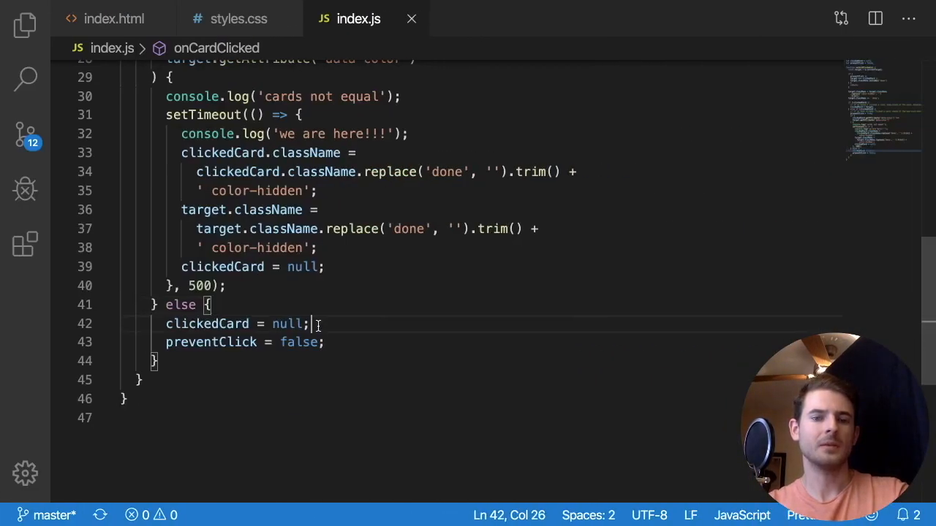
# Change the comparison to ===, remove the console.log lines, and move preventClick = true inside the if.
pyautogui.scroll(3)
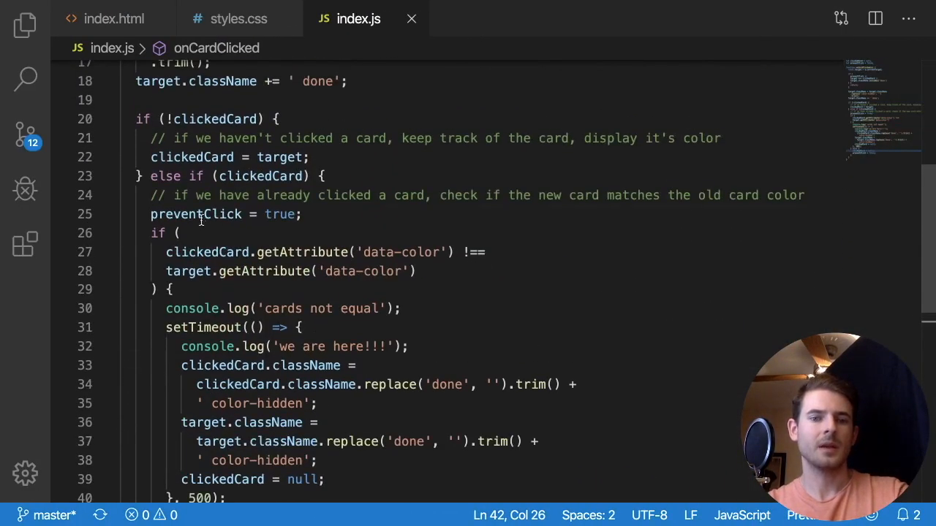
pyautogui.moveTo(208, 214); pyautogui.dragTo(173, 290)
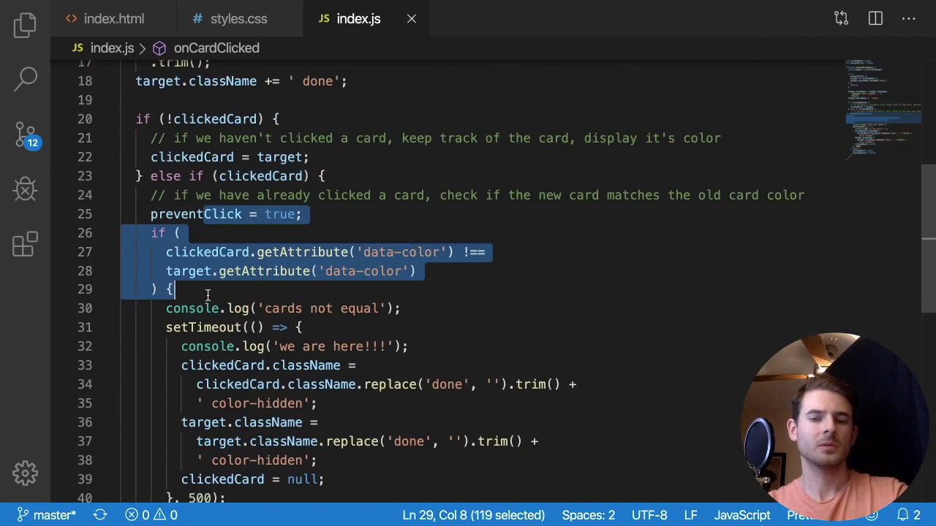
pyautogui.scroll(-3)
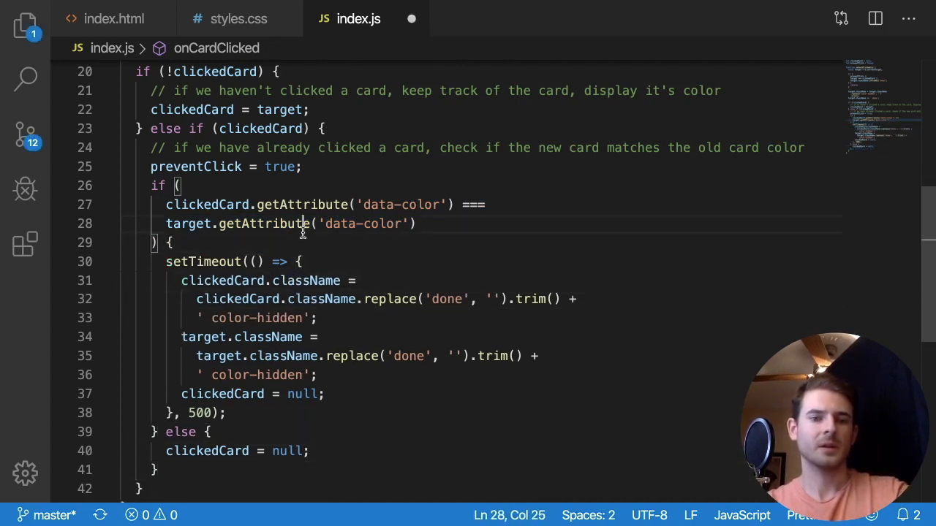
pyautogui.write('preventClick = tr')
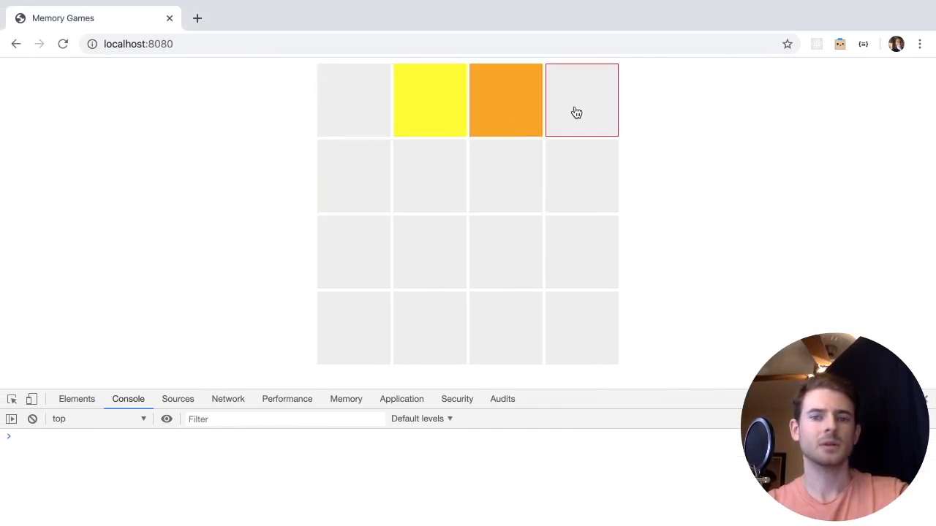
pyautogui.click(582, 99)
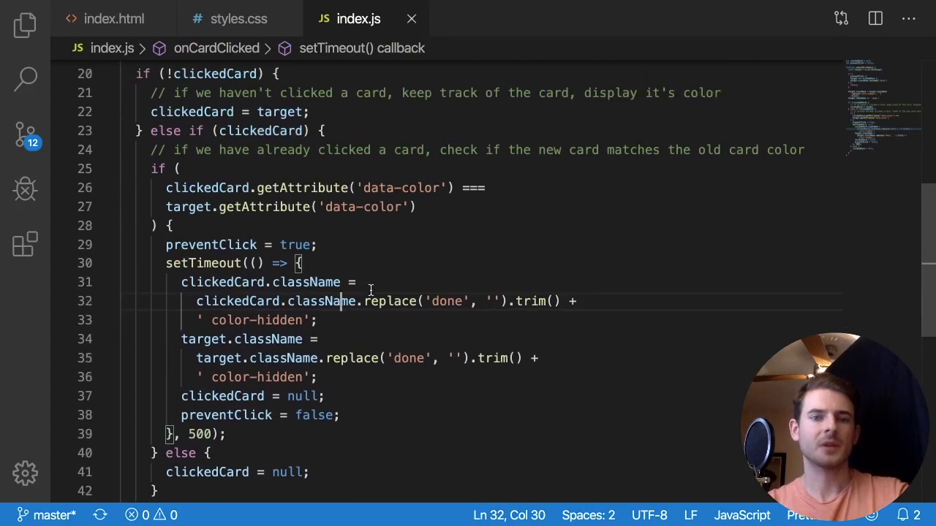
pyautogui.scroll(3)
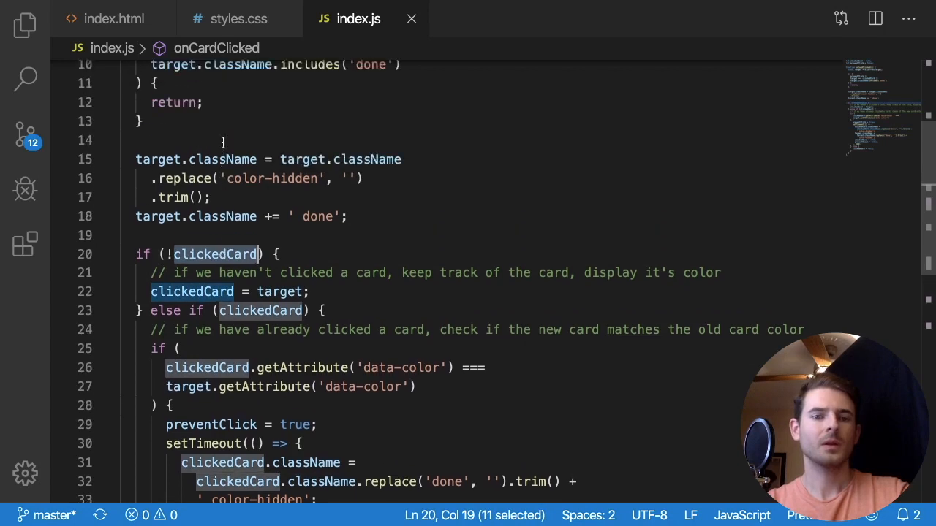
pyautogui.moveTo(313, 274)
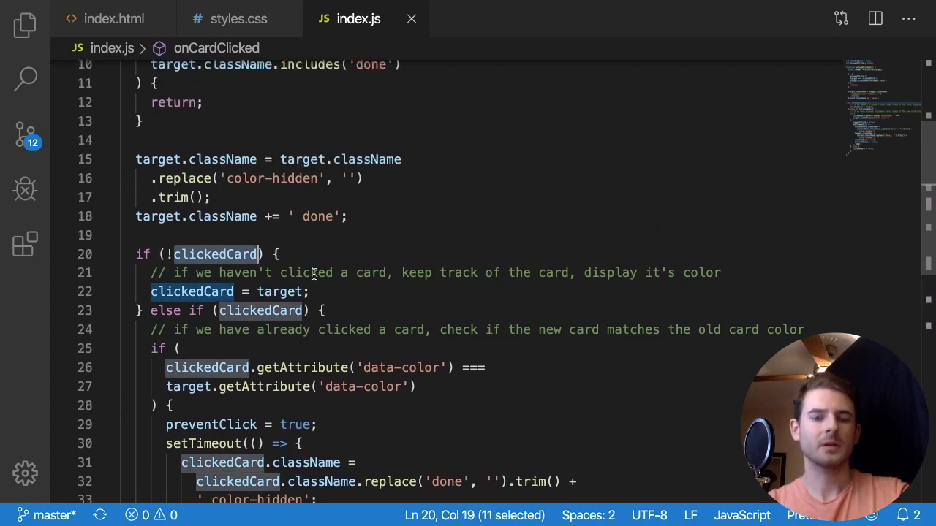
pyautogui.scroll(-3)
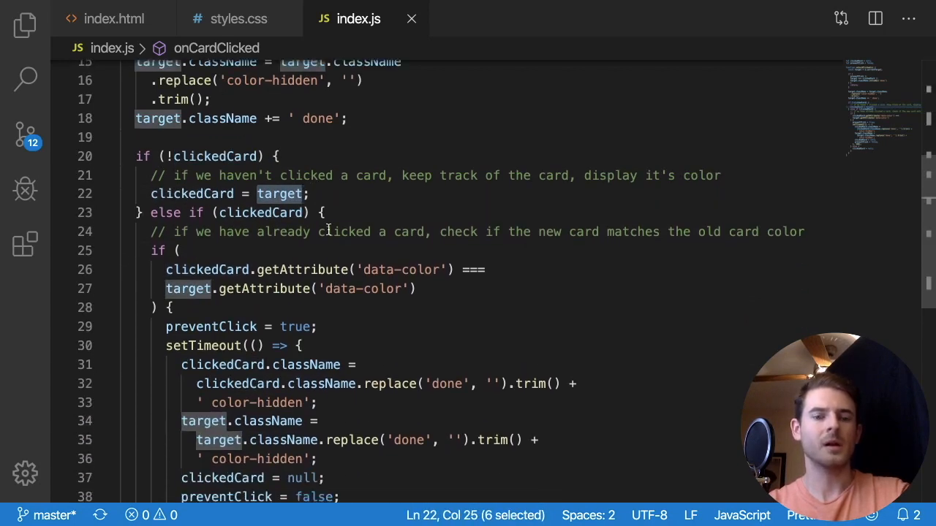
pyautogui.scroll(-3)
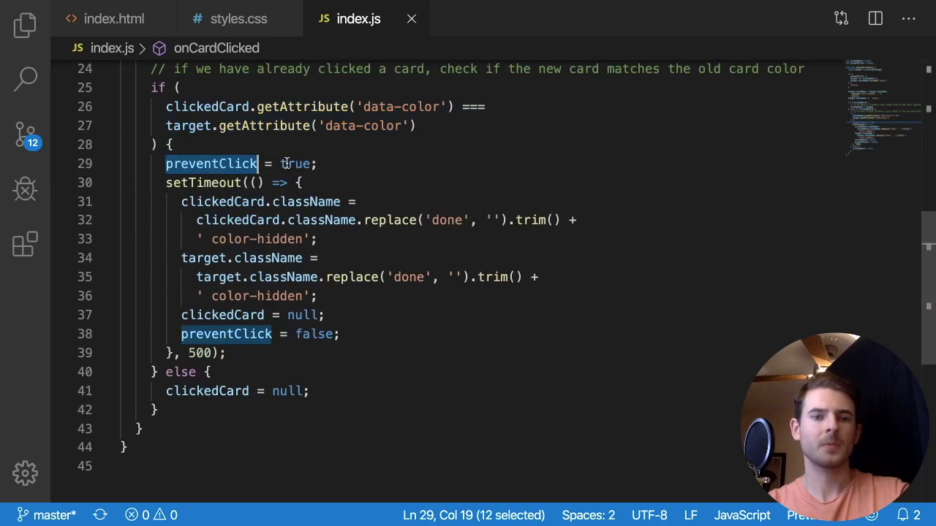
pyautogui.doubleClick(296, 163)
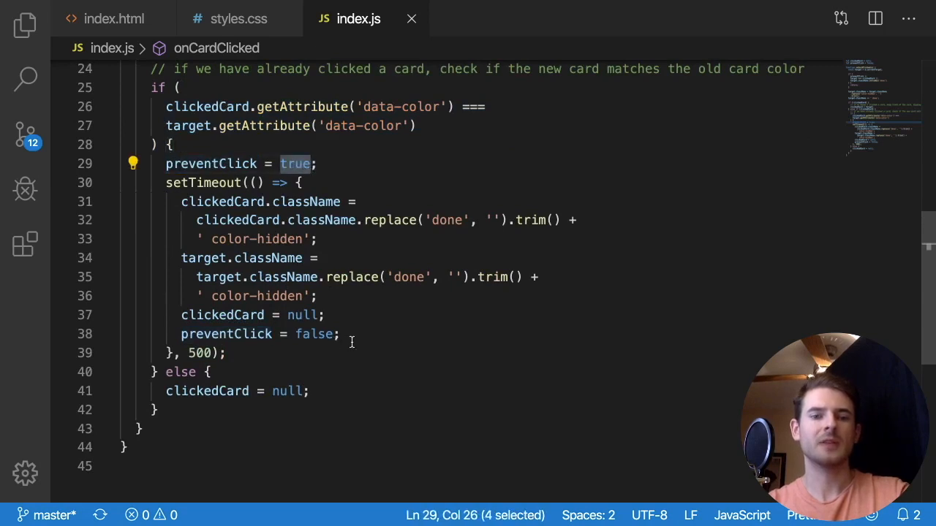
pyautogui.doubleClick(210, 164)
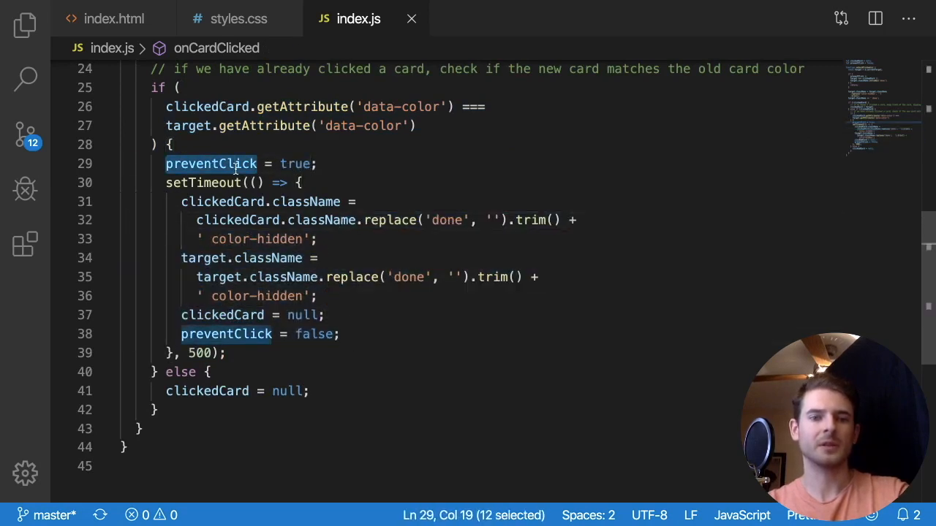
pyautogui.doubleClick(225, 333)
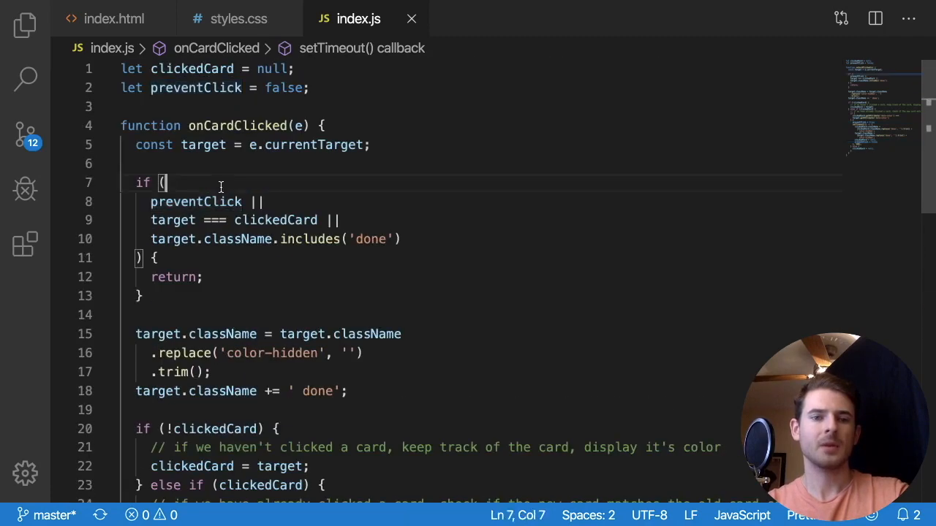
pyautogui.doubleClick(196, 202)
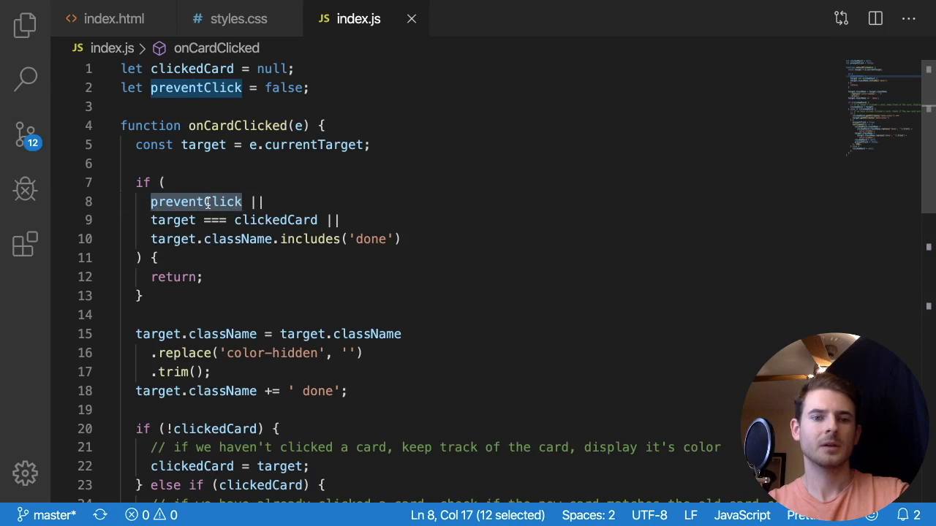
pyautogui.moveTo(196, 202)
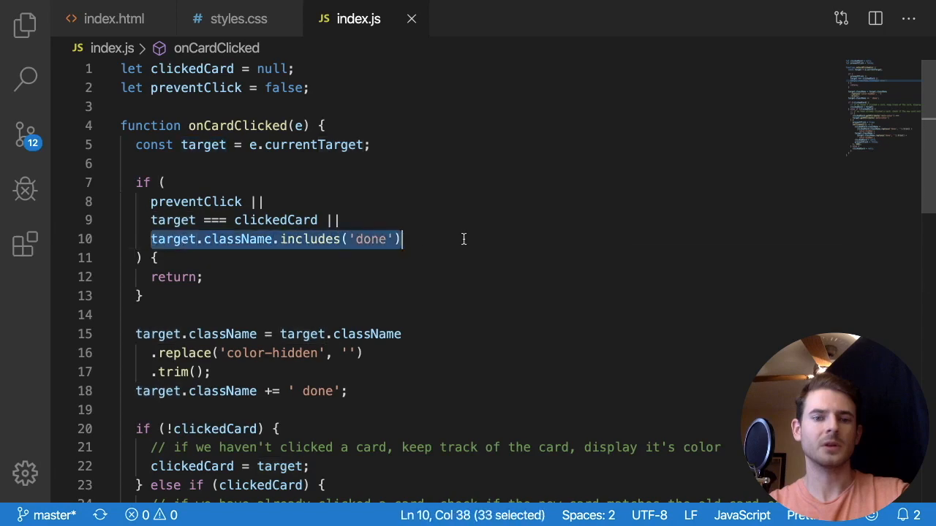
pyautogui.scroll(-3)
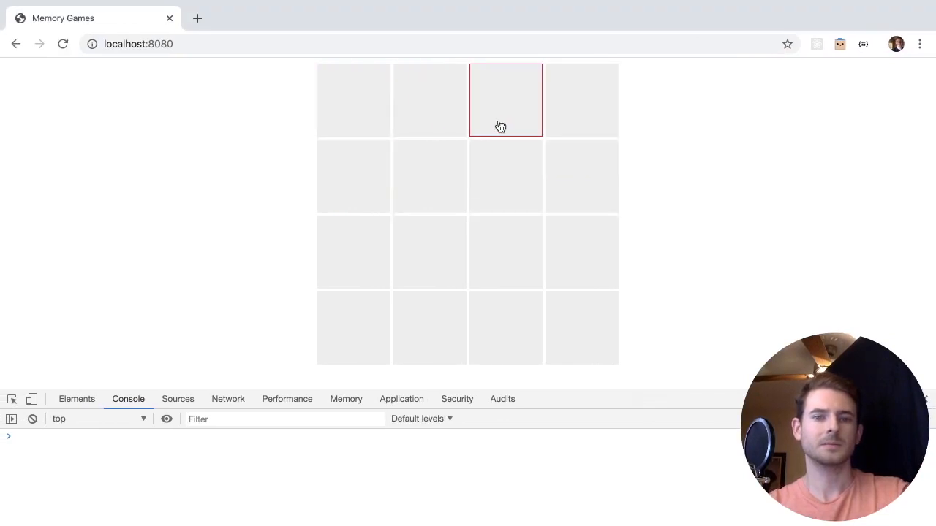
pyautogui.moveTo(504, 108)
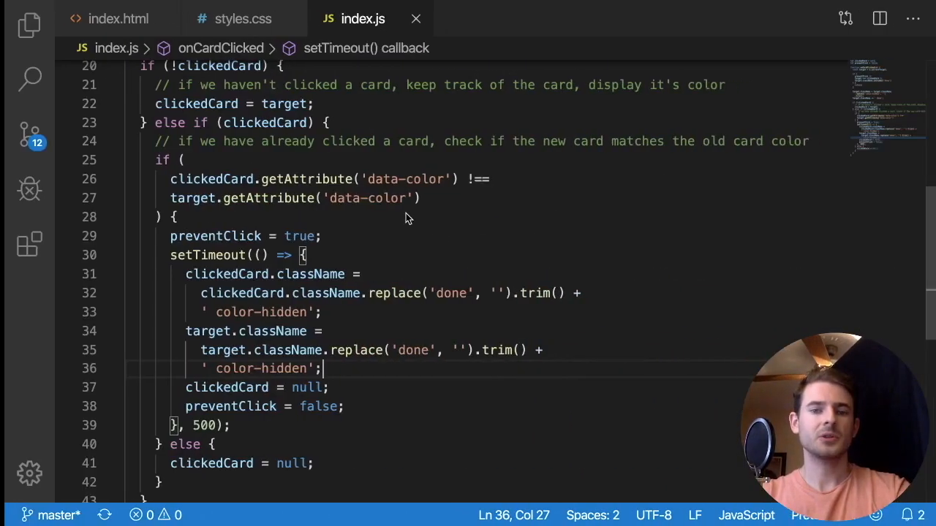
# Declare let combosFound = 0; at the top of index.js.
pyautogui.scroll(3)
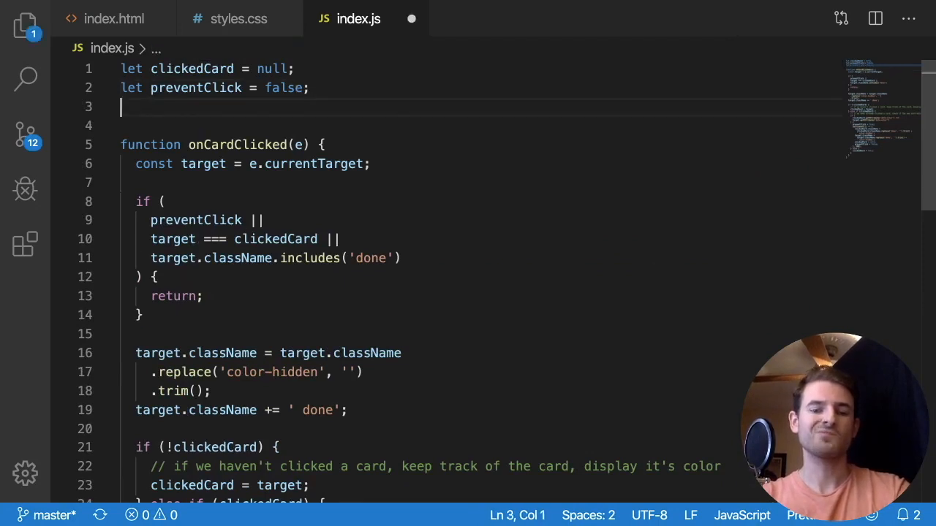
pyautogui.write('let')
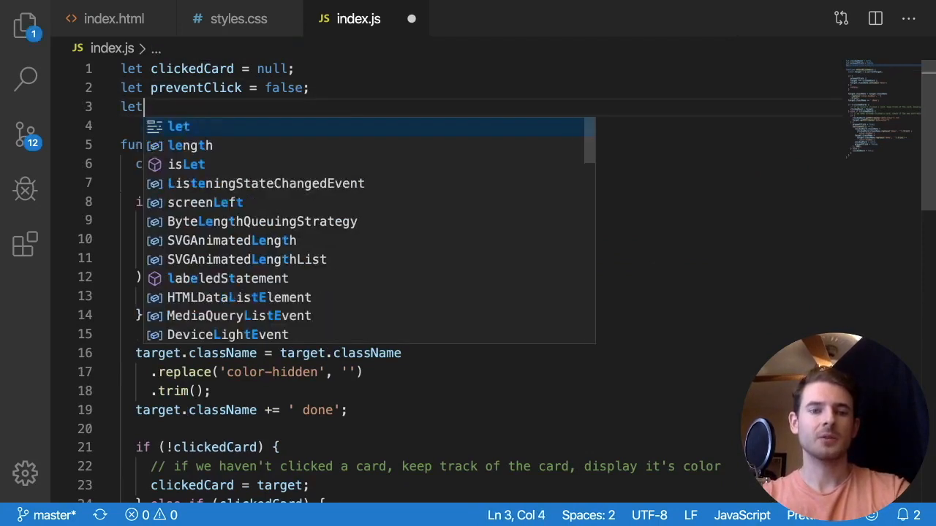
pyautogui.write('combo')
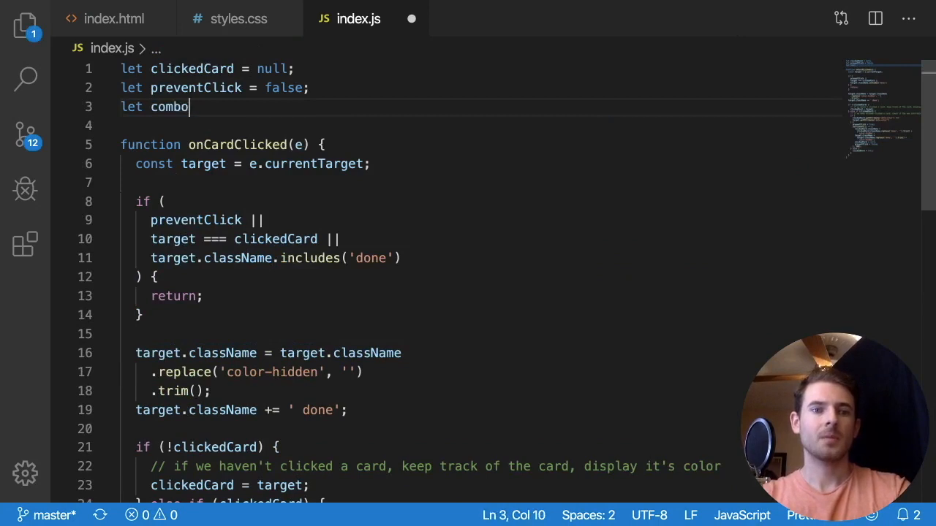
pyautogui.write('sFound = 0;')
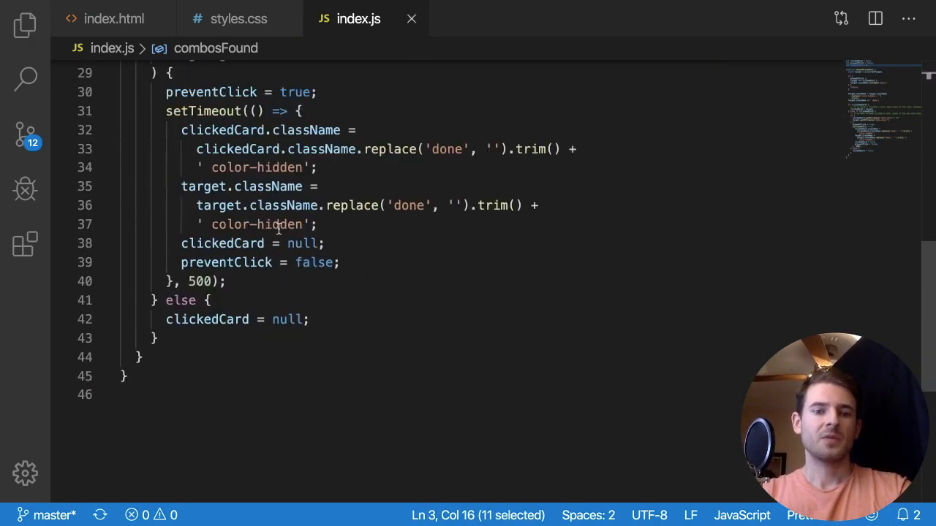
# Increment combosFound++ on a match and begin if (combosFound === to check the total.
pyautogui.write('combosFound++')
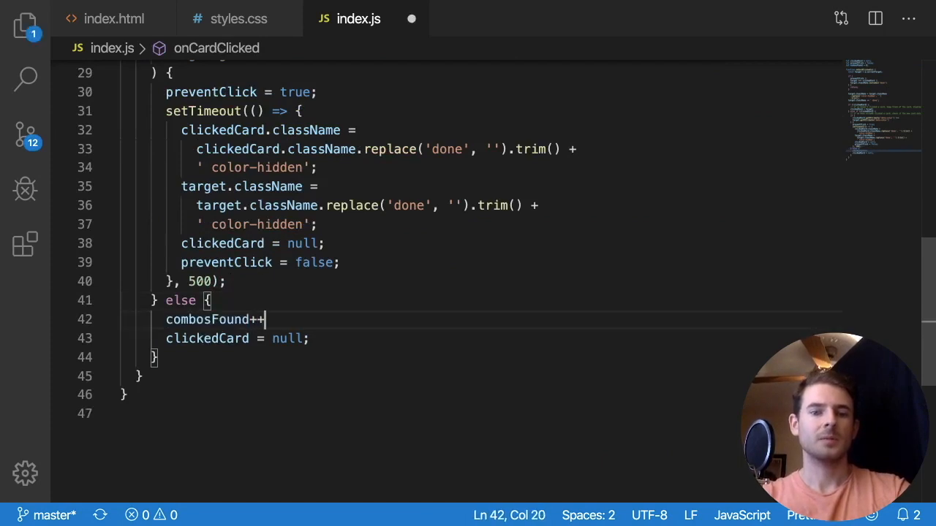
pyautogui.write('if')
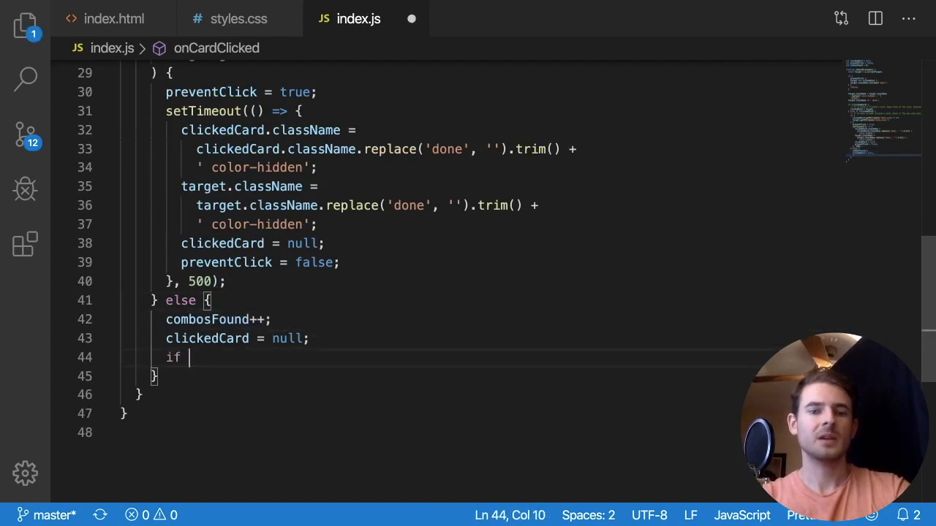
pyautogui.write('(combosFound ===')
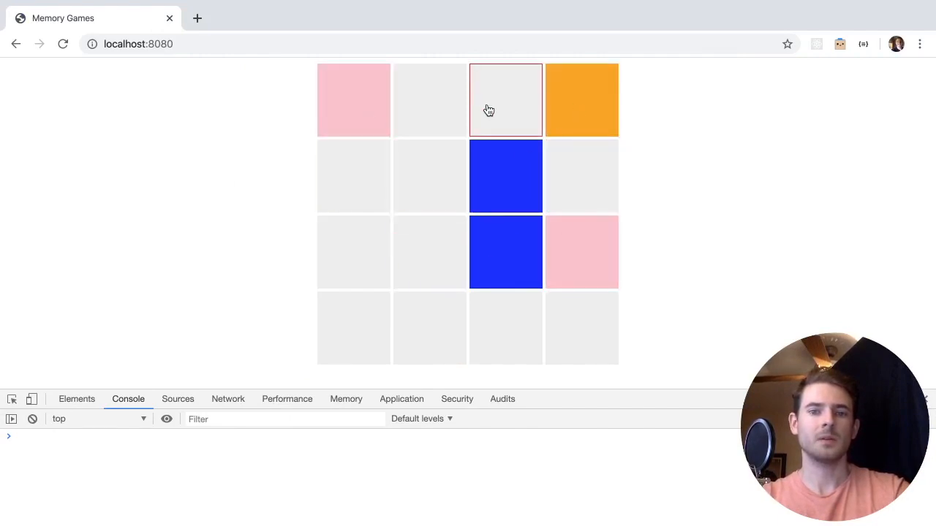
# Match the remaining card pairs until 'YOU WIN' appears, then dismiss the alert.
pyautogui.click(430, 252)
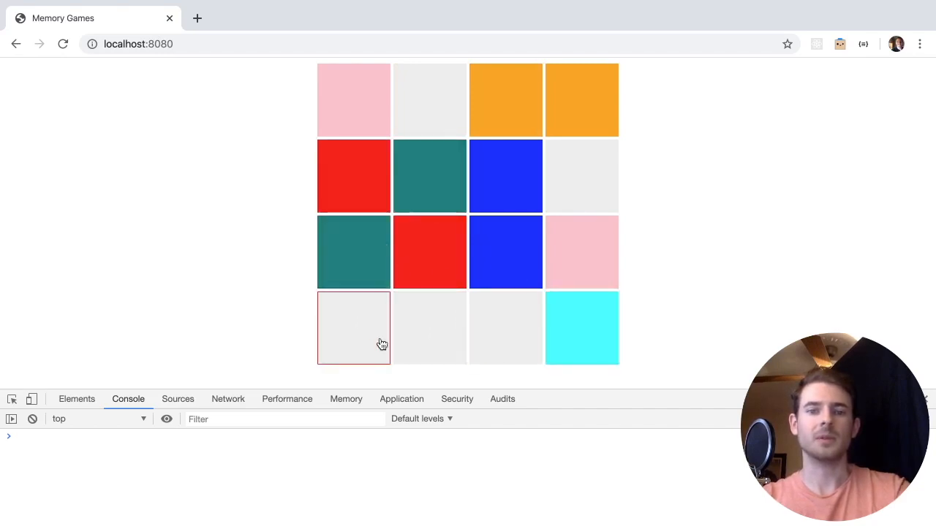
pyautogui.click(354, 327)
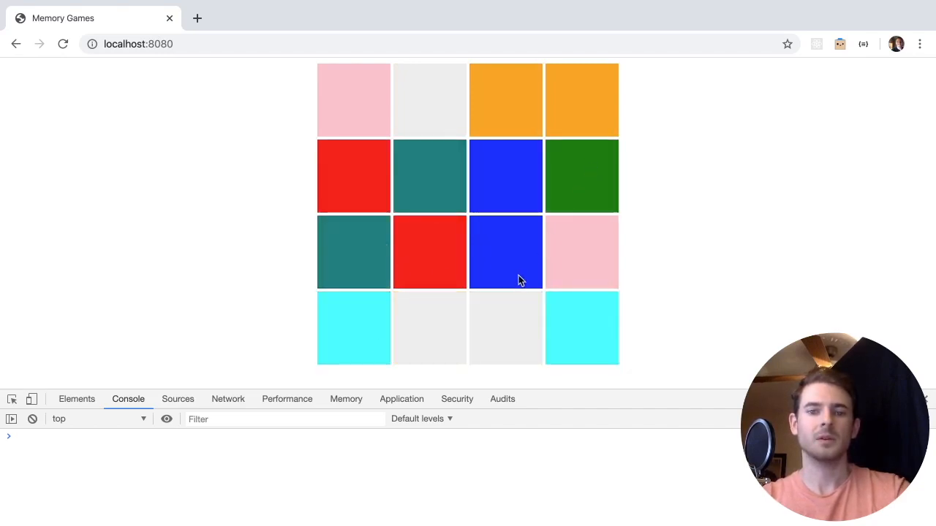
pyautogui.click(506, 328)
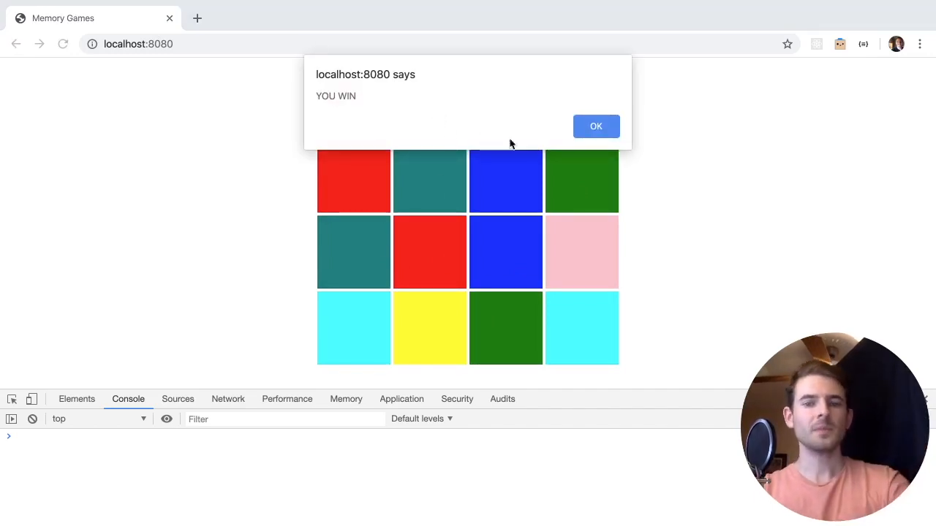
pyautogui.click(595, 126)
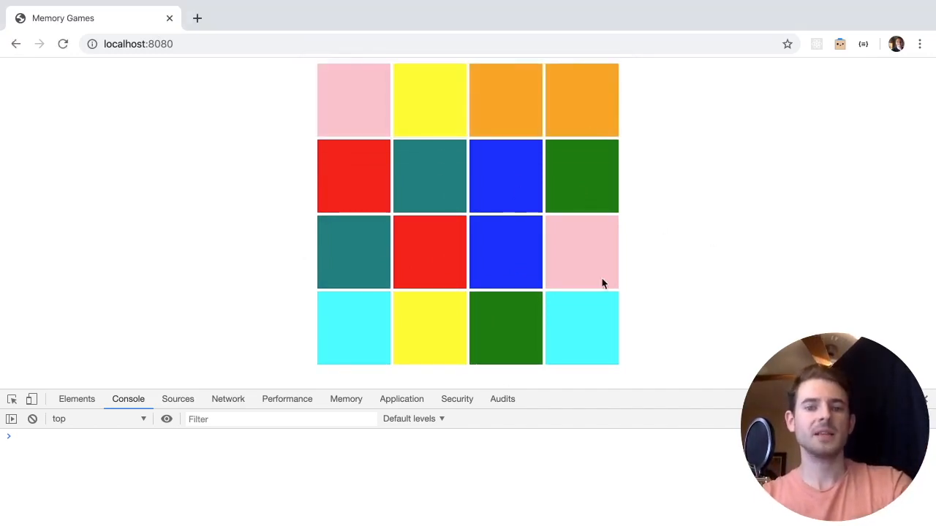
pyautogui.moveTo(500, 226)
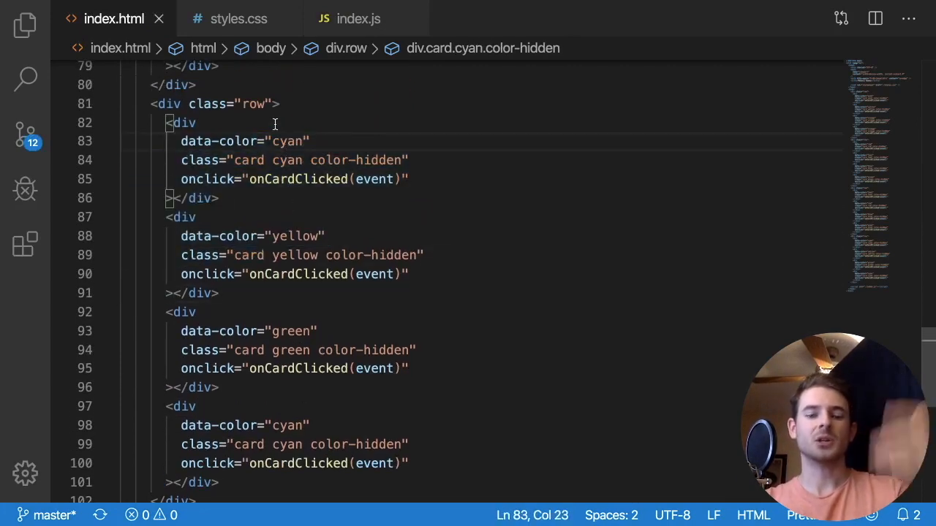
# Start a const colors declaration in index.js, checking the card colours in index.html.
pyautogui.click(357, 17)
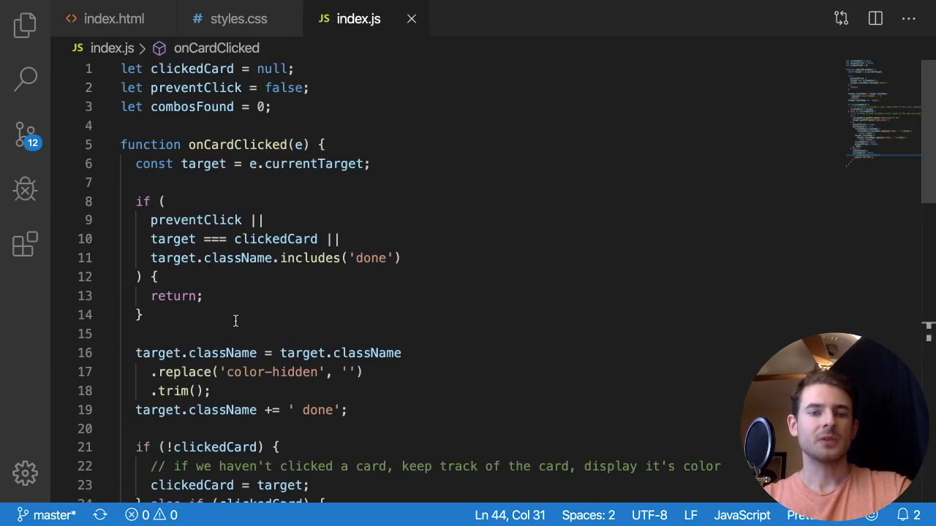
pyautogui.click(114, 18)
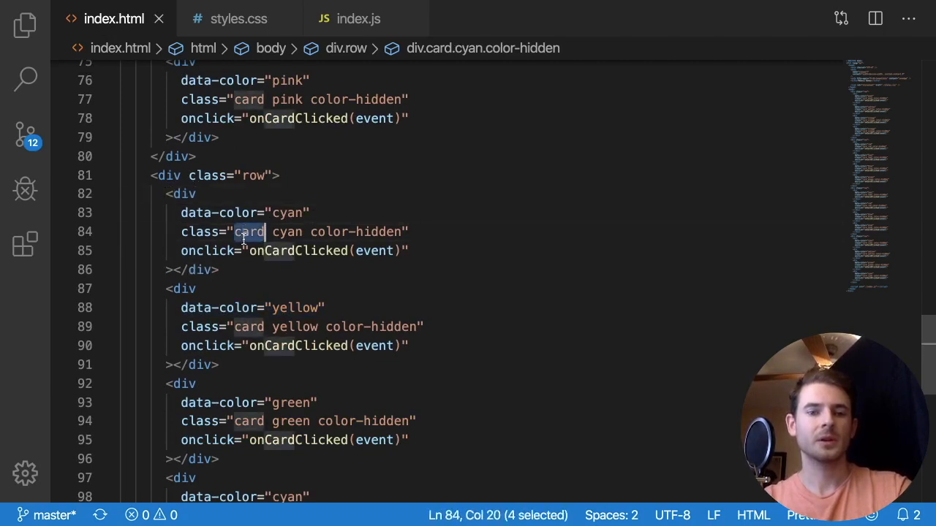
pyautogui.click(357, 17)
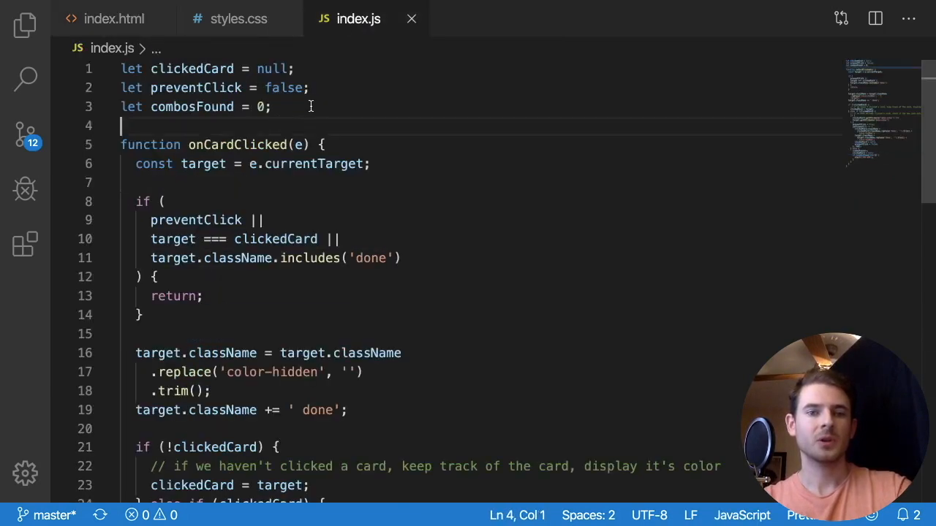
pyautogui.write('const colors = [')
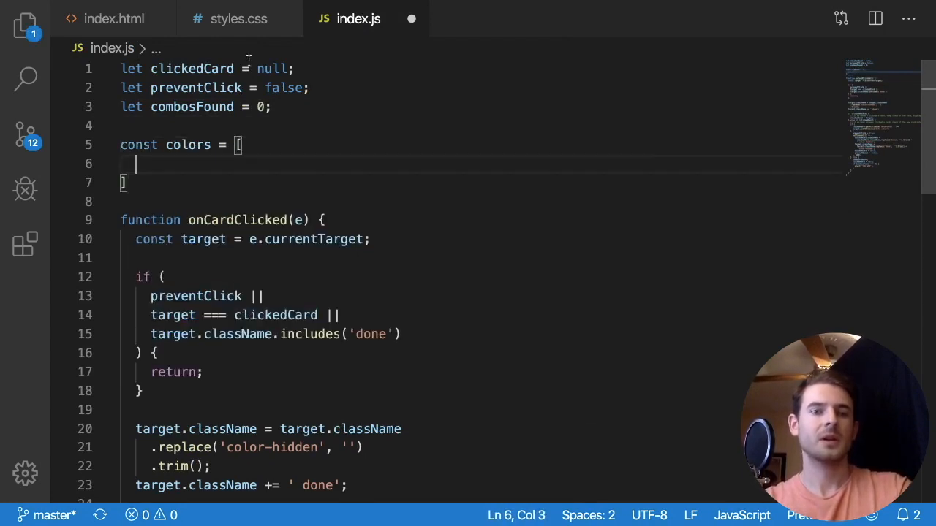
pyautogui.click(114, 18)
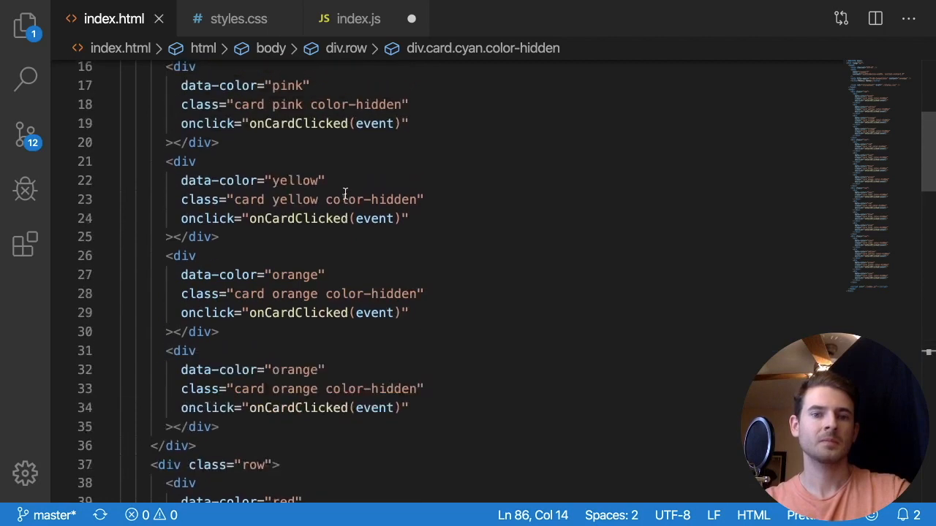
pyautogui.scroll(3)
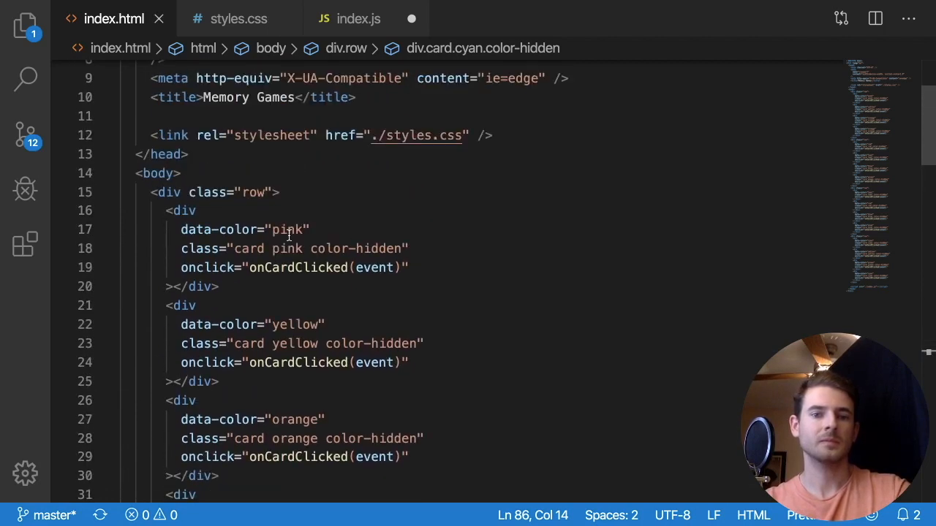
pyautogui.click(357, 18)
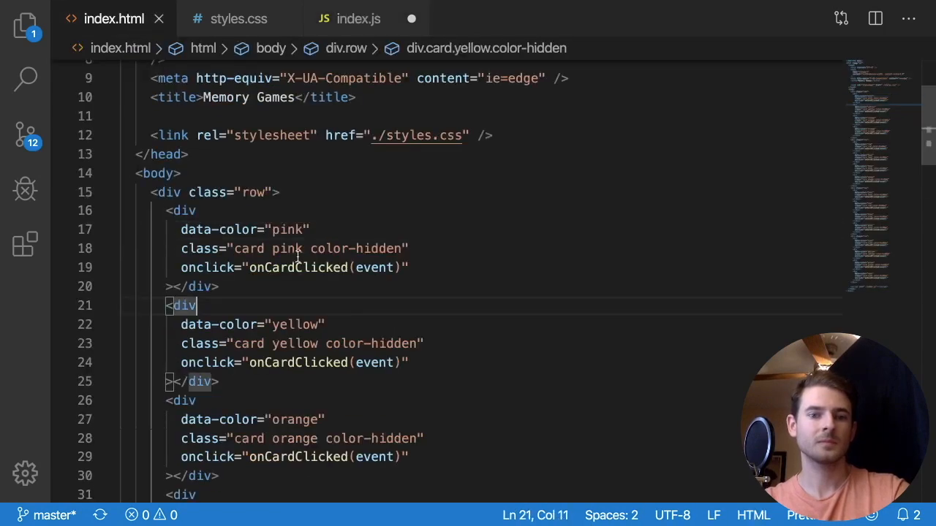
pyautogui.click(358, 17)
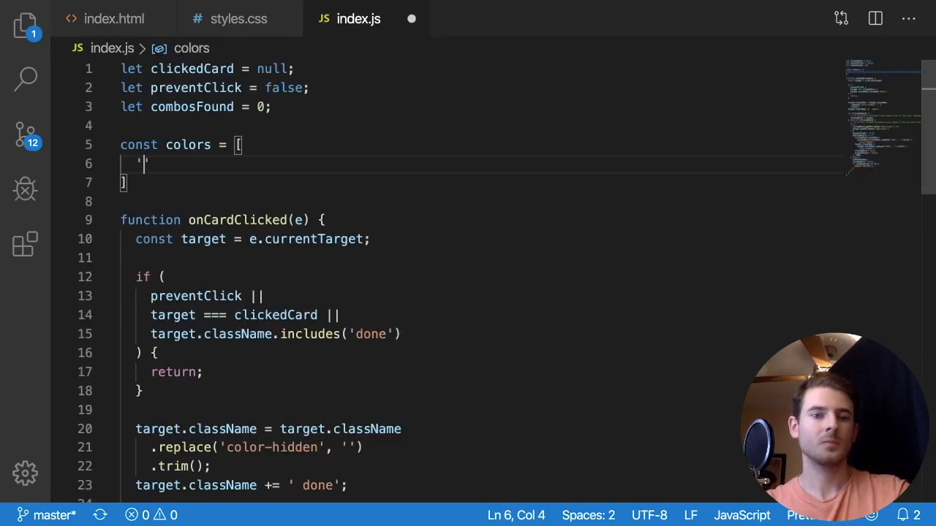
# List 'pink', 'yellow', 'red', 'cyan', 'blue', 'teal', 'orange', 'green' in the colors array.
pyautogui.write("'pink',")
pyautogui.write('bl')
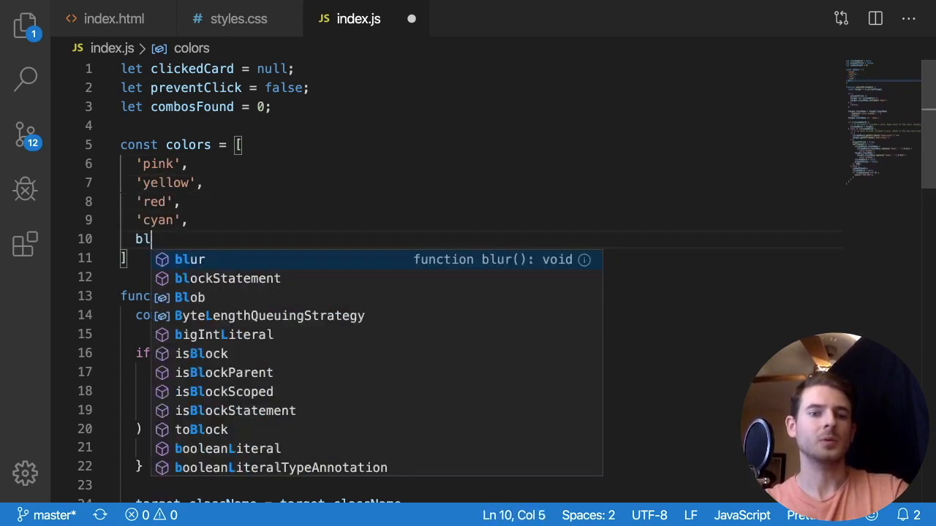
pyautogui.write("ue',")
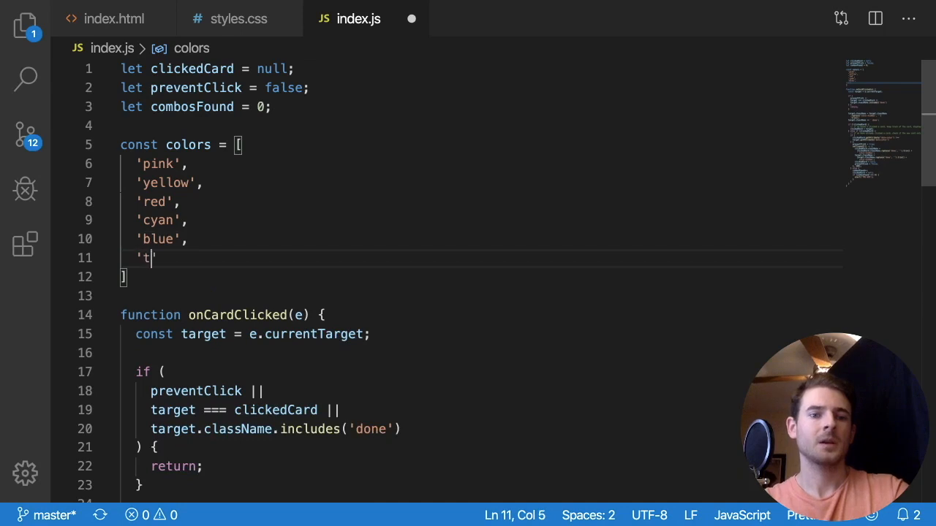
pyautogui.write("eal',")
pyautogui.write("'green',")
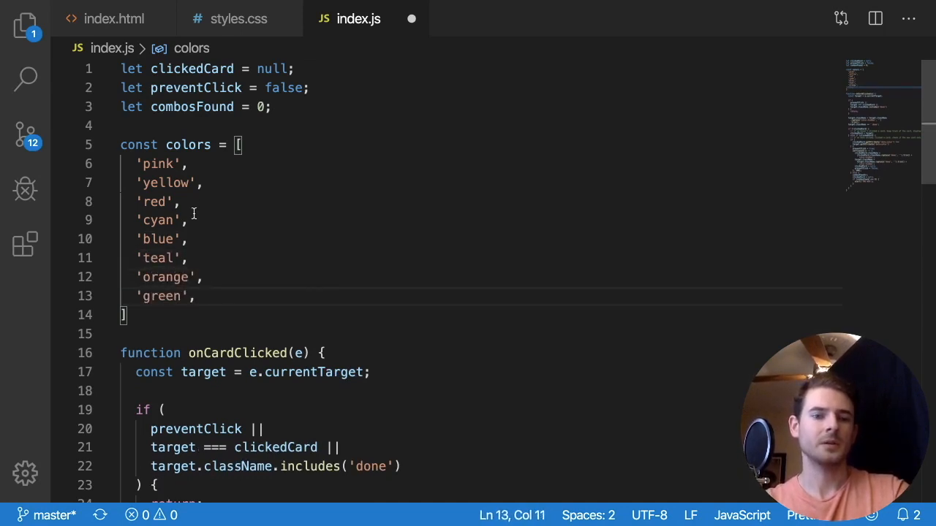
pyautogui.click(188, 219)
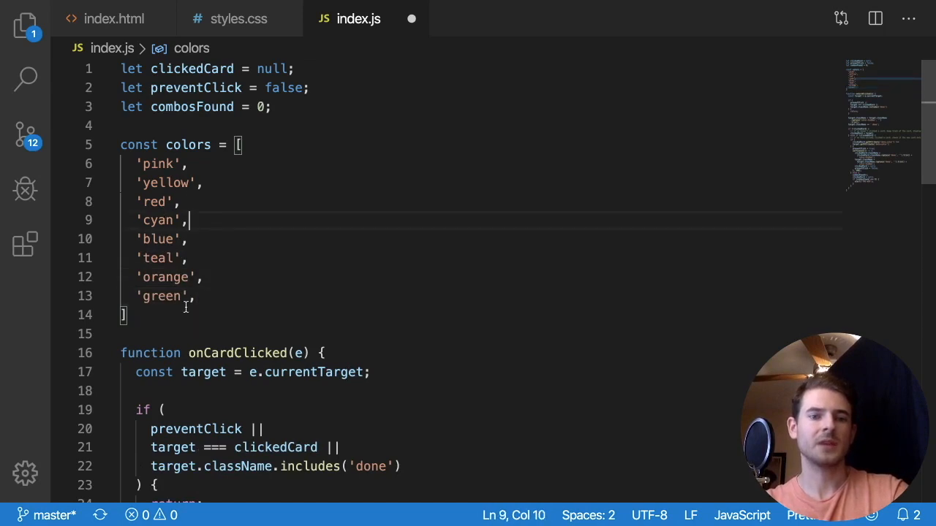
pyautogui.click(114, 17)
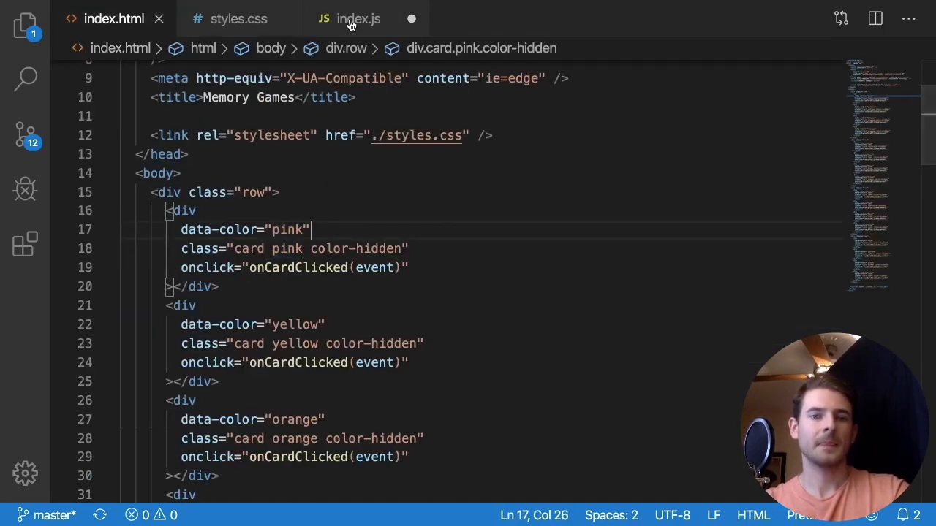
# Gather all cards with const cards = [...document.querySelectorAll('.card')].
pyautogui.click(358, 18)
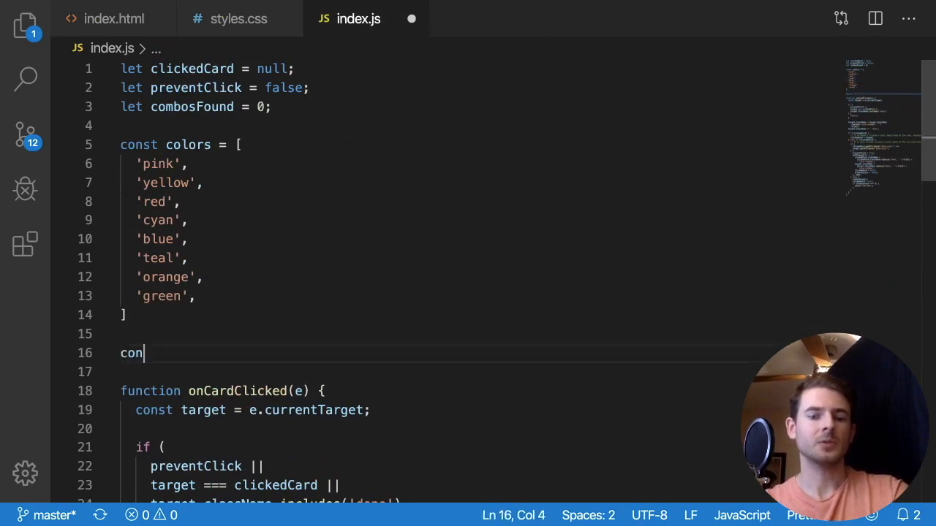
pyautogui.write('st cards =')
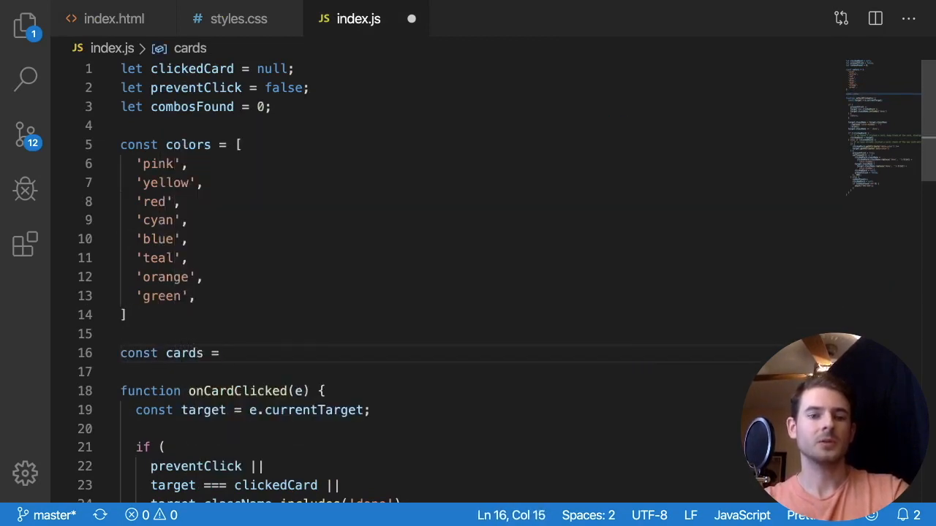
pyautogui.write('document.')
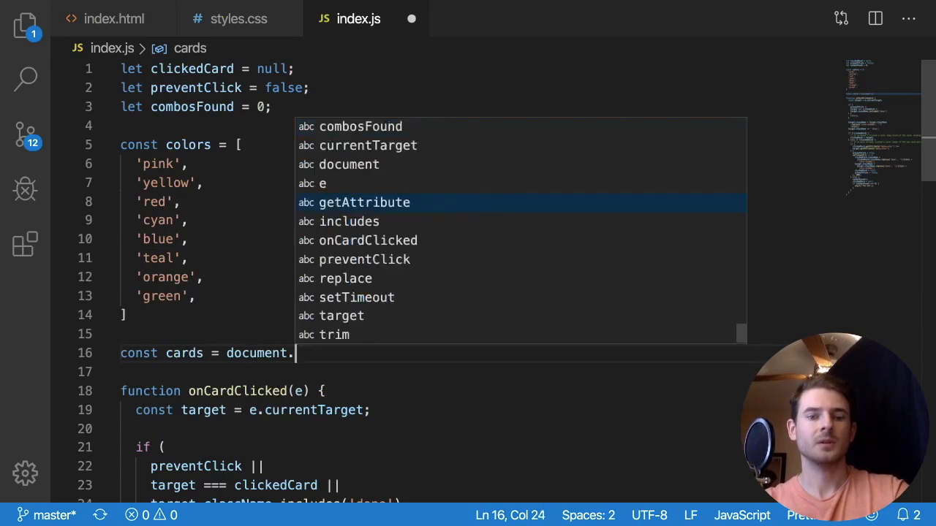
pyautogui.write('querySelec')
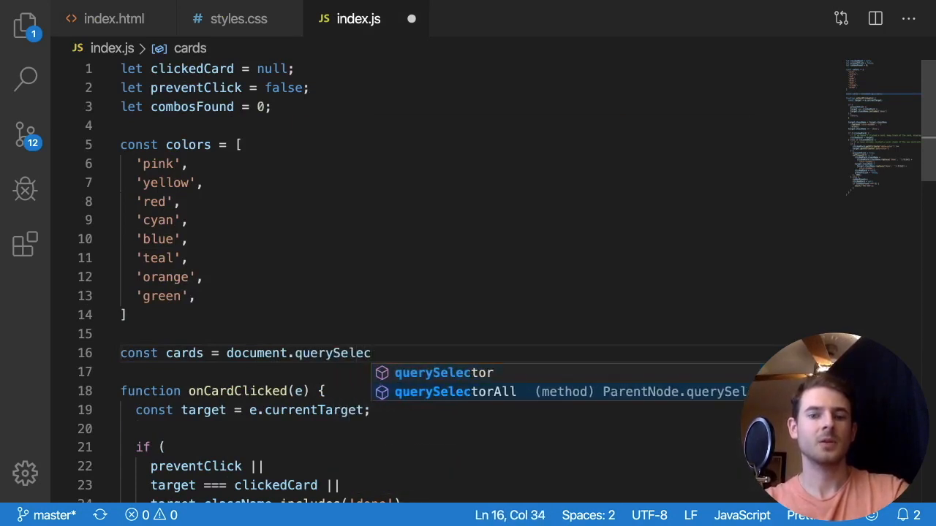
pyautogui.write("torAll('')")
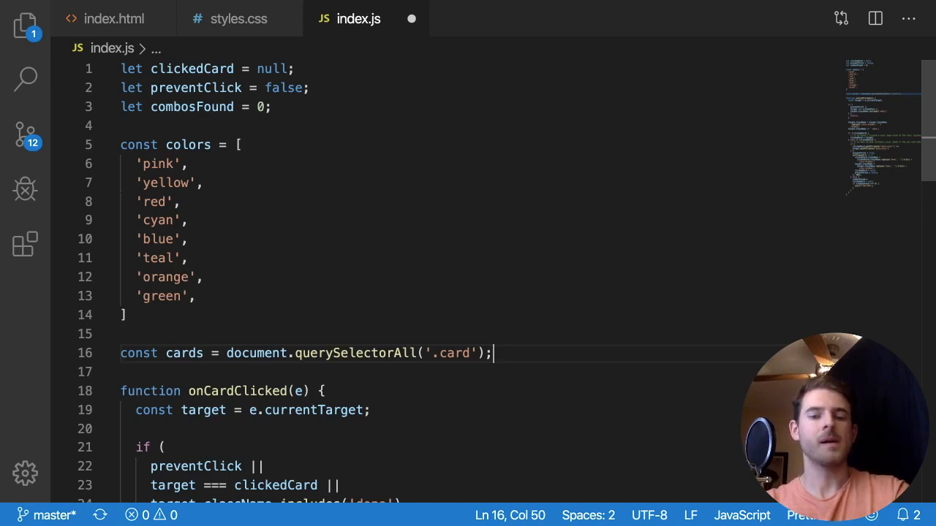
# Add a for-of loop over colors defining cardA and cardB with parseInt(Math.random() * cards.length) indices.
pyautogui.write('for (')
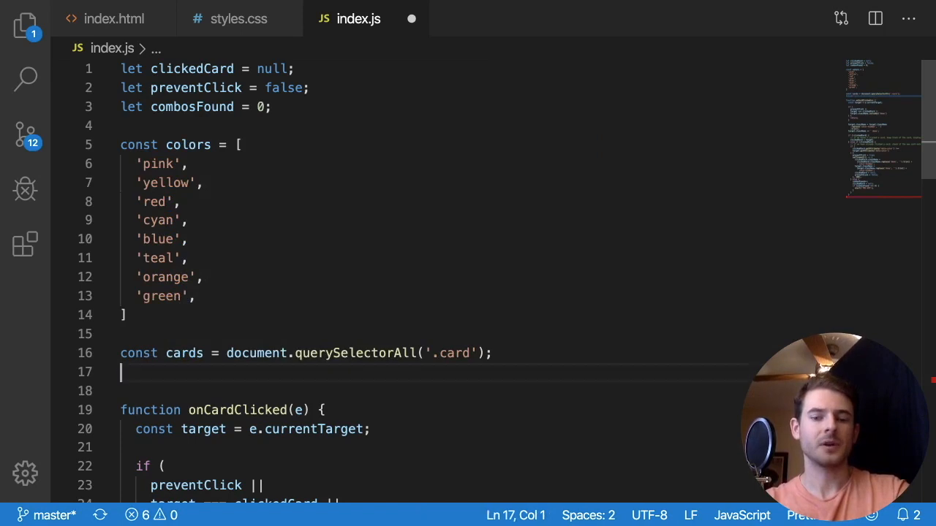
pyautogui.write('for (let color of colors) {')
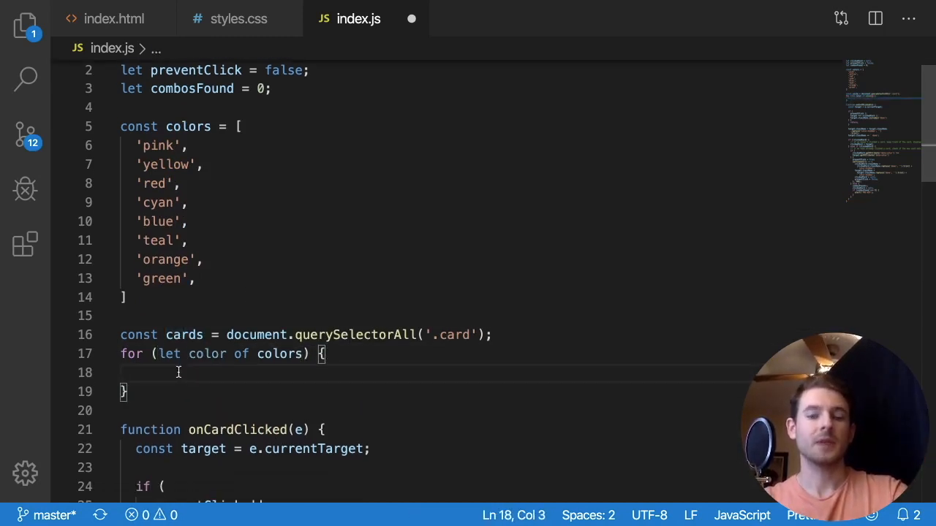
pyautogui.write('const card')
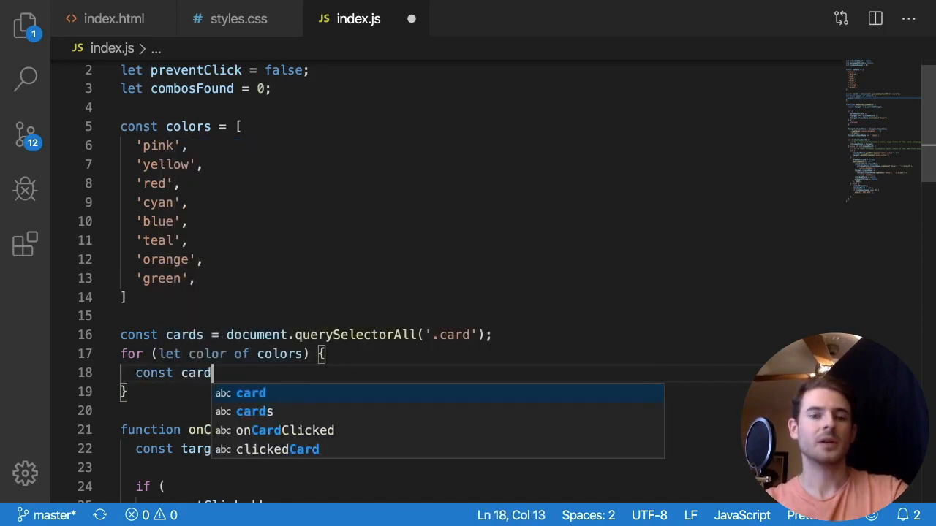
pyautogui.write('A = cards')
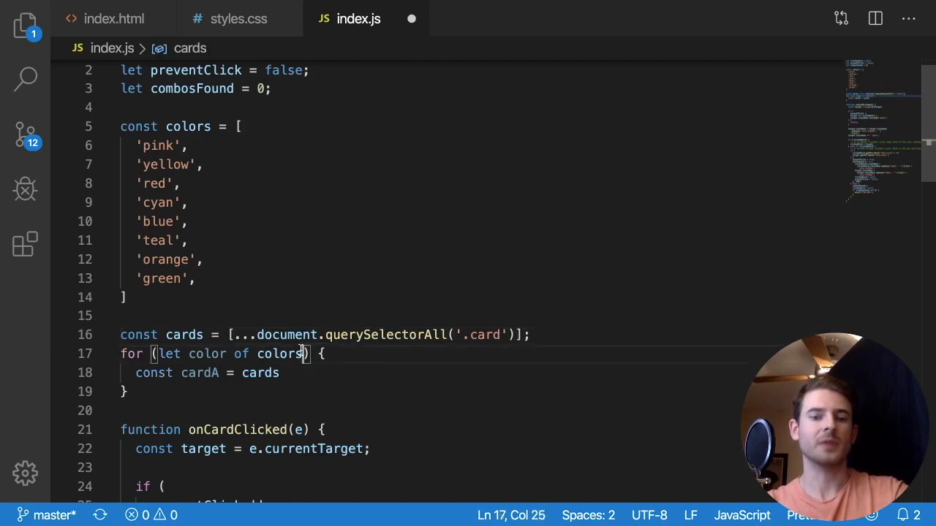
pyautogui.write('[')
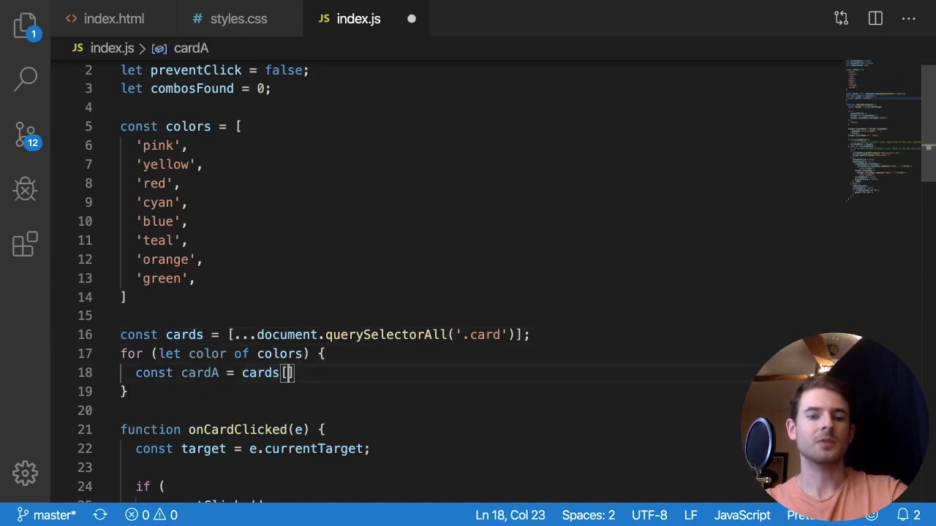
pyautogui.write('parseInt(M')
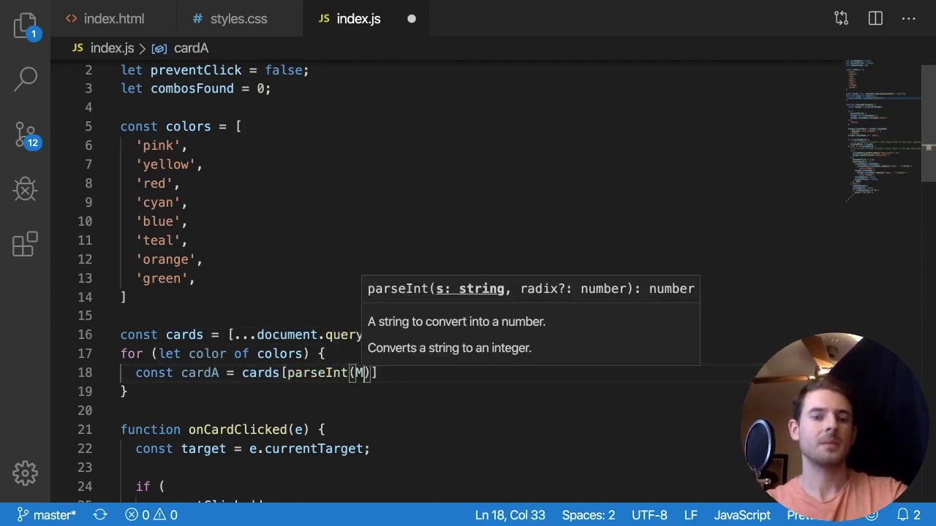
pyautogui.write('ath.random() * cards.length')
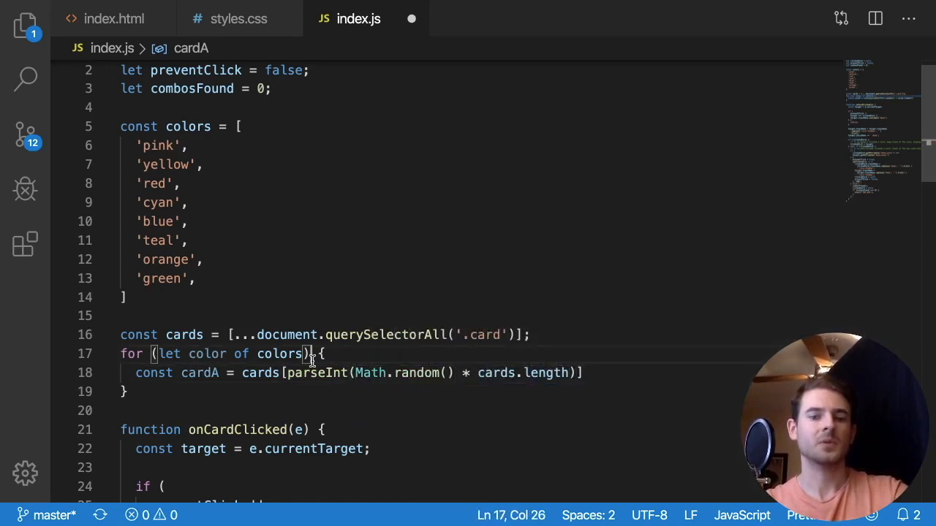
pyautogui.write('const cardB = cards[parseInt(Math.random() * cards.length)]')
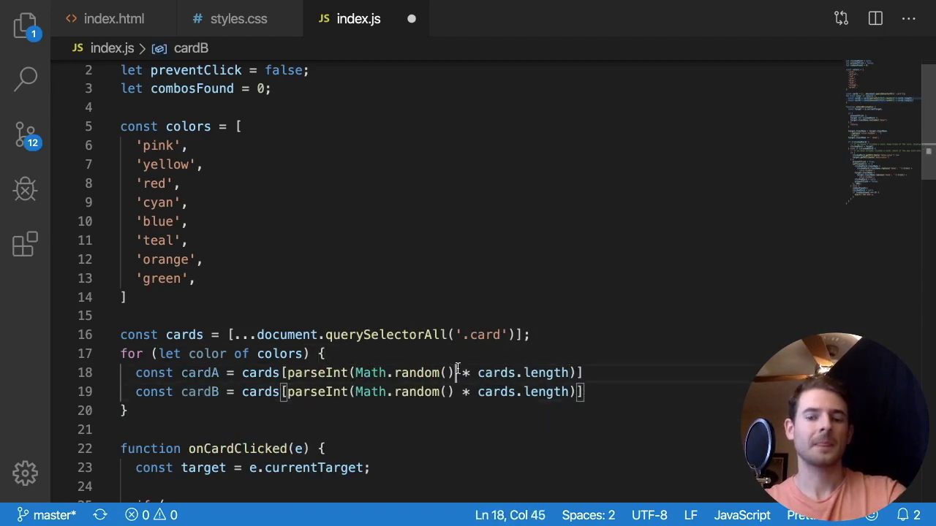
pyautogui.press('Enter')
pyautogui.write('const')
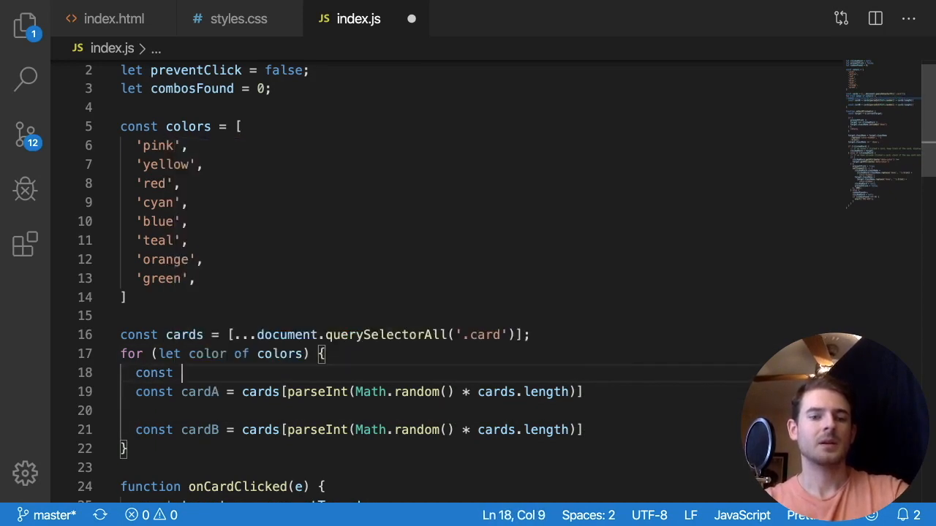
# Store a random cardAIndex, pick cardA from cards, and remove it with cards.splice(cardAIndex, 1).
pyautogui.write('cardAInd')
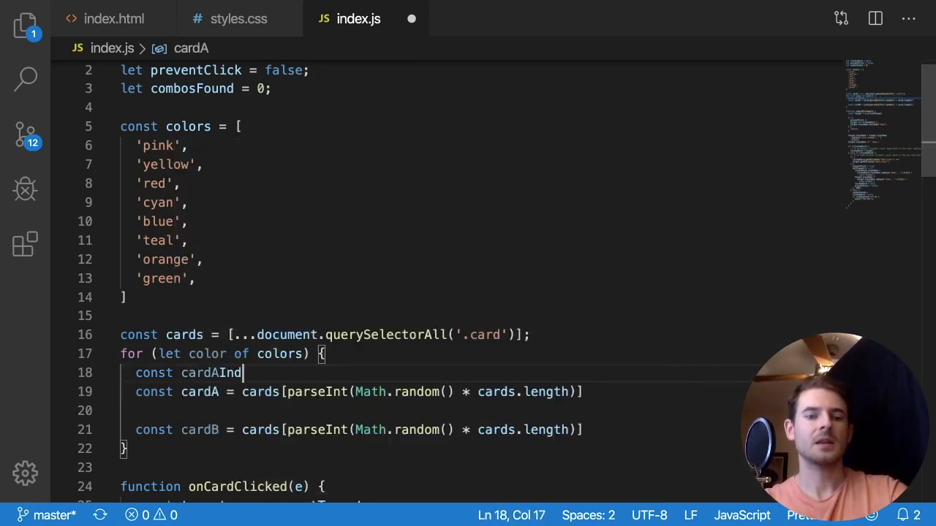
pyautogui.write('ex = parseInt(Math.random() * cards.length);')
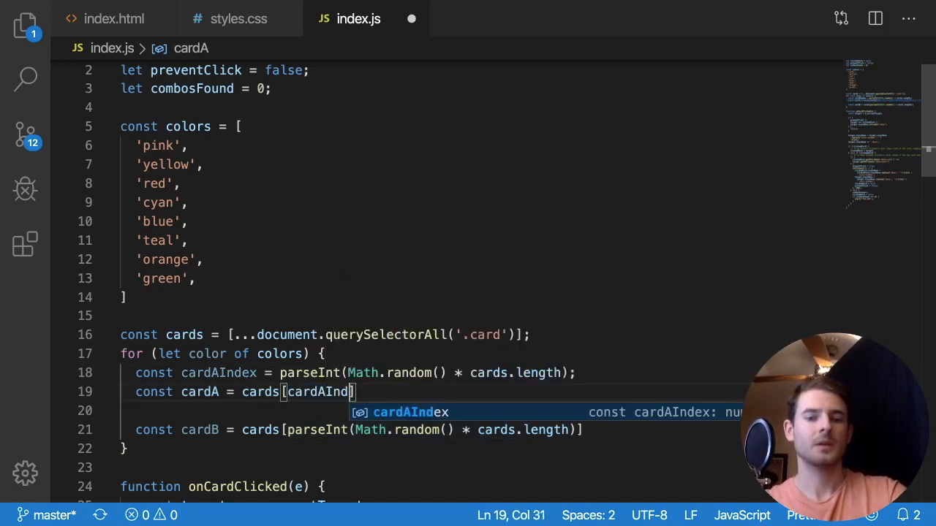
pyautogui.press('Tab')
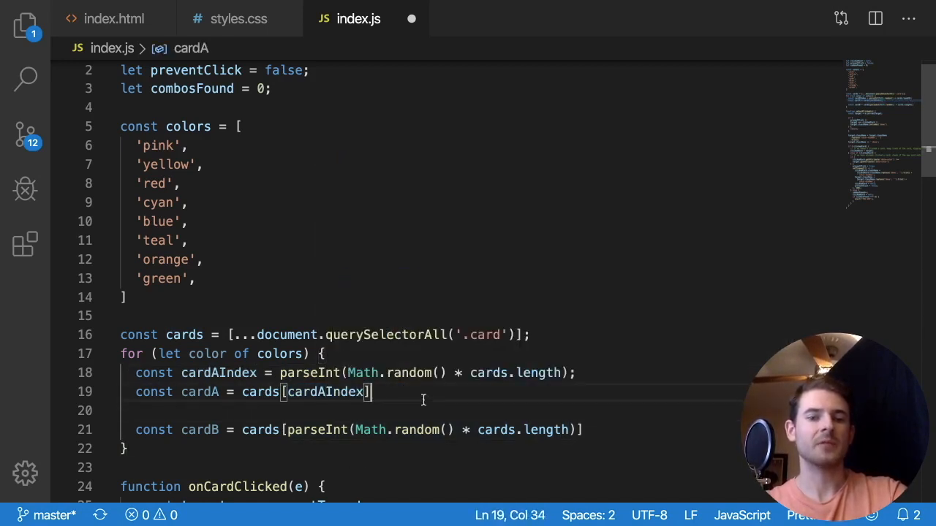
pyautogui.write('cards.splice')
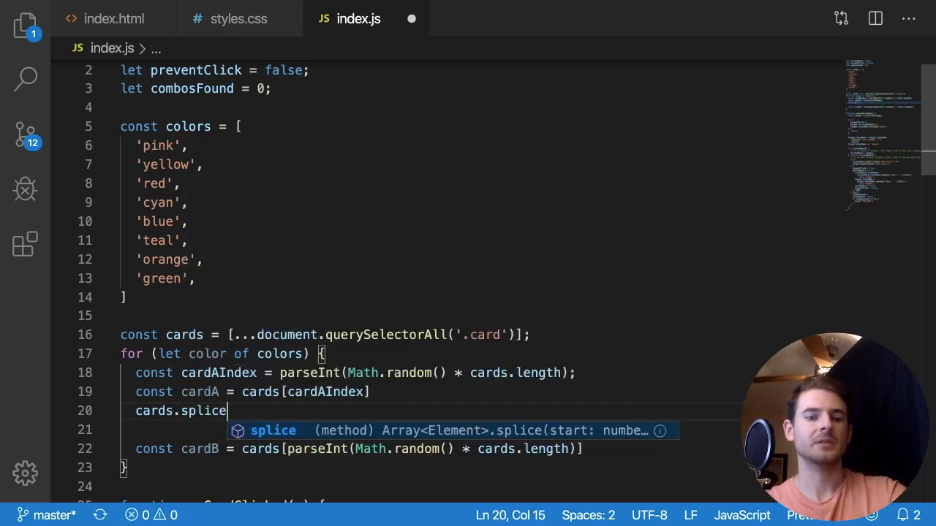
pyautogui.write('(cardA')
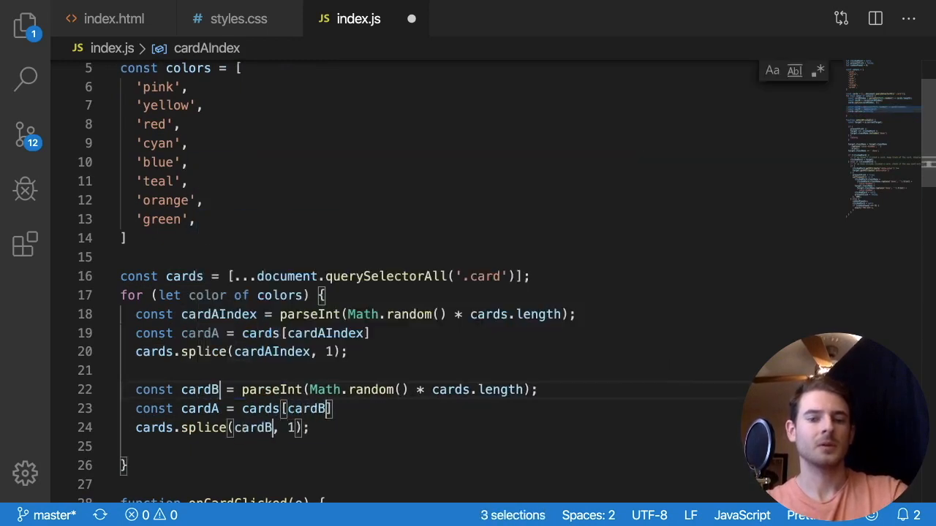
pyautogui.write('Index')
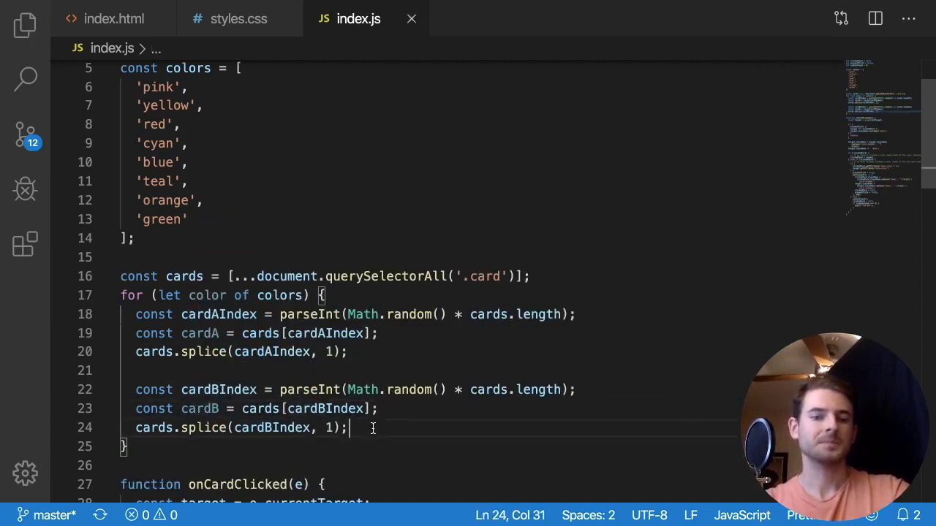
pyautogui.press('Enter')
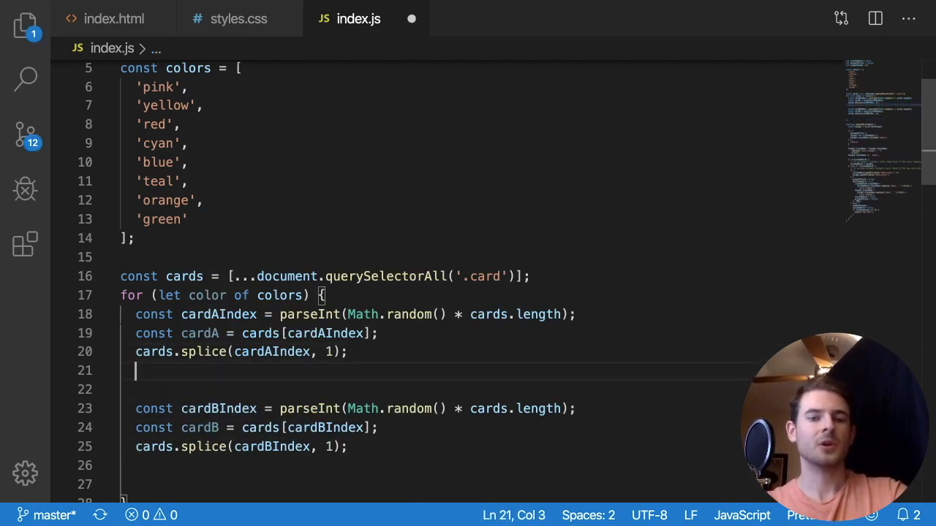
# Append the colour to cardA with cardA.className += ` ${color}`.
pyautogui.write('cardA.className')
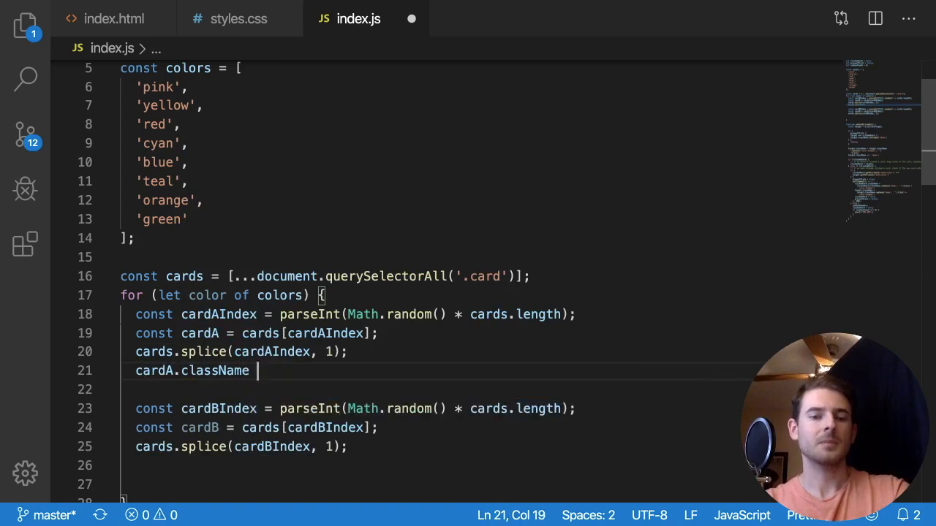
pyautogui.write("+= 'color'")
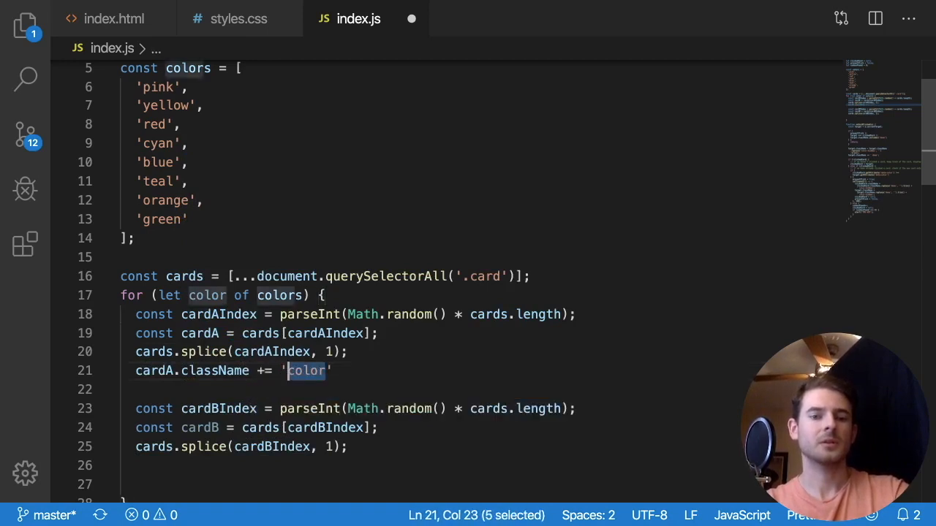
pyautogui.press('Delete')
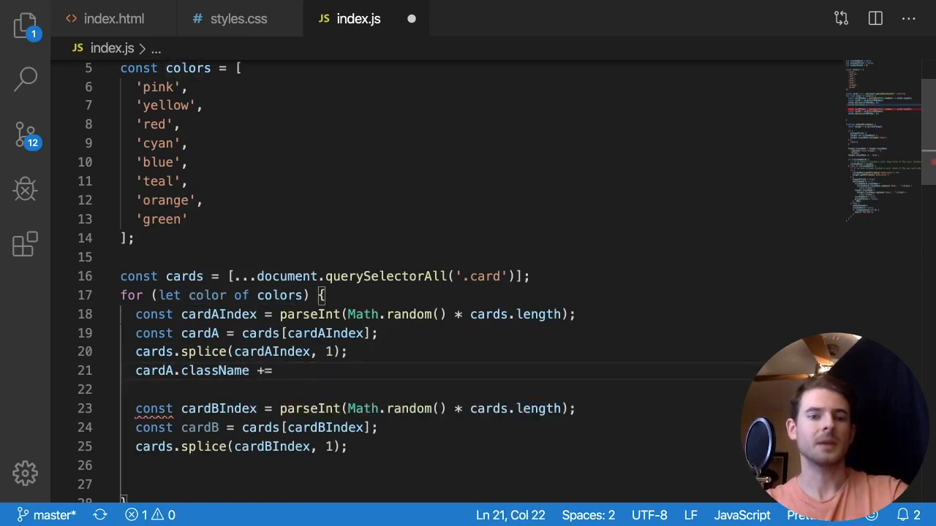
pyautogui.write('color')
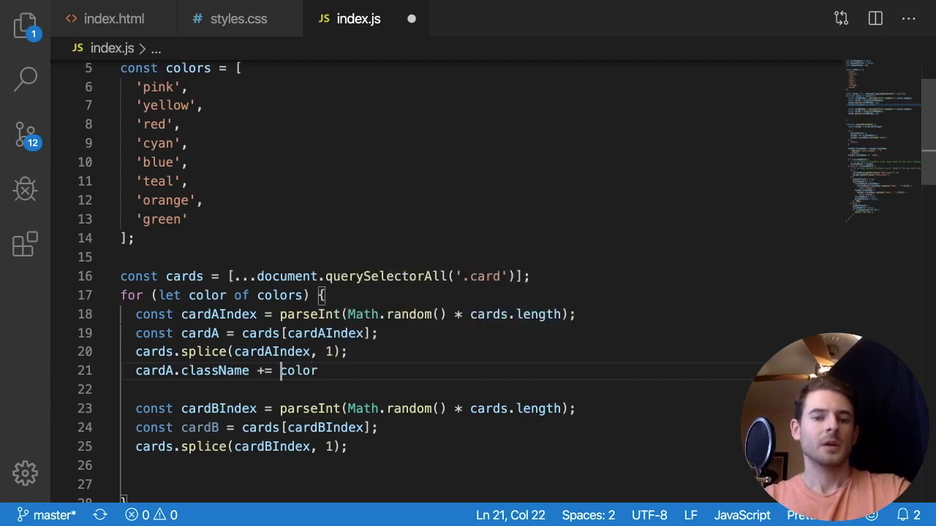
pyautogui.write('` ${')
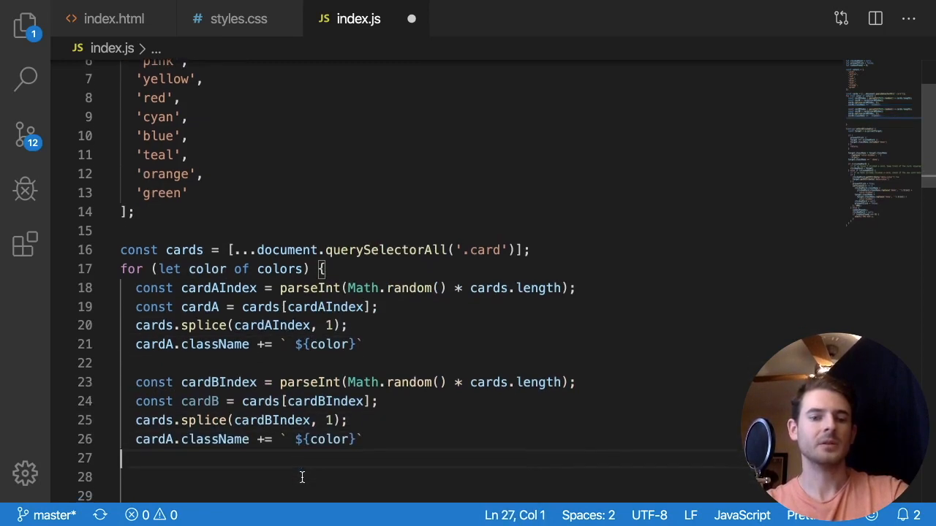
# Set cardA.setAttribute('data-color', color) and duplicate both lines for cardB.
pyautogui.doubleClick(199, 401)
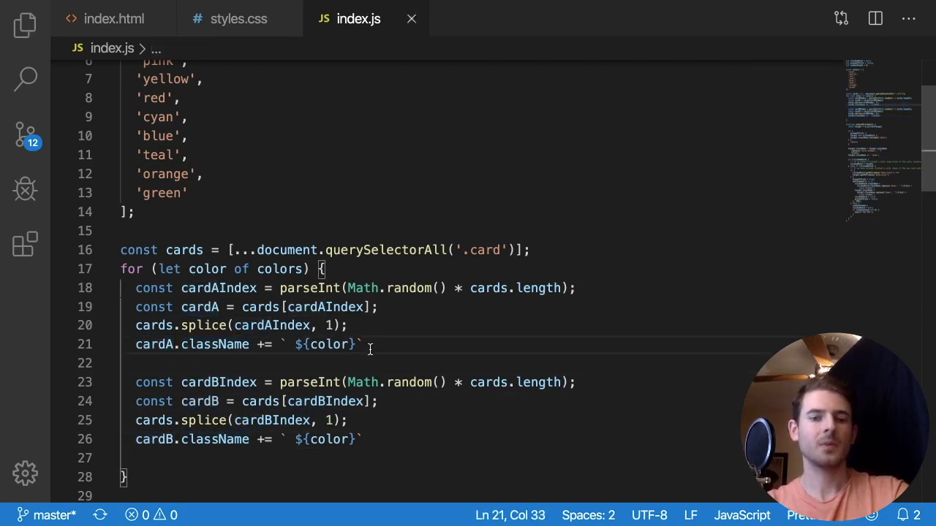
pyautogui.write('cardA.setAt += ` ${color')
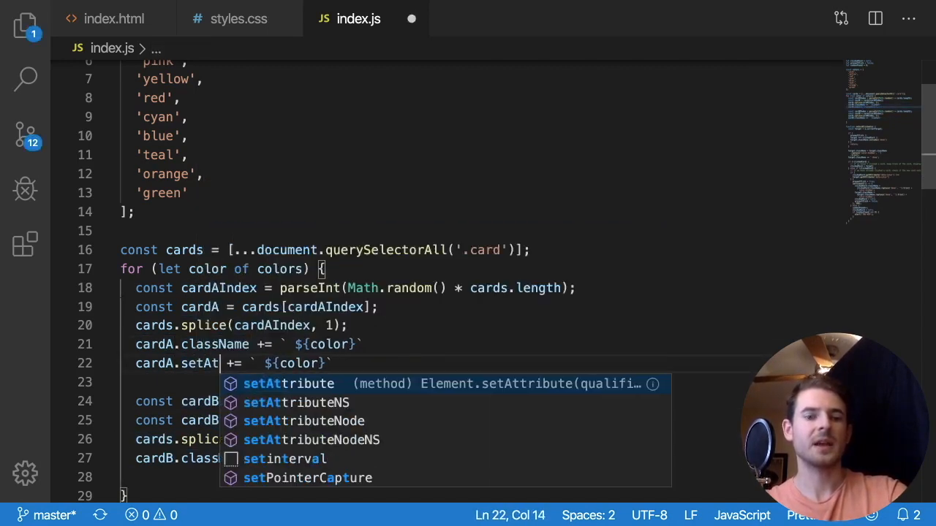
pyautogui.write("tribute('data'")
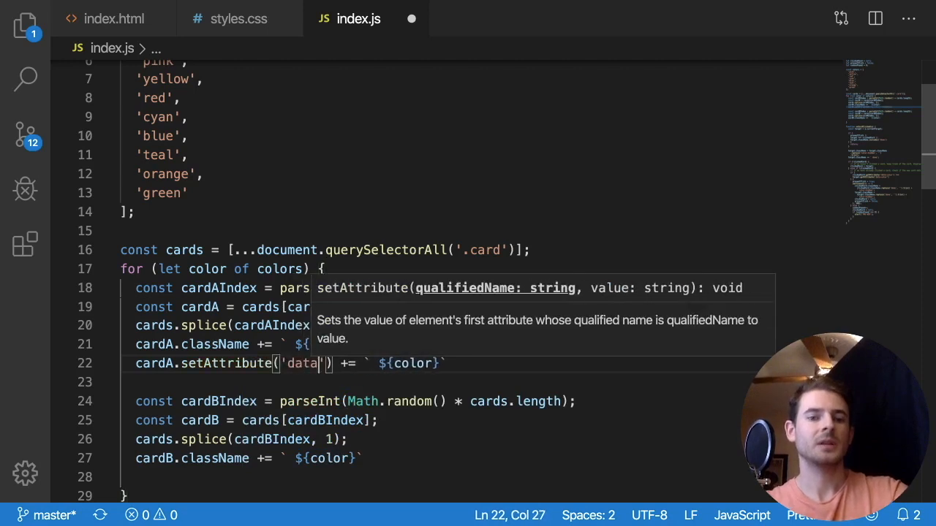
pyautogui.write("-color',")
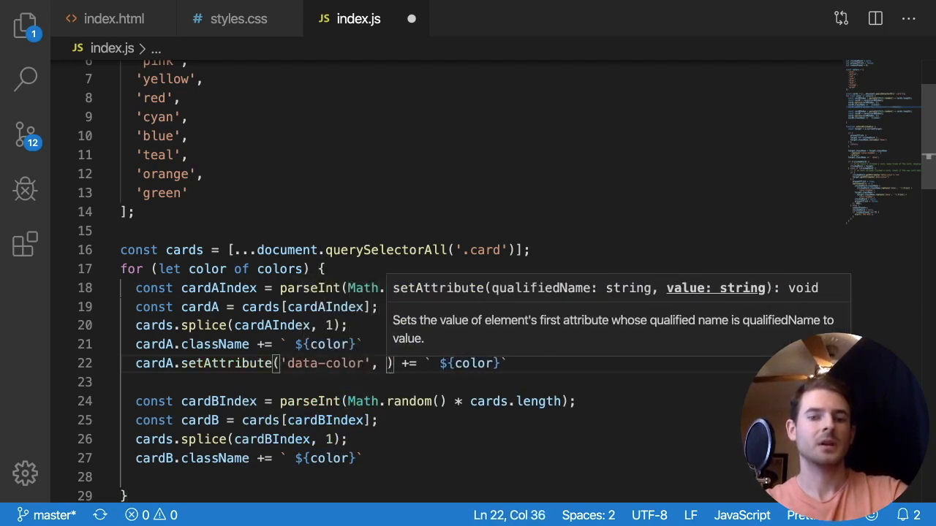
pyautogui.write('color')
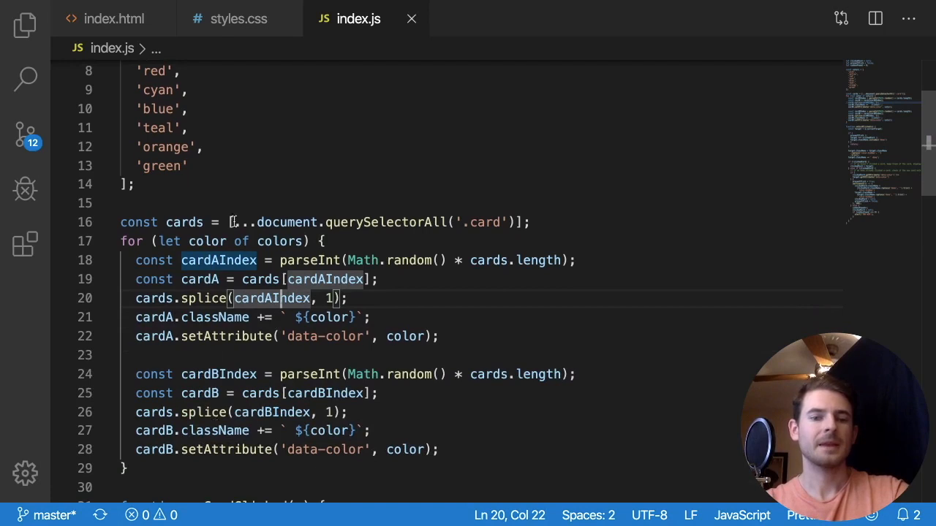
# Delete the colour classes and data-color attributes from every card div in index.html with multi-cursor editing.
pyautogui.click(238, 18)
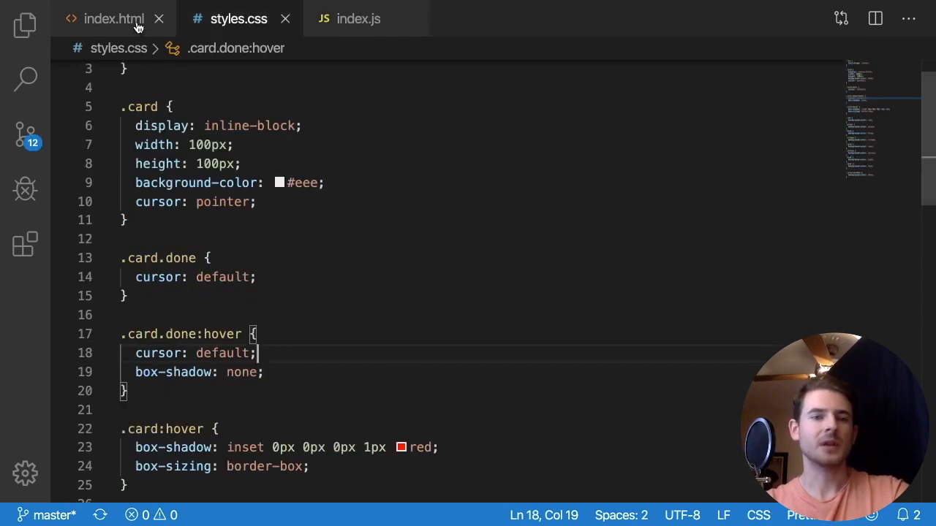
pyautogui.click(114, 18)
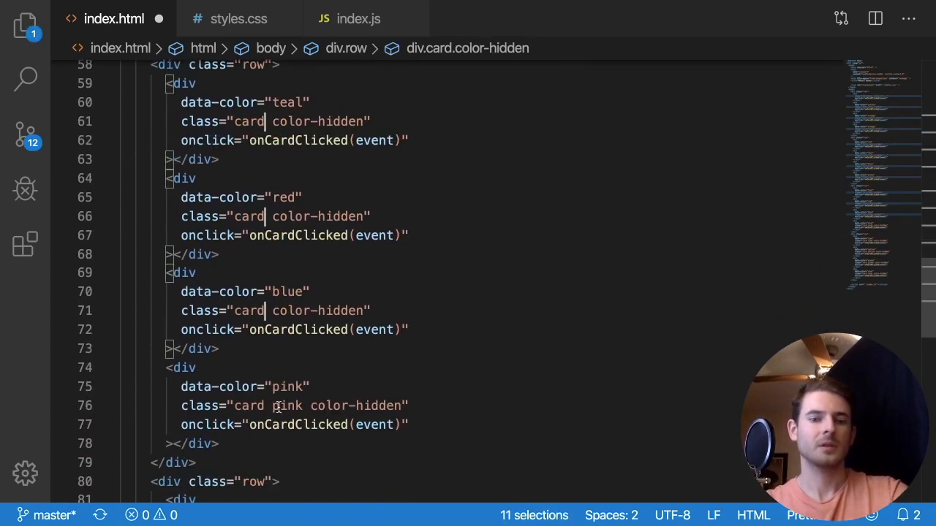
pyautogui.scroll(-3)
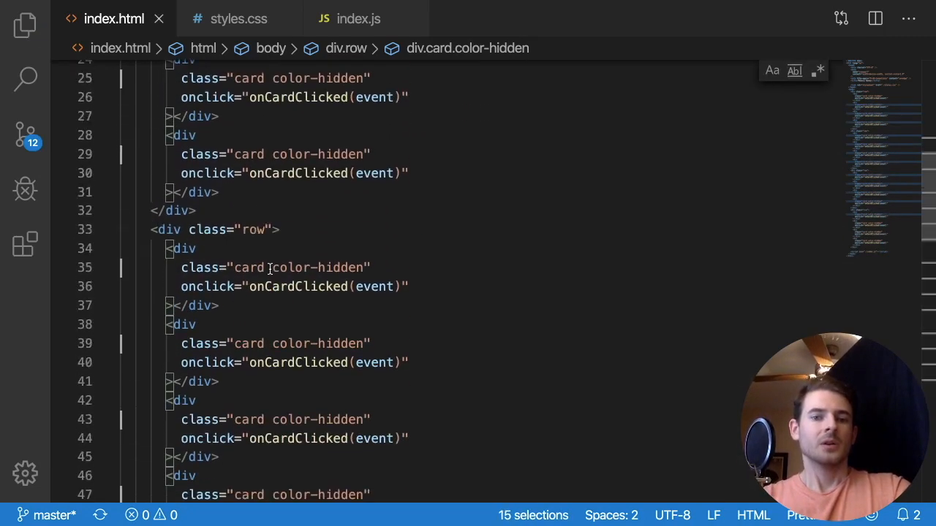
pyautogui.click(238, 17)
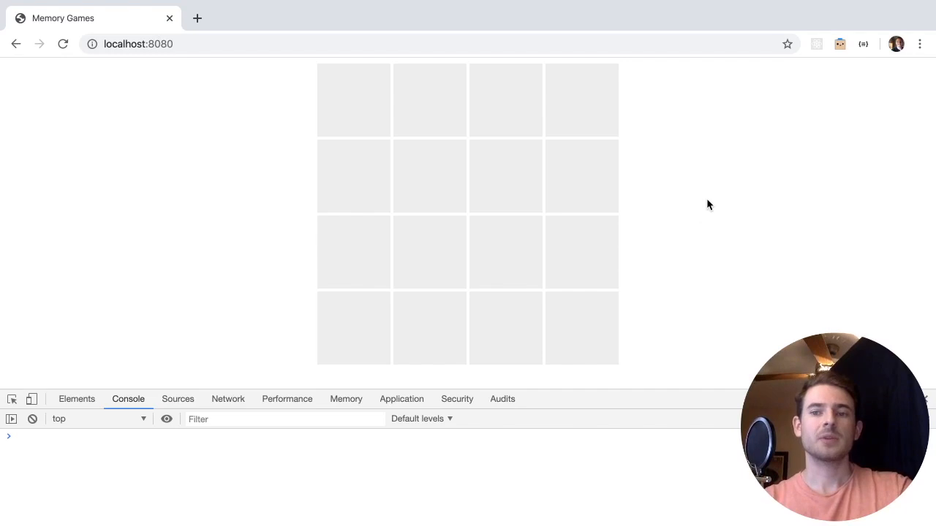
pyautogui.moveTo(679, 186)
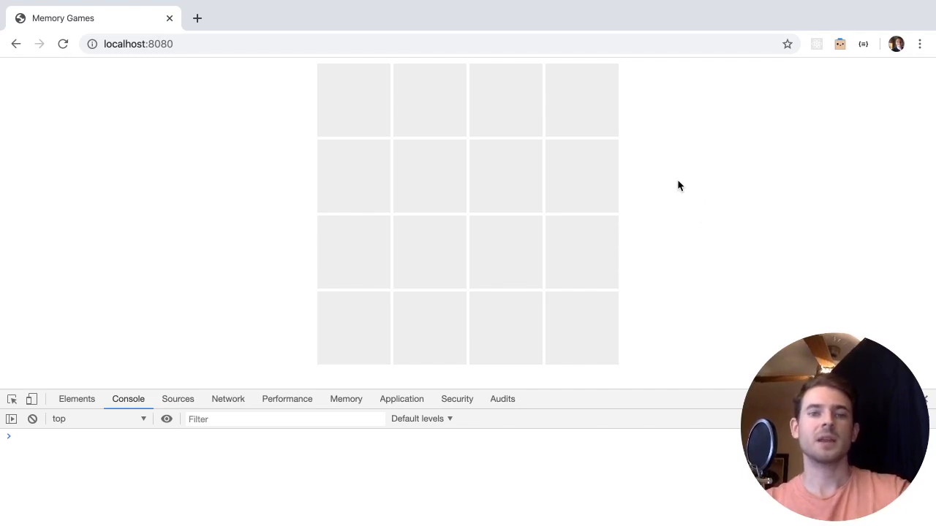